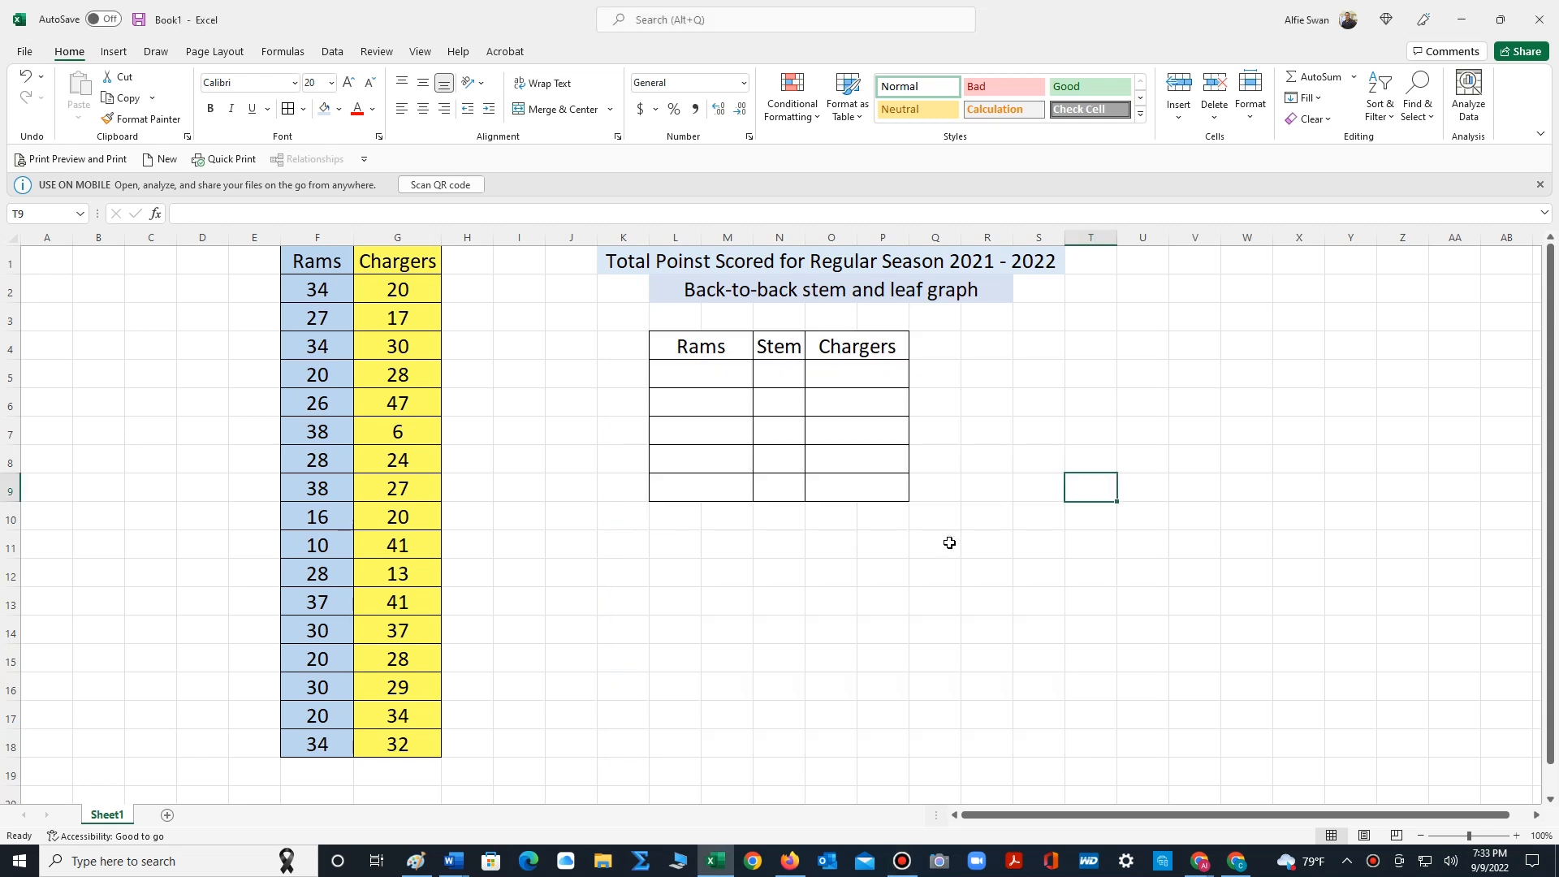
mouse_move(940, 297)
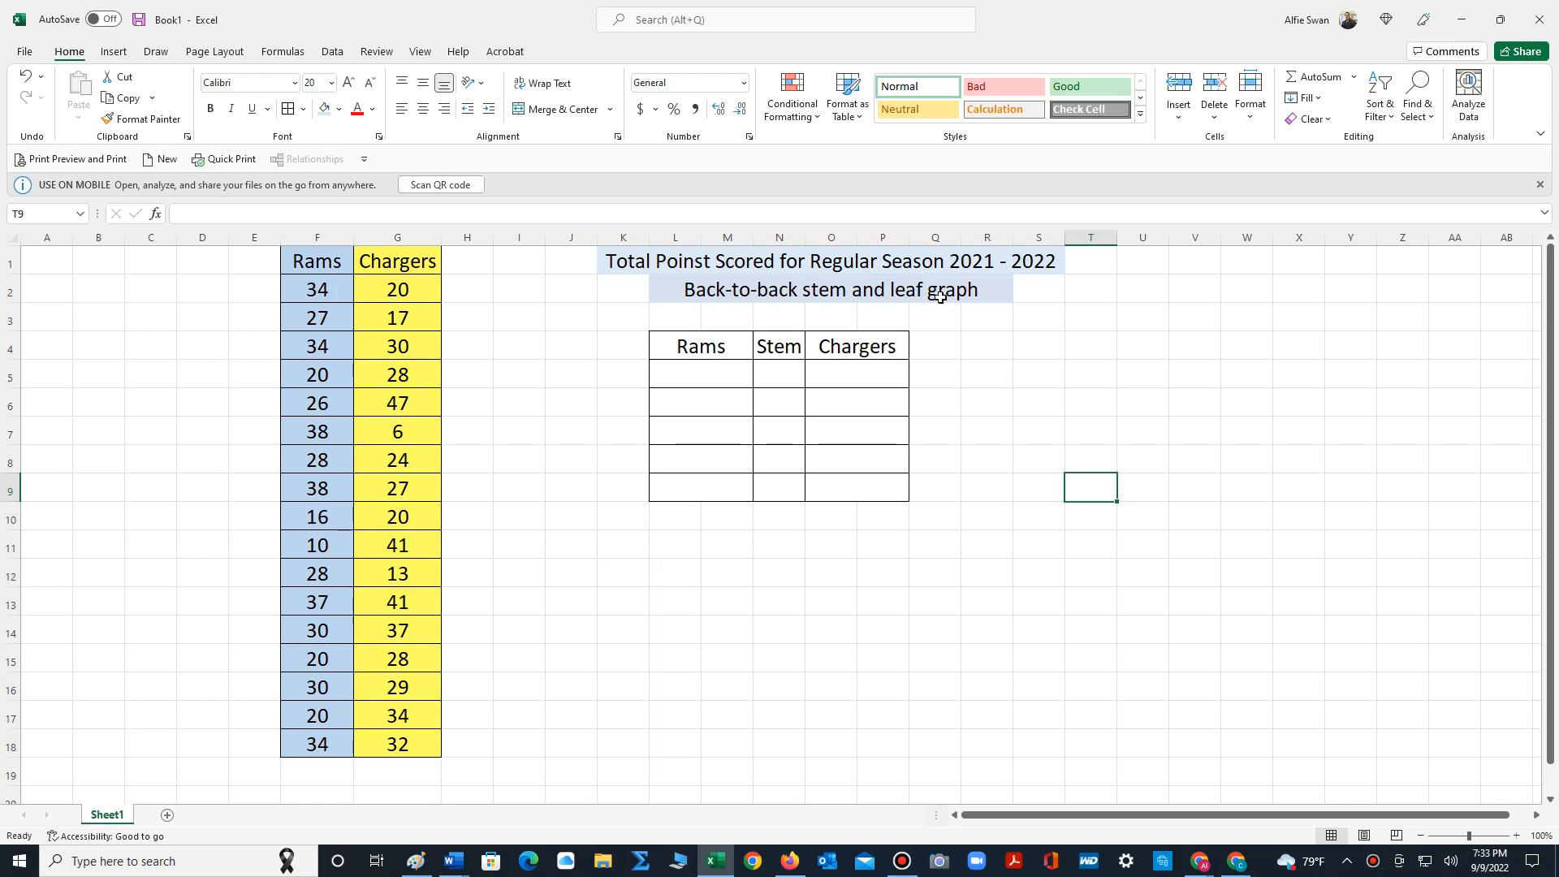
mouse_move(888, 320)
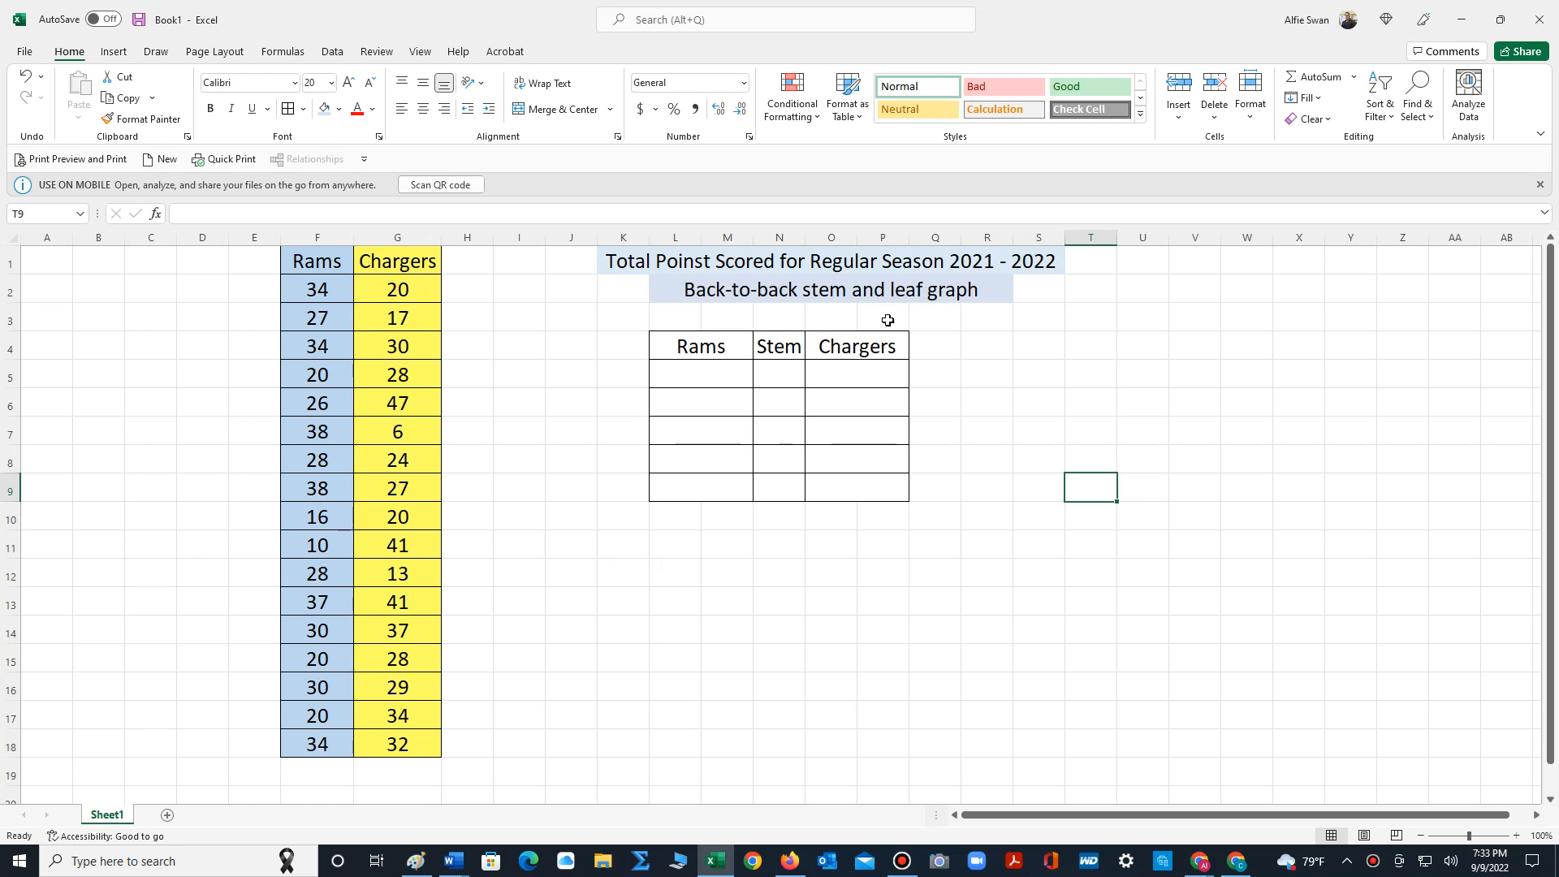
mouse_move(610, 443)
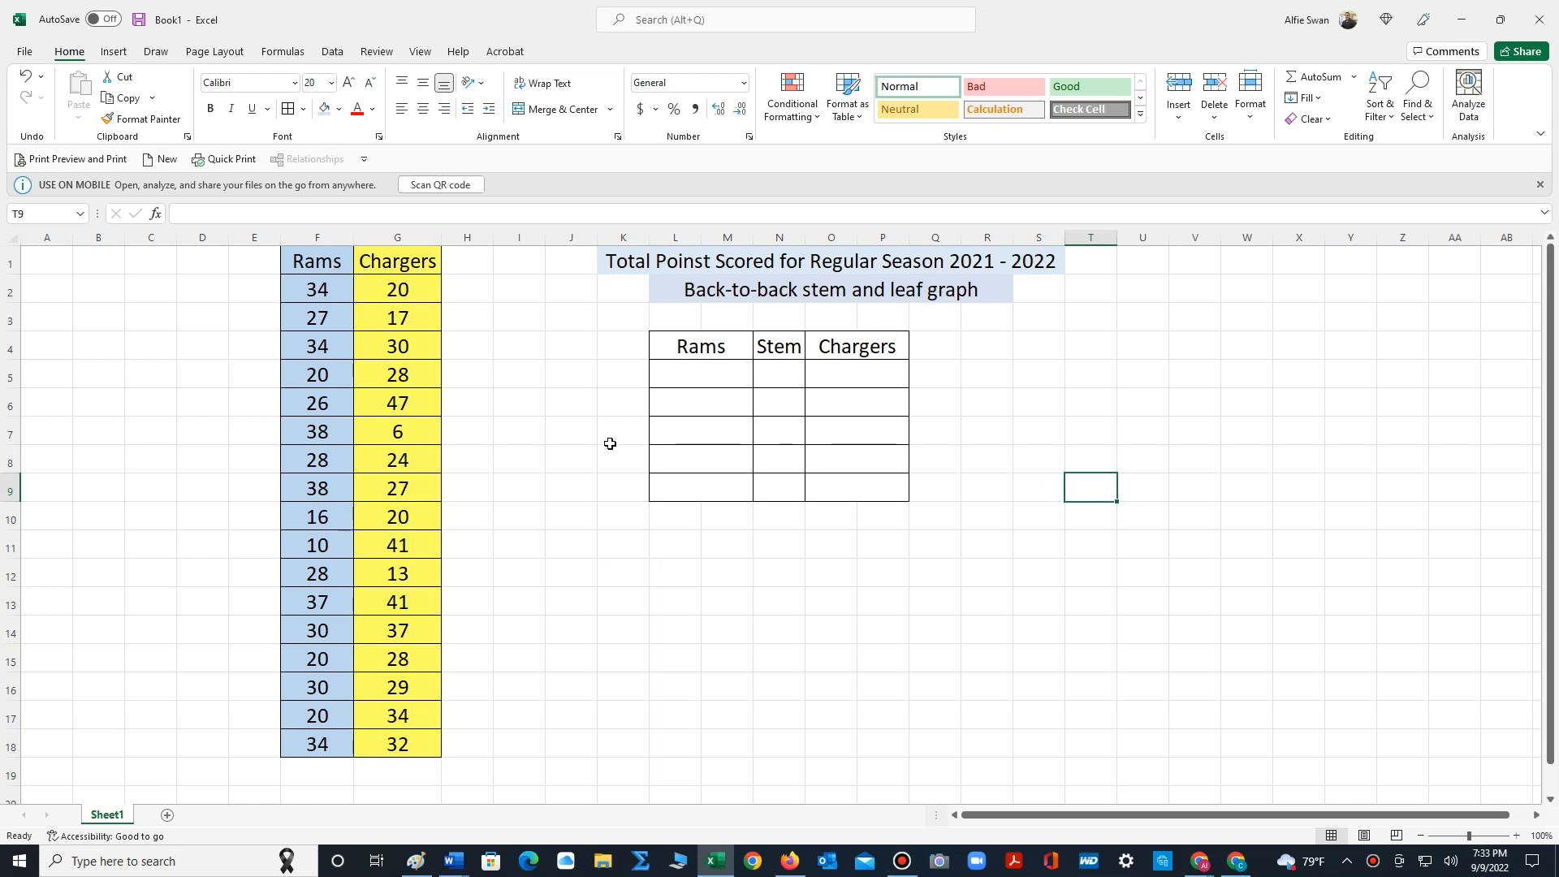
mouse_move(578, 458)
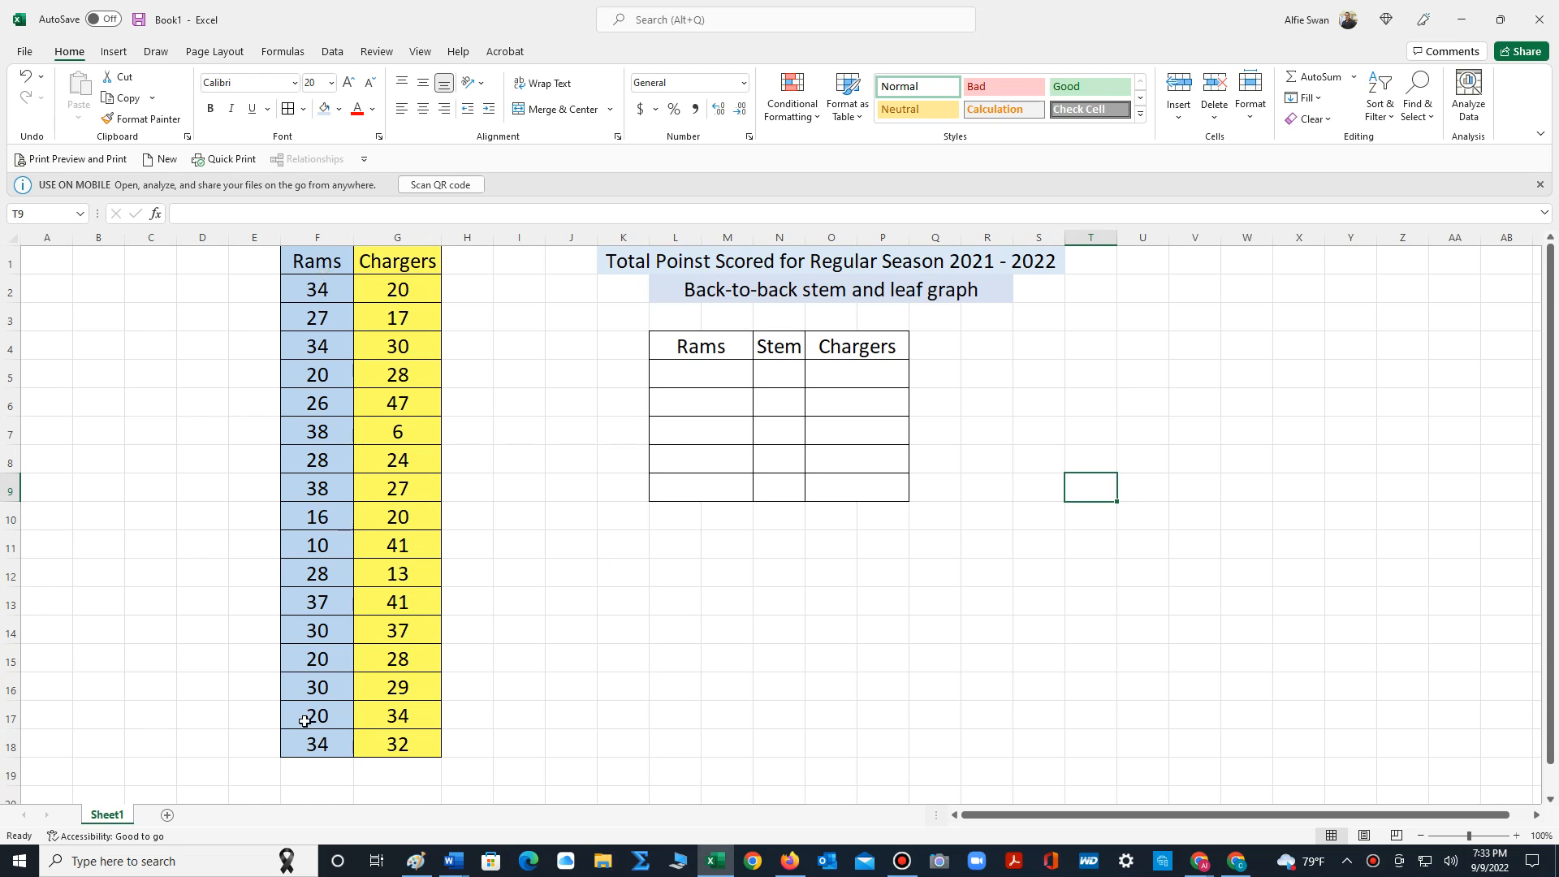
mouse_move(421, 671)
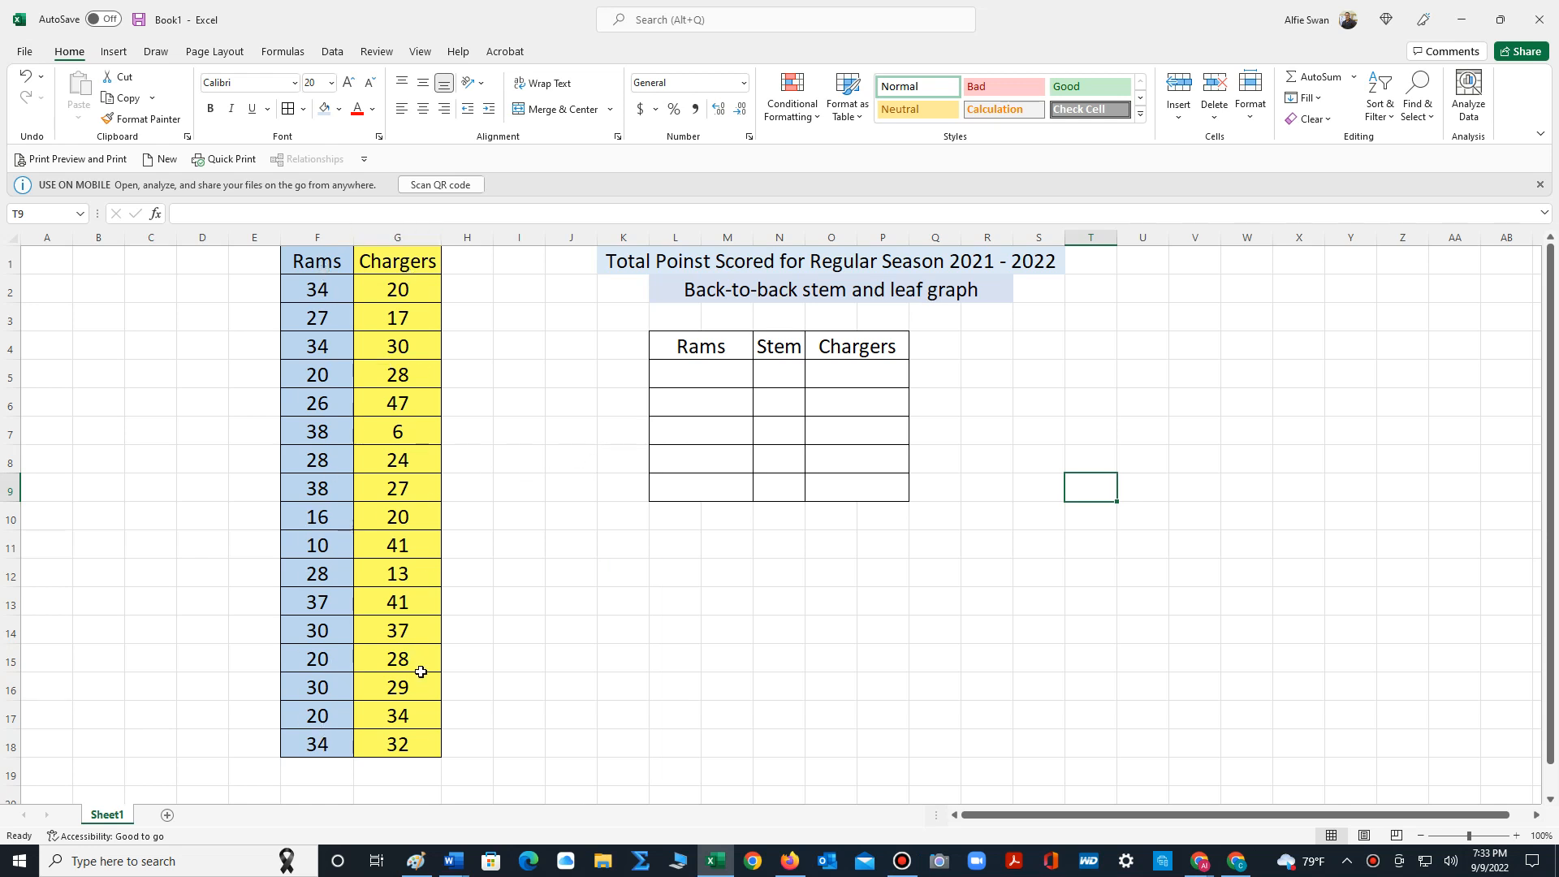
mouse_move(1010, 270)
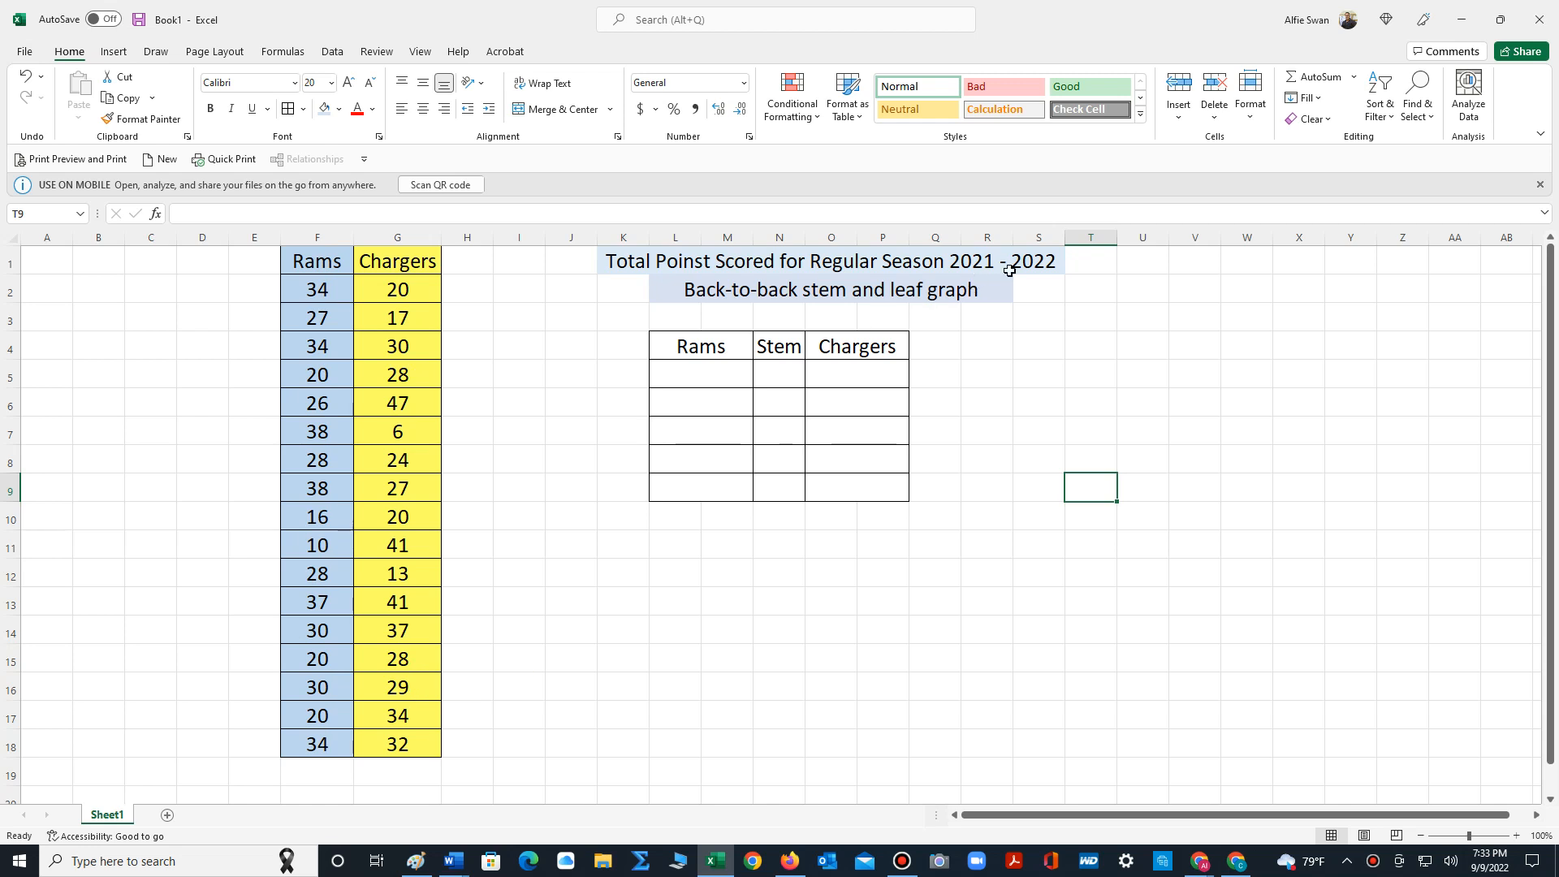
mouse_move(1034, 271)
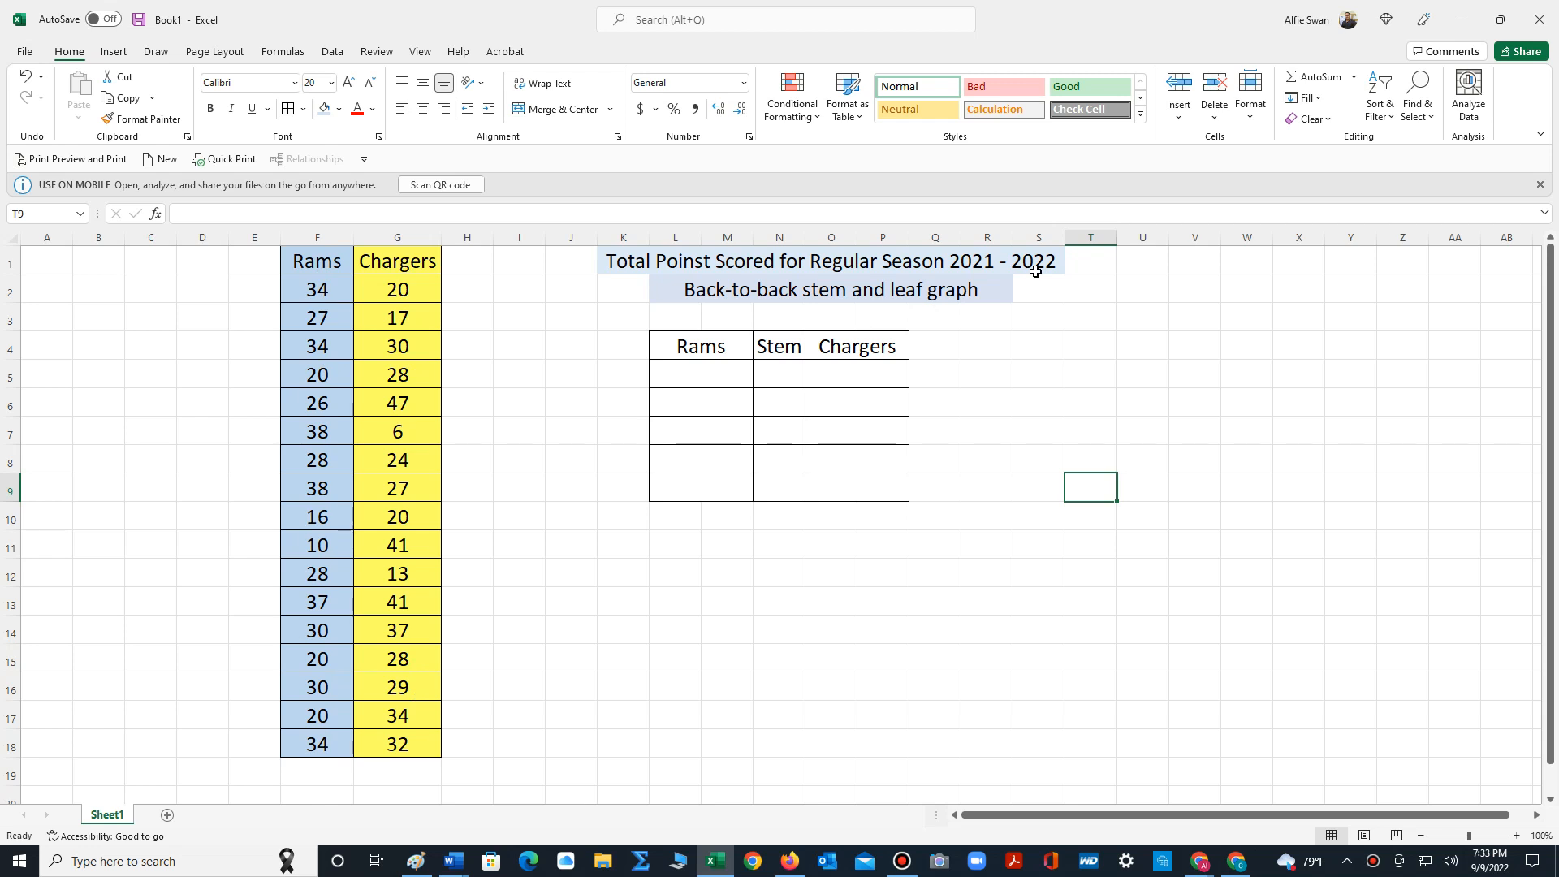
mouse_move(622, 580)
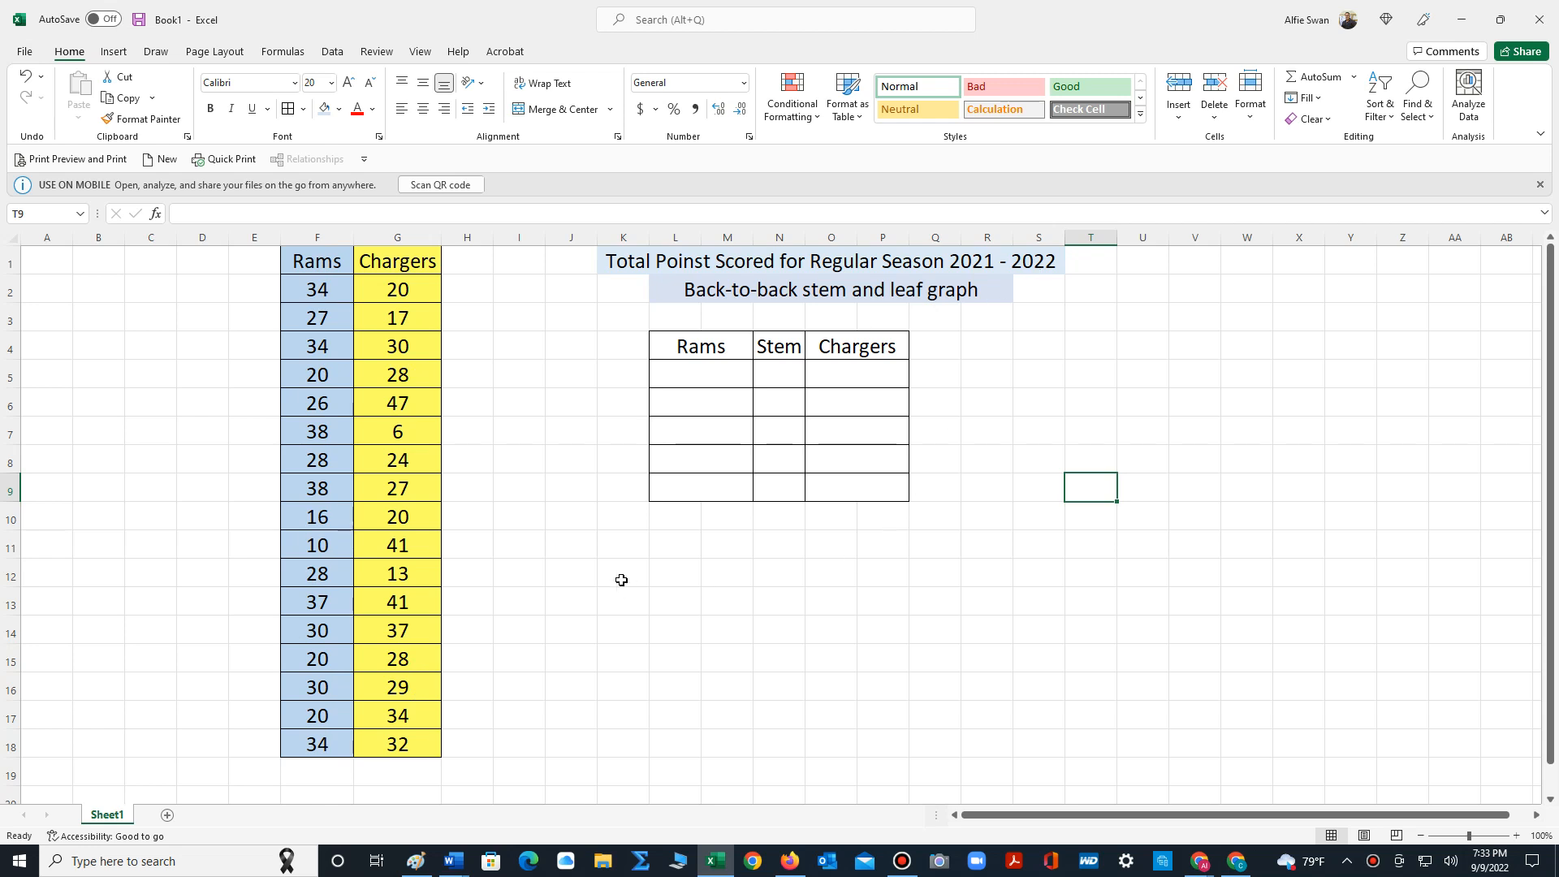
mouse_move(661, 603)
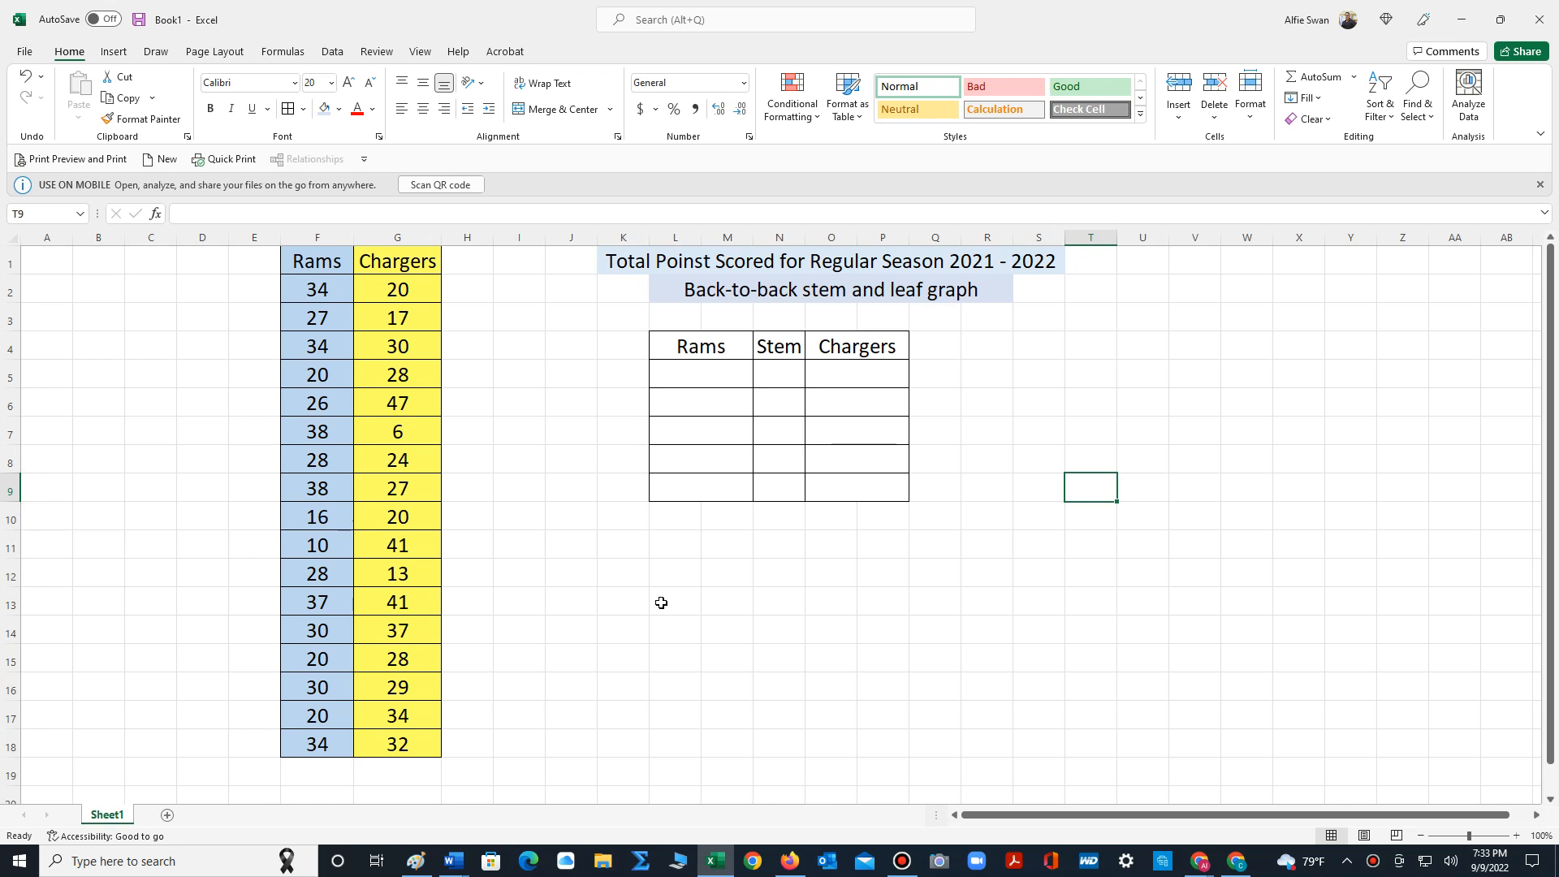
mouse_move(882, 415)
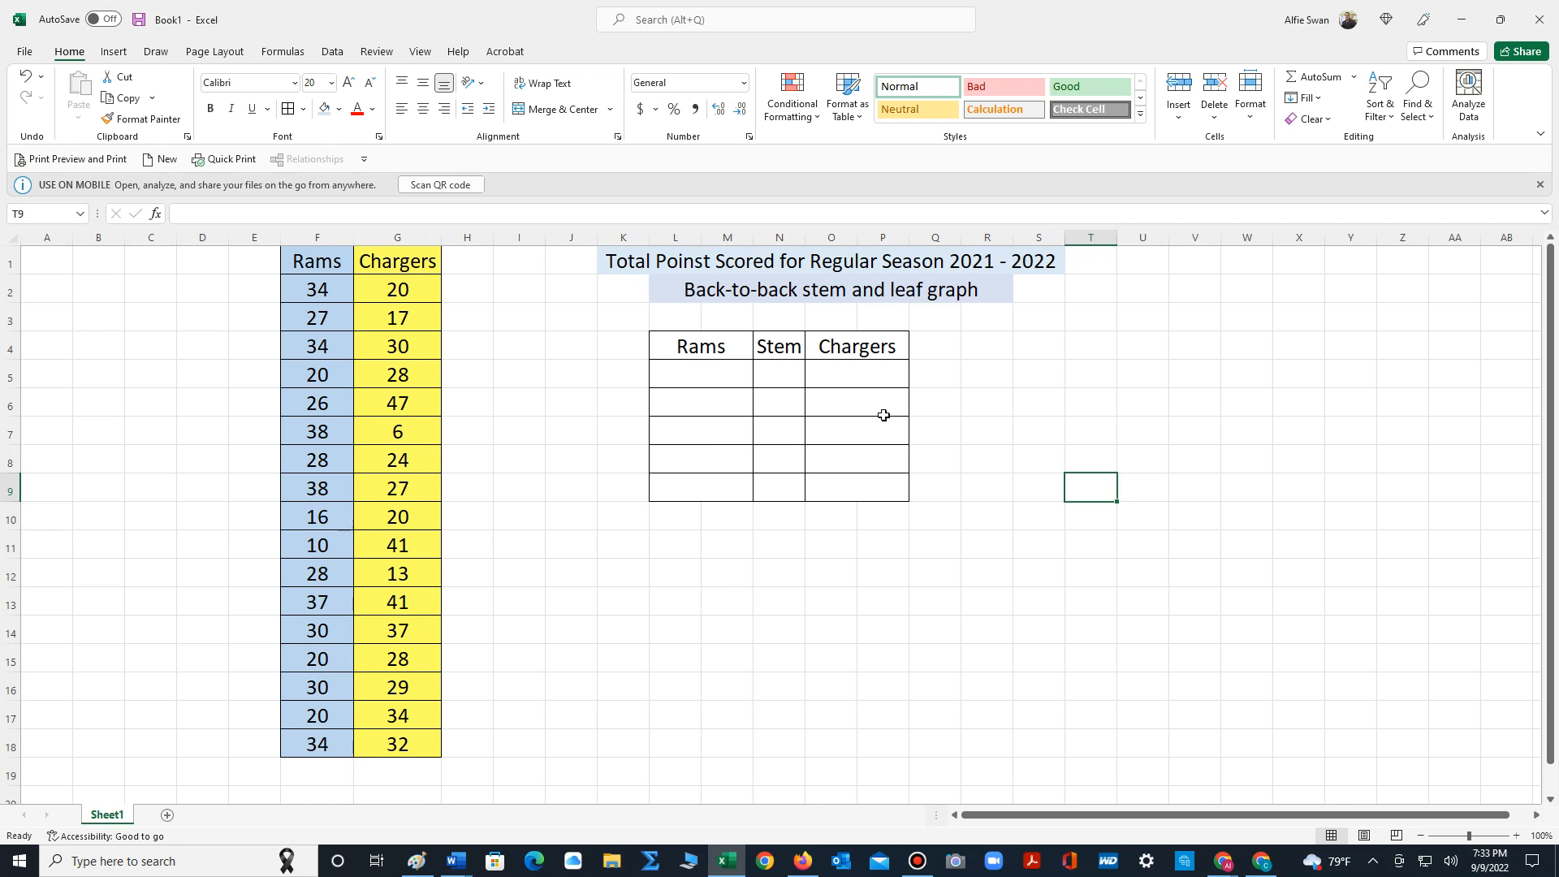
mouse_move(796, 360)
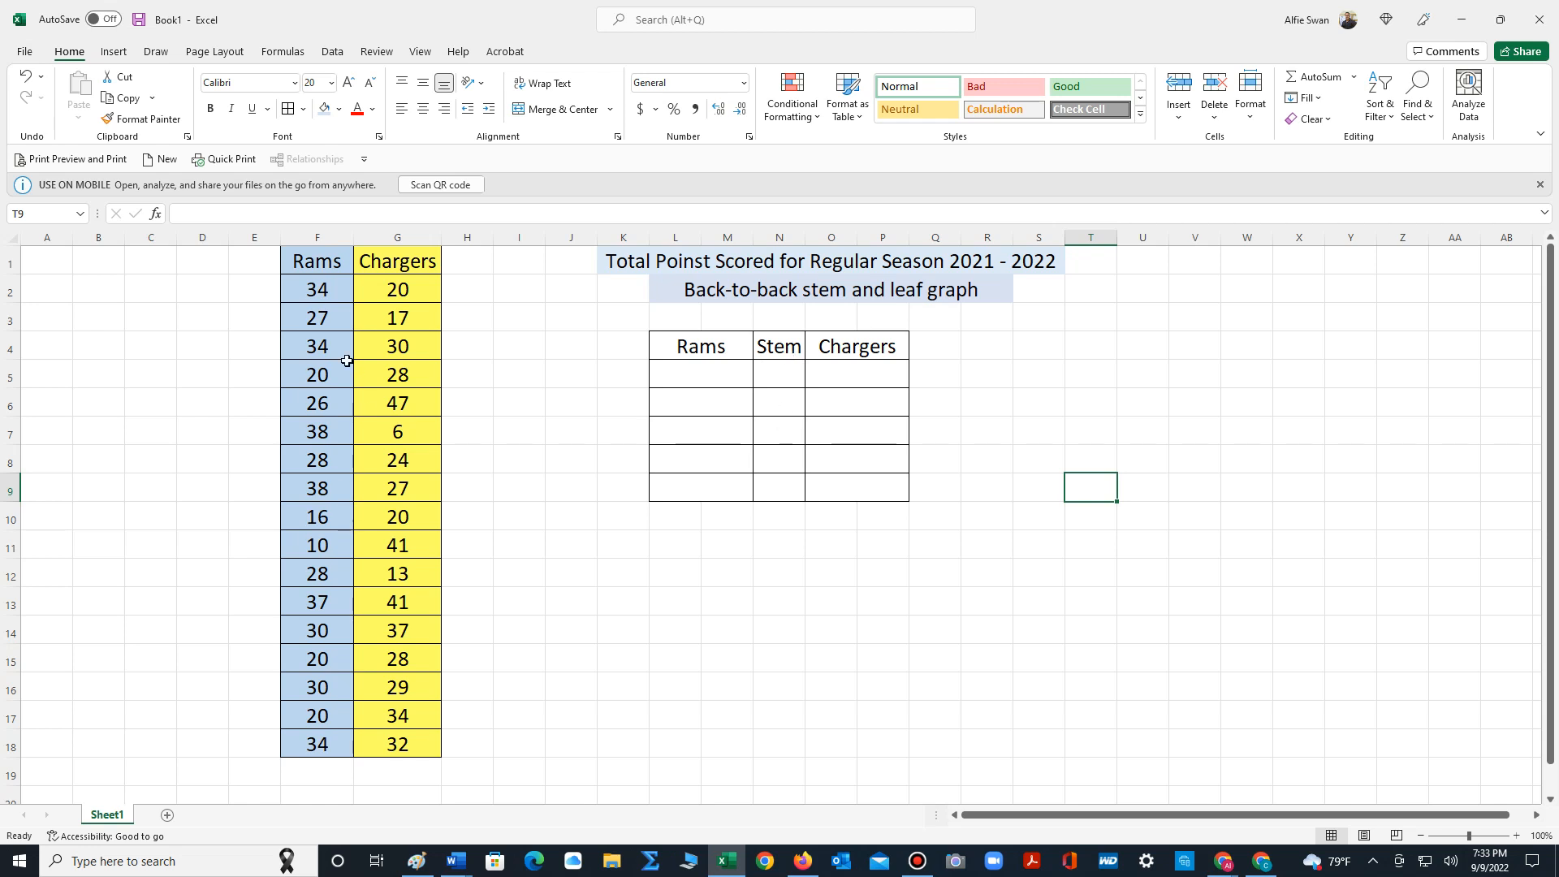
mouse_move(291, 323)
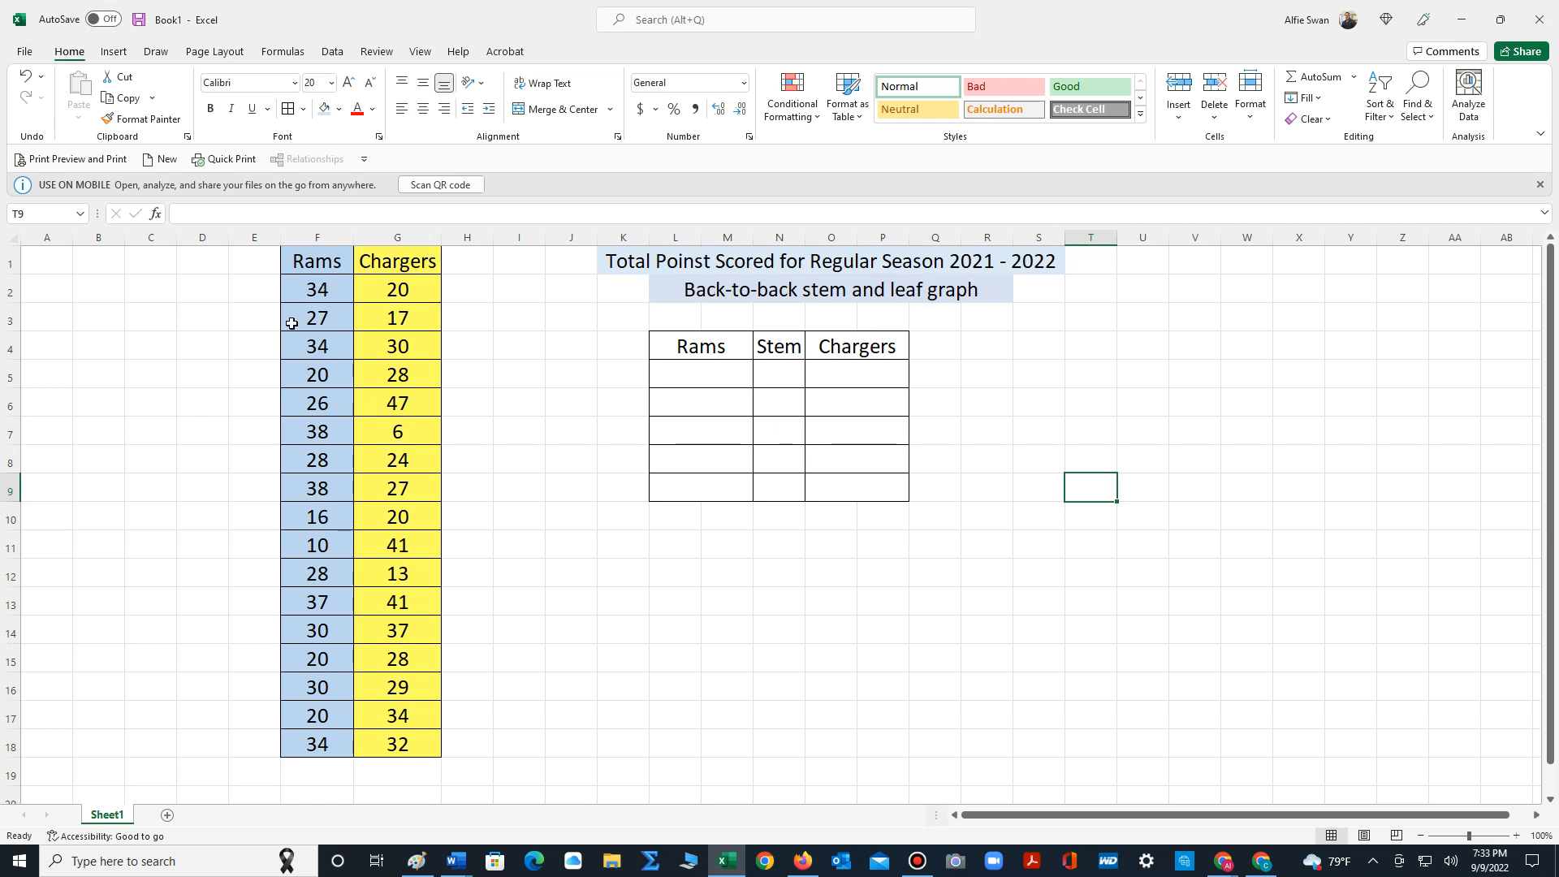
mouse_move(320, 350)
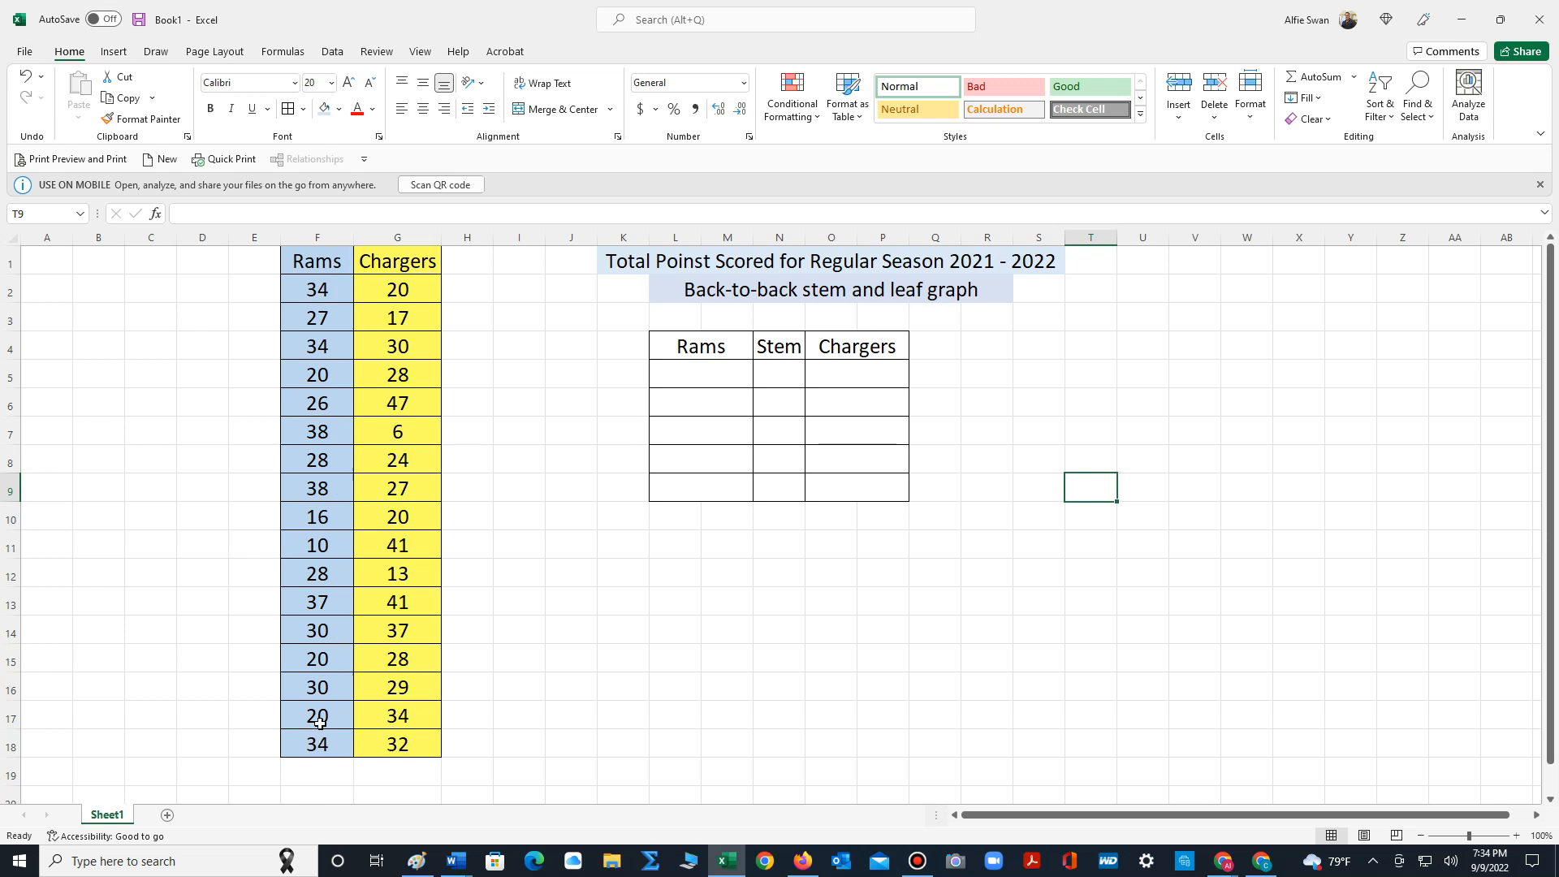
mouse_move(336, 590)
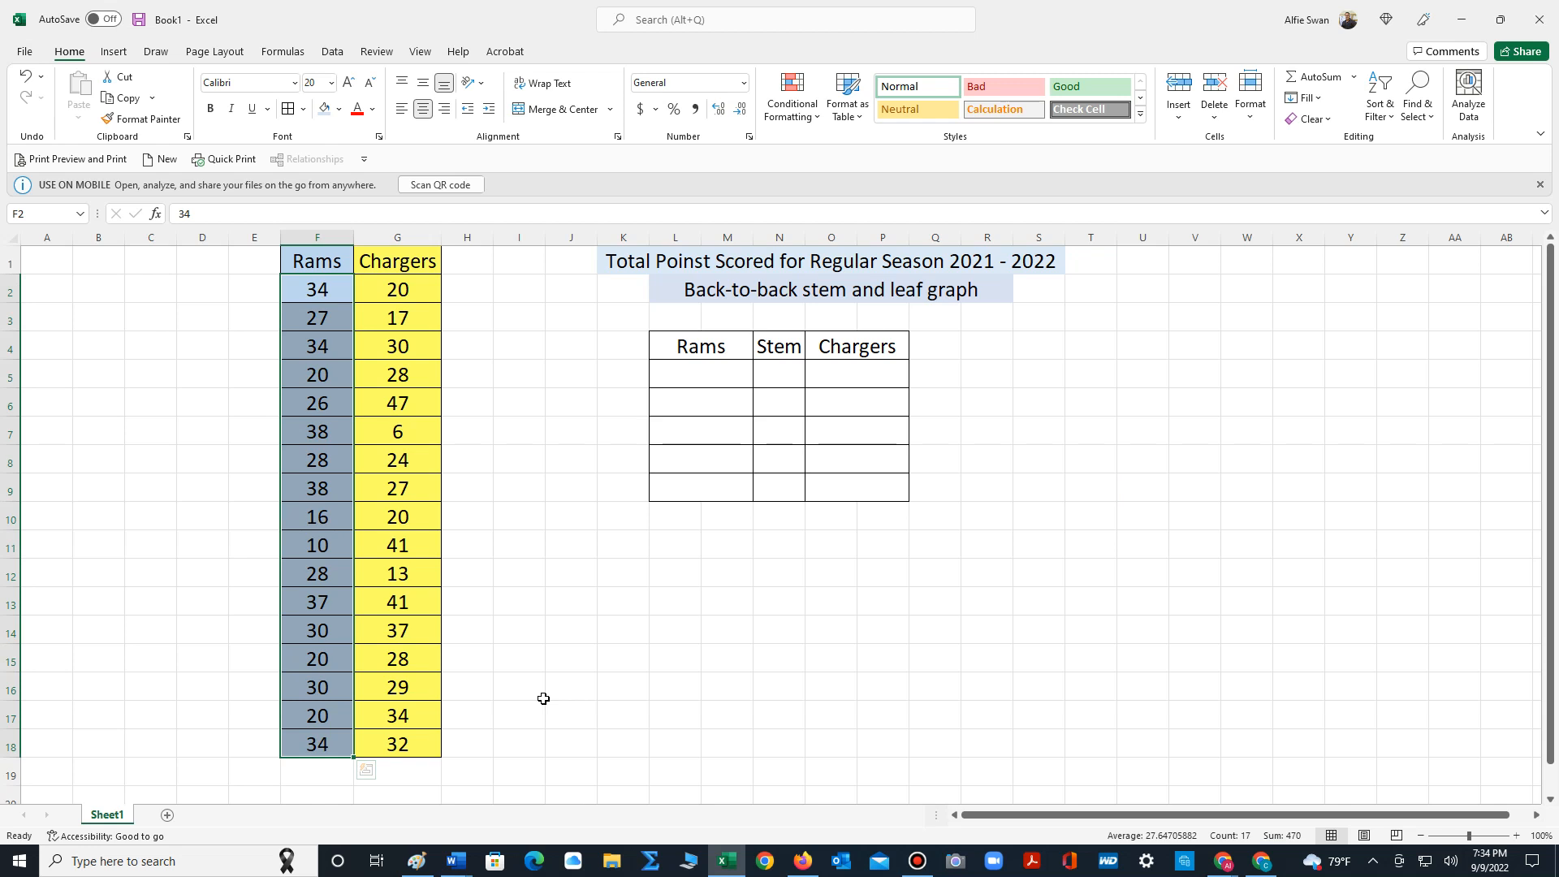
mouse_move(1400, 110)
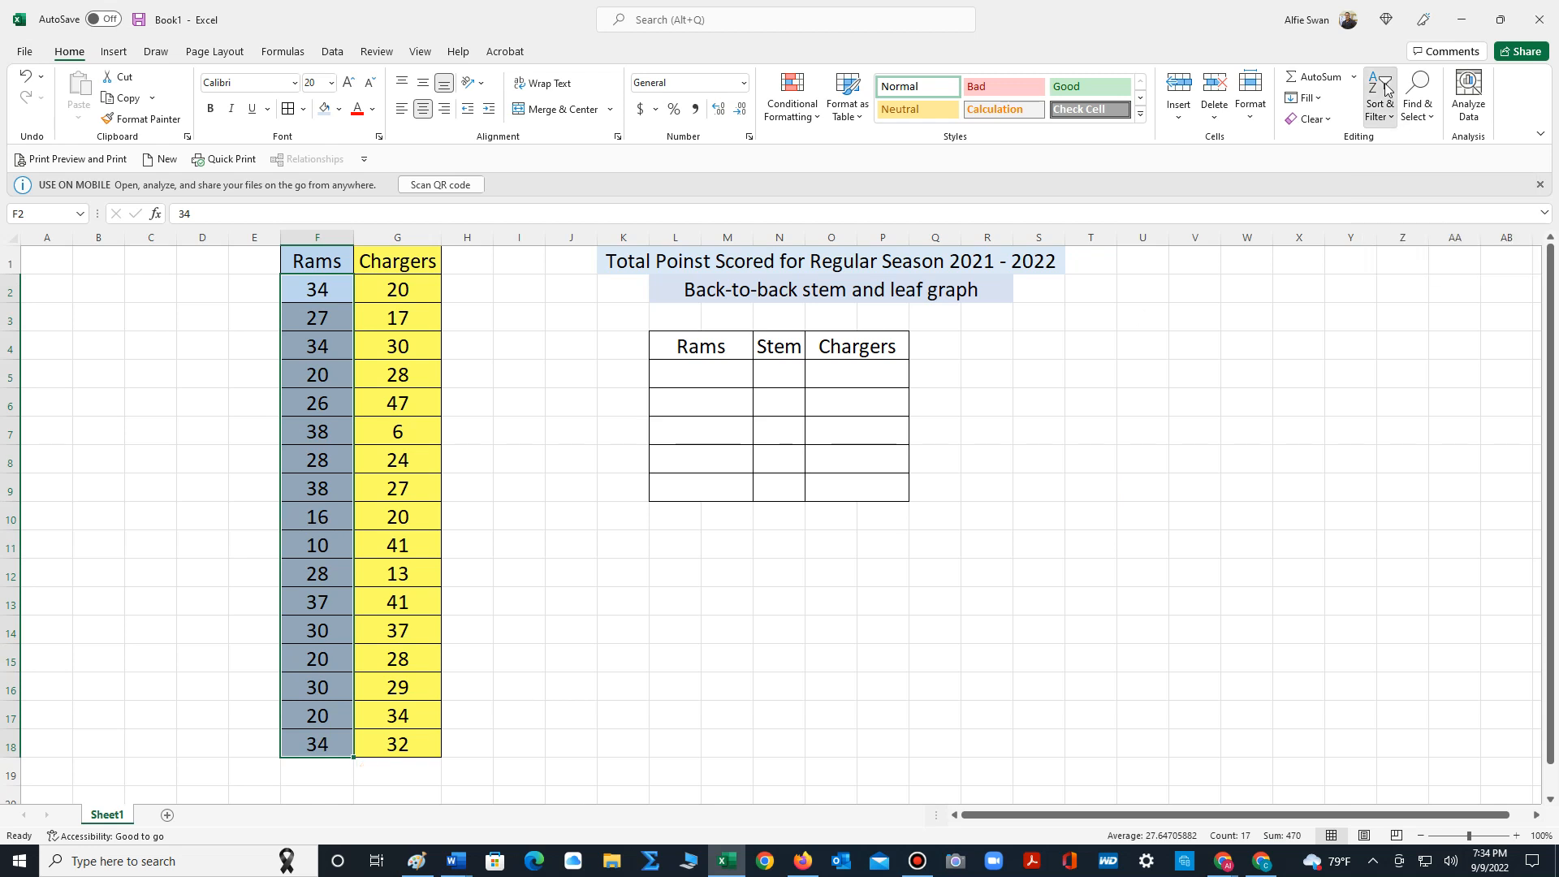
Sort only the Rams scores (F2:F18) smallest to largest, continuing with the current selection
left_click(1379, 97)
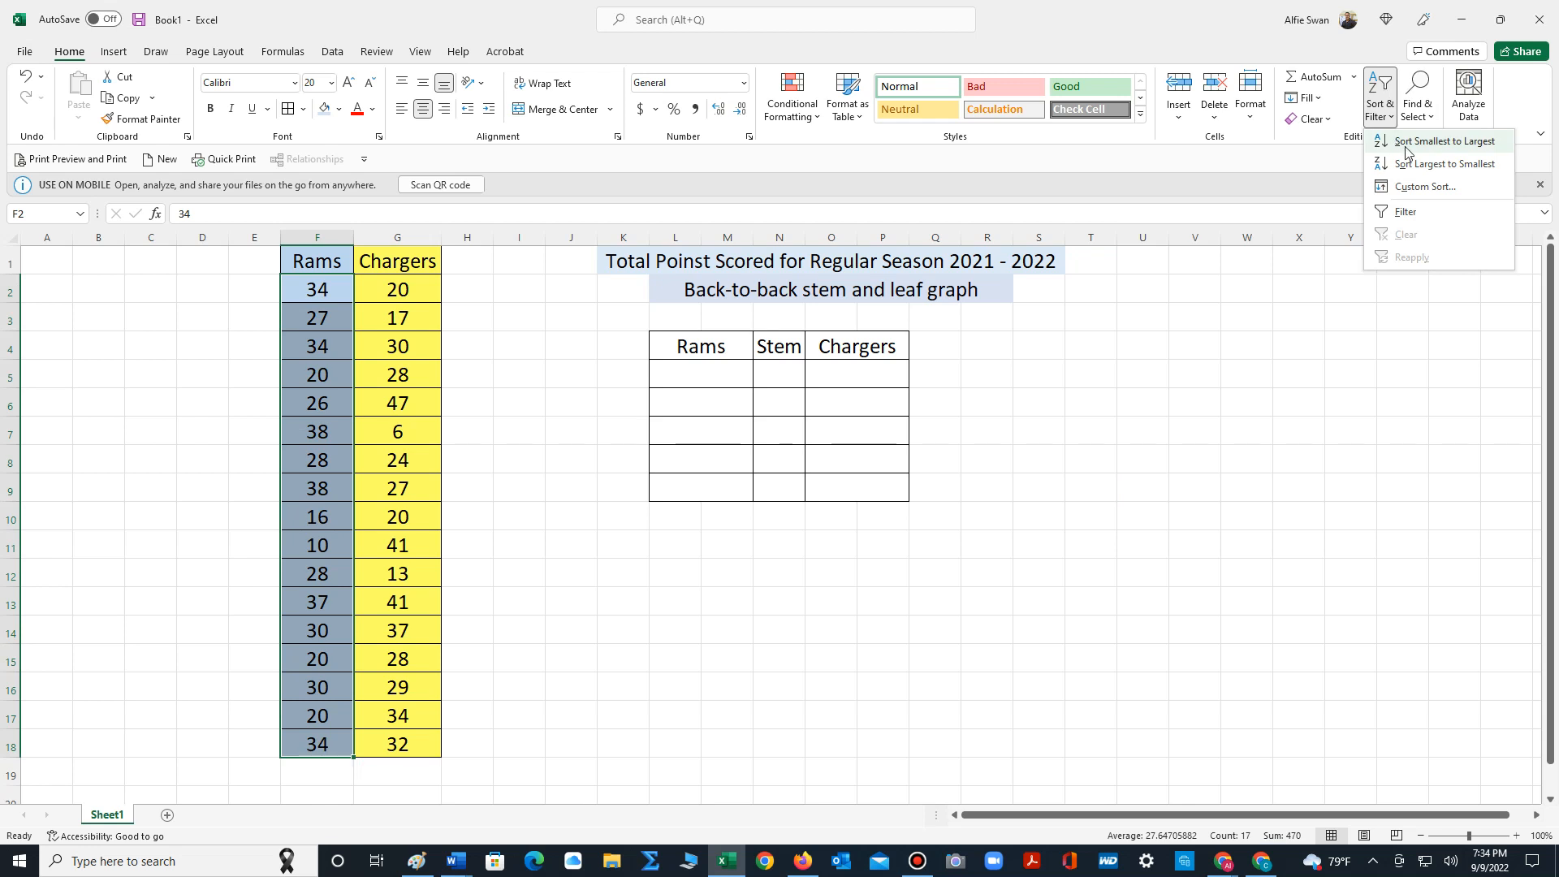
left_click(1445, 140)
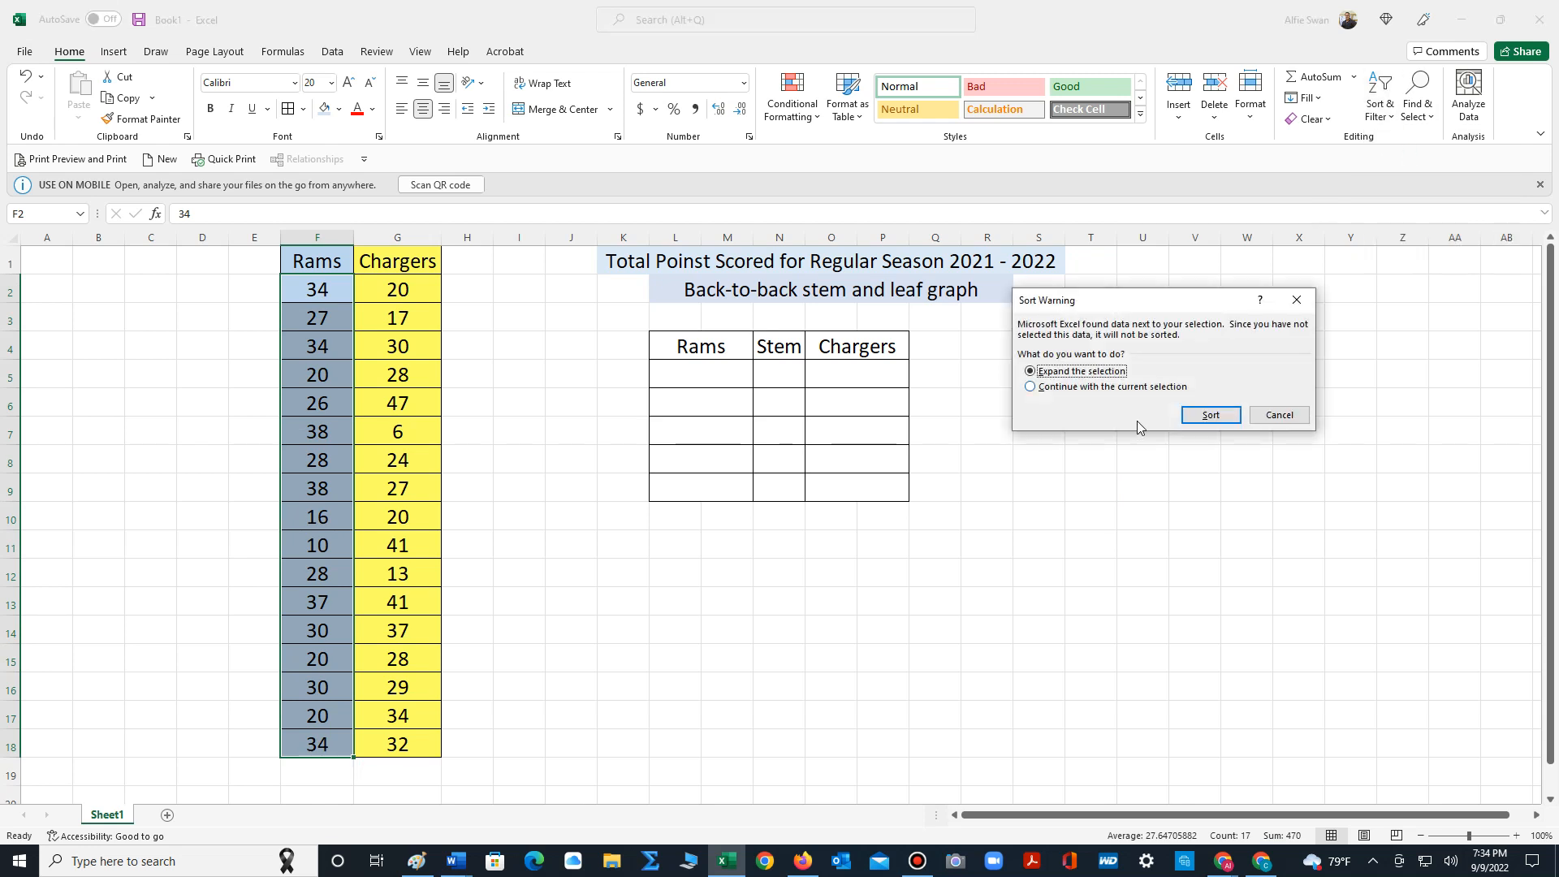
left_click(1031, 387)
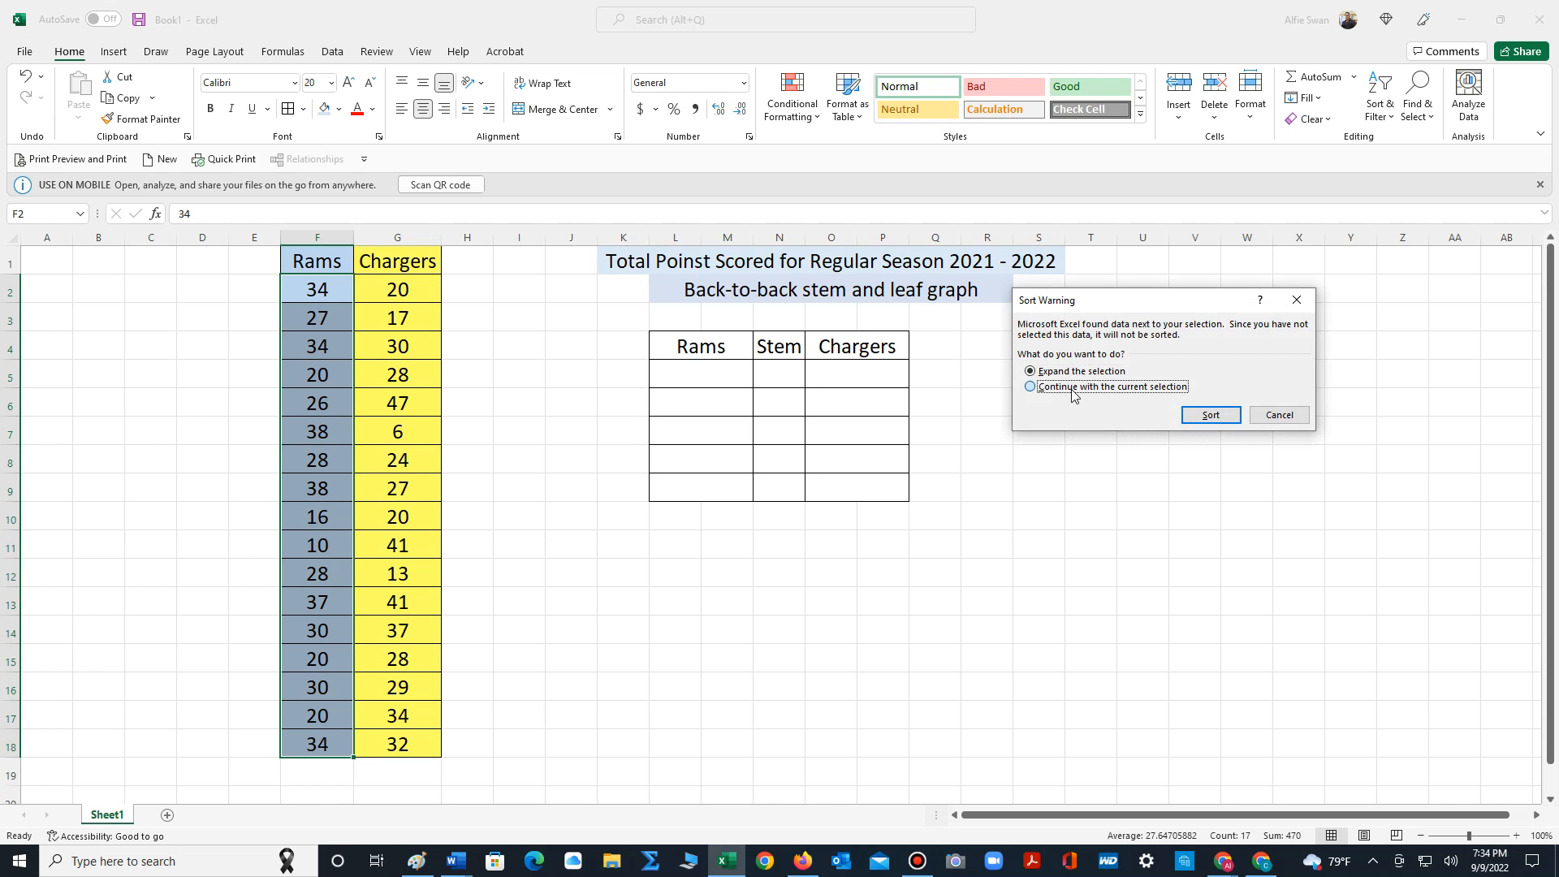
left_click(1210, 415)
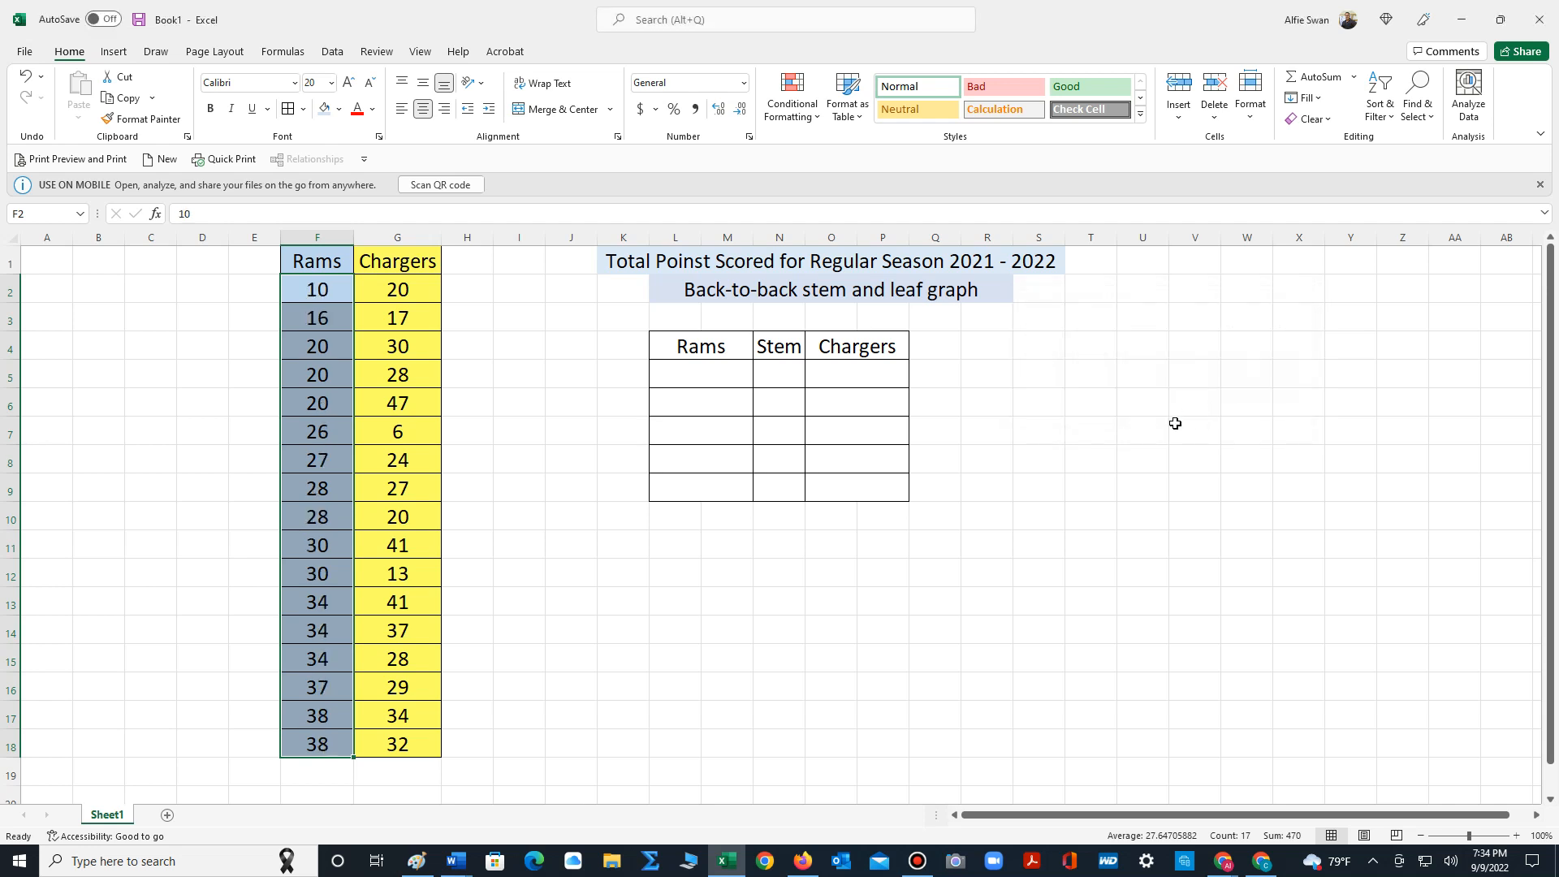
mouse_move(434, 438)
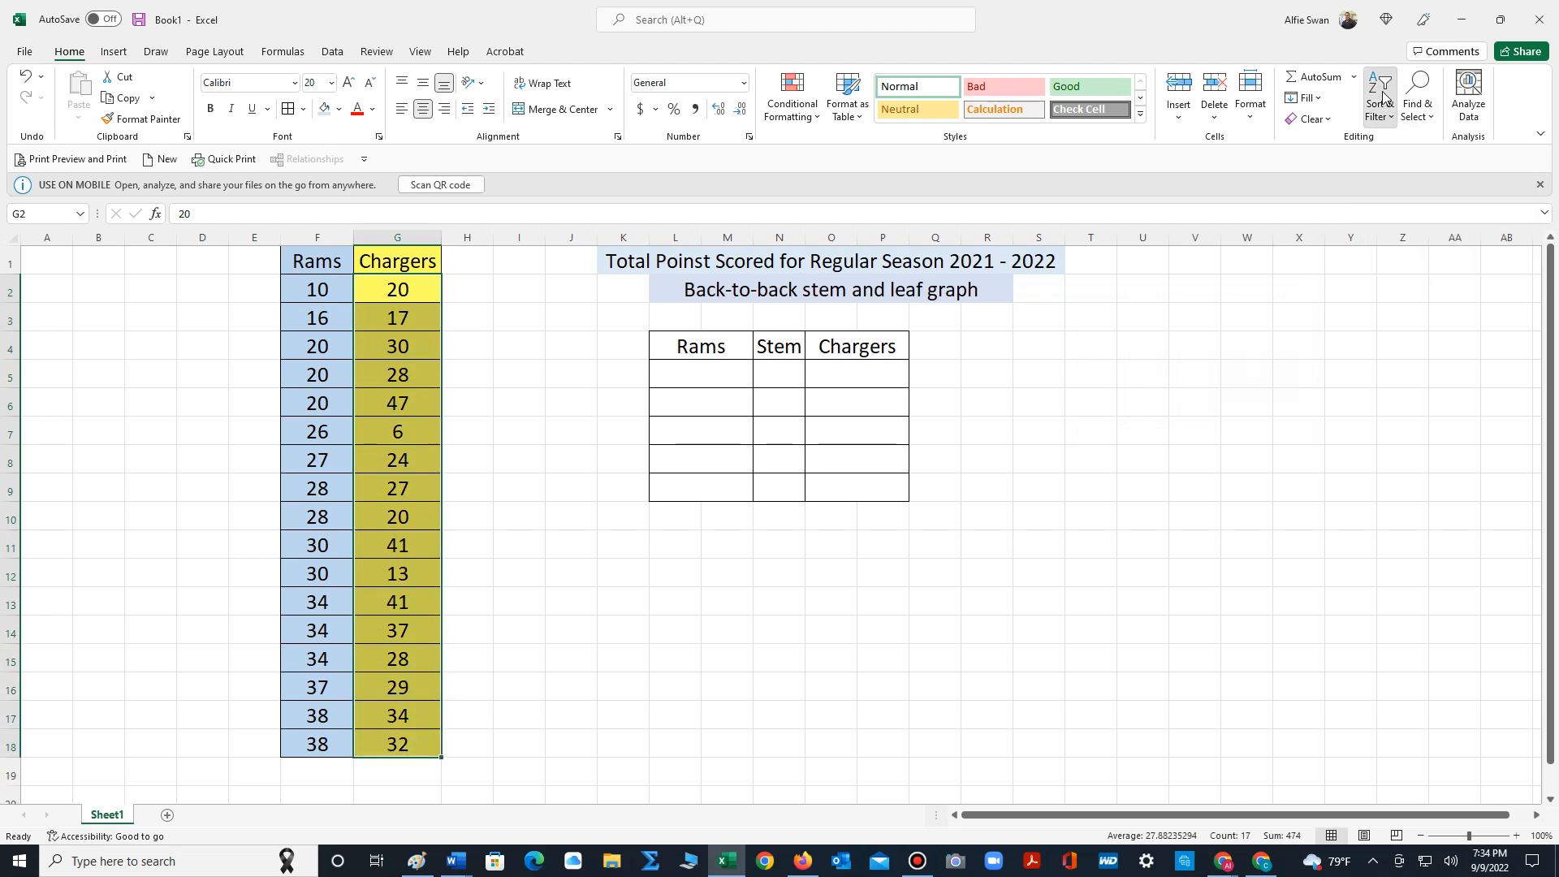
Sort only the Chargers scores (G2:G18) smallest to largest, leaving the Rams column untouched
left_click(1381, 83)
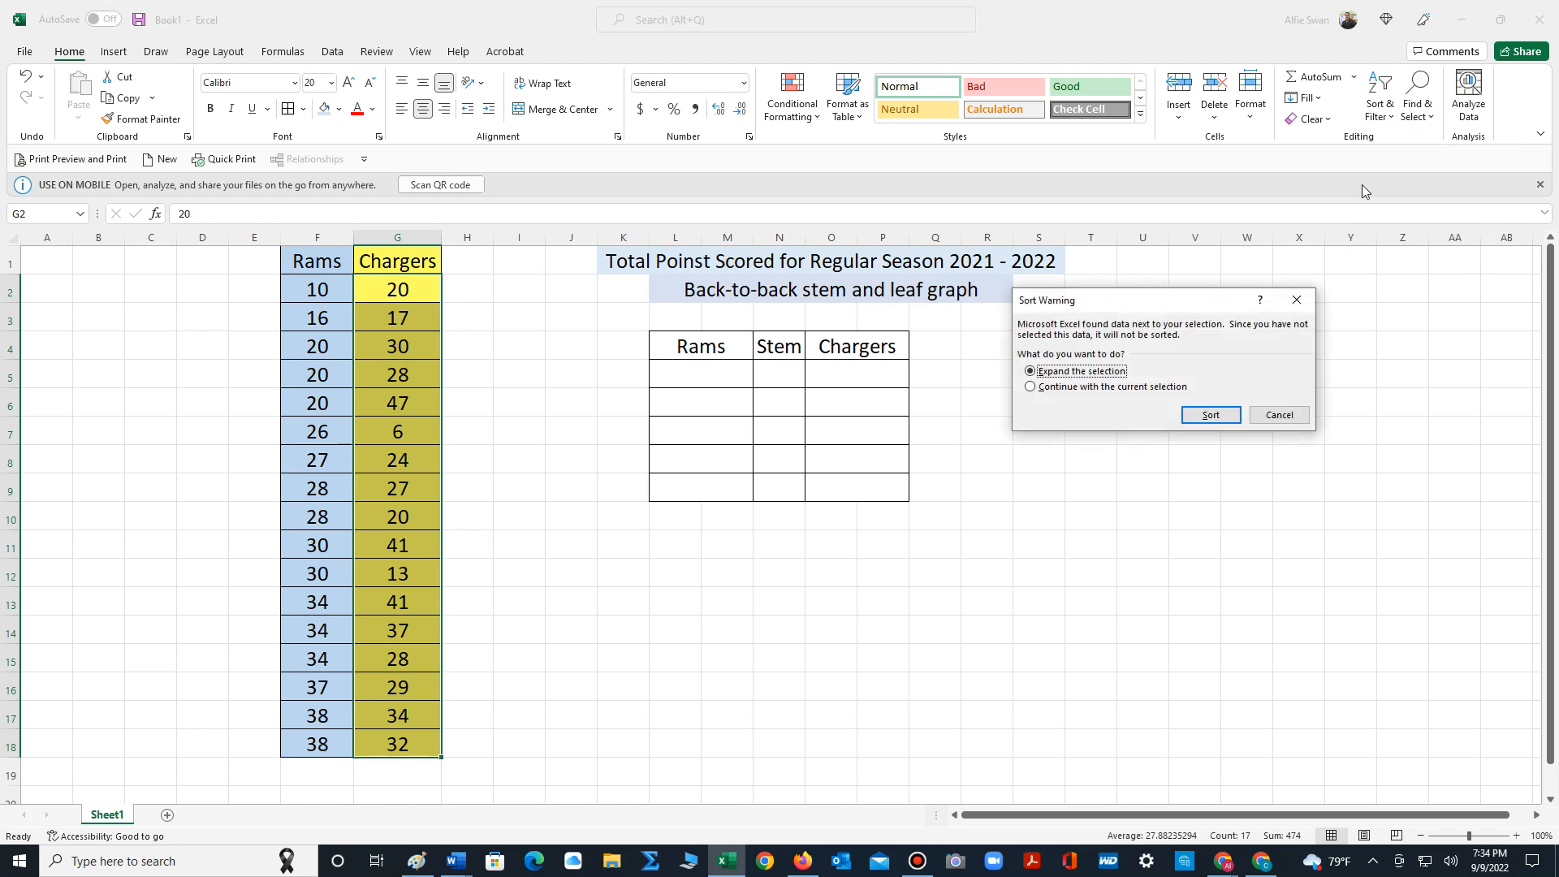
left_click(1030, 385)
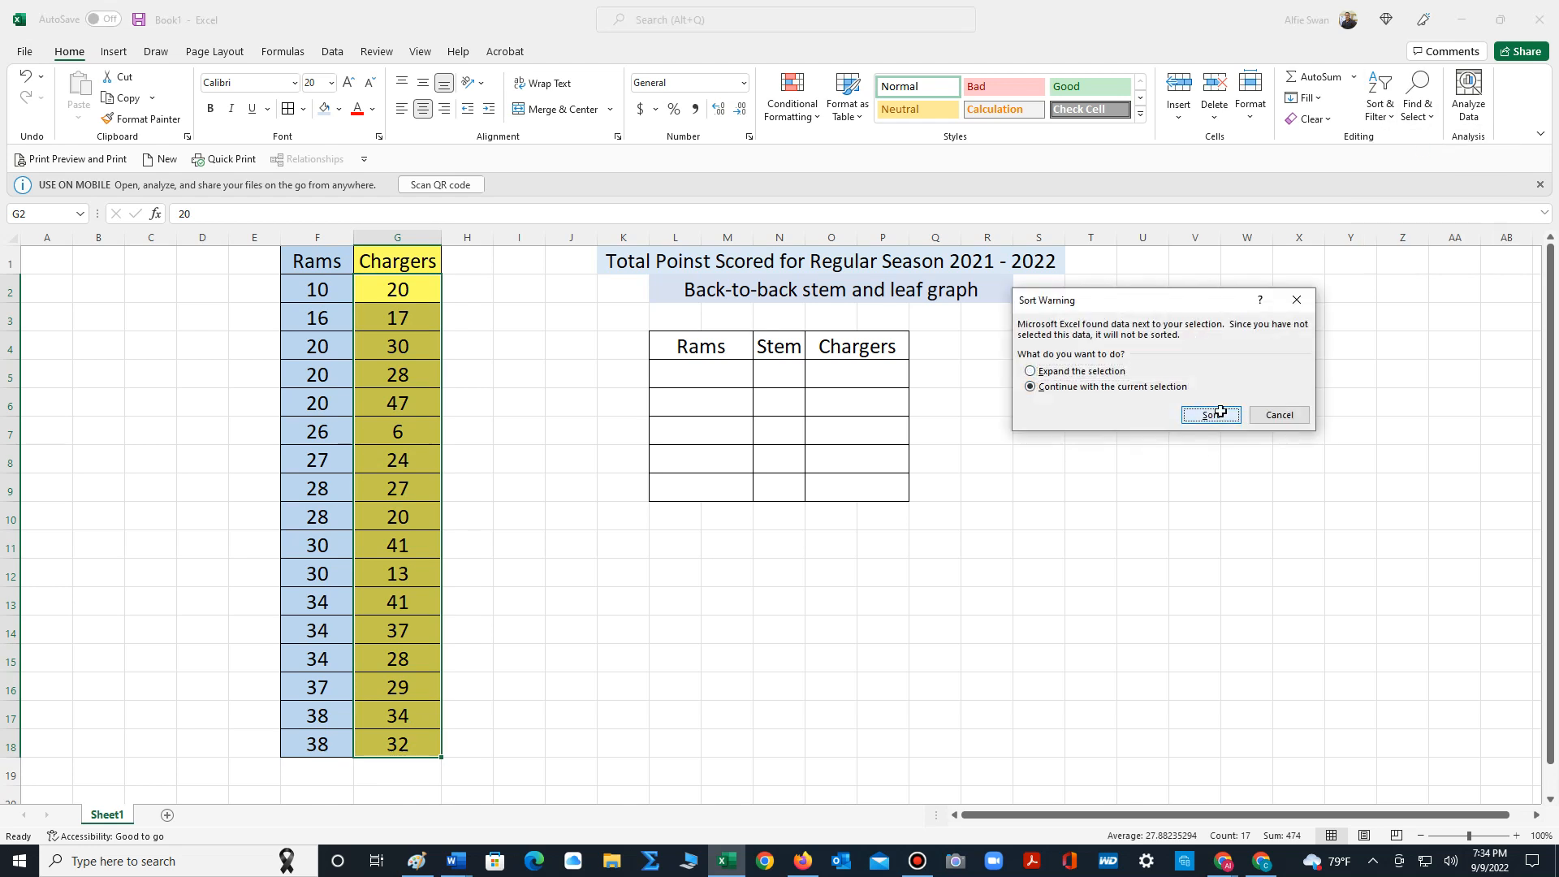
left_click(1210, 415)
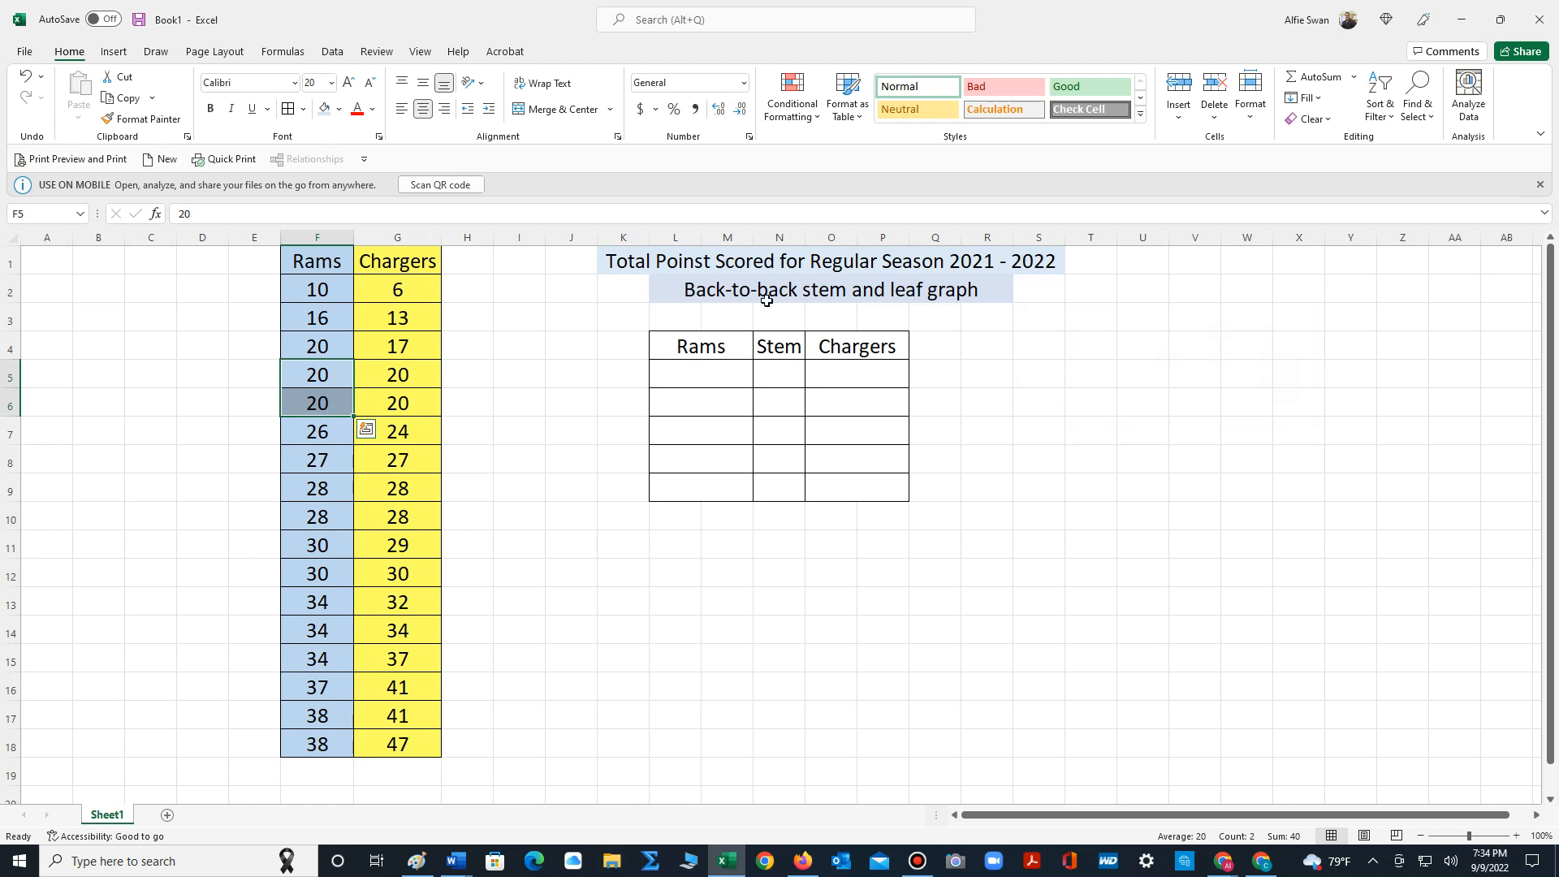
left_click(398, 288)
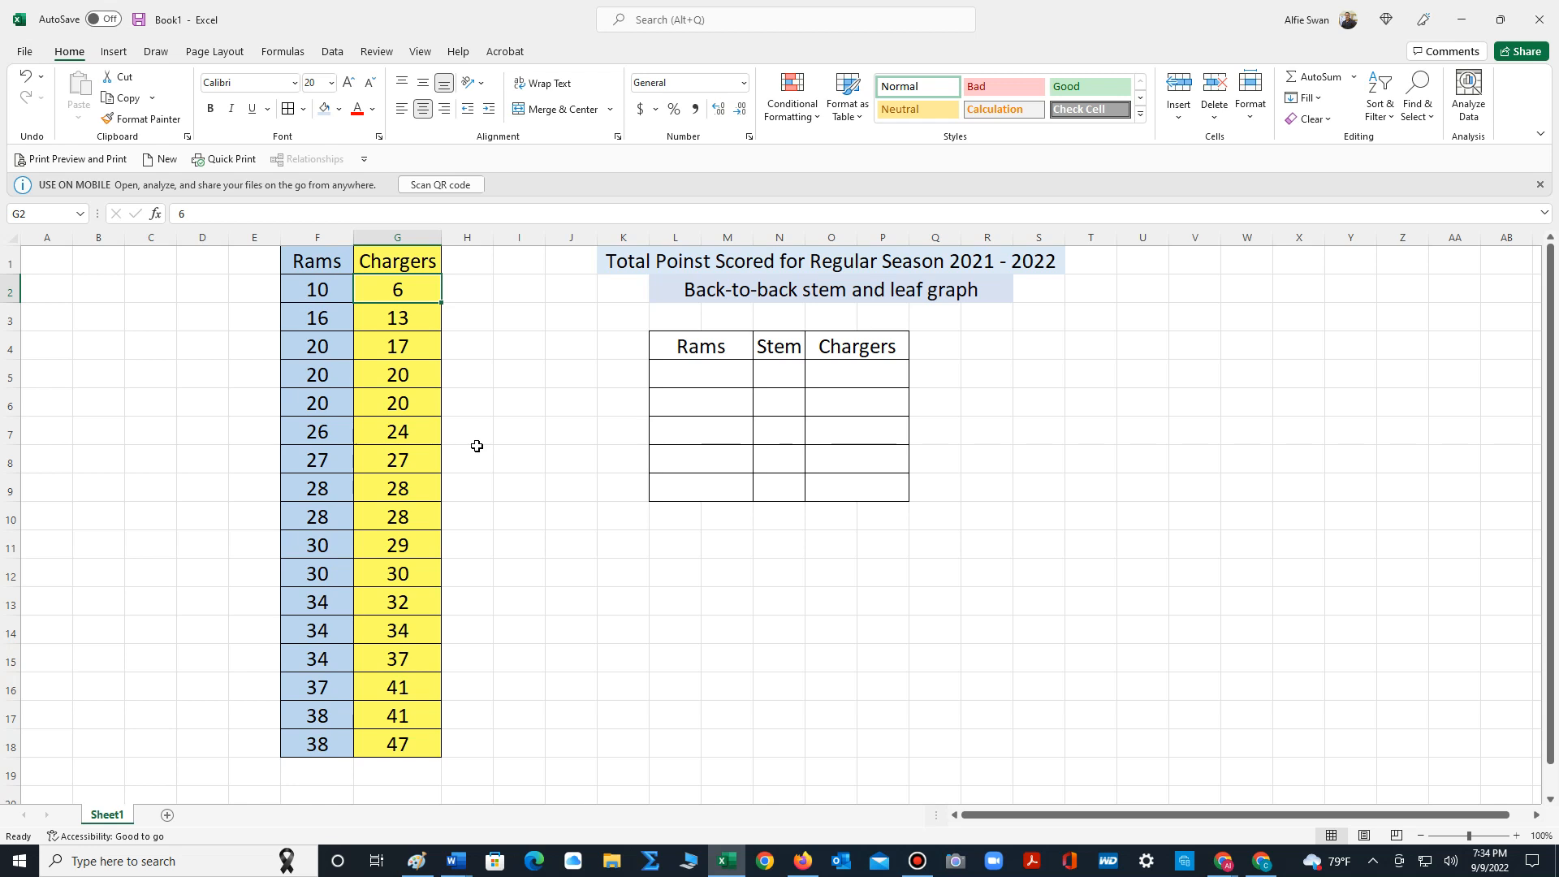
Enter 0 in N5 and fill it down to N9 as a series, giving stems 0–4
left_click(779, 375)
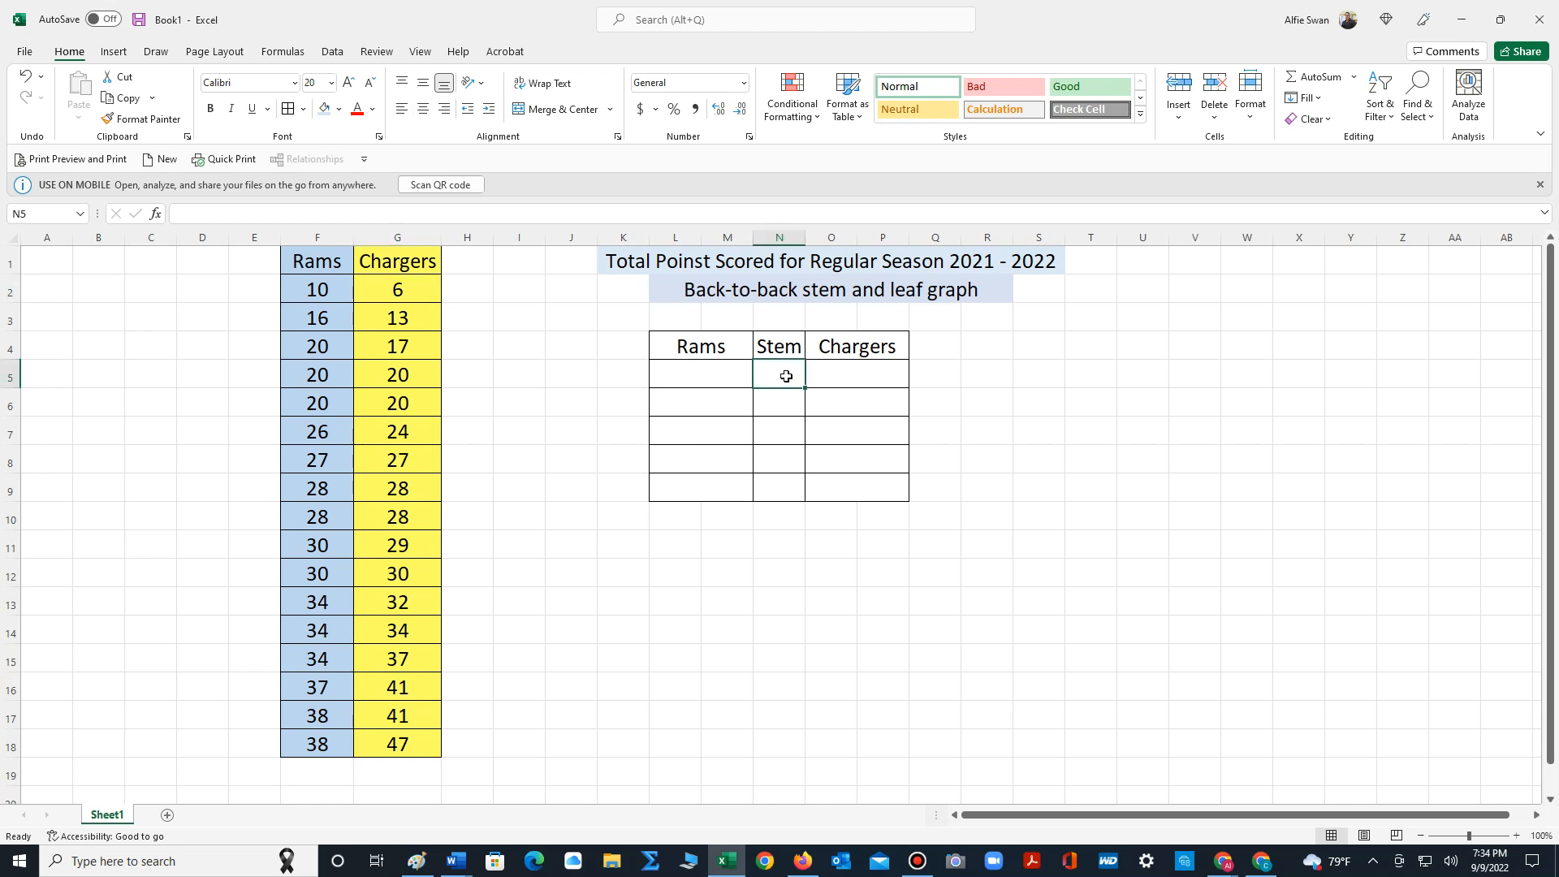
type("0")
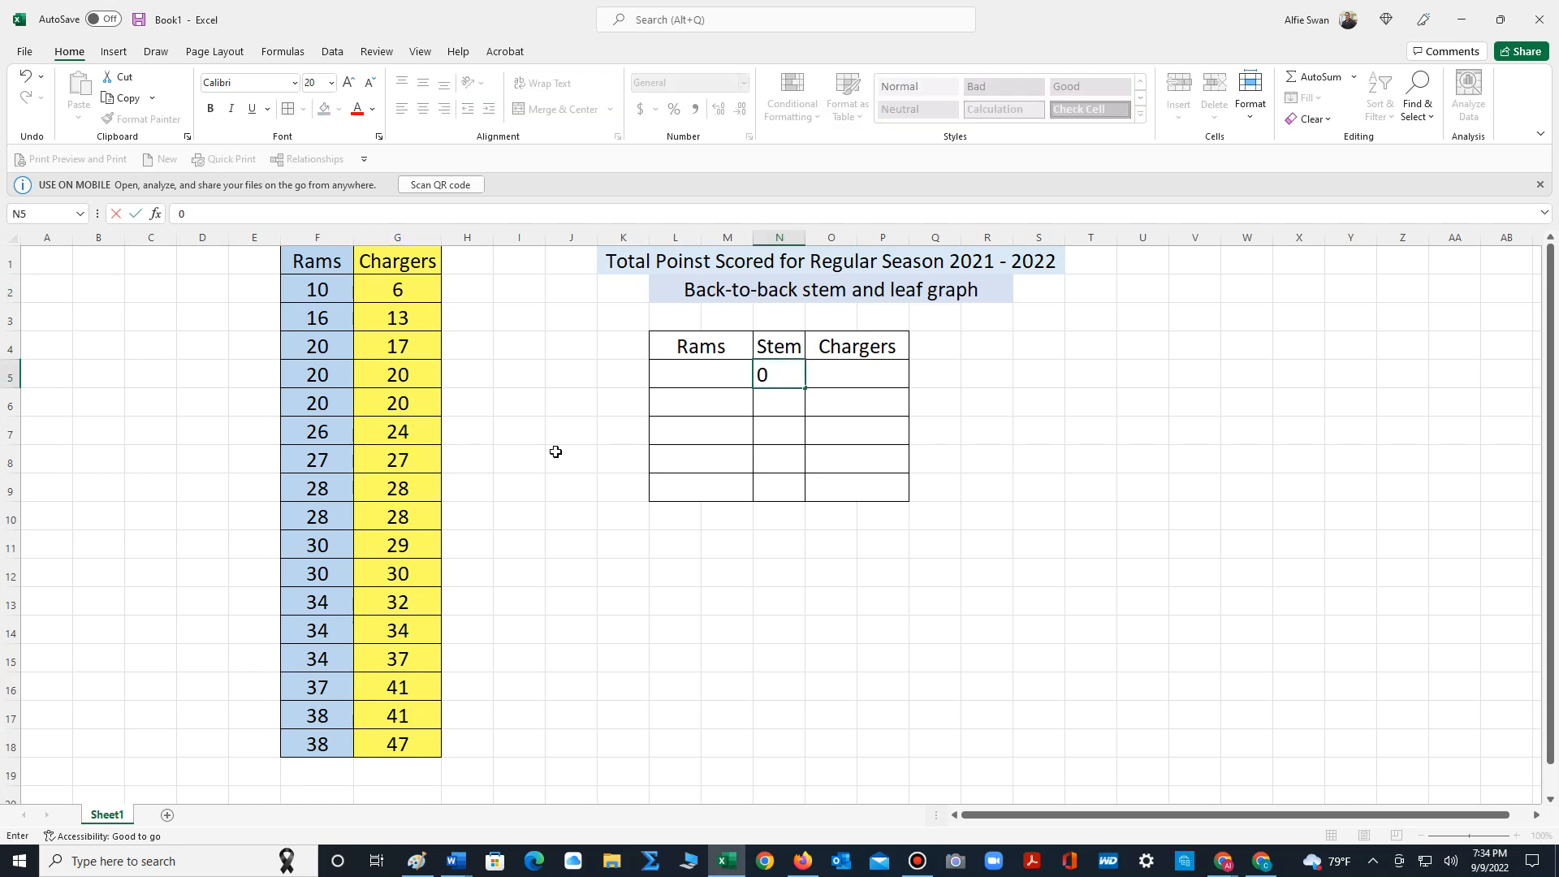
left_click(674, 601)
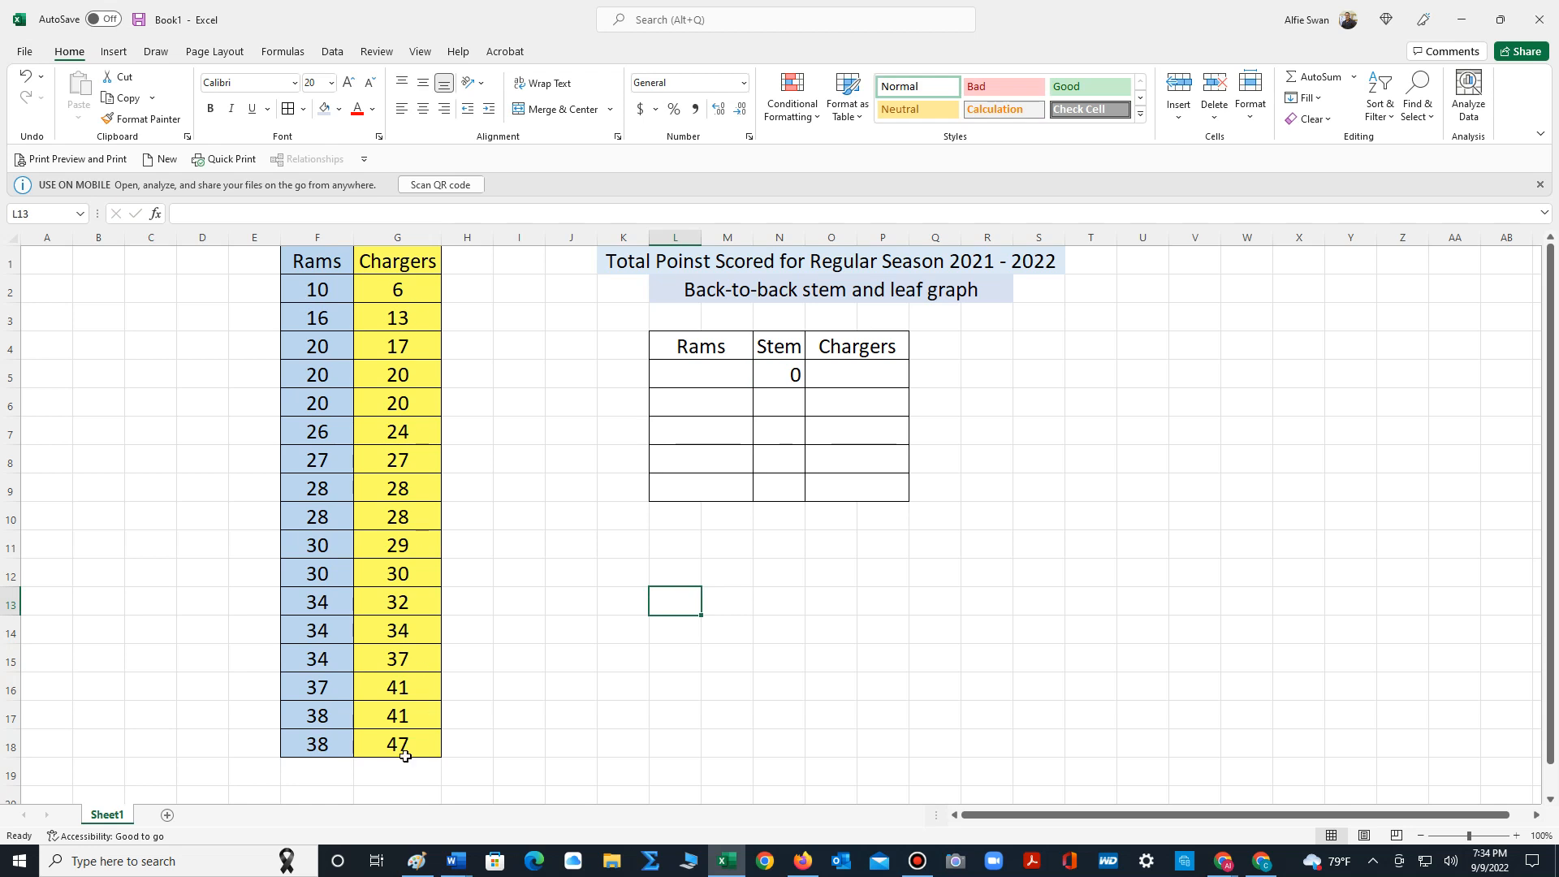
left_click(398, 743)
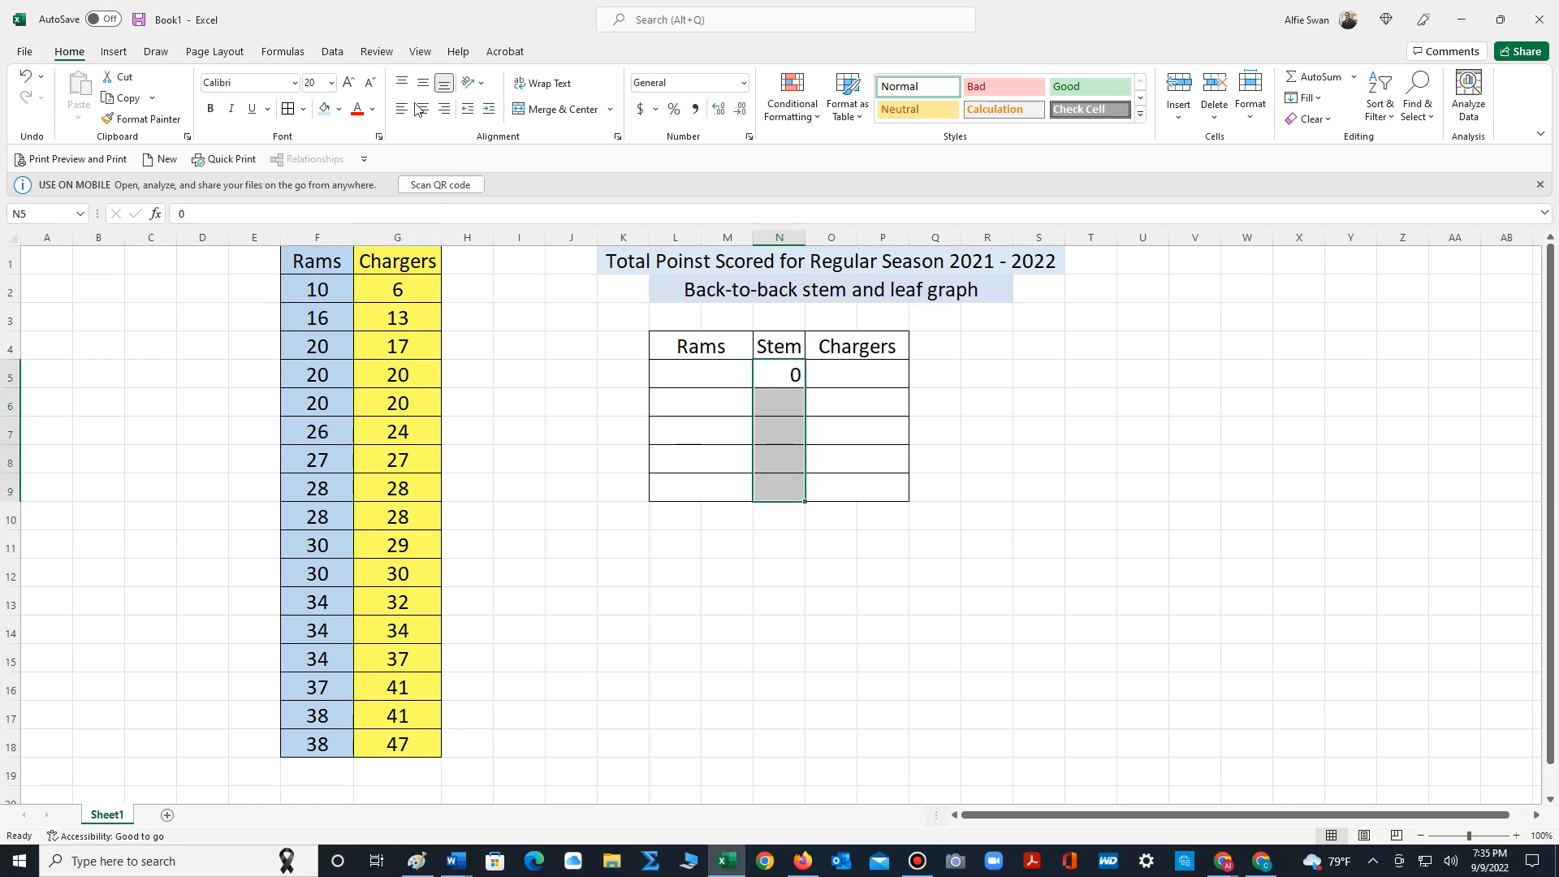
left_click(779, 402)
type("1")
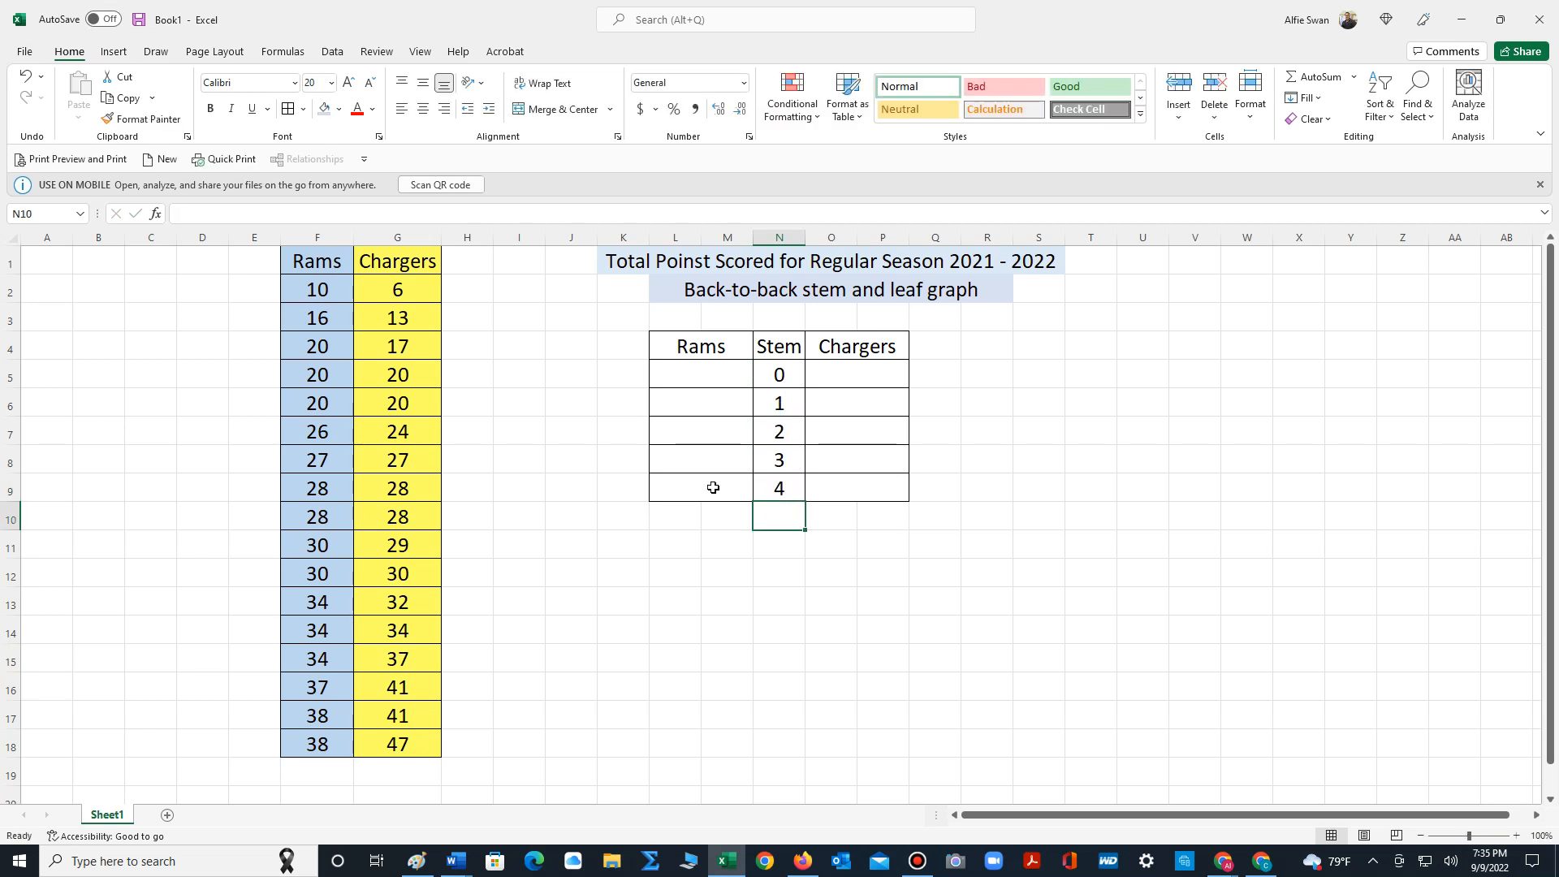
left_click(571, 629)
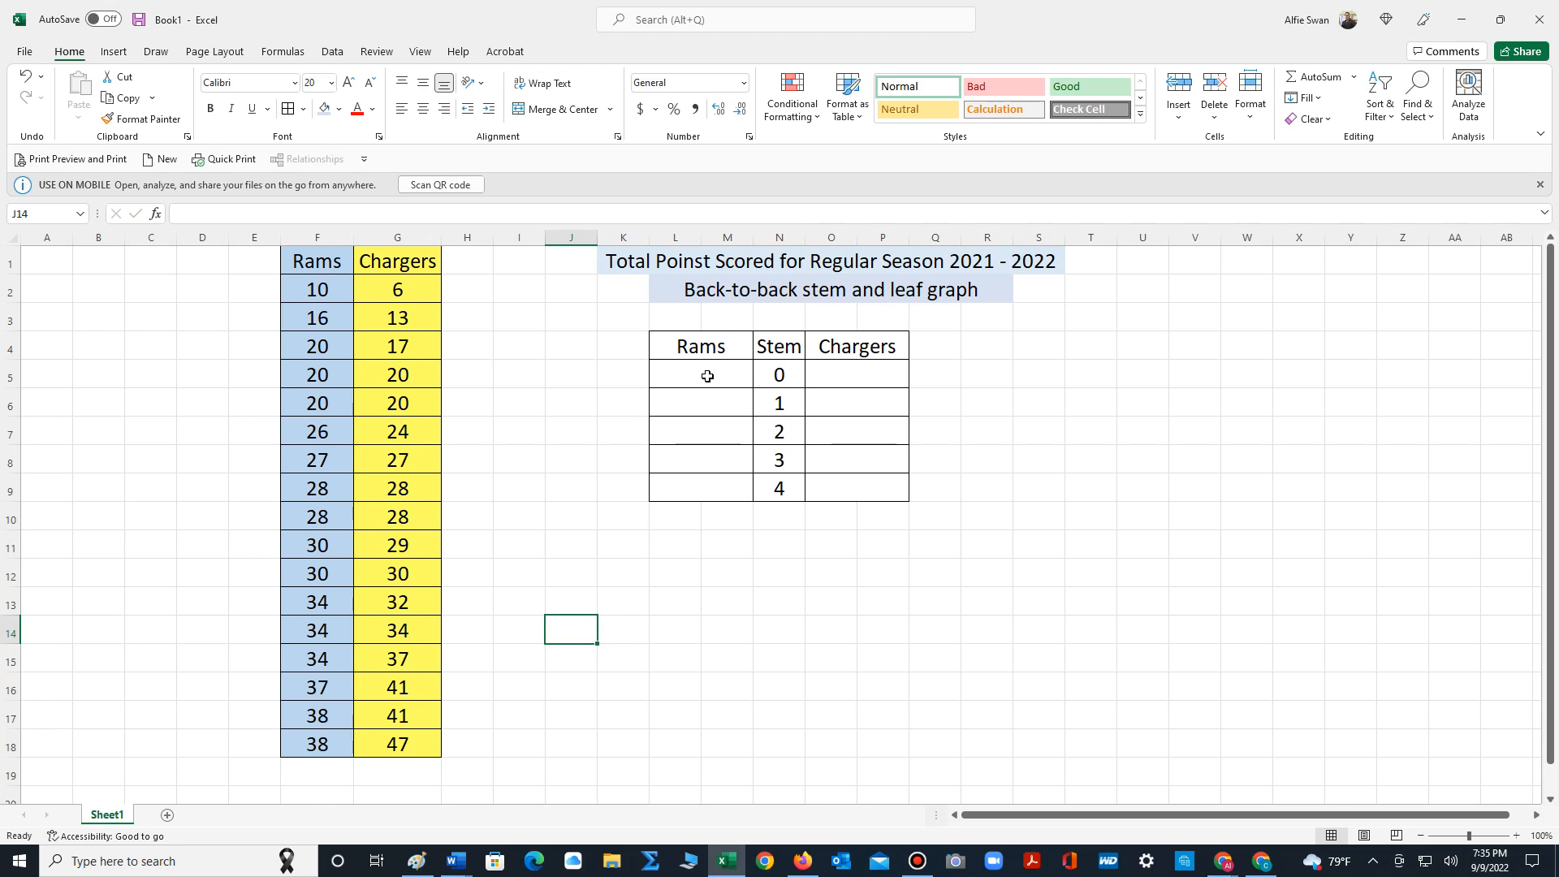
mouse_move(687, 376)
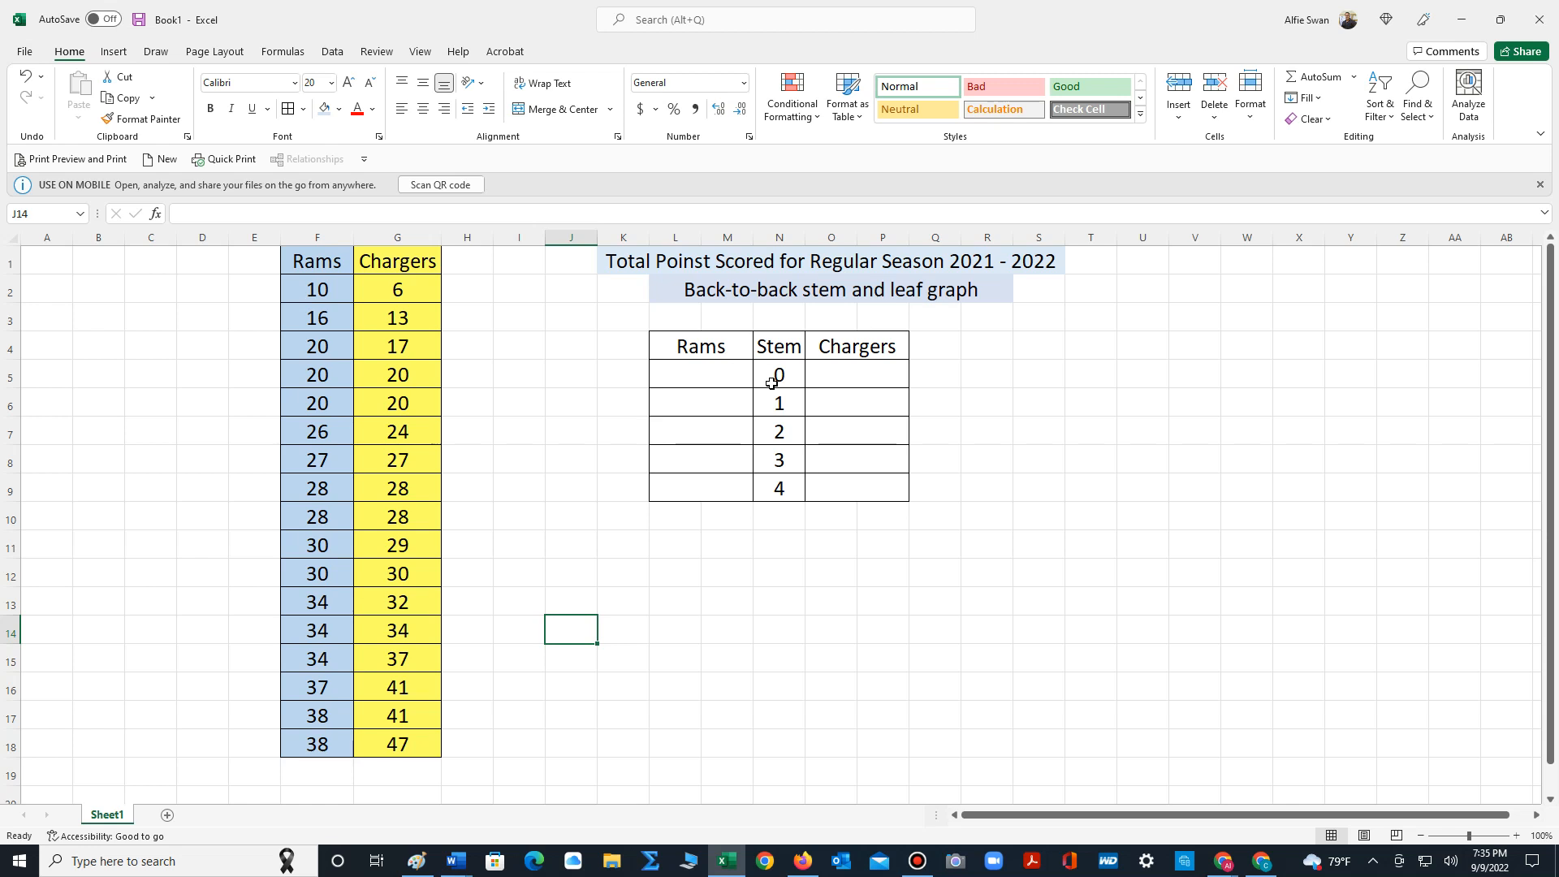
mouse_move(722, 371)
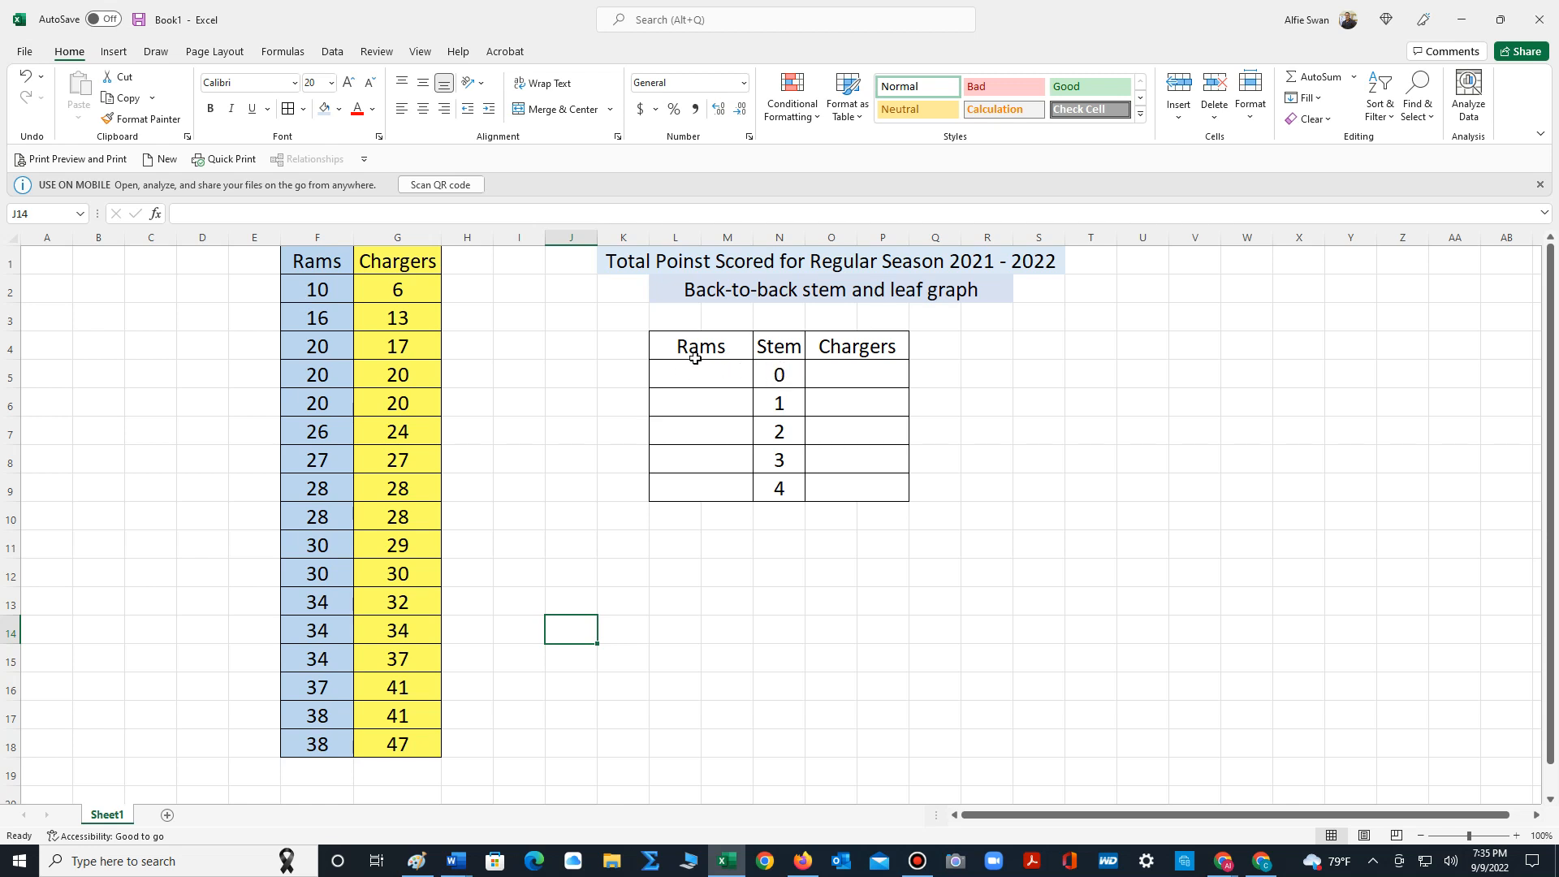
Enter 'None' beside stem 0 and '6 0' beside stem 1, right-aligned
left_click(699, 375)
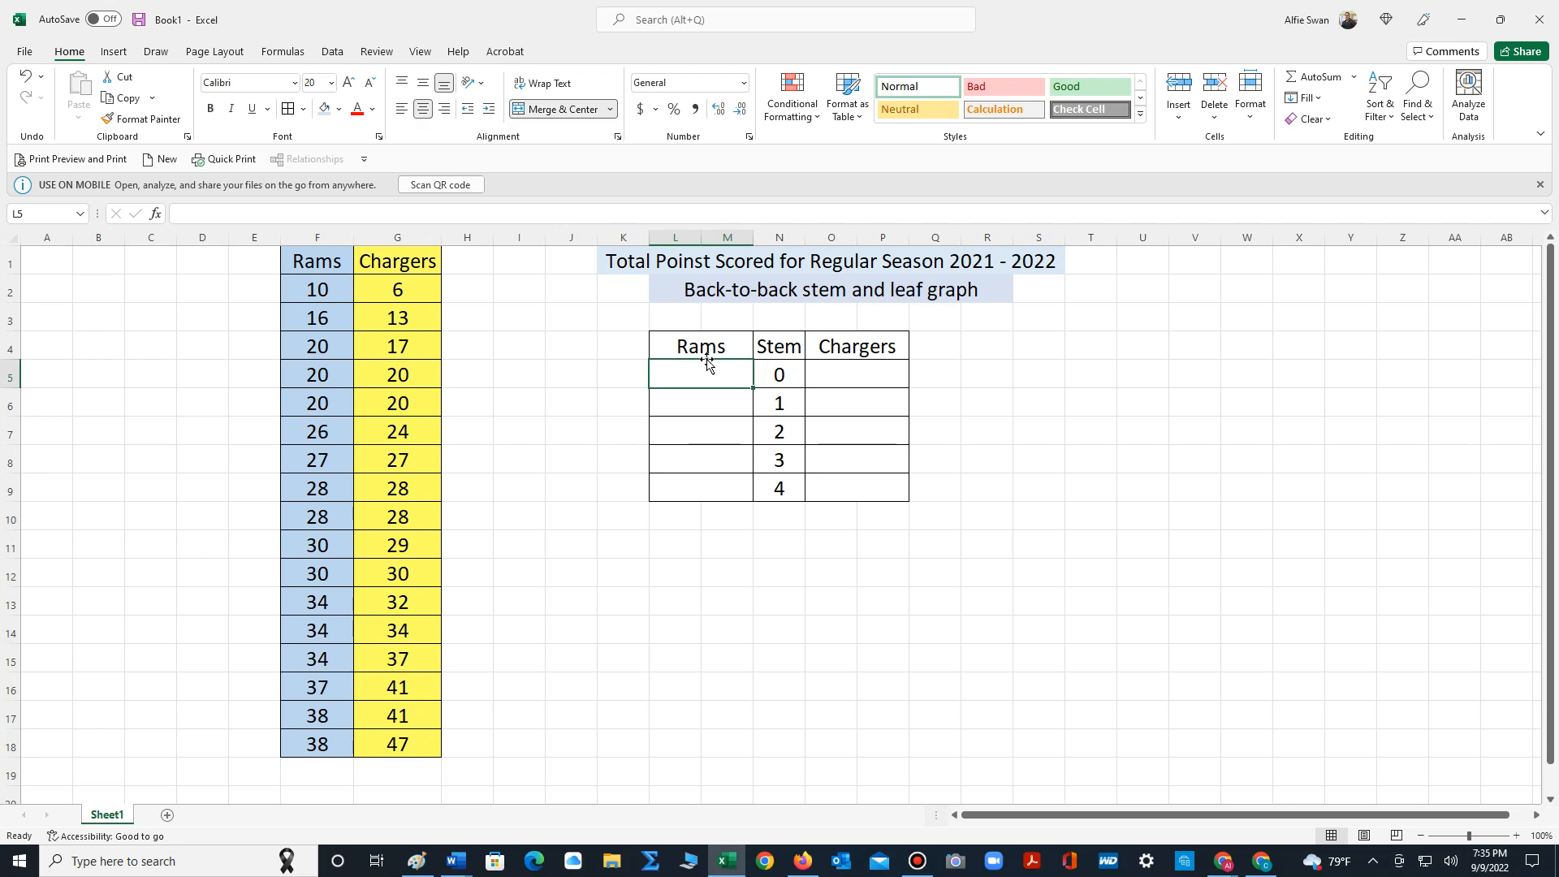
type("None")
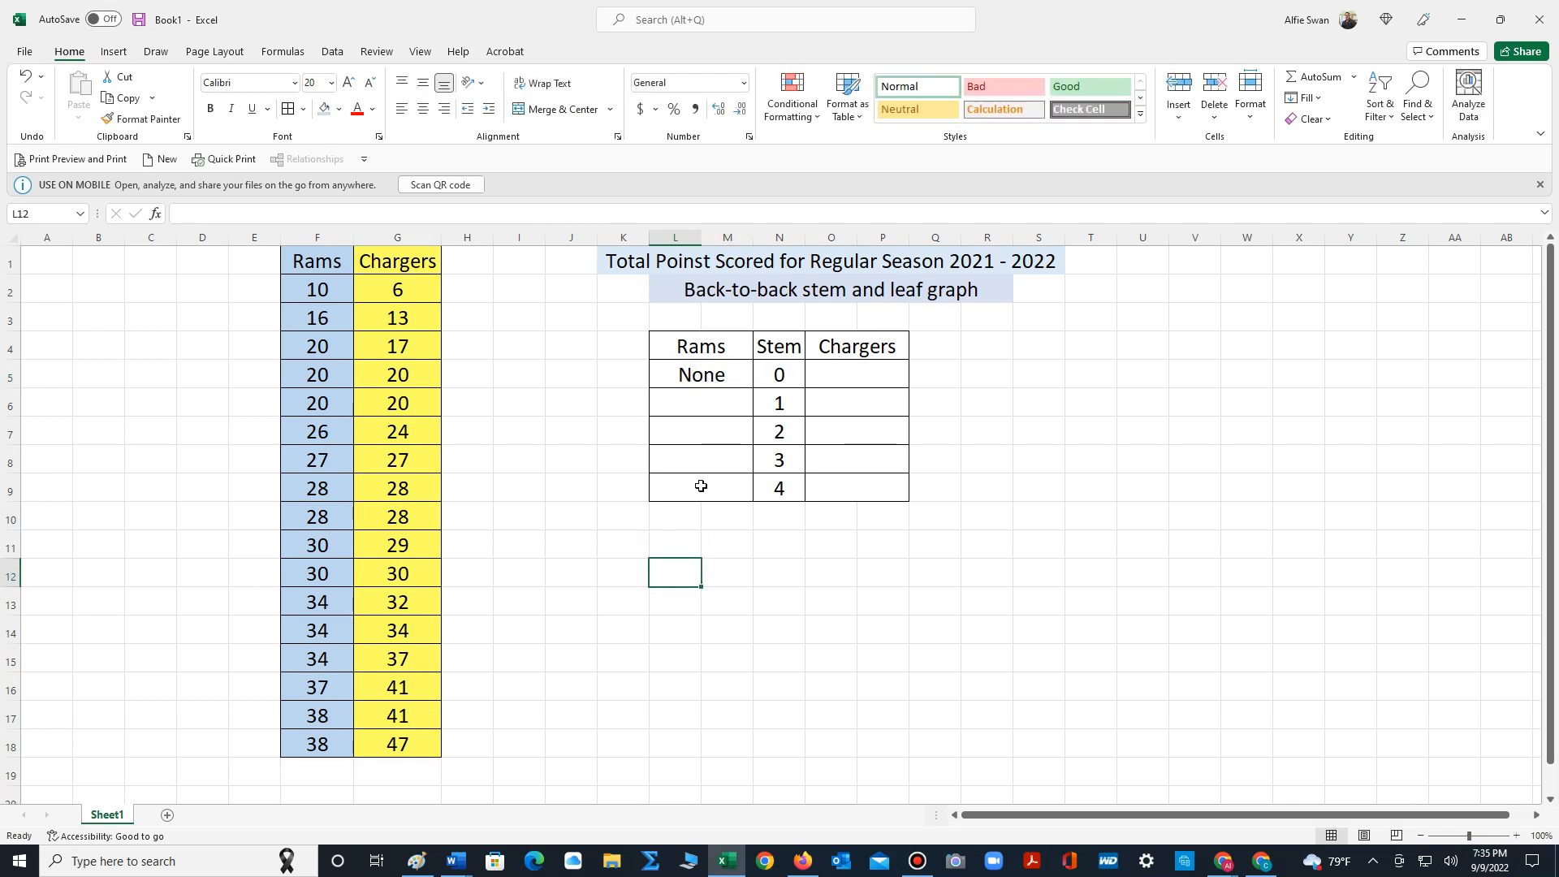
mouse_move(330, 293)
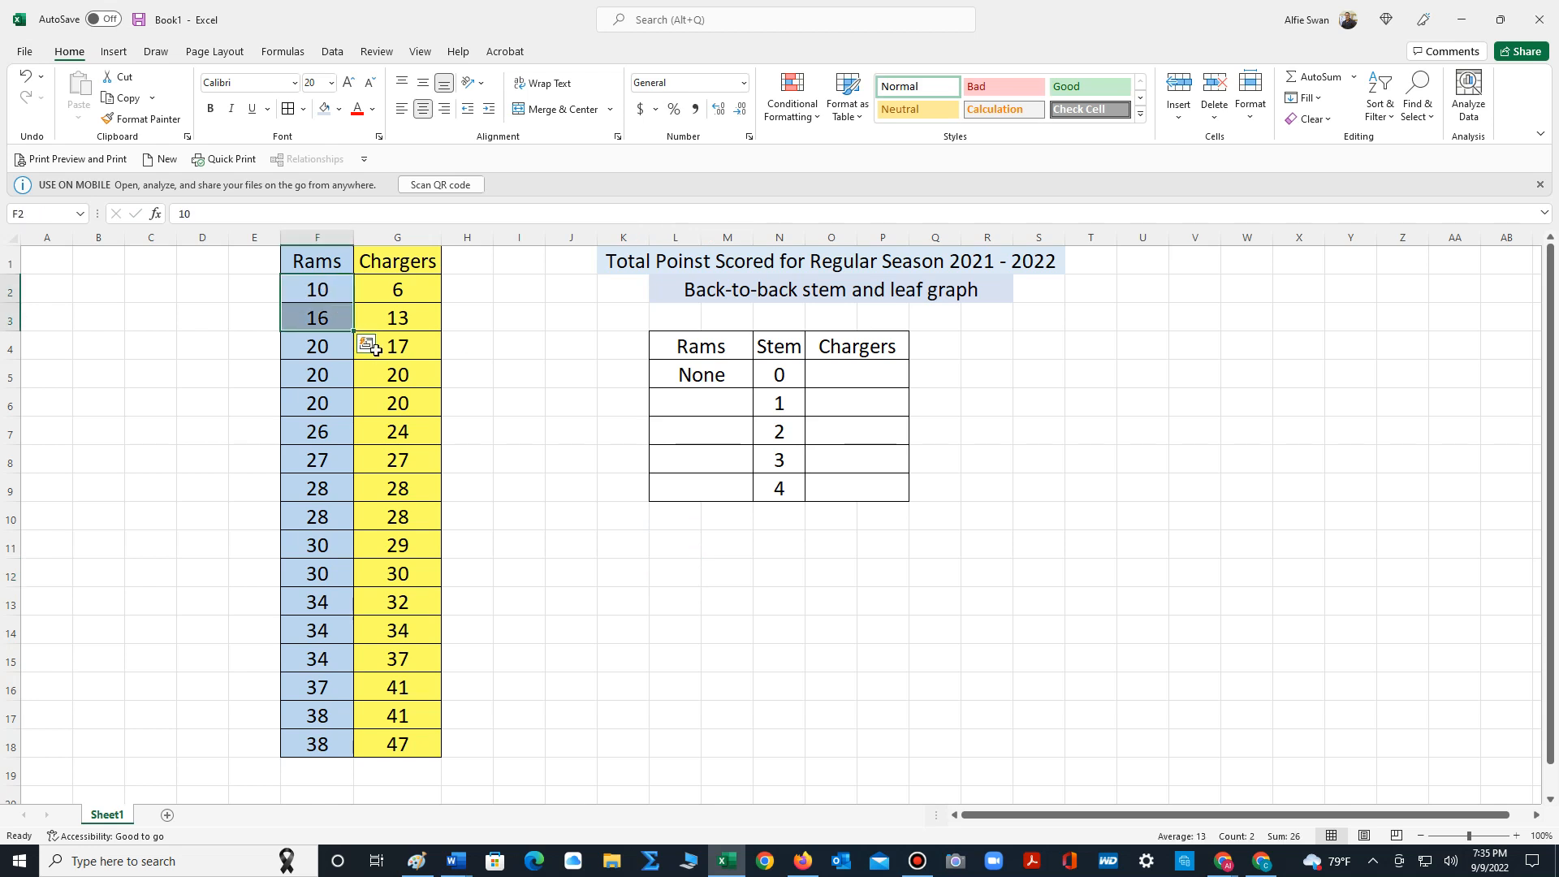
mouse_move(758, 285)
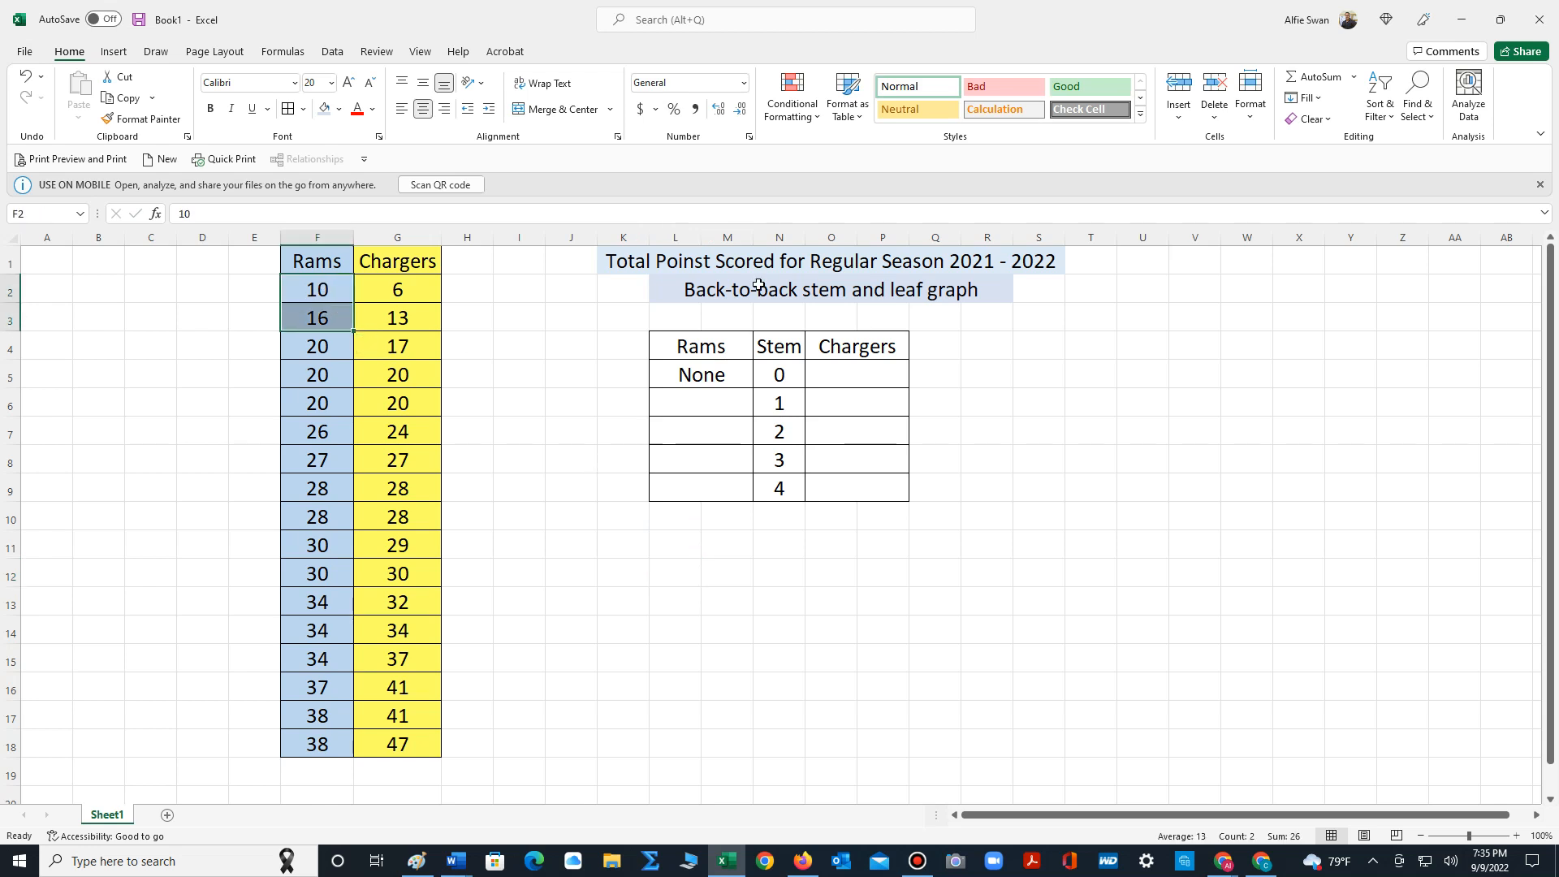
mouse_move(692, 402)
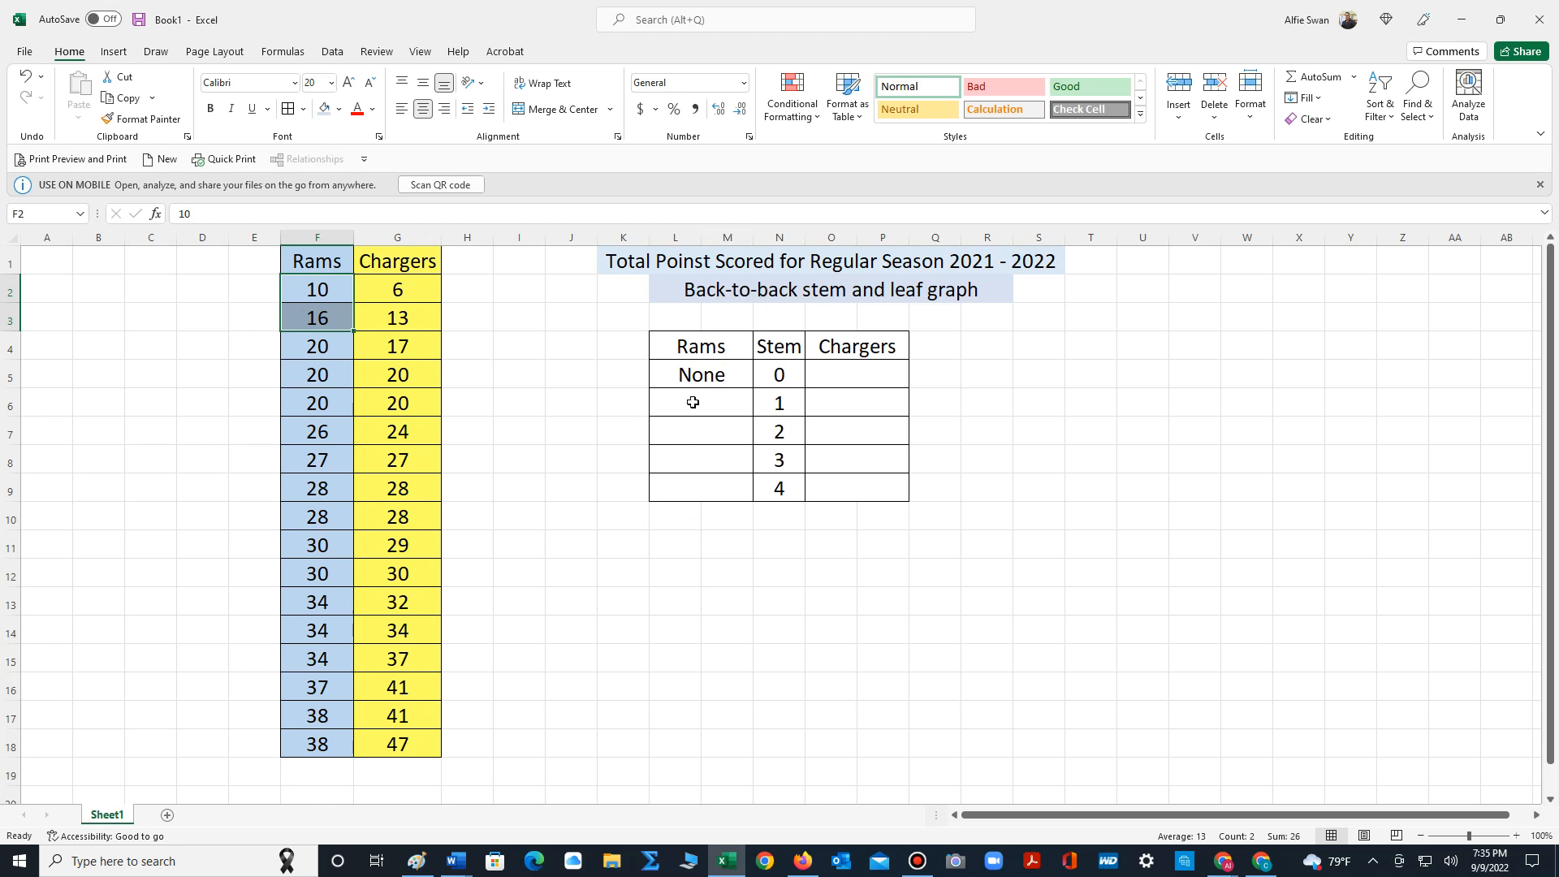
mouse_move(668, 402)
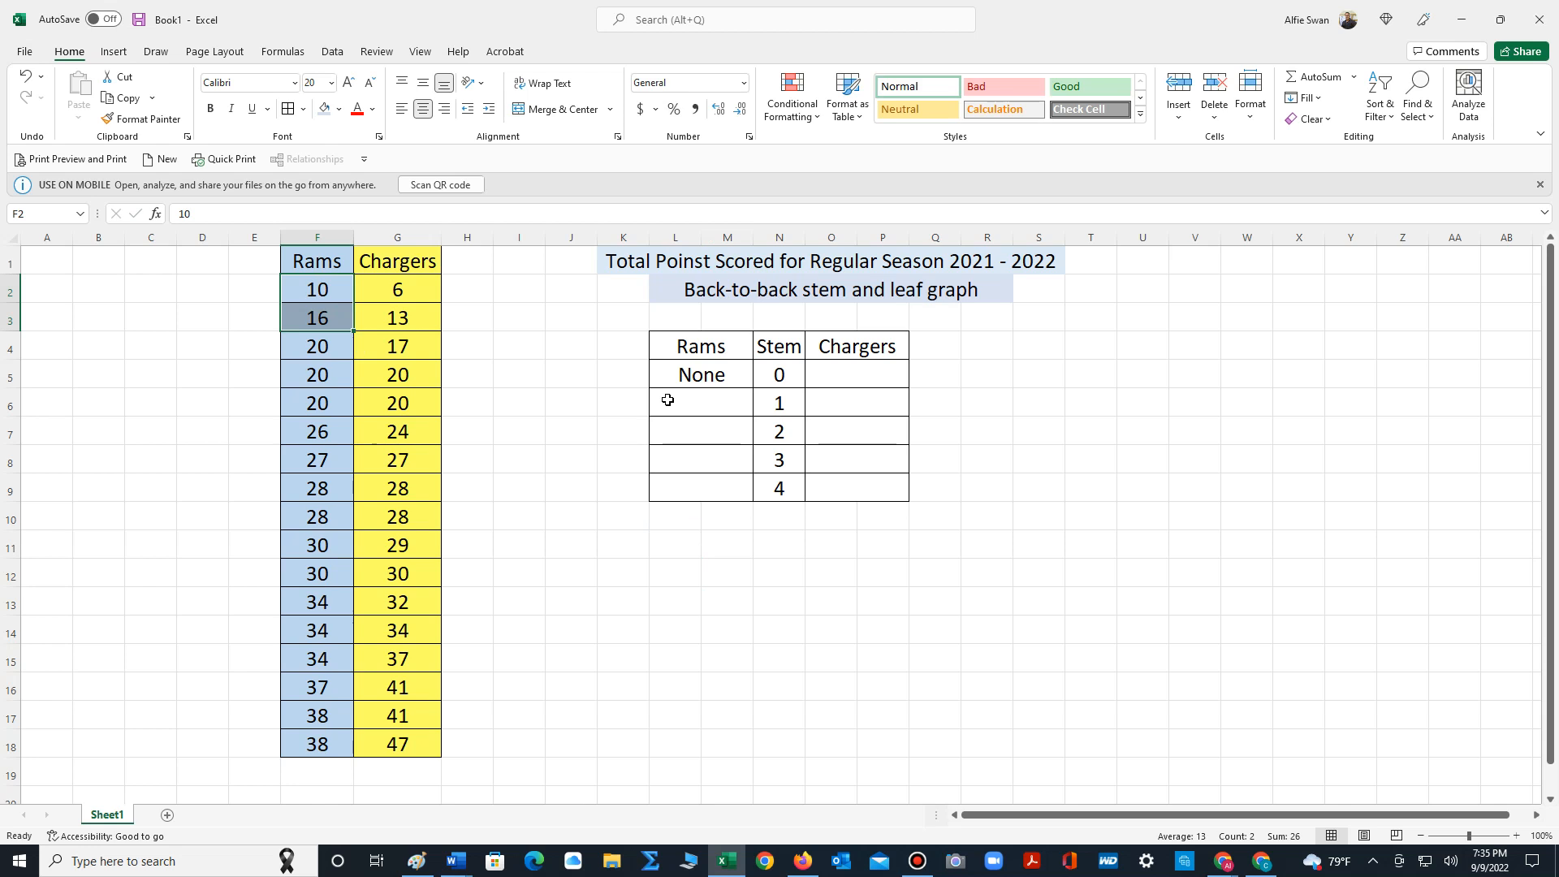
mouse_move(705, 402)
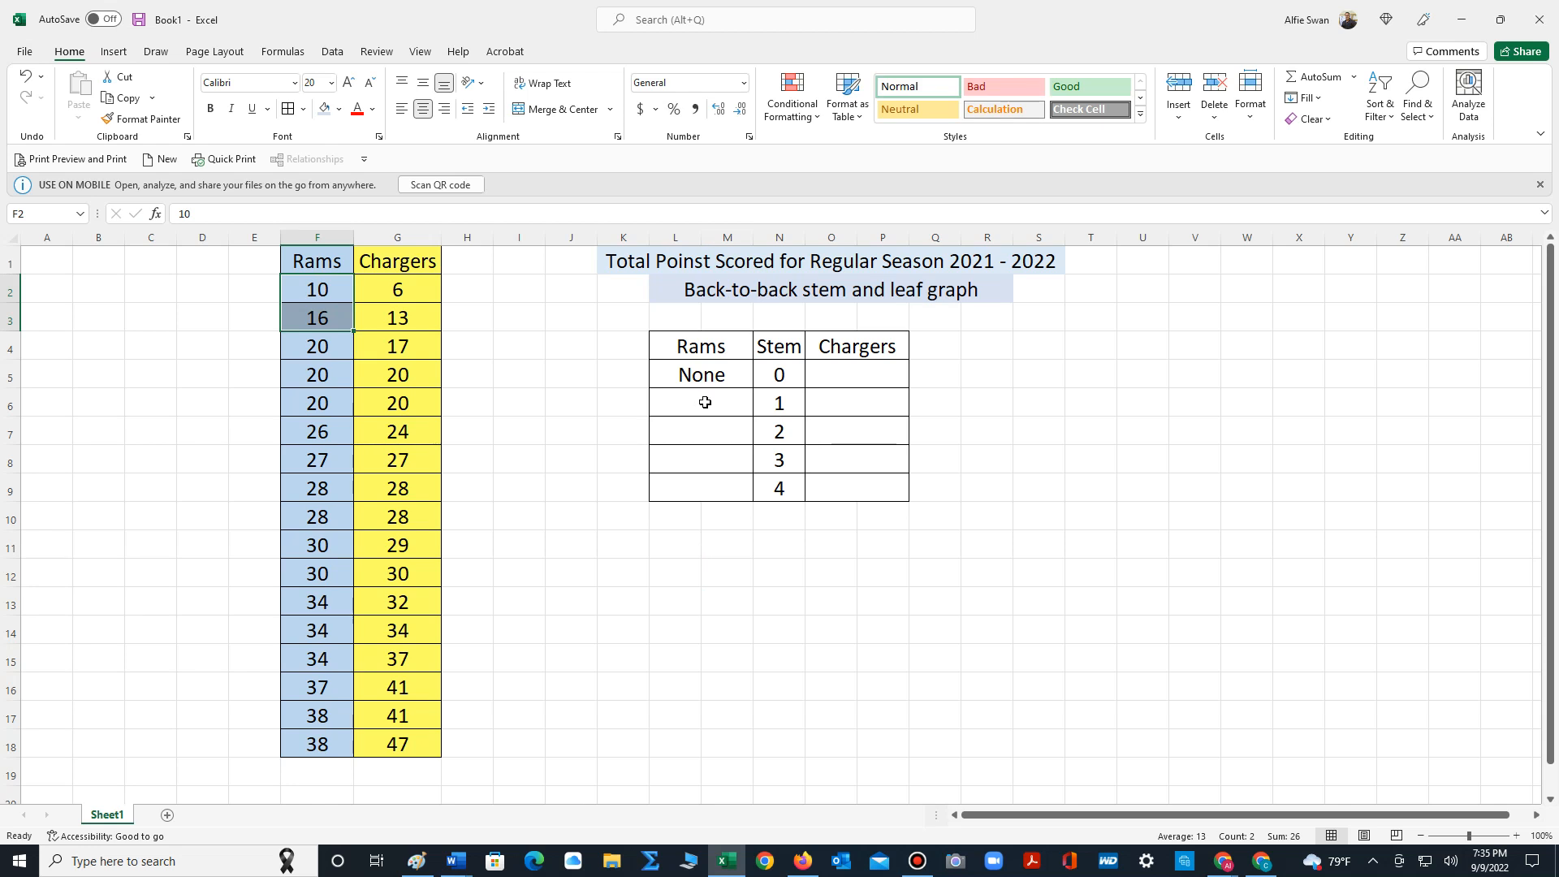
left_click(700, 403)
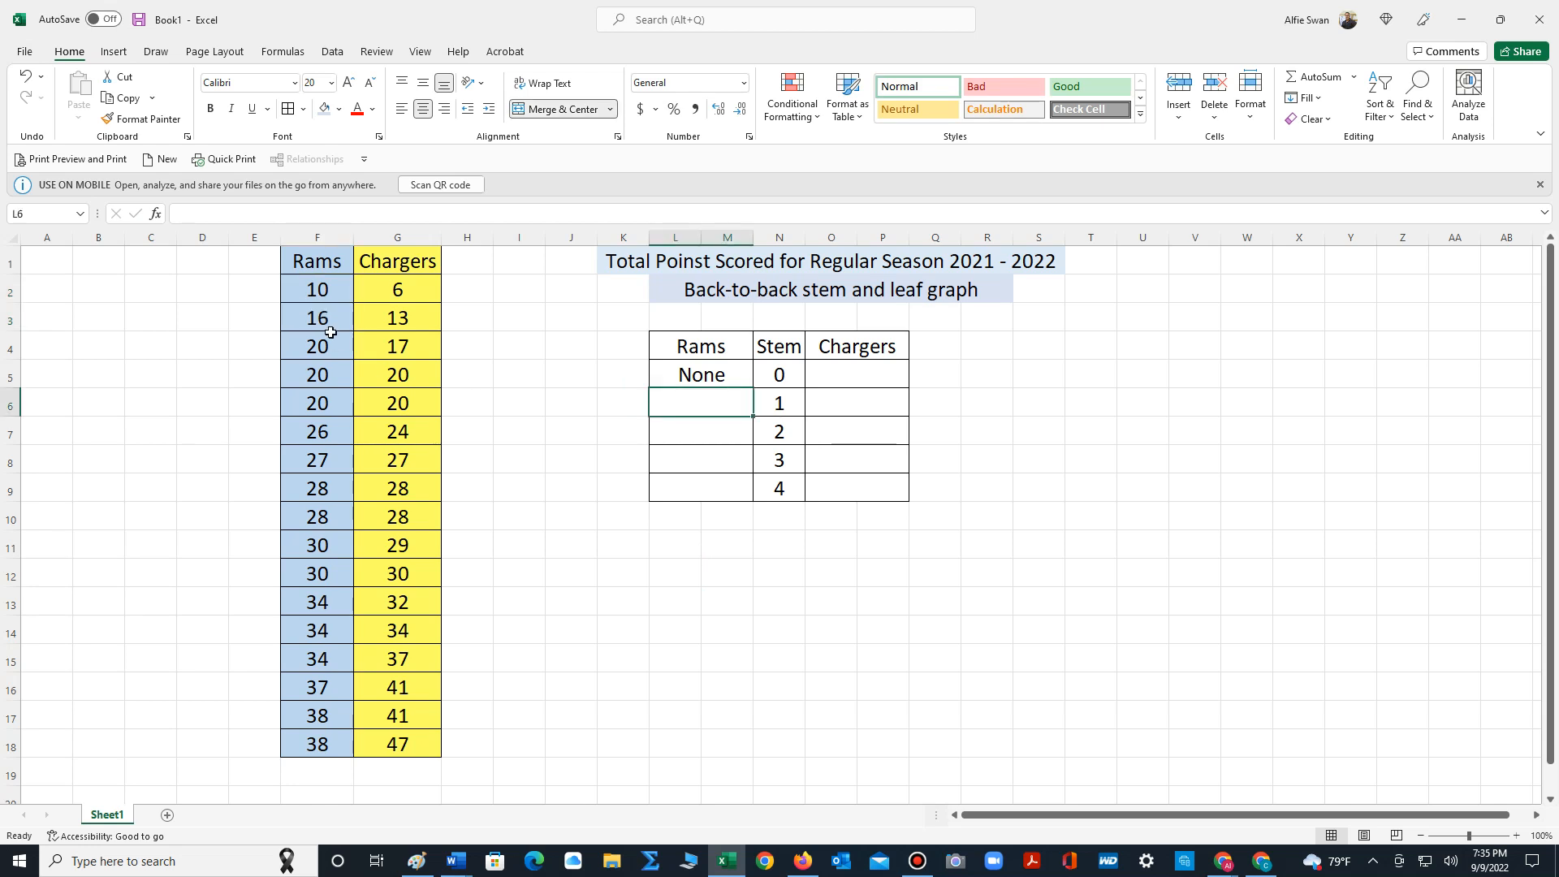
mouse_move(325, 296)
type("6")
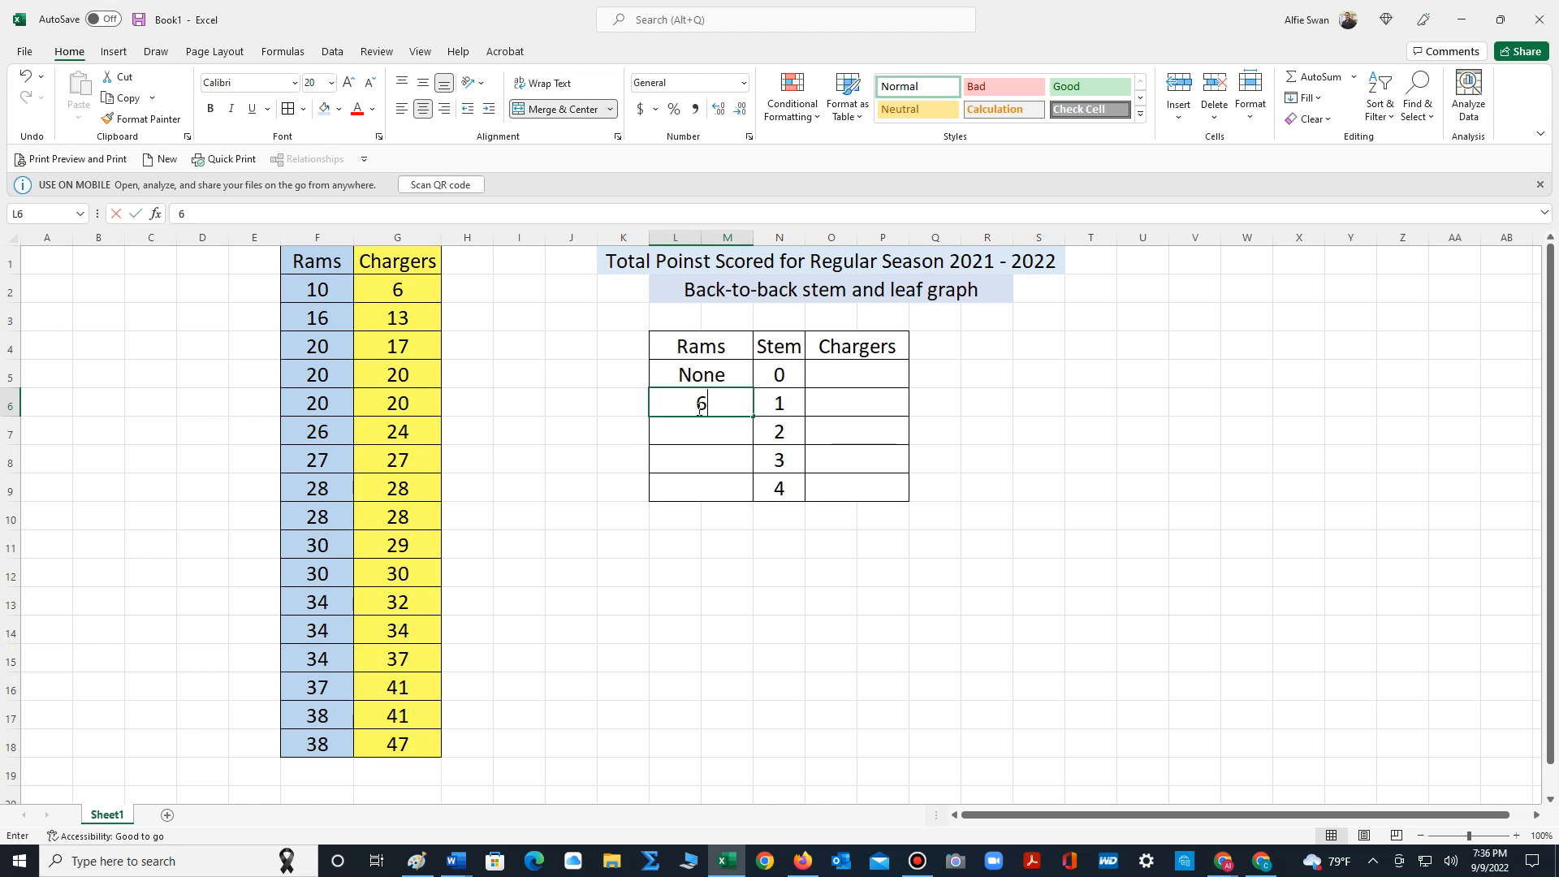
type("0")
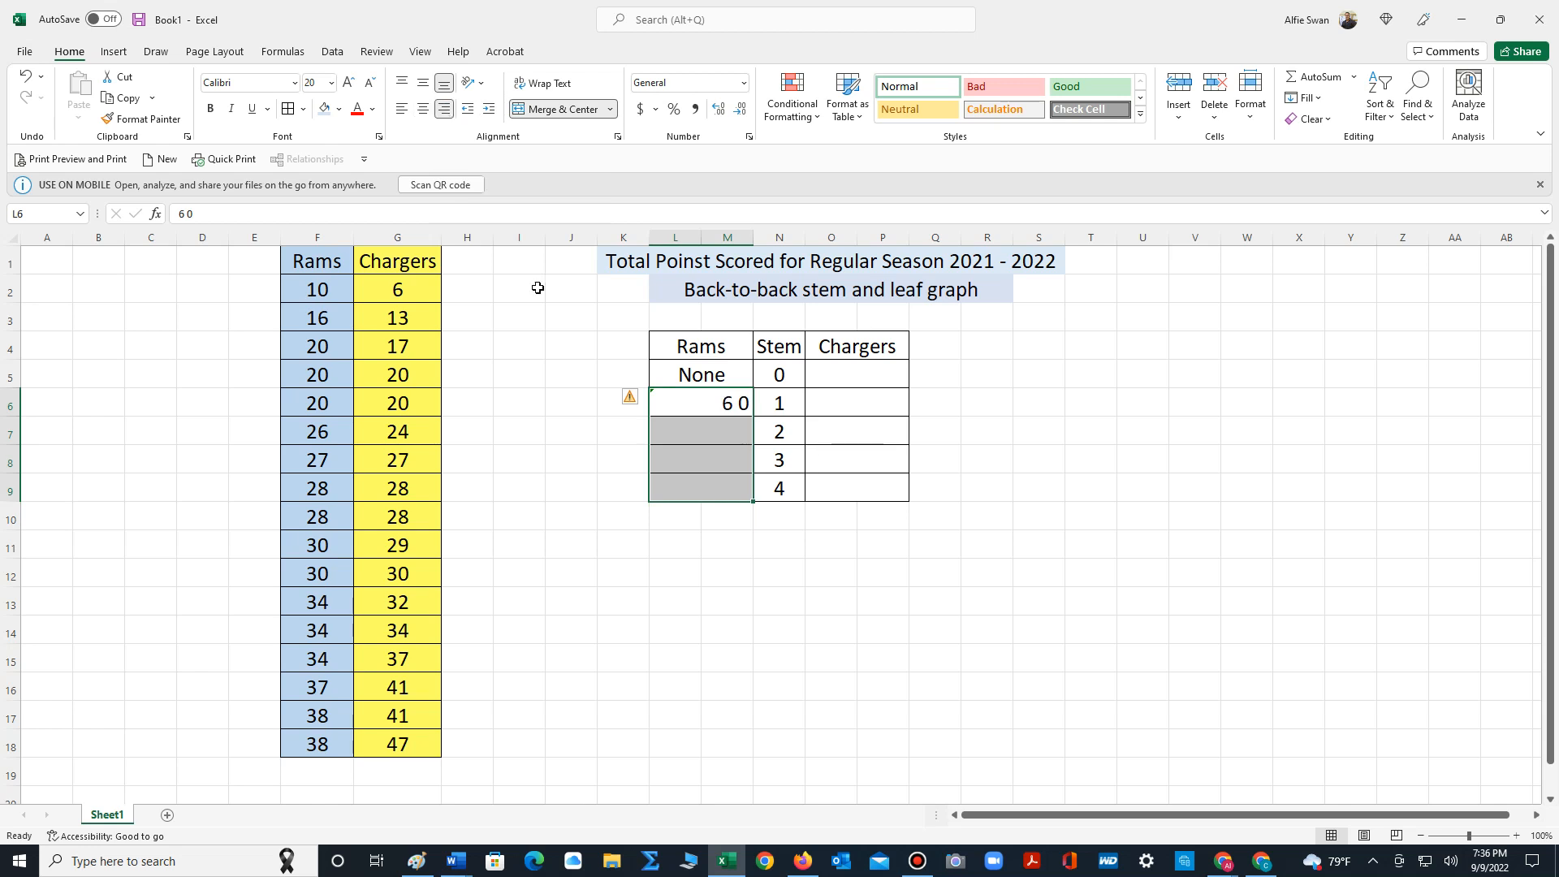
left_click(700, 460)
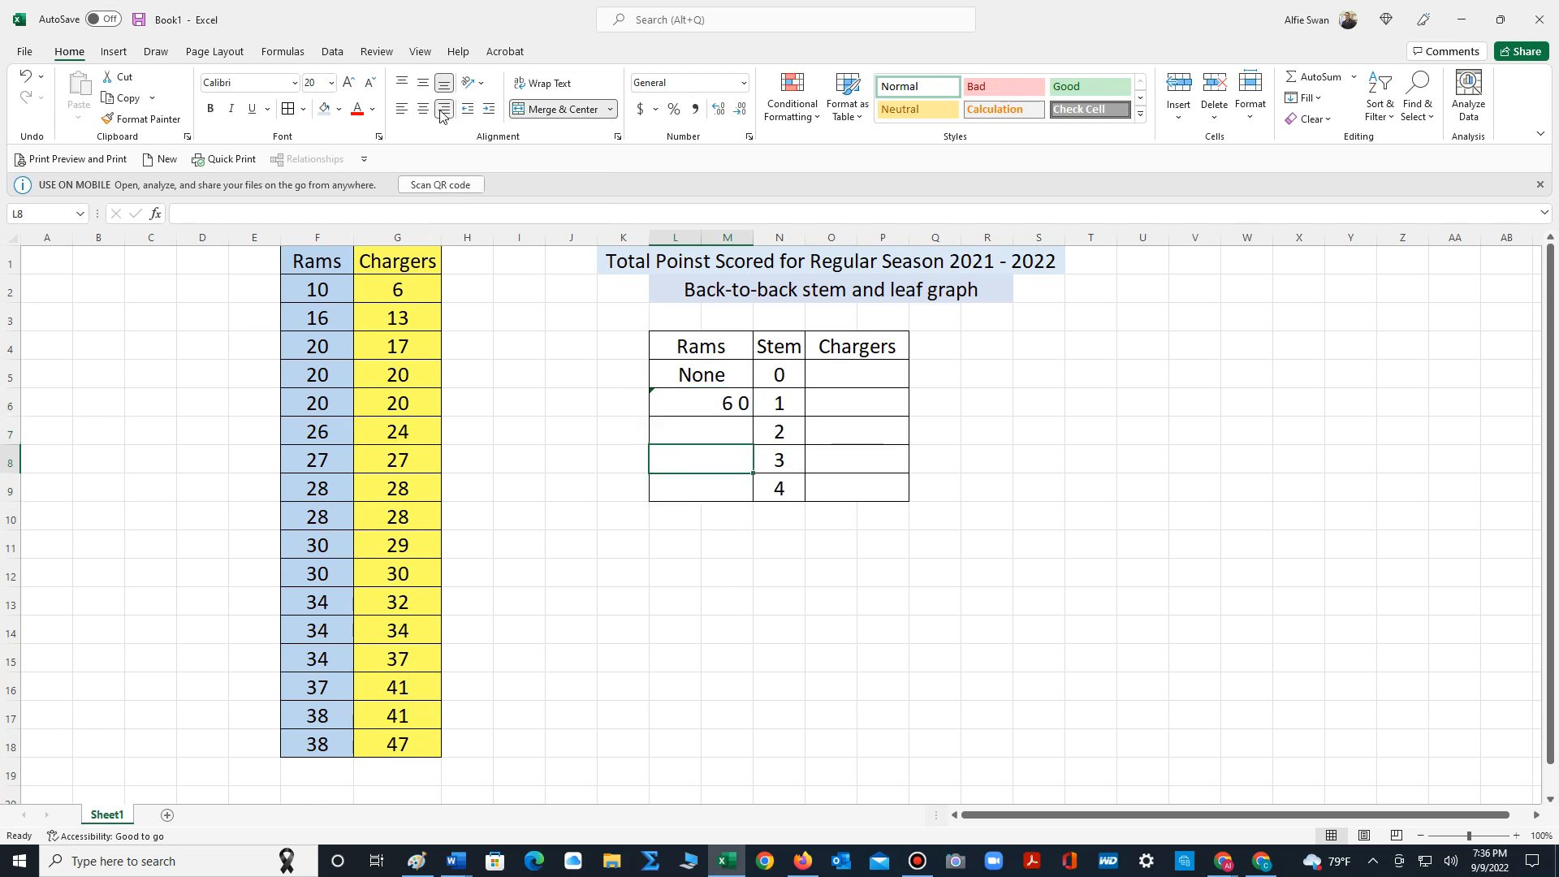
mouse_move(617, 483)
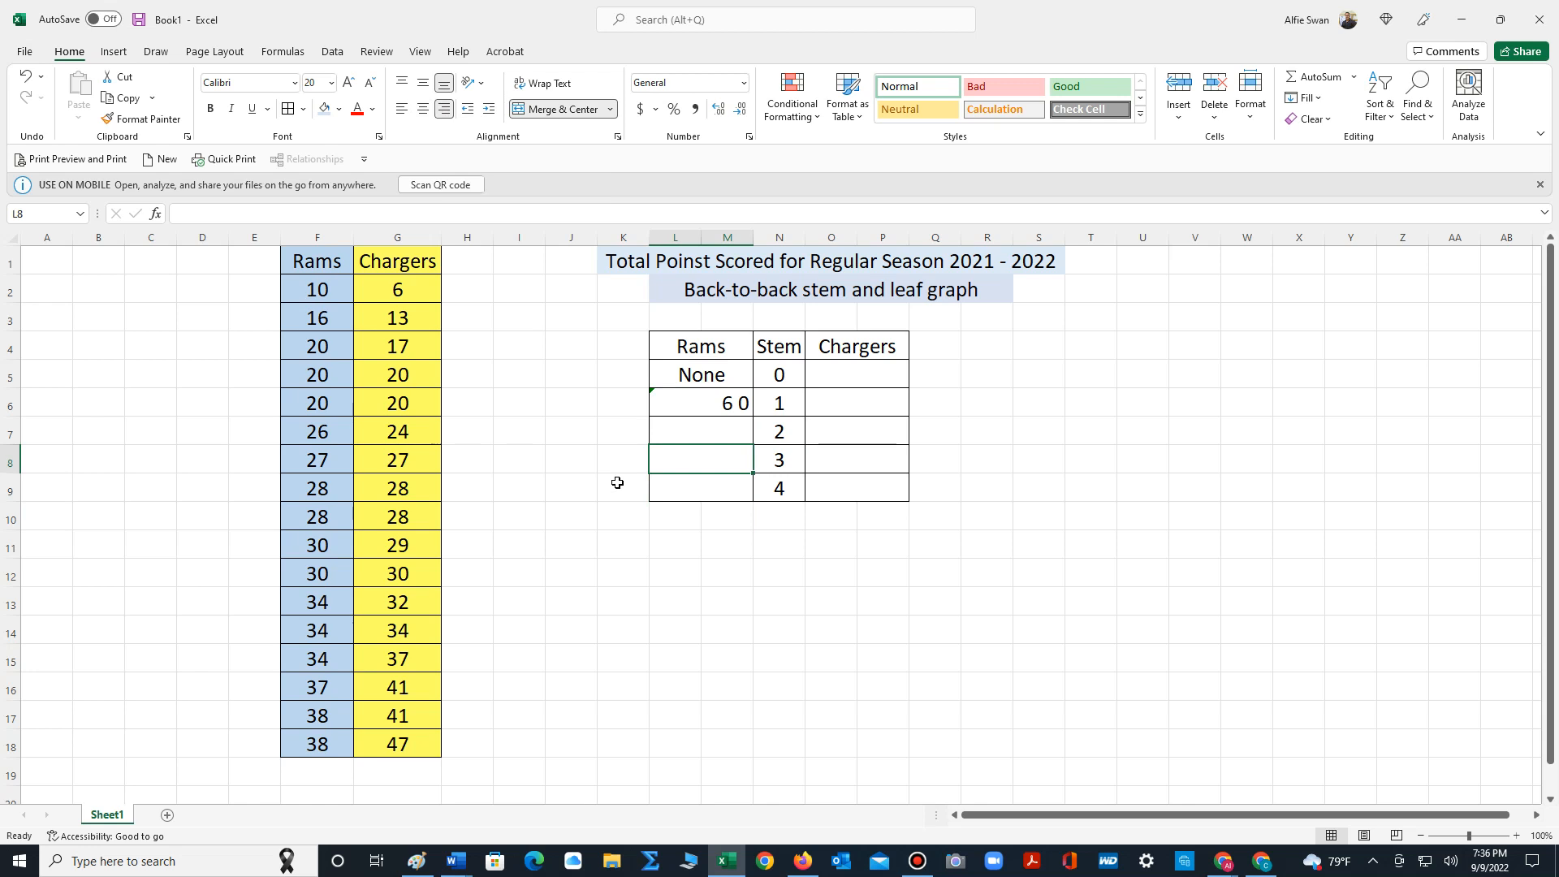
left_click(726, 572)
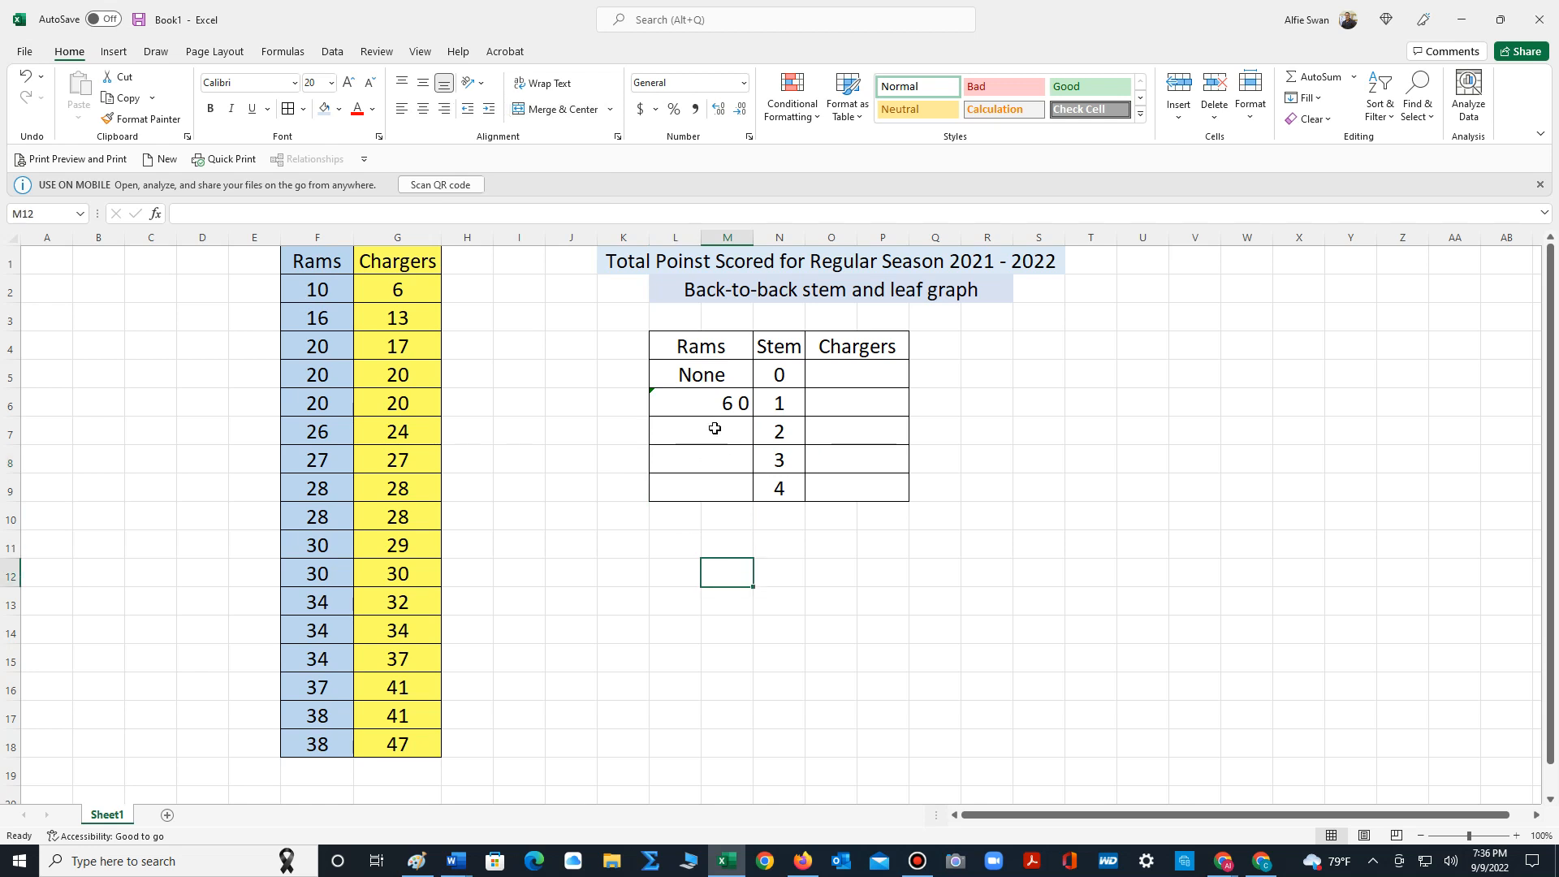
Check the Rams scores in the twenties and type leaves 8 8 7 6 0 0 0 beside stem 2
left_click_drag(316, 345, 316, 488)
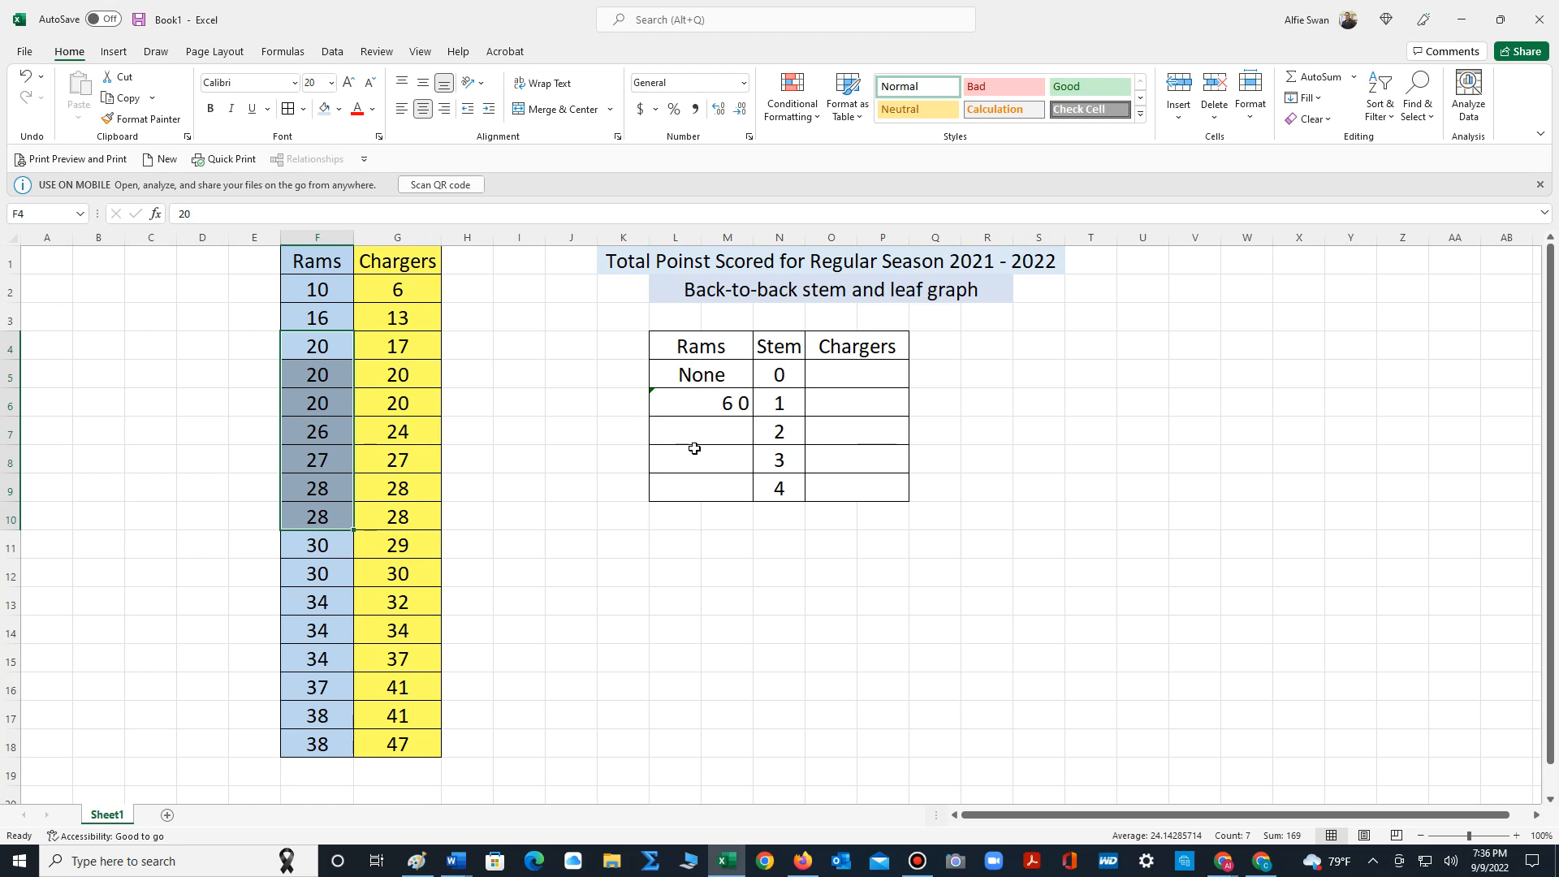
left_click(700, 431)
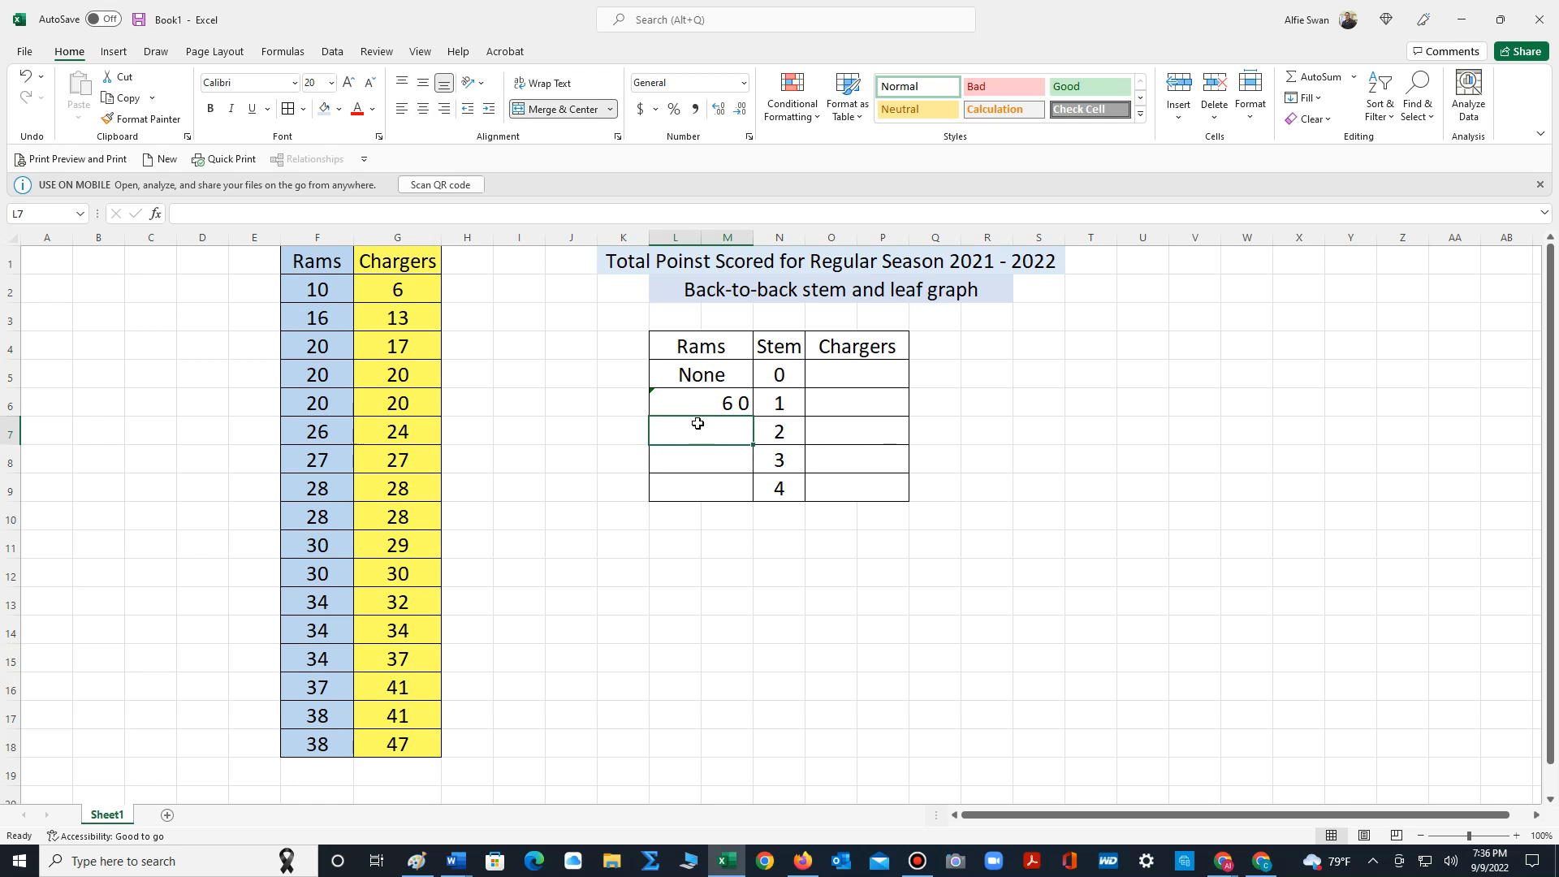
mouse_move(320, 519)
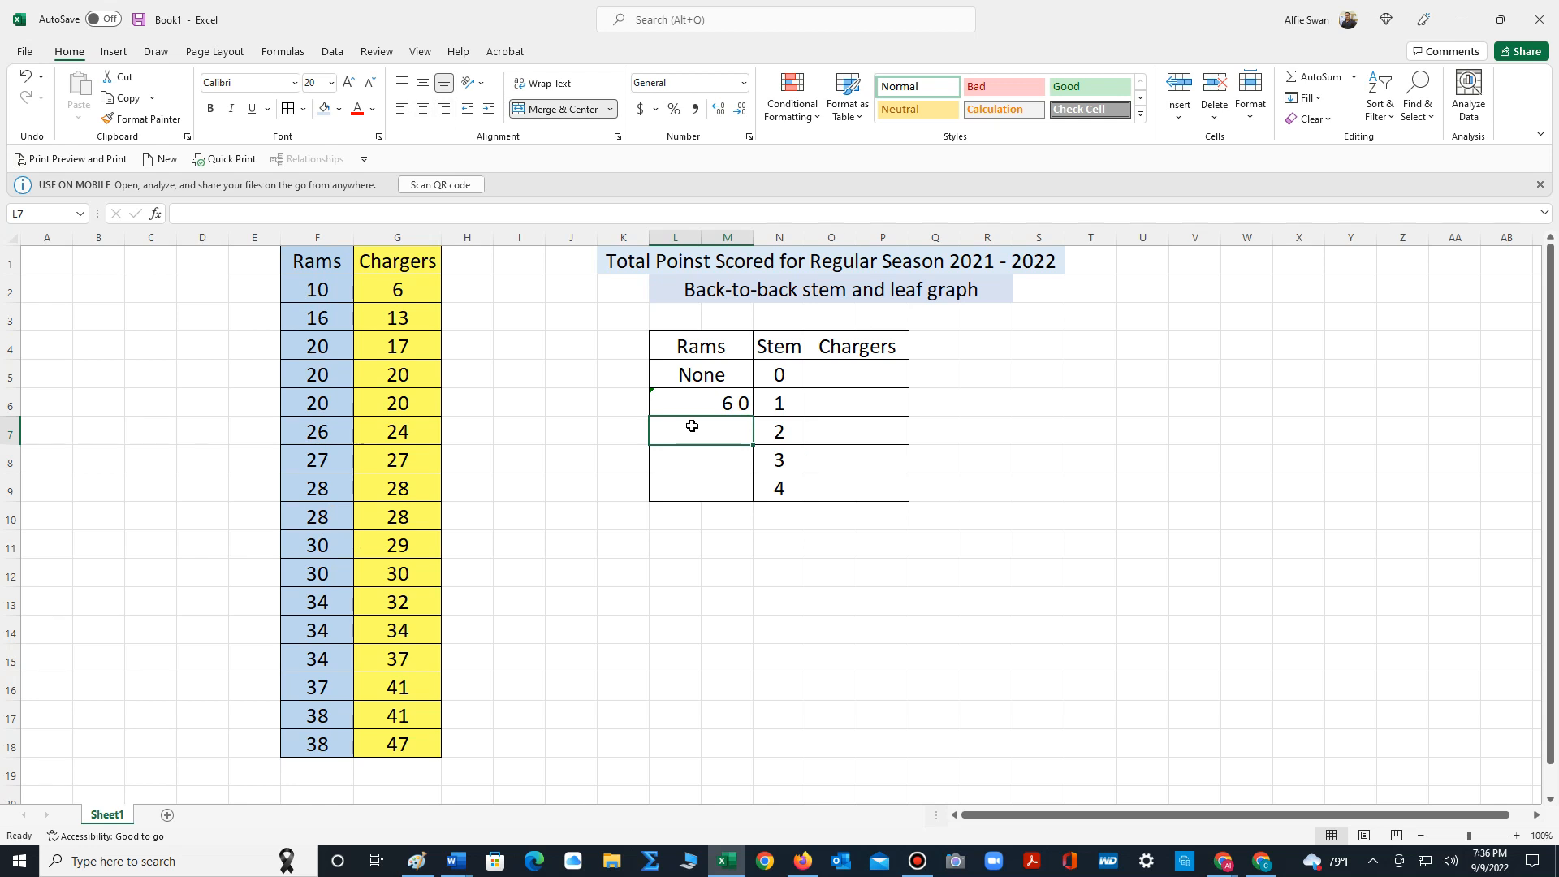
type("8")
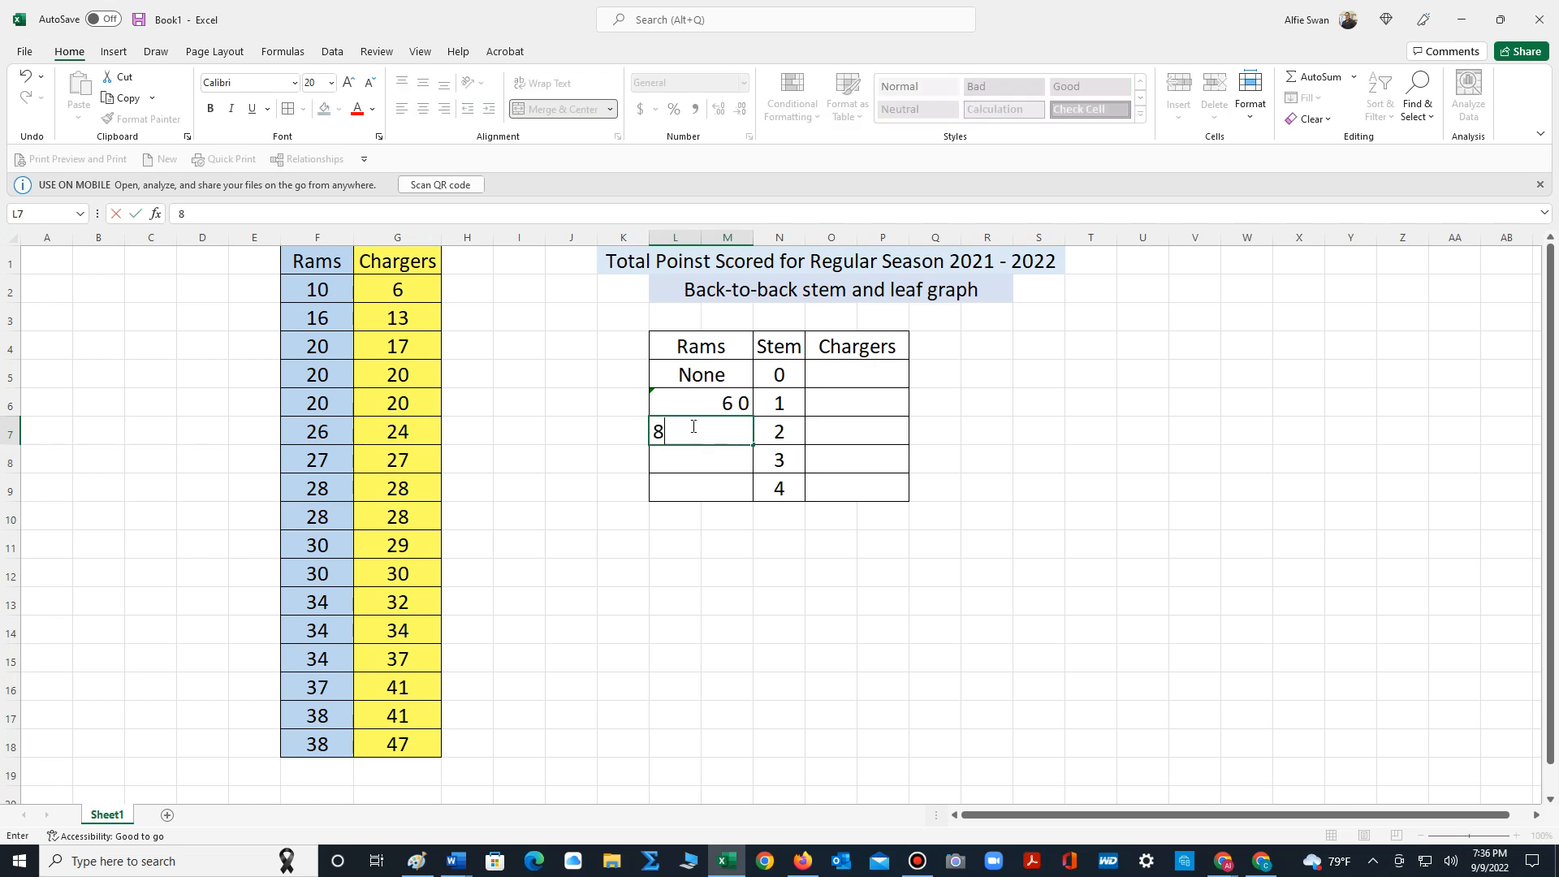
type("8")
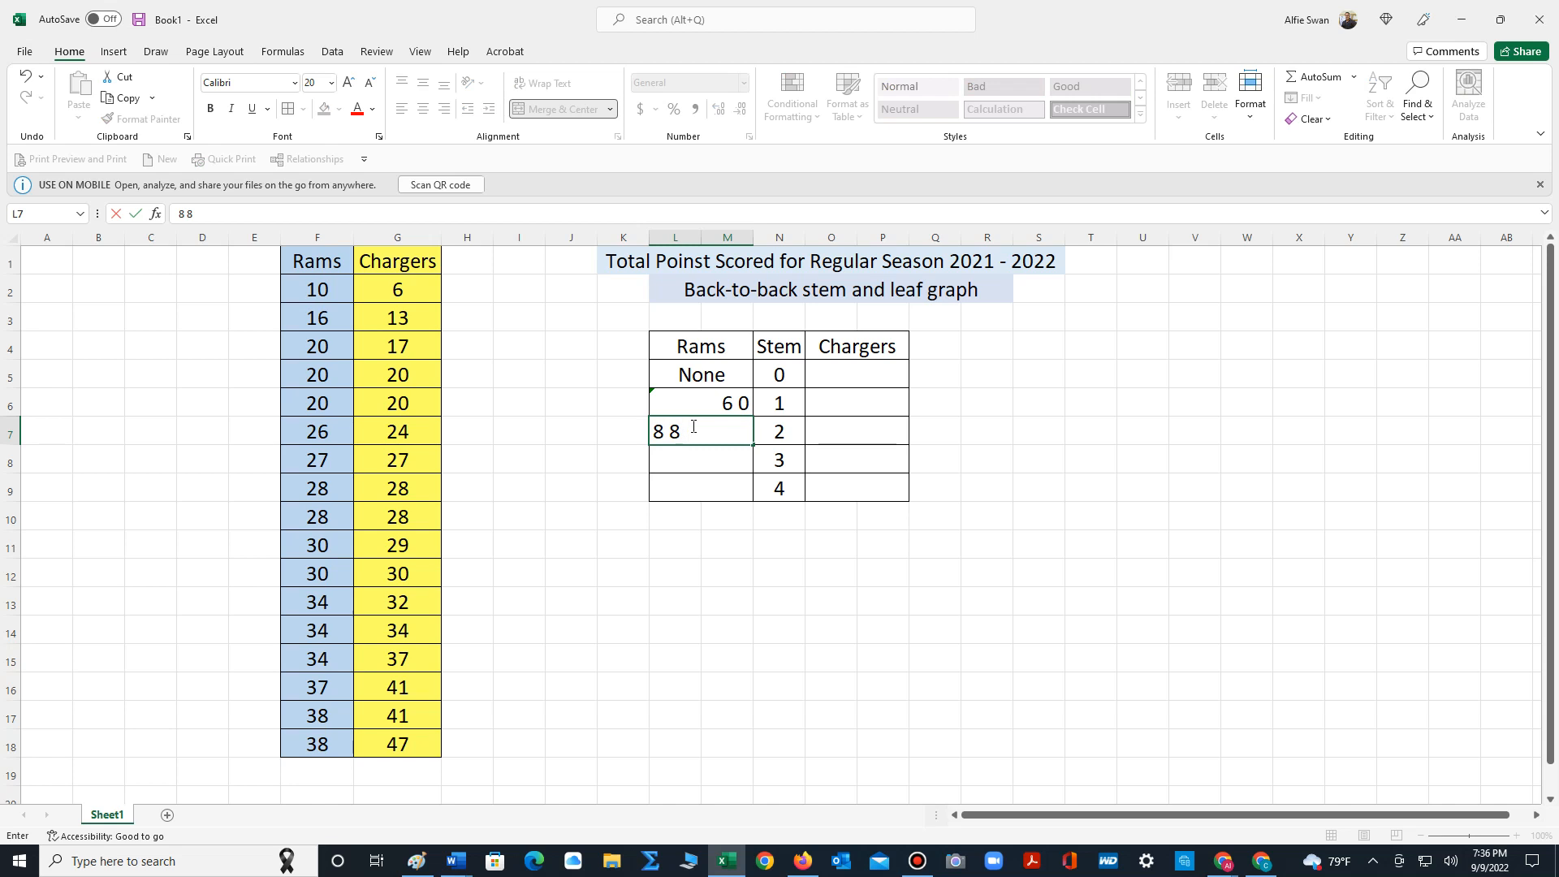
type("7")
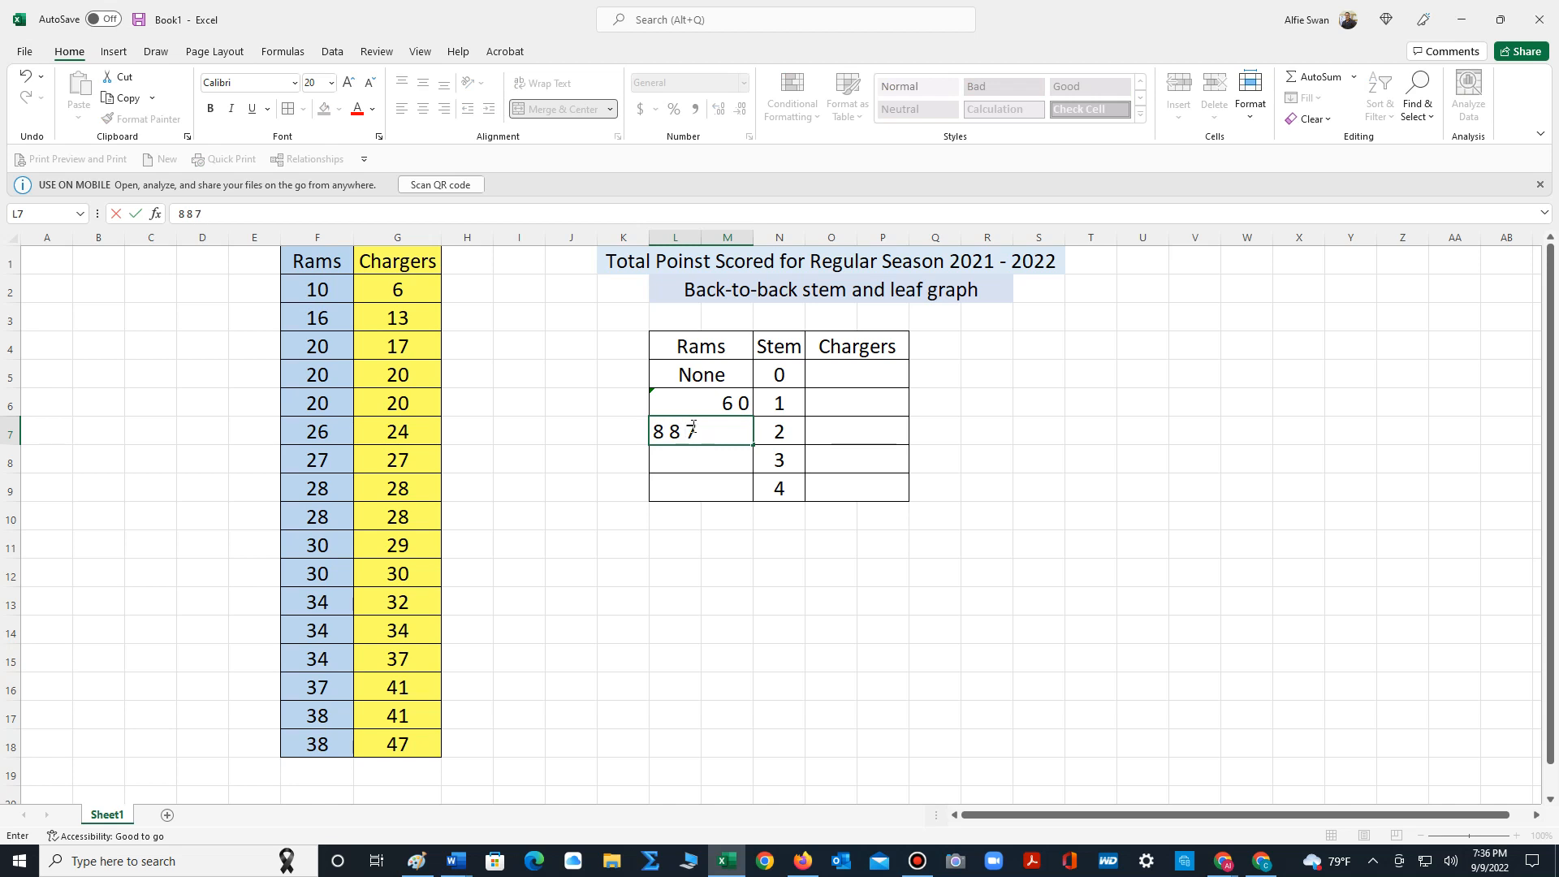
type("6")
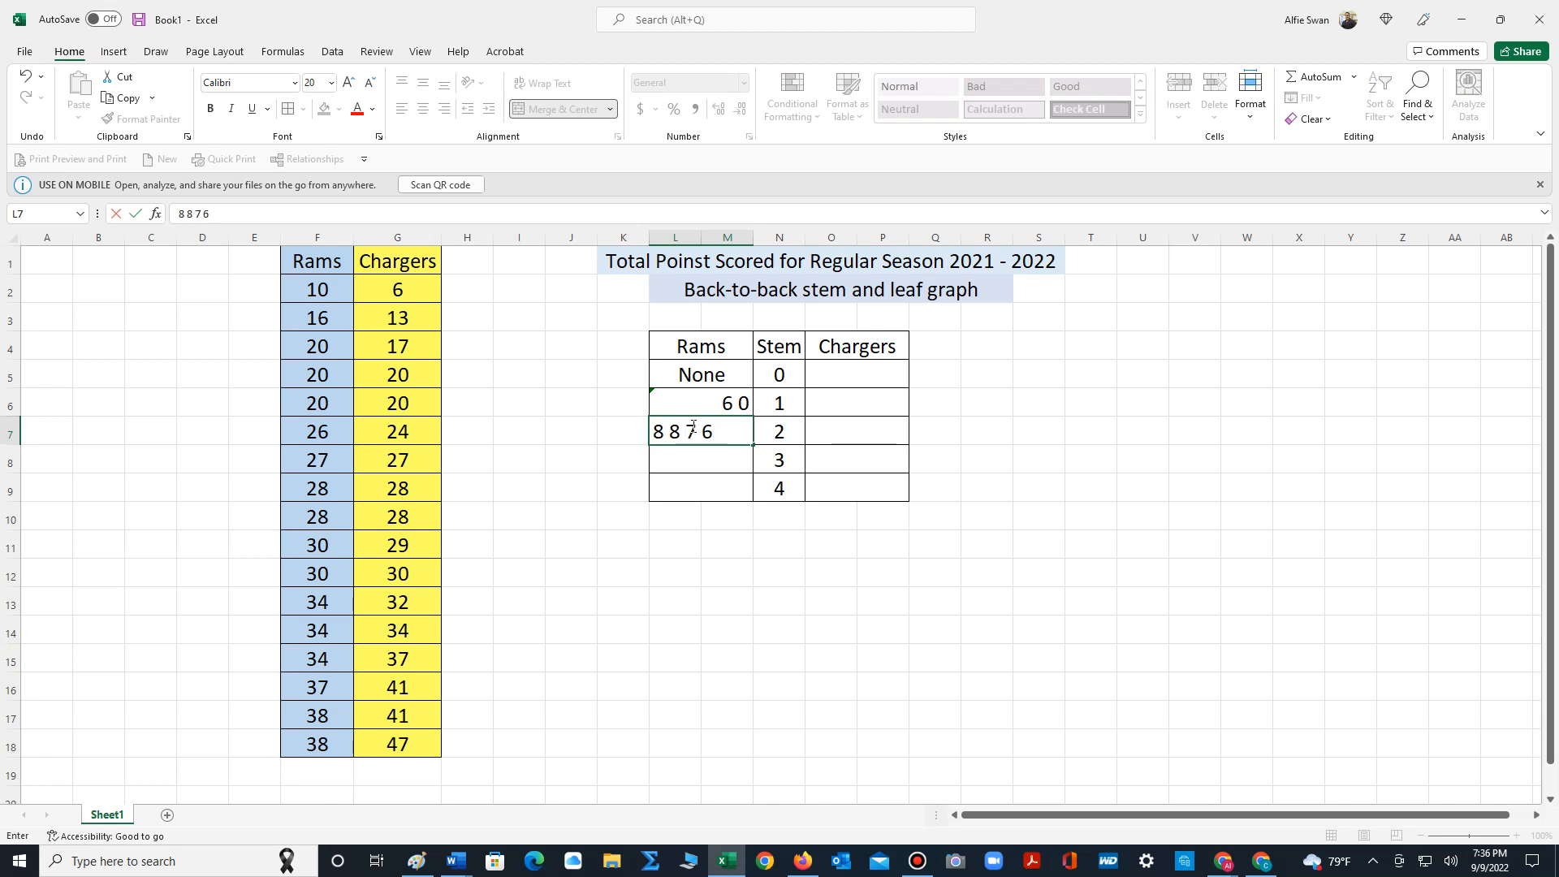
type("0")
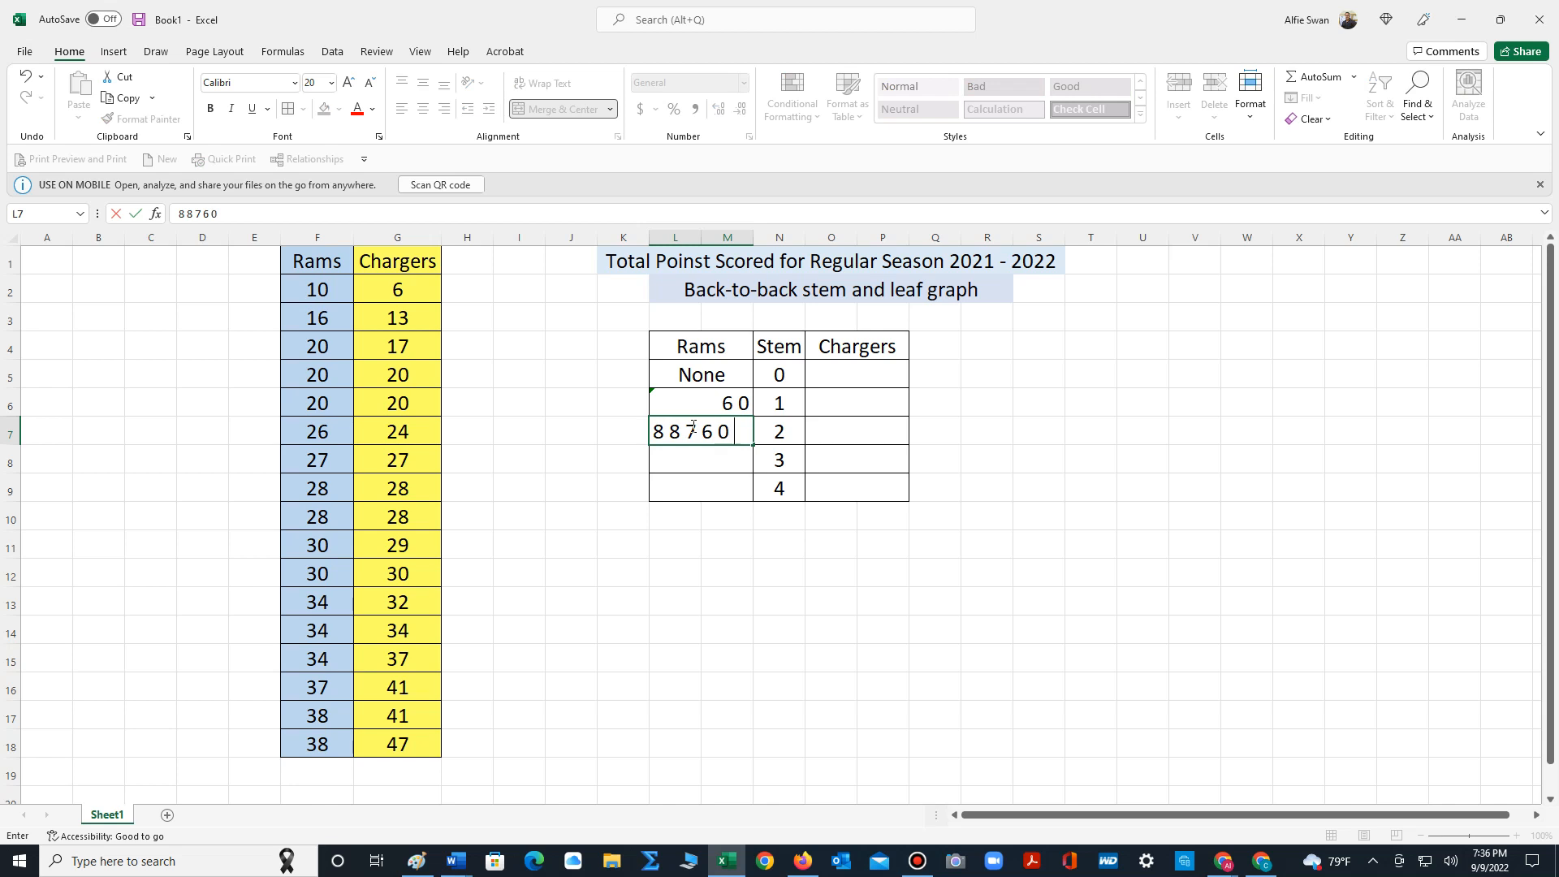
type("00")
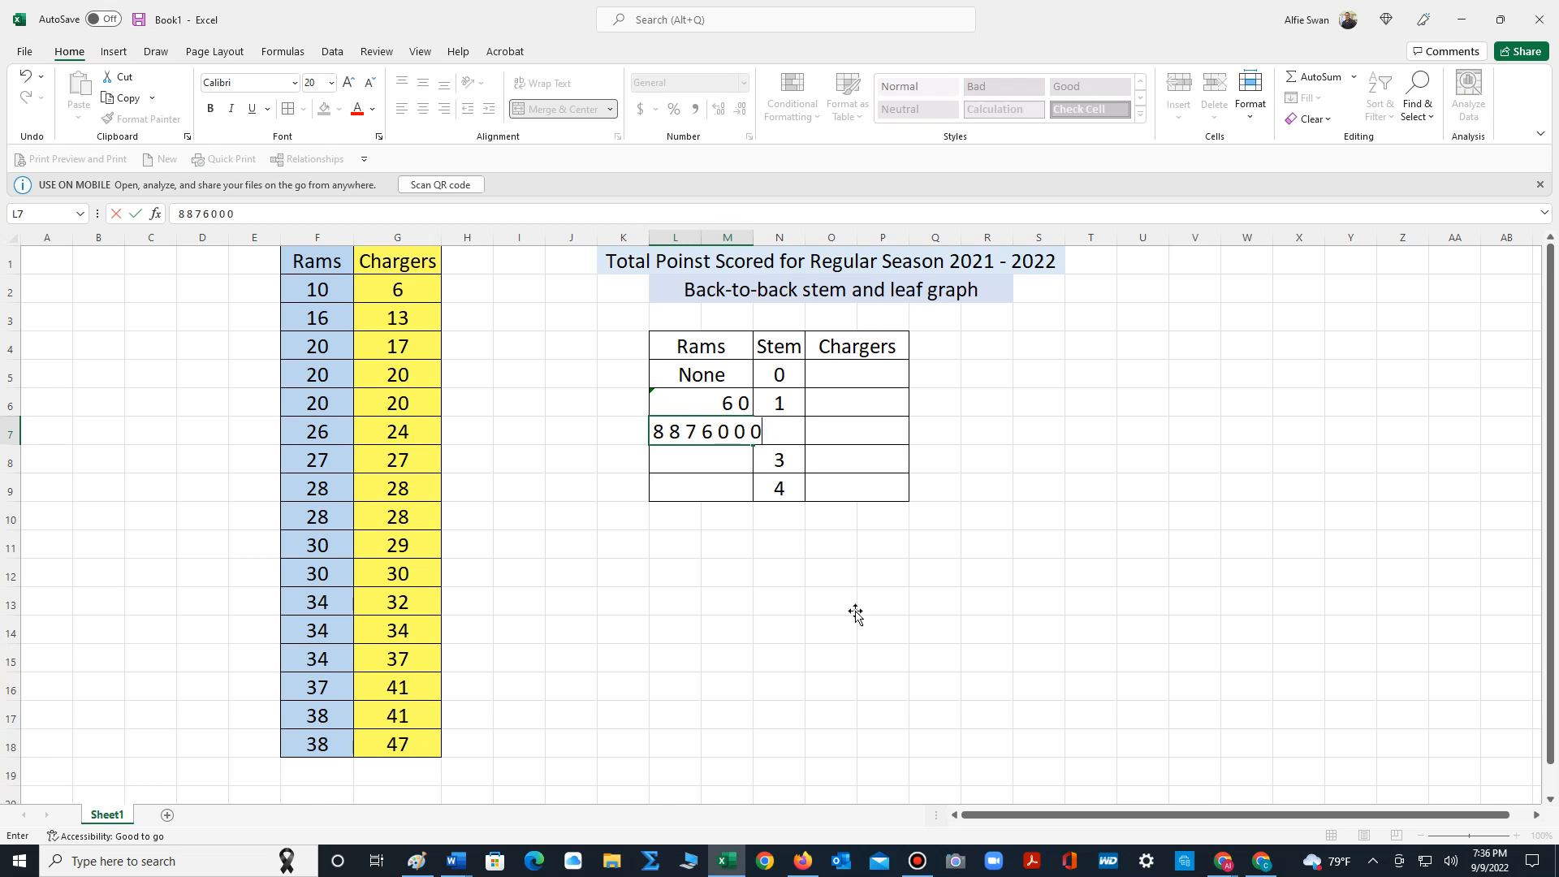
left_click(830, 601)
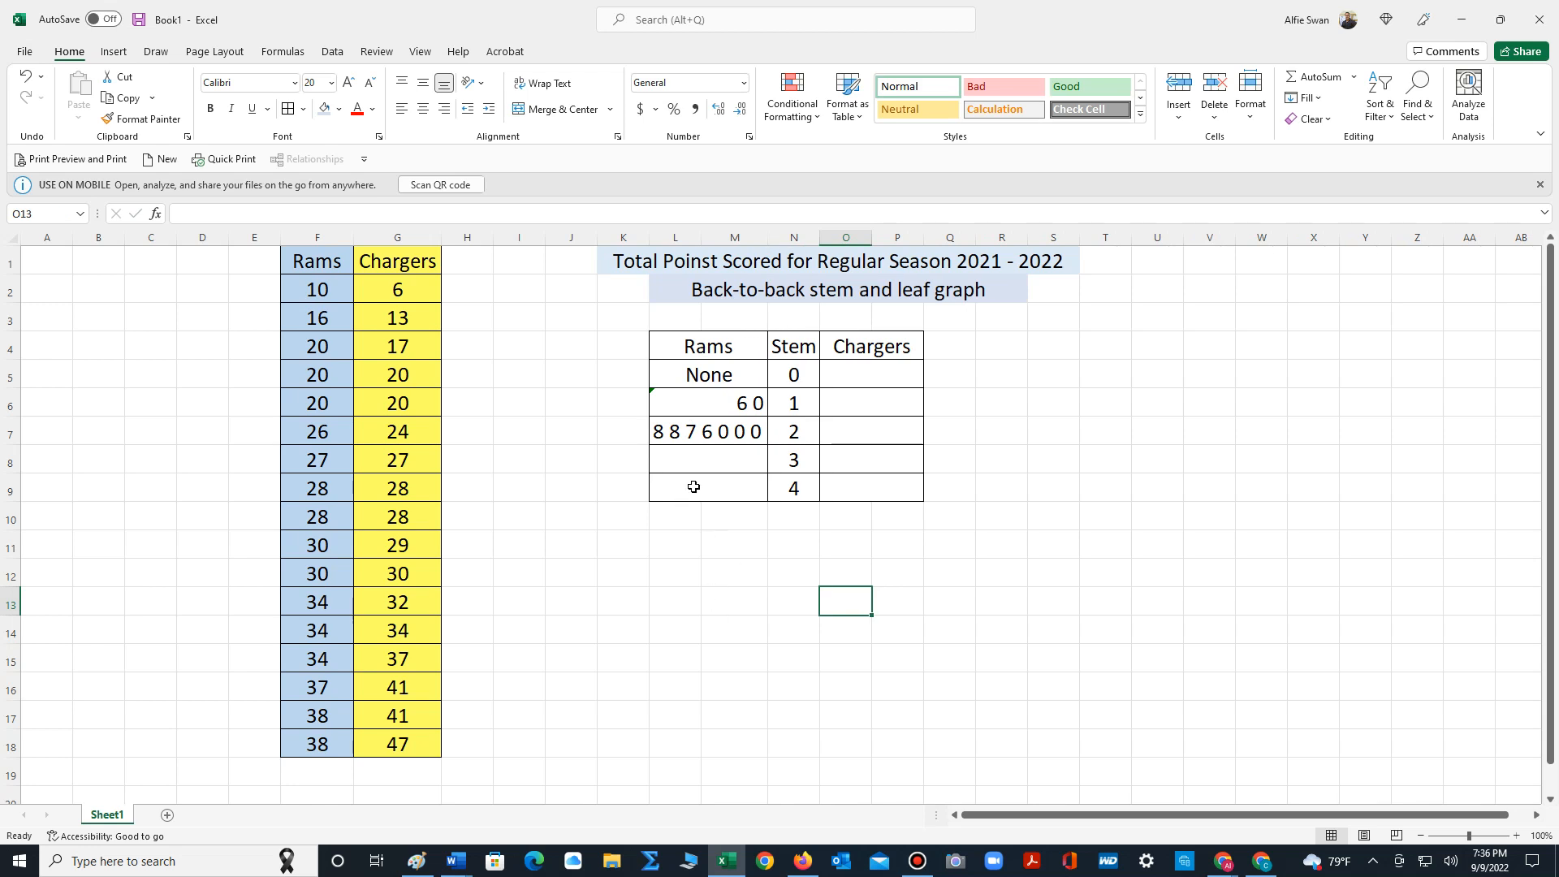
left_click(706, 487)
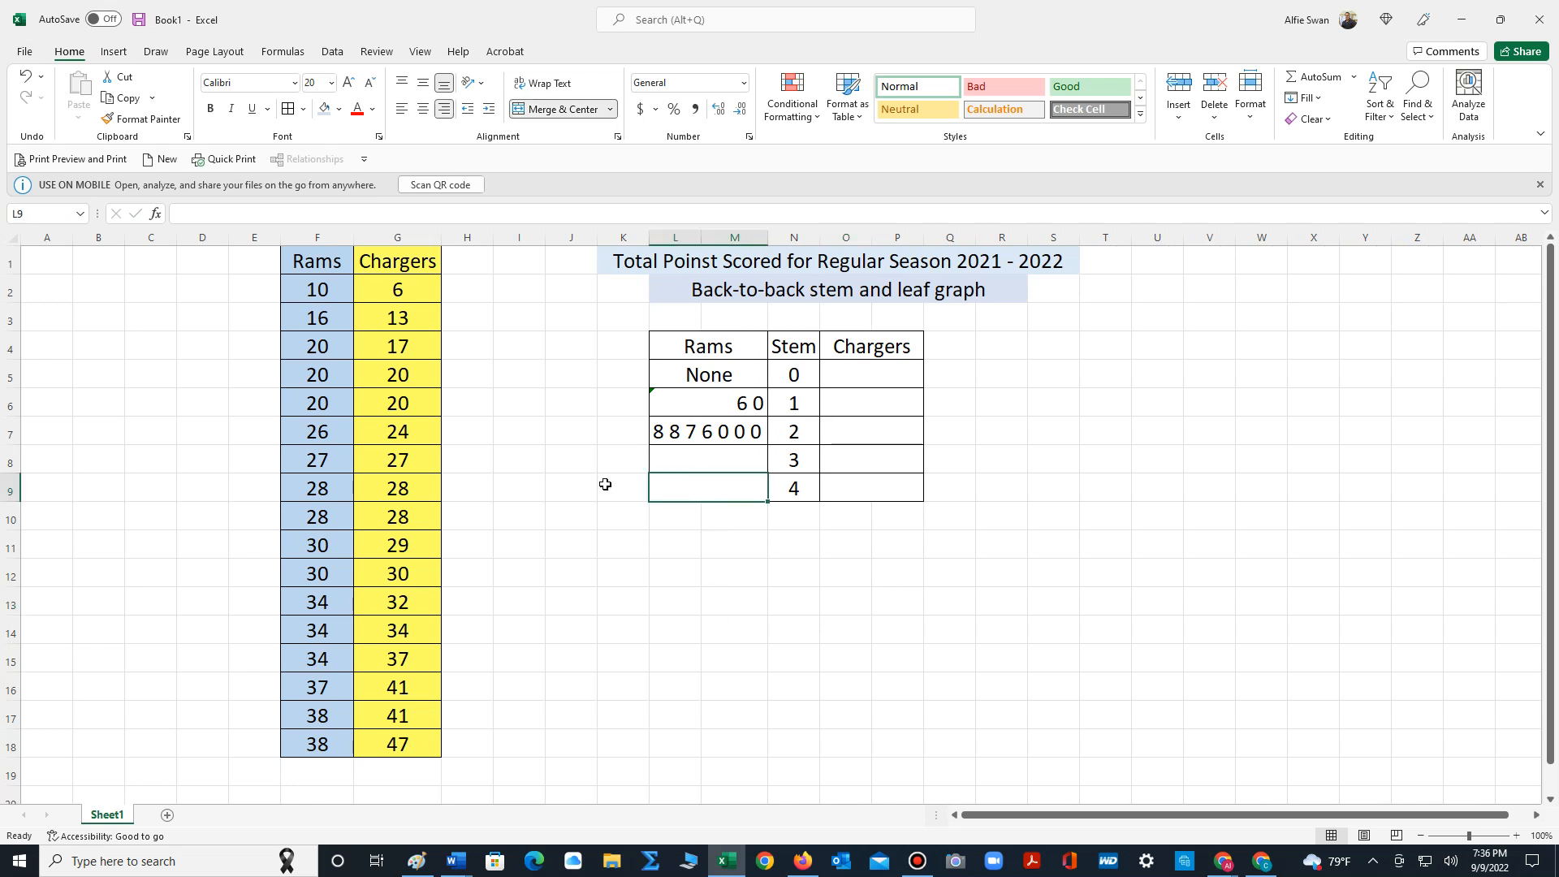
left_click(316, 517)
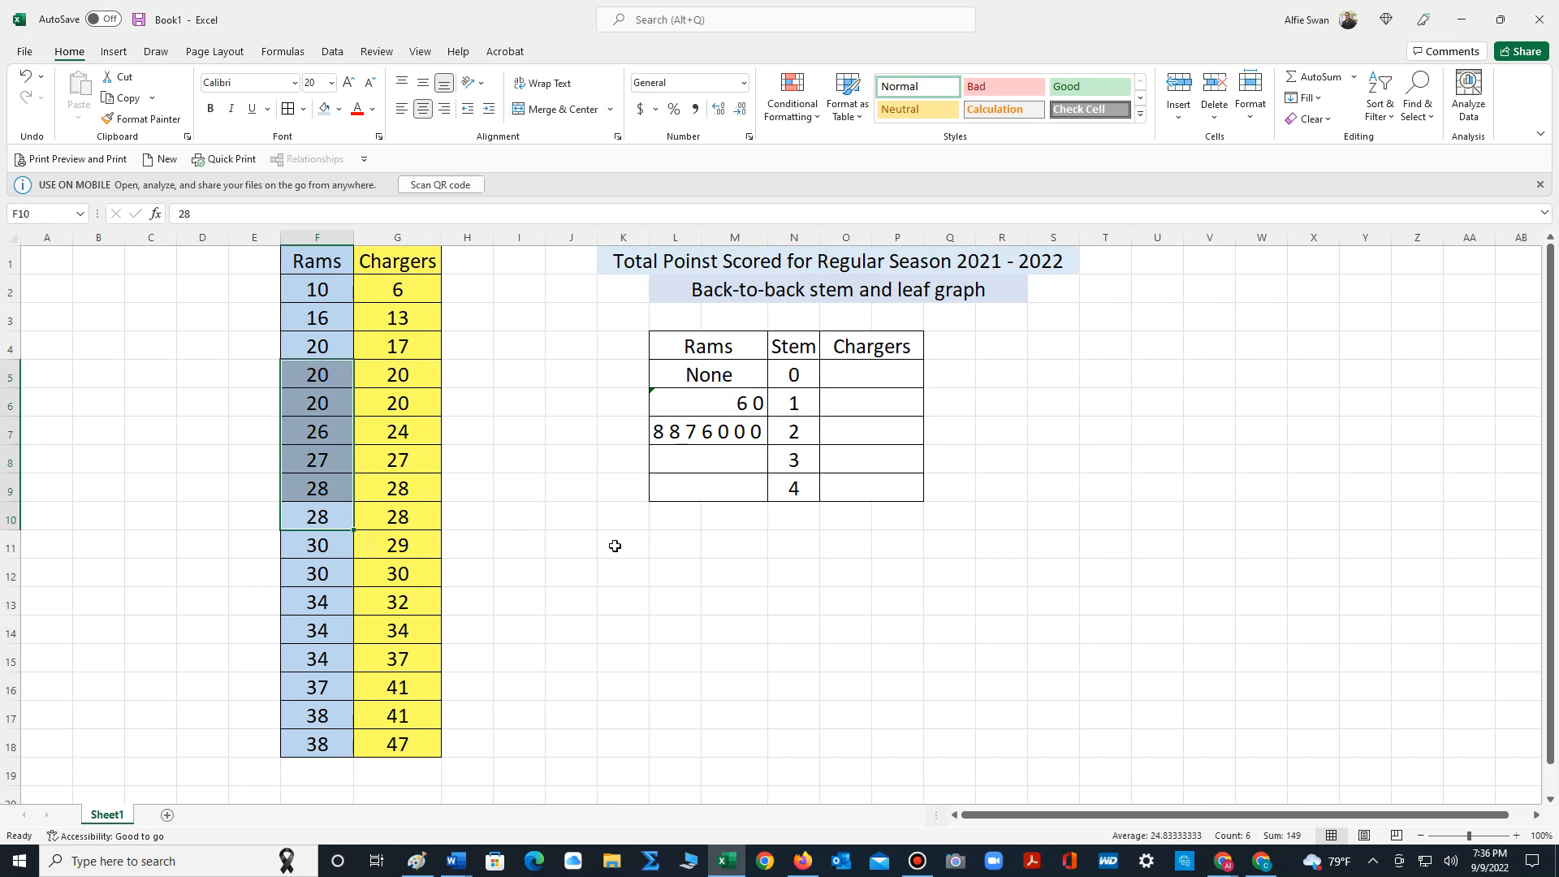
Begin the stem 3 Rams leaves with 8, then move among the Rams leaf cells
left_click(623, 545)
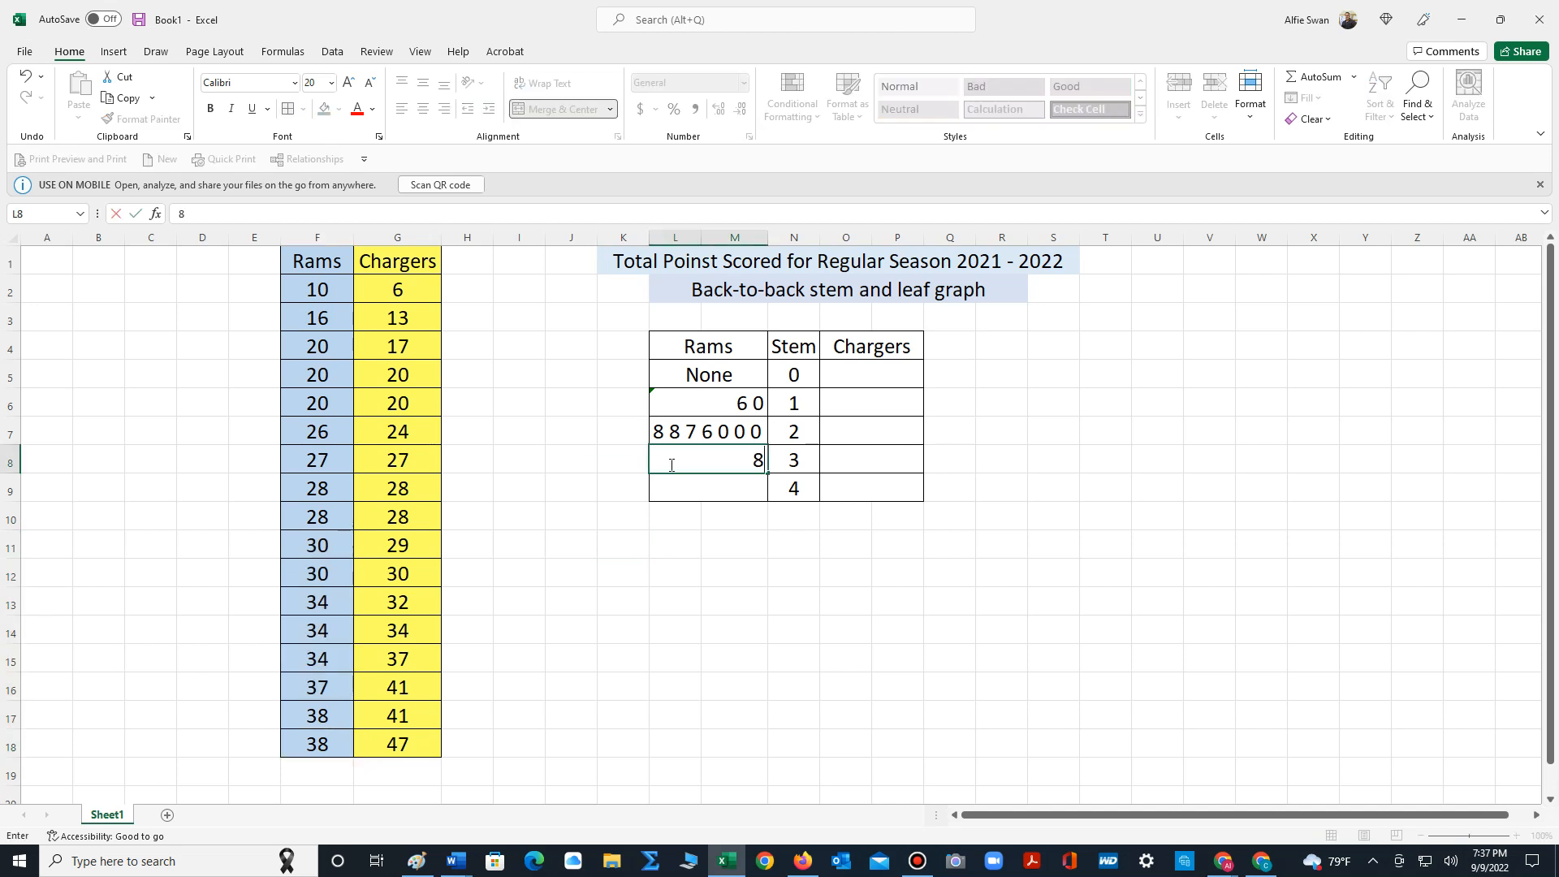
type("8 7 4 4 4 0 0")
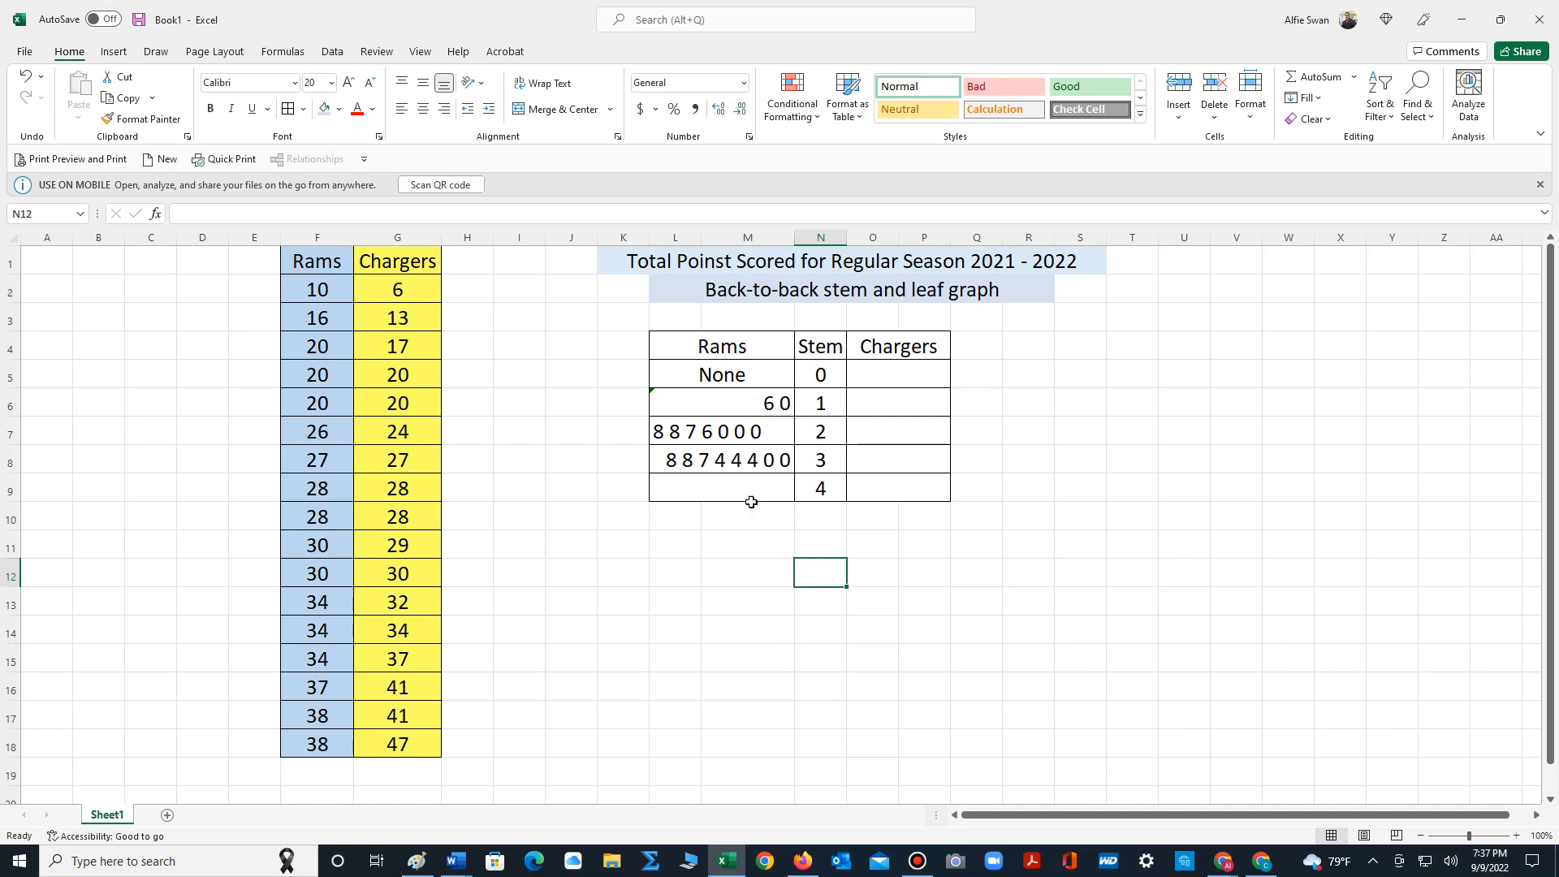
left_click(721, 488)
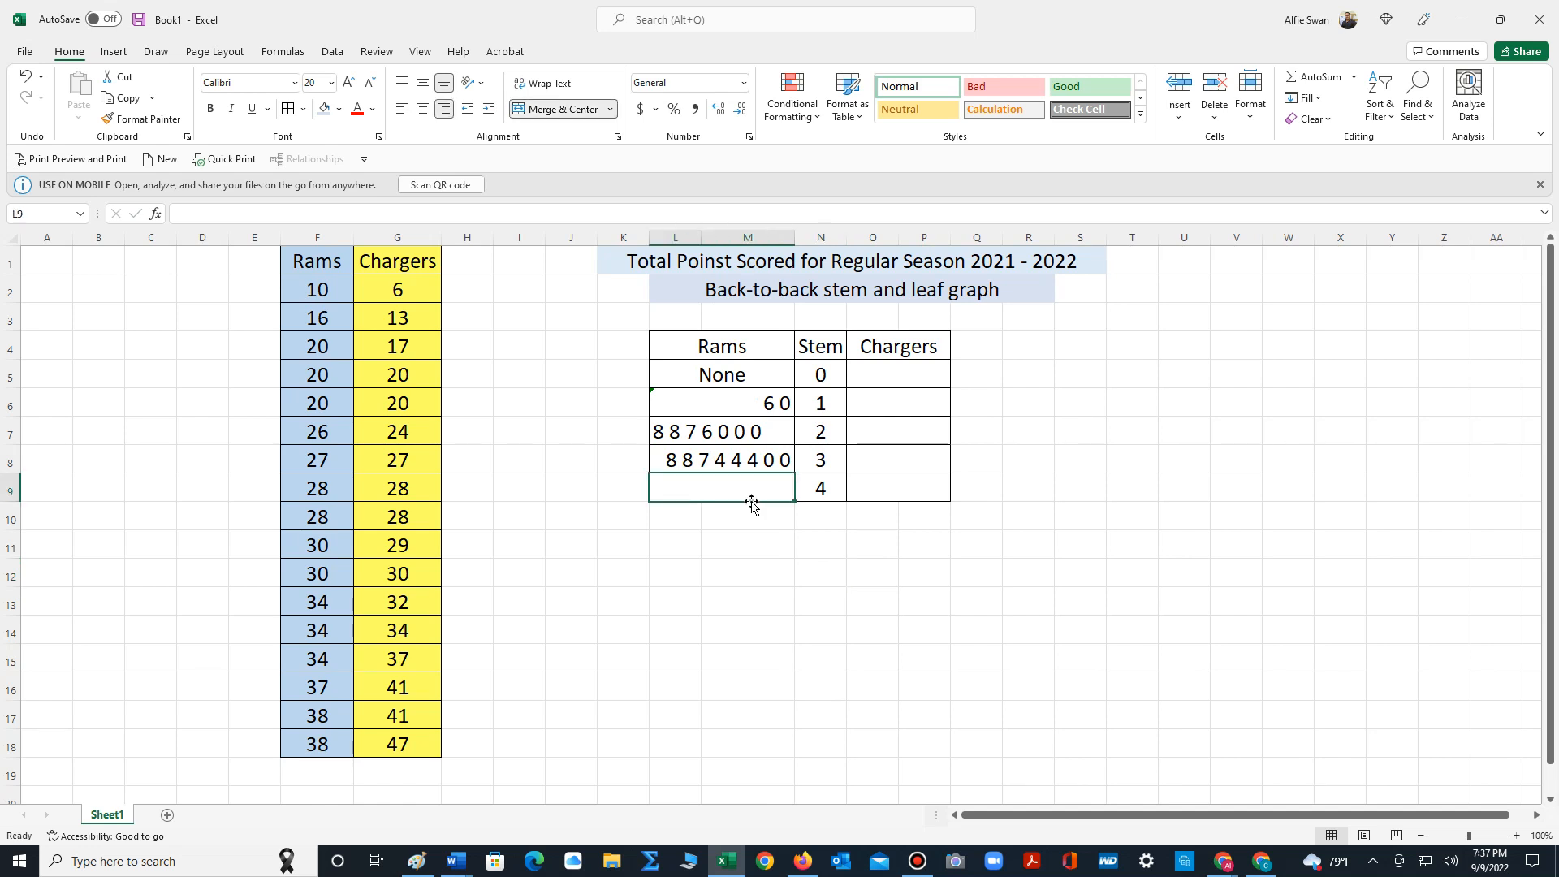
left_click(721, 430)
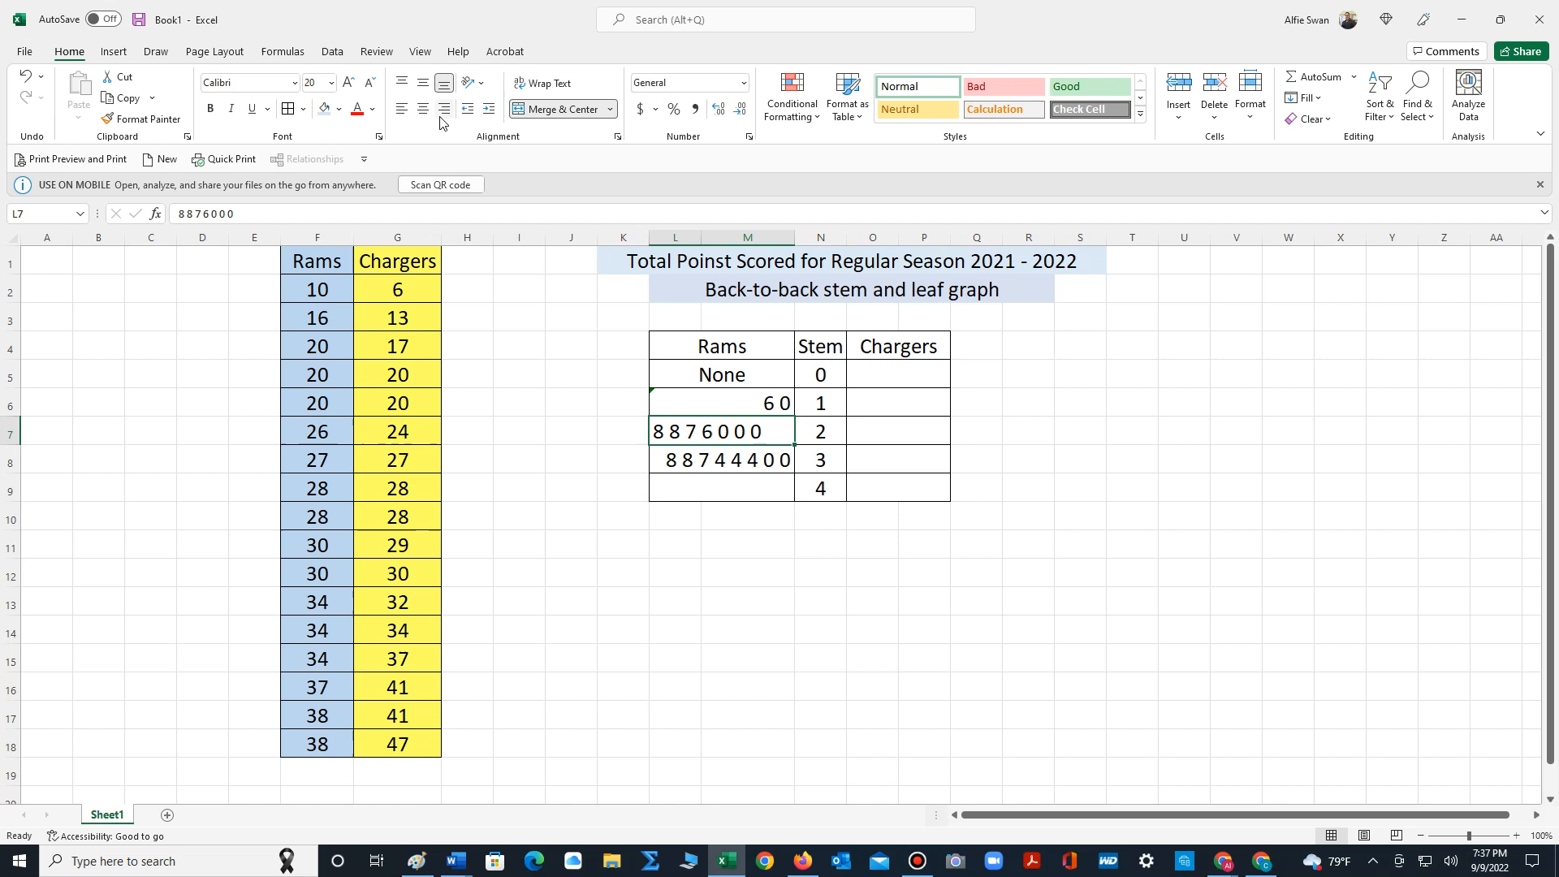
Mark stem 4 as 'None', right-align the Rams leaves, and shade them light blue
left_click(721, 488)
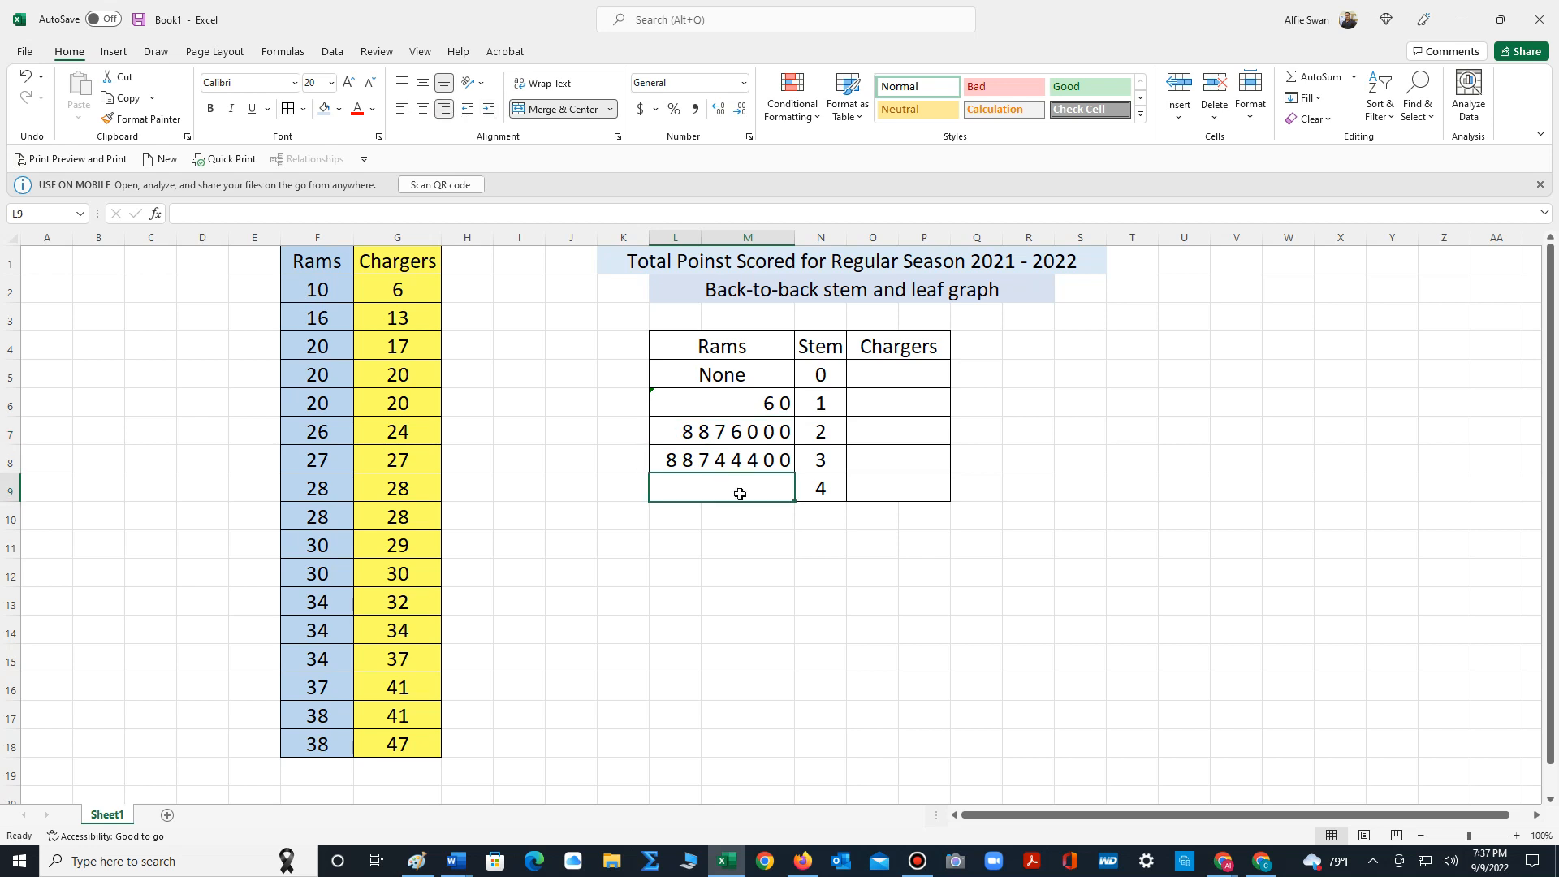
type("None")
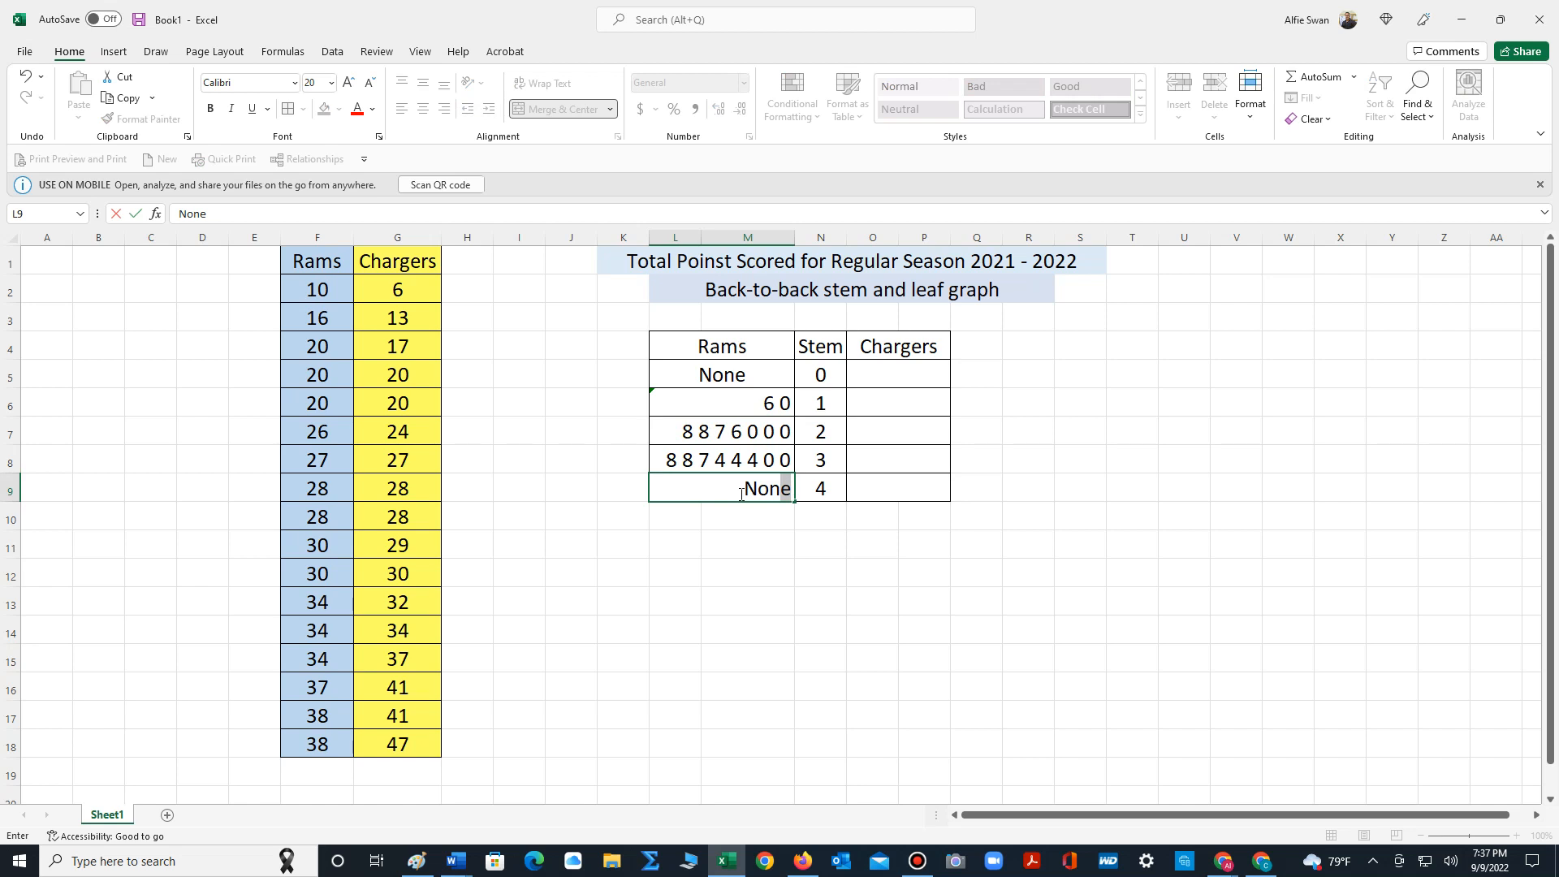
left_click(721, 375)
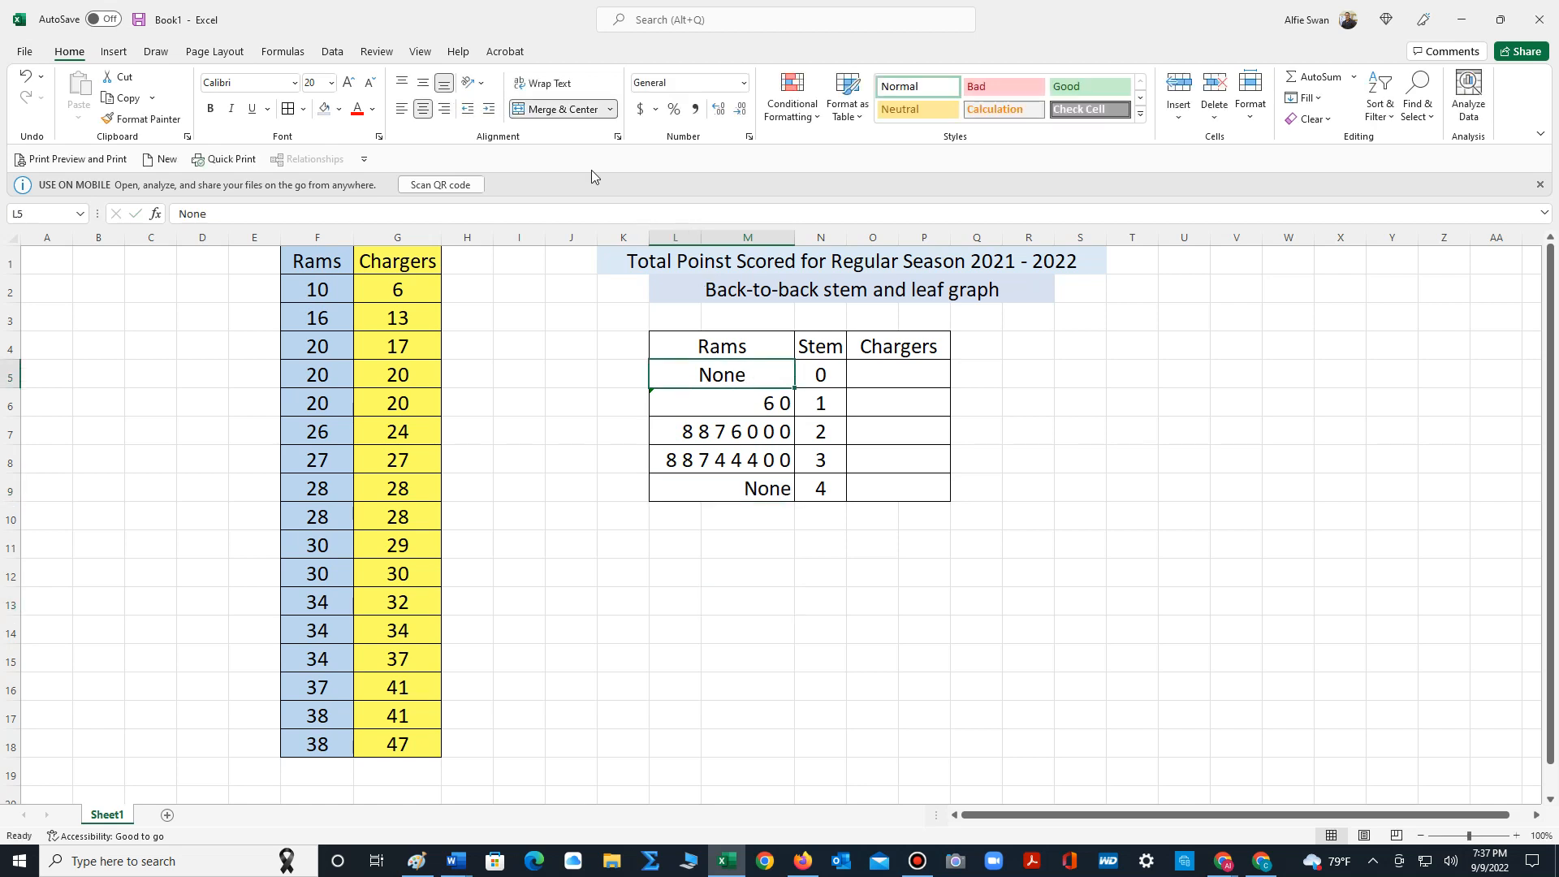
left_click(674, 602)
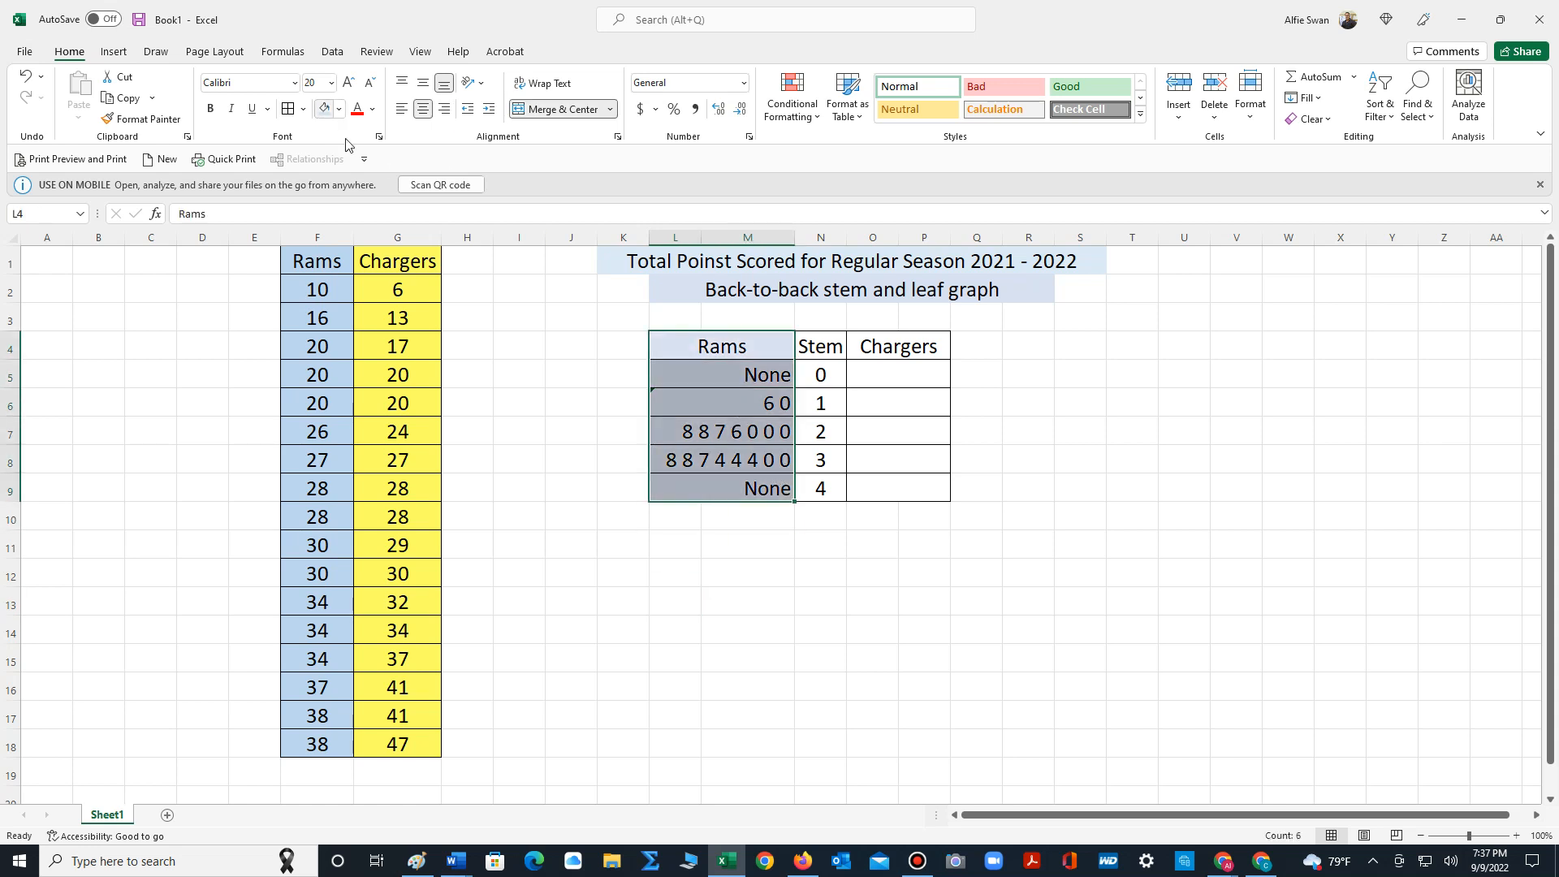
left_click(747, 572)
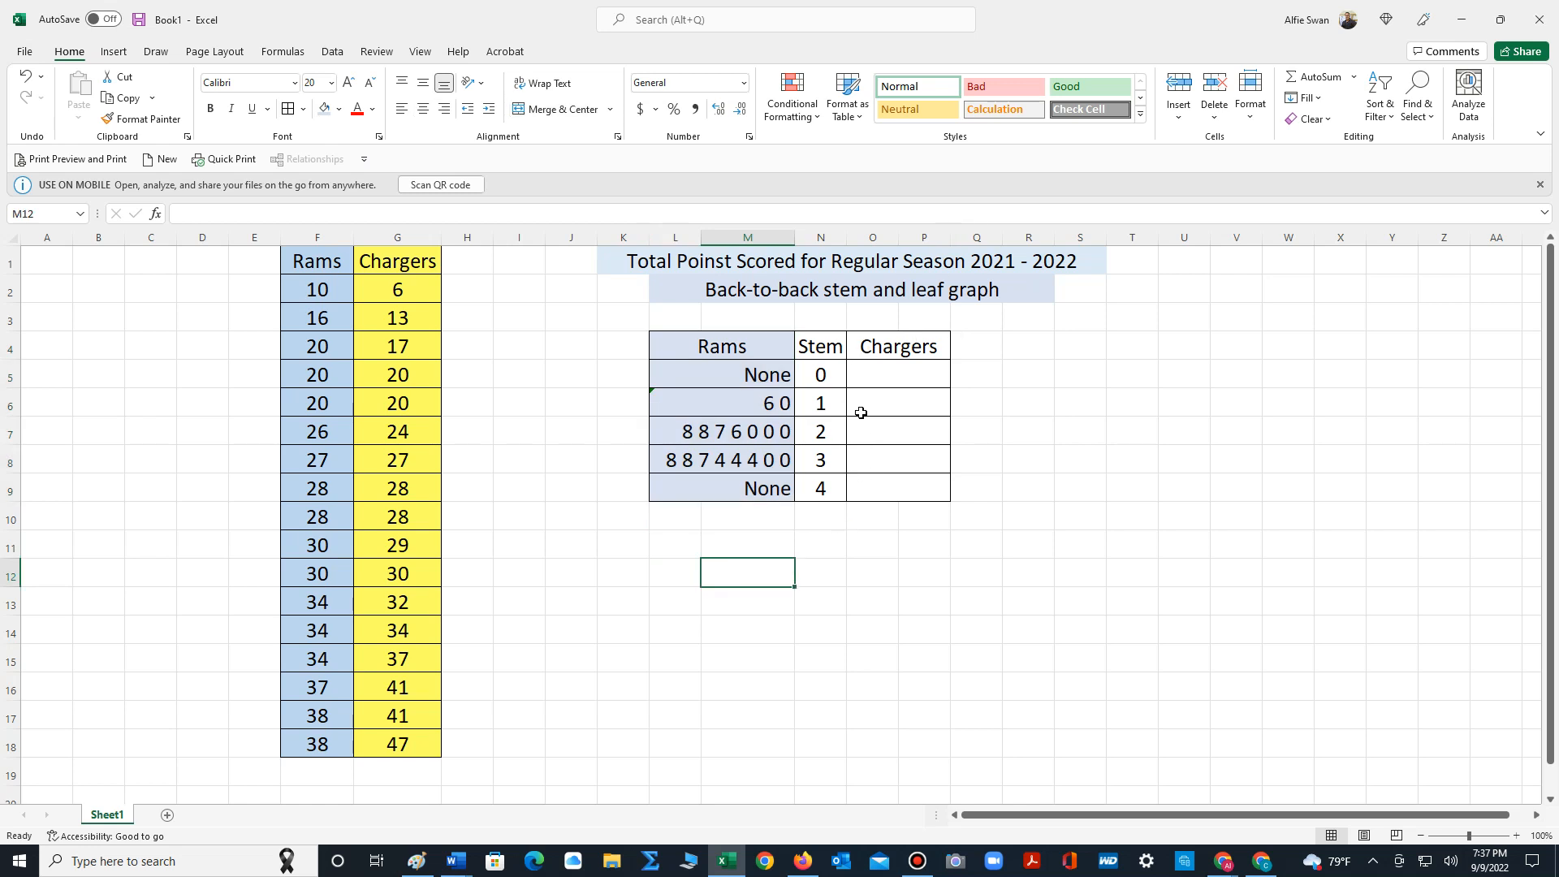
Check the Chargers scores, then enter leaves '6' for stem 0 and '3 7' for stem 1
left_click(397, 288)
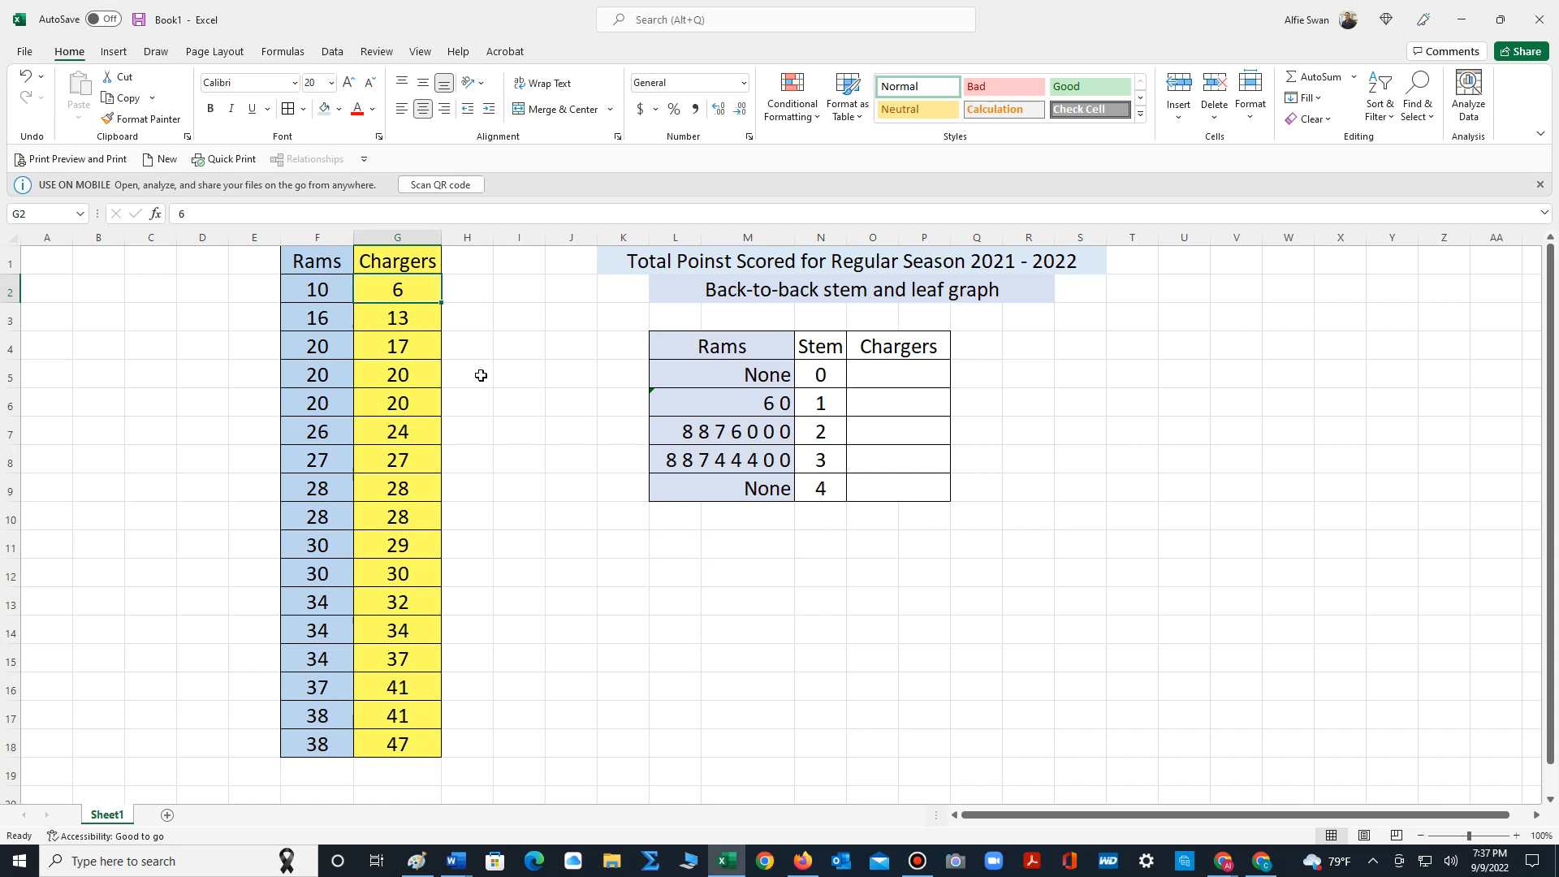
left_click(896, 374)
type("6")
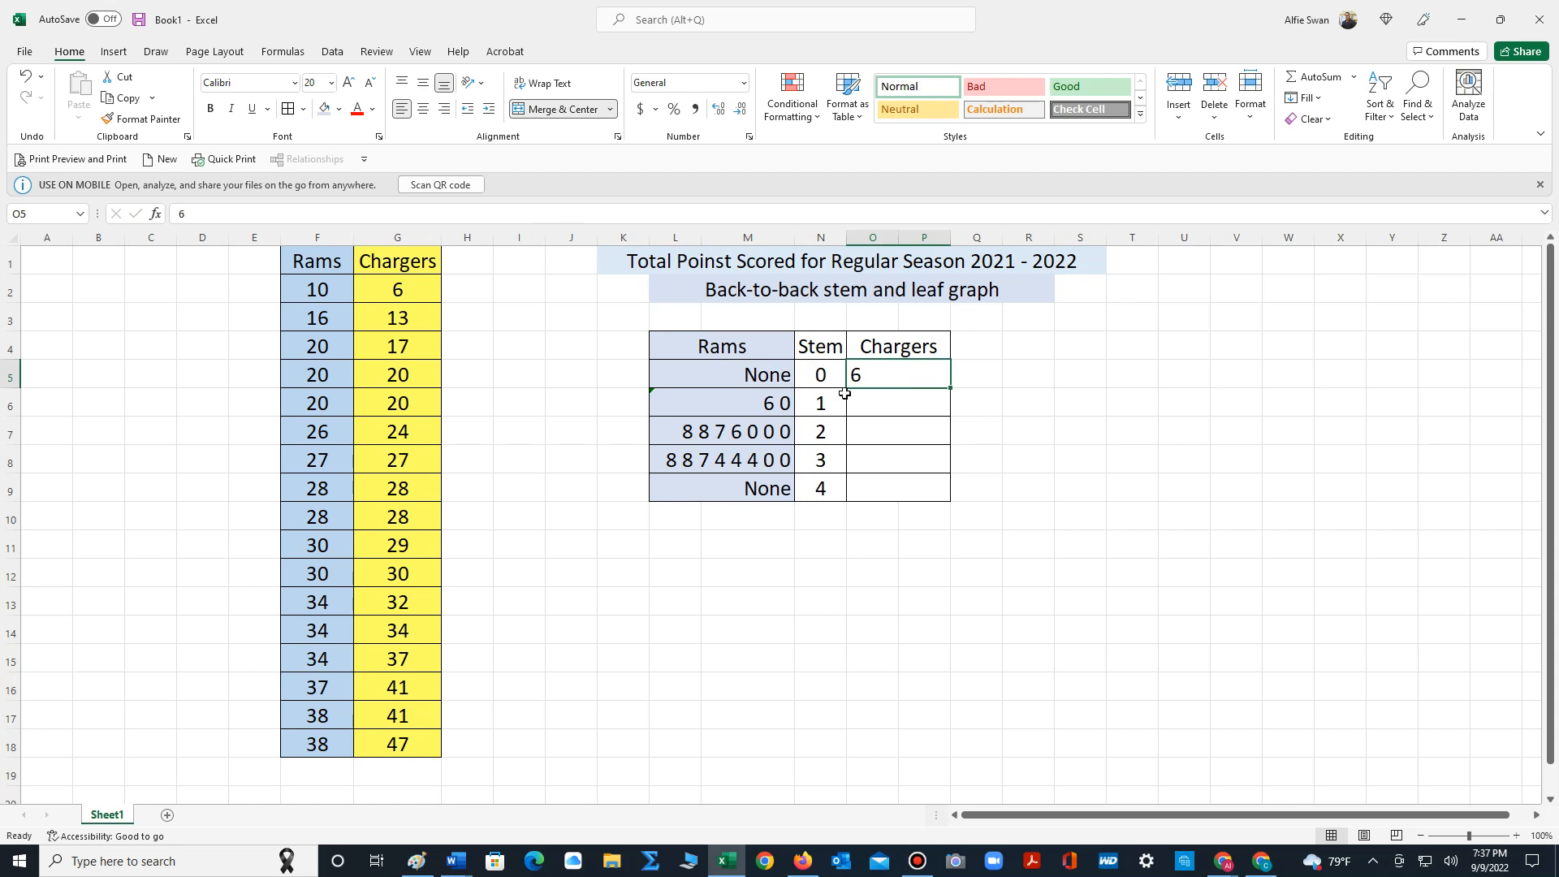
left_click(872, 402)
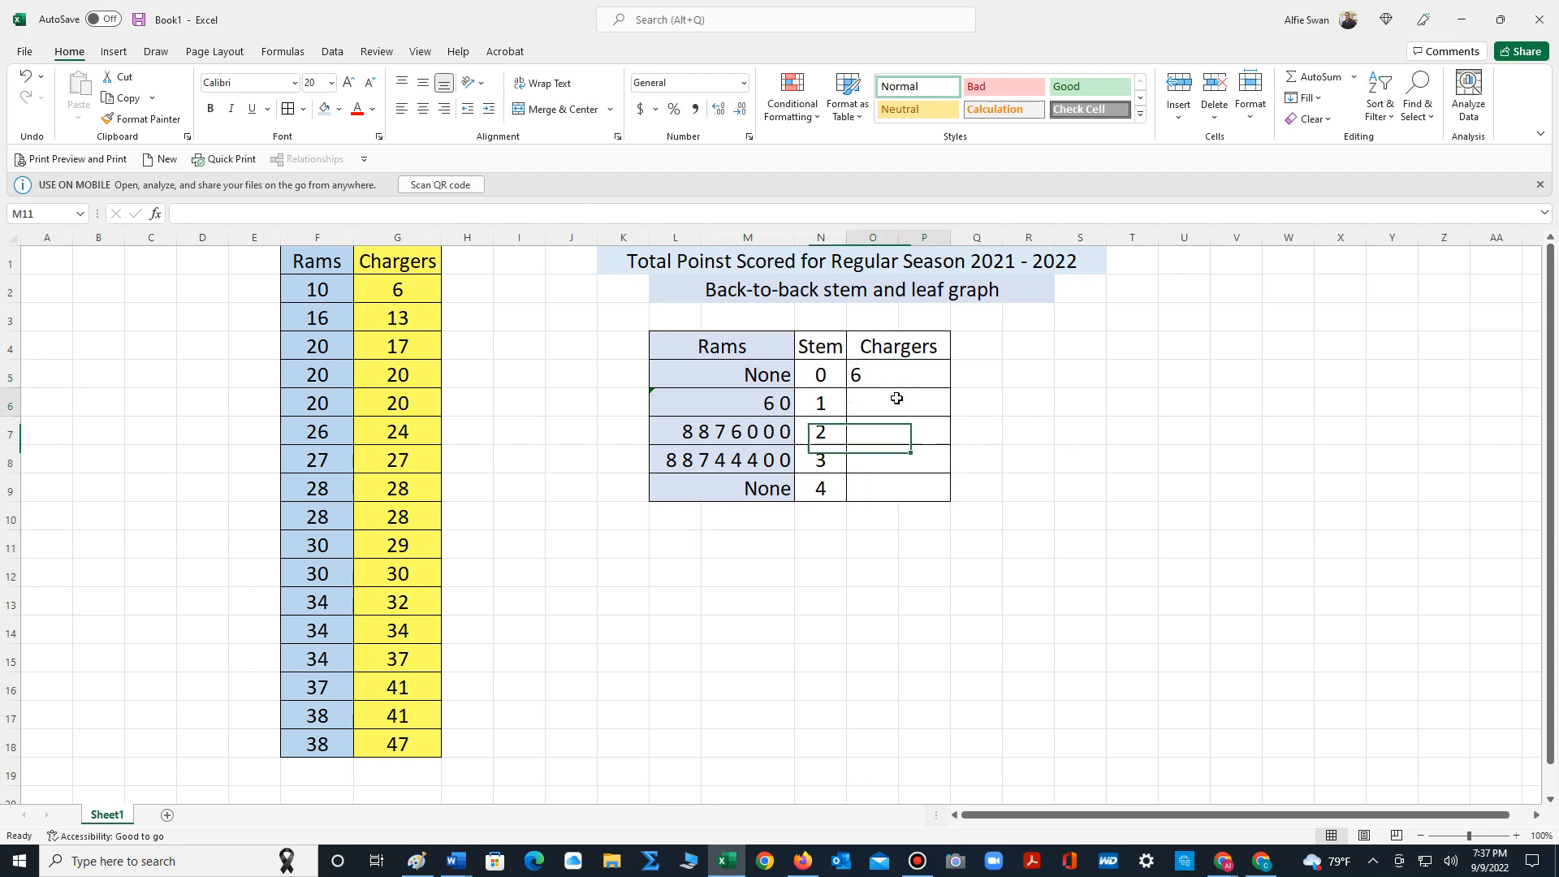
left_click(395, 316)
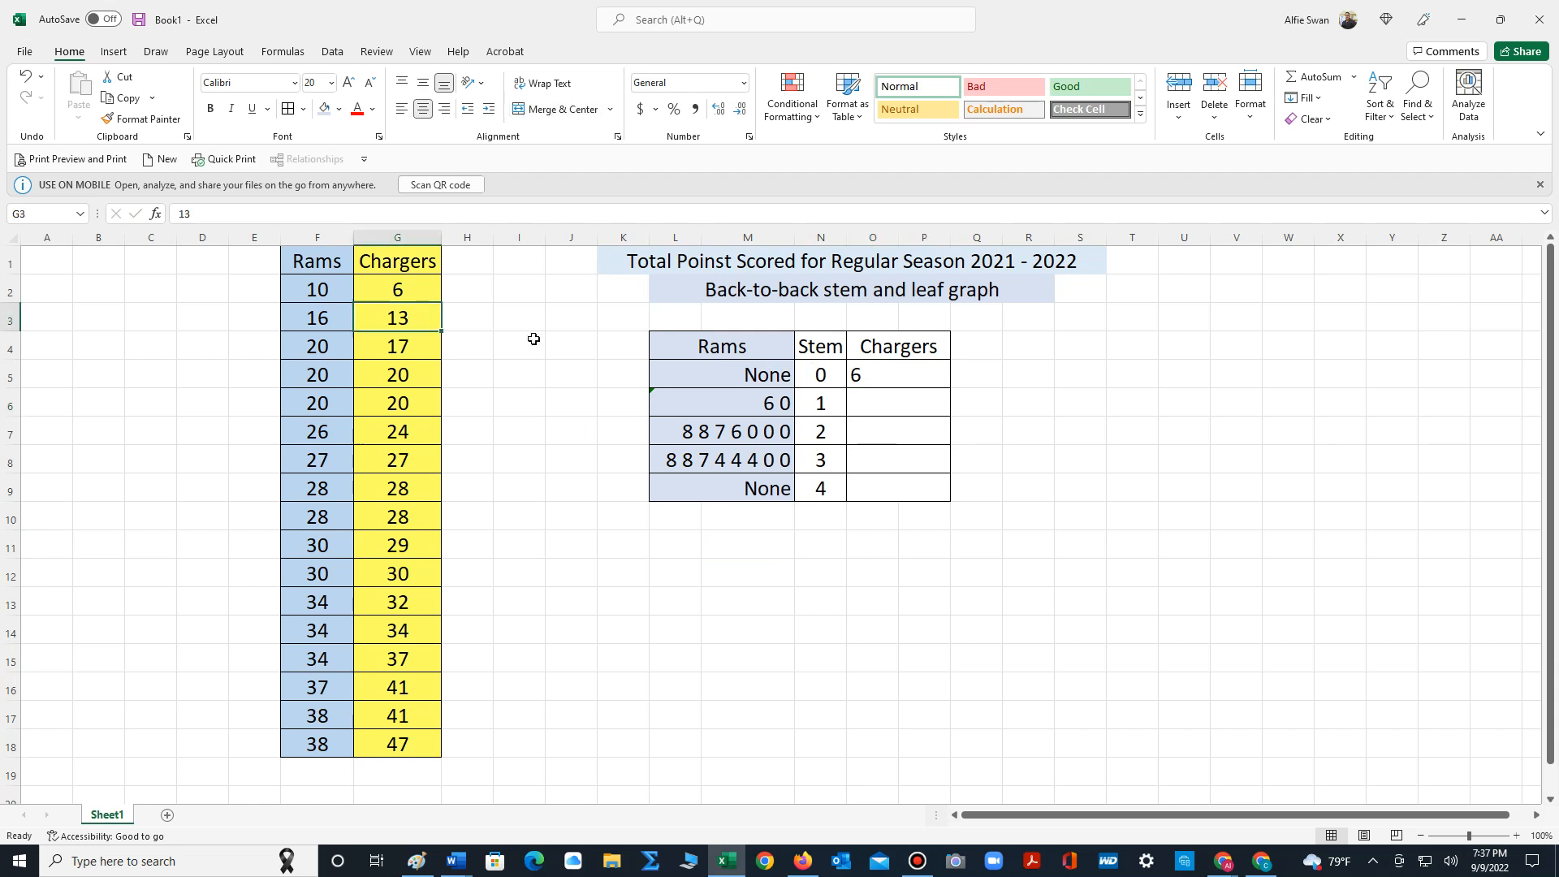
mouse_move(925, 380)
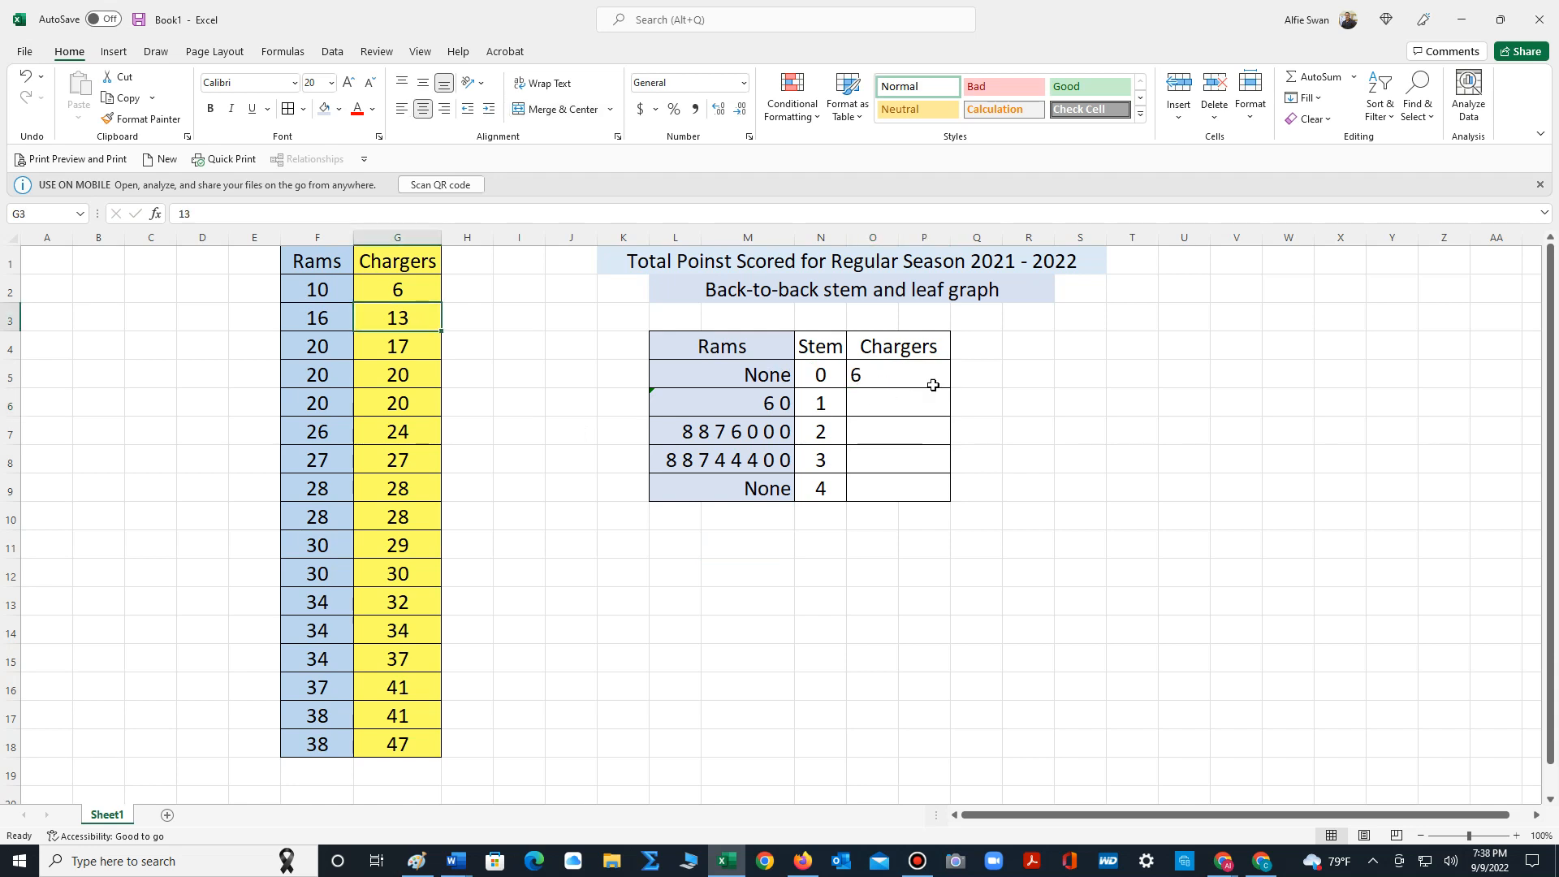
mouse_move(854, 399)
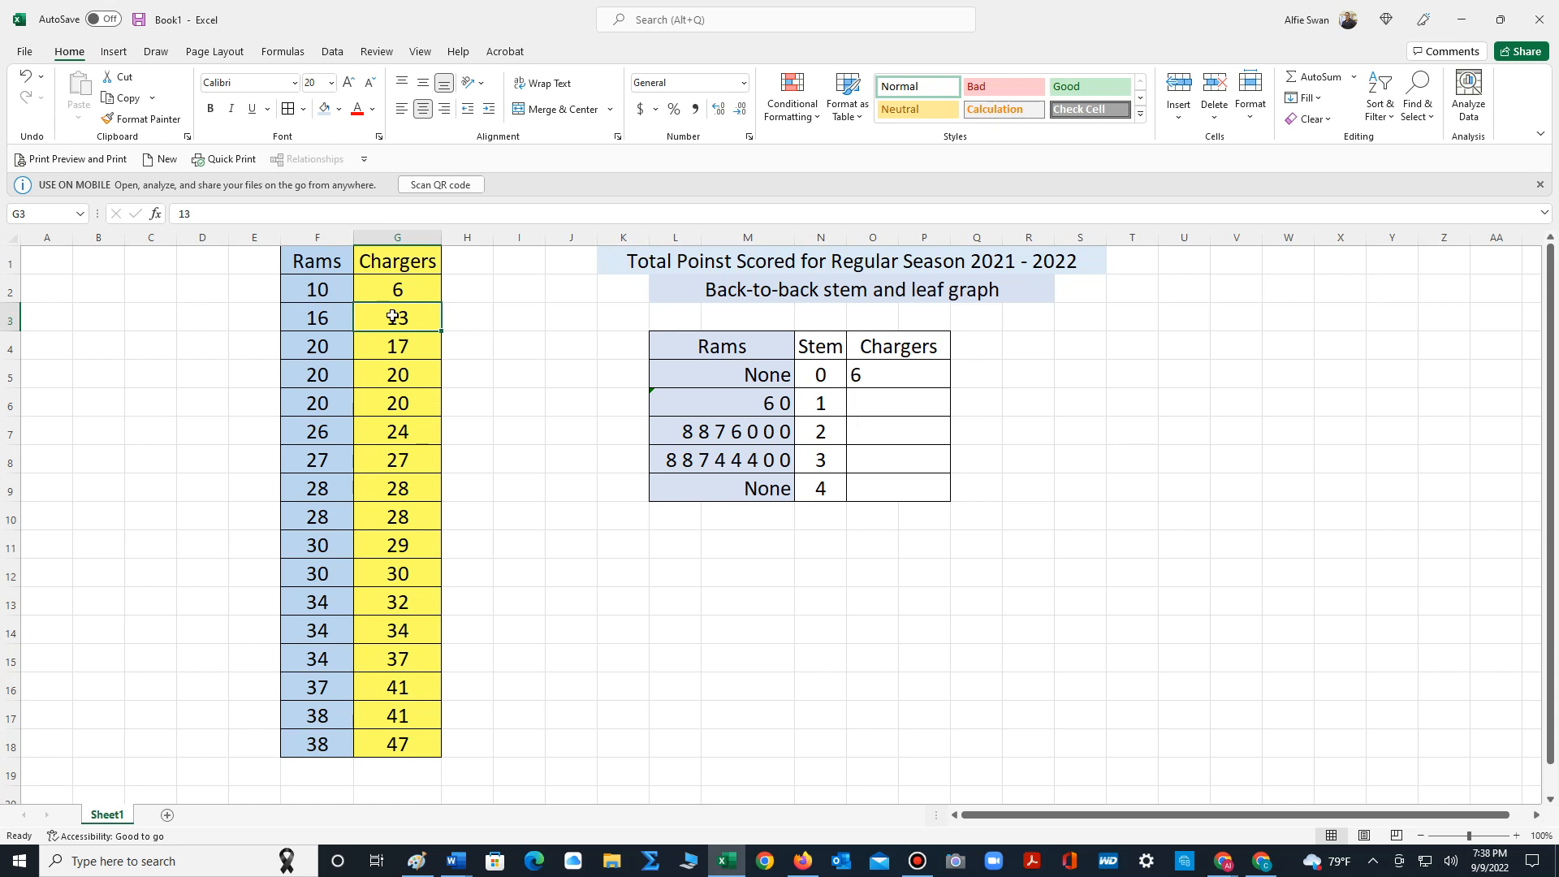
left_click(896, 403)
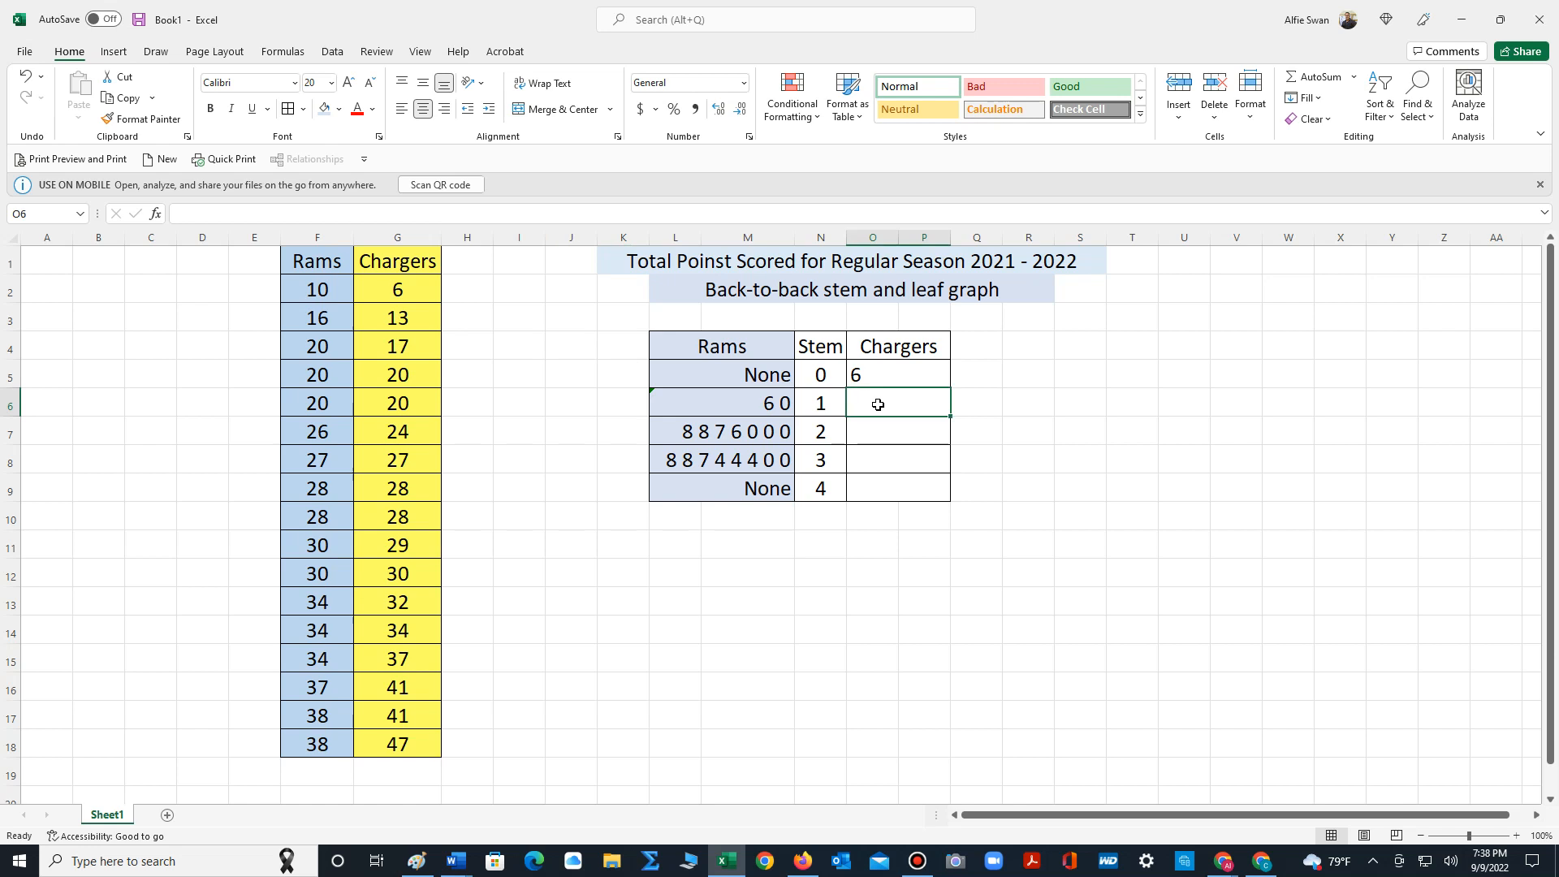
type("3 7")
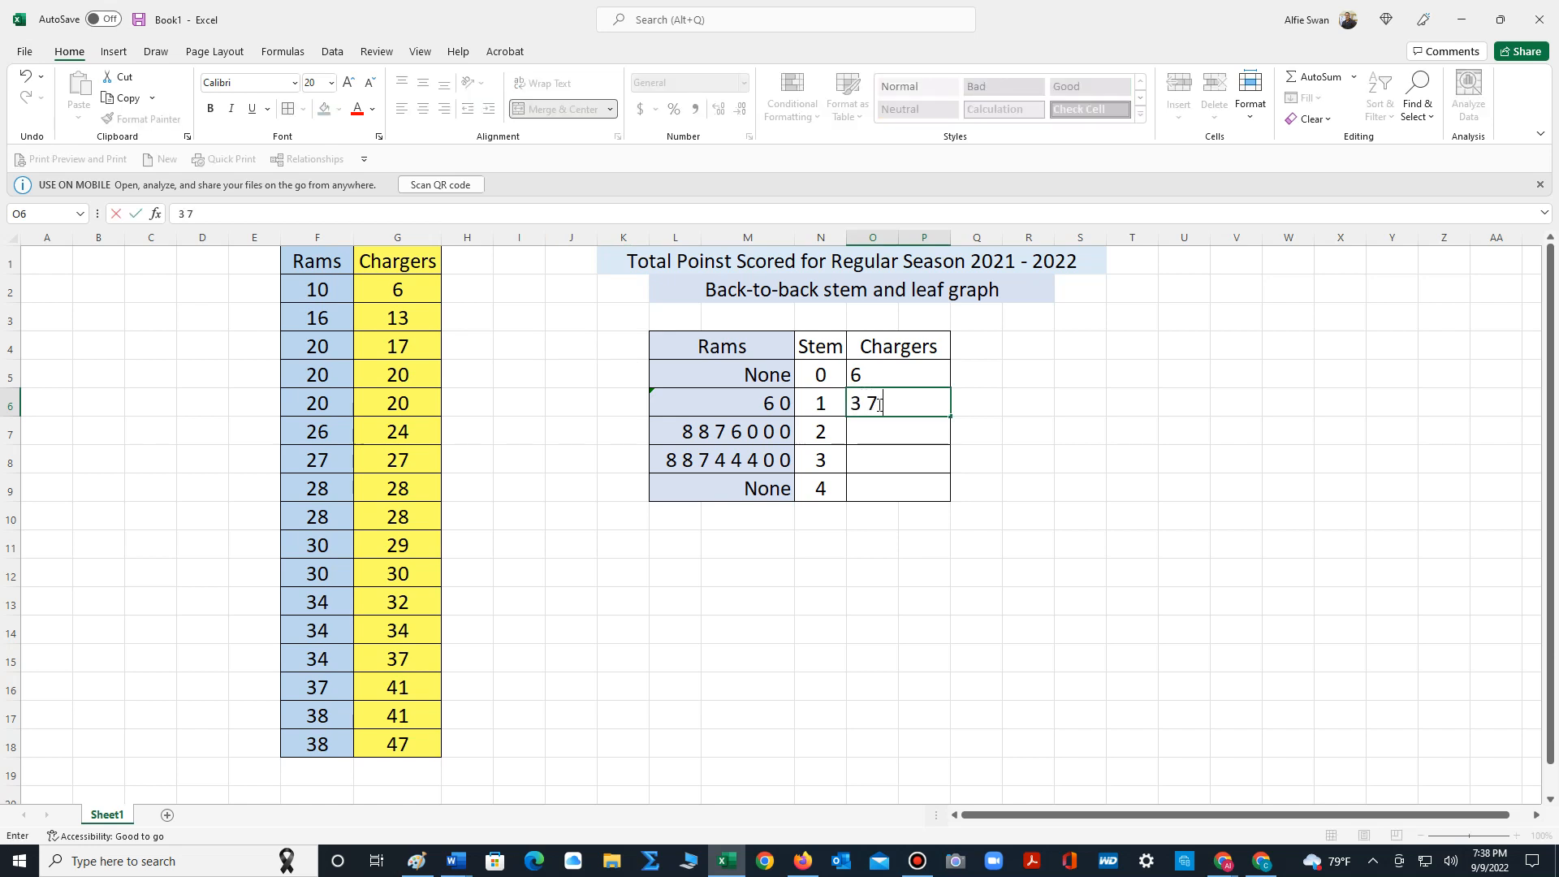
key("Return")
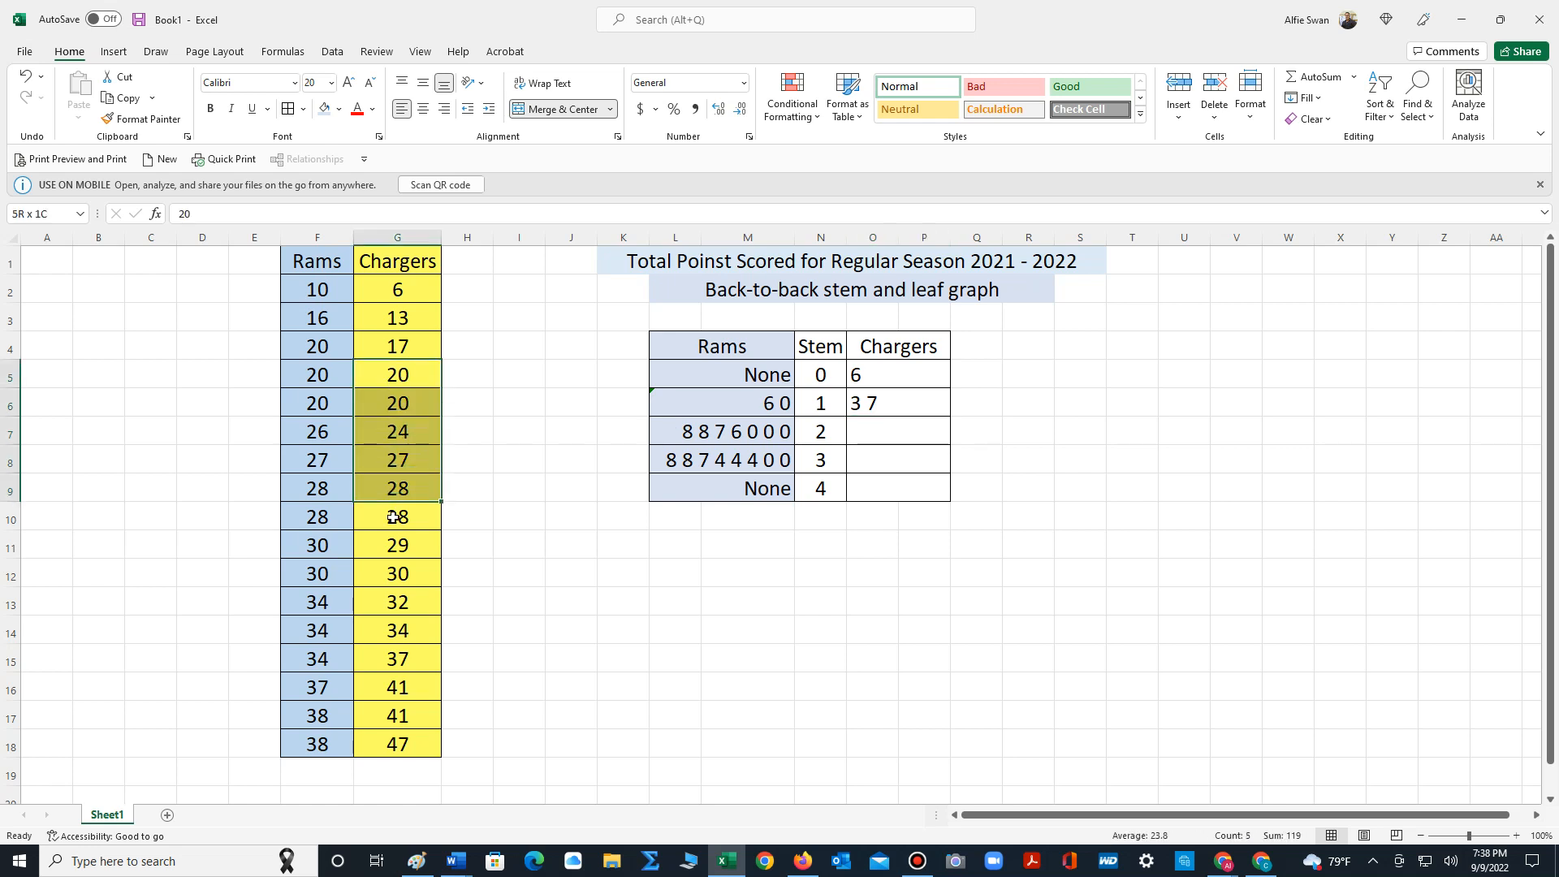
Type Chargers leaves '0 0 4 0 7 8 8 9' beside stem 2, then reselect that cell
left_click(397, 403)
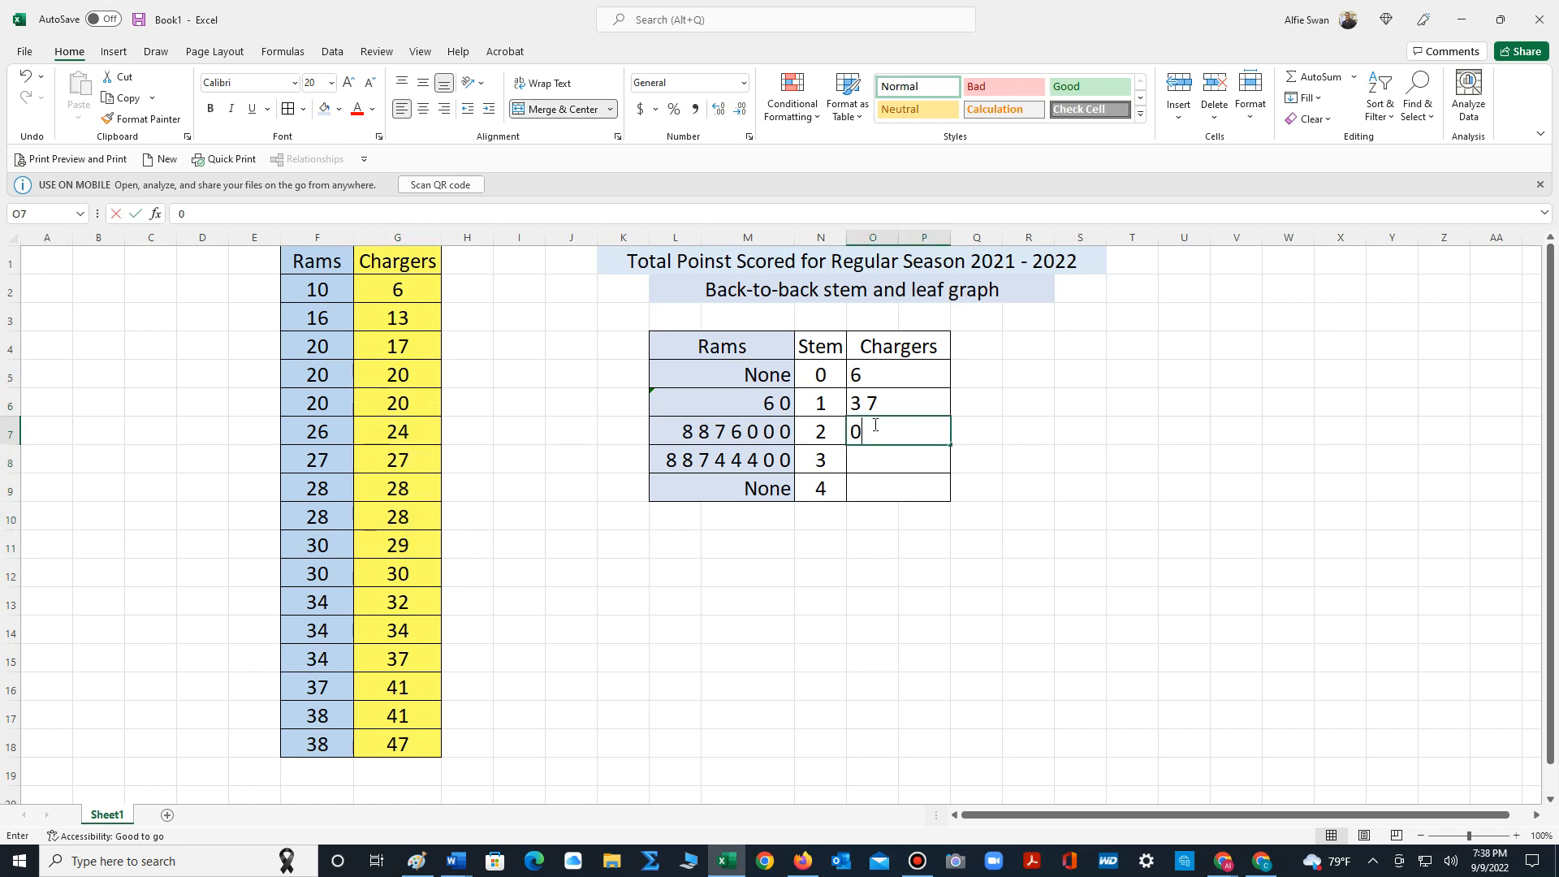
type("0")
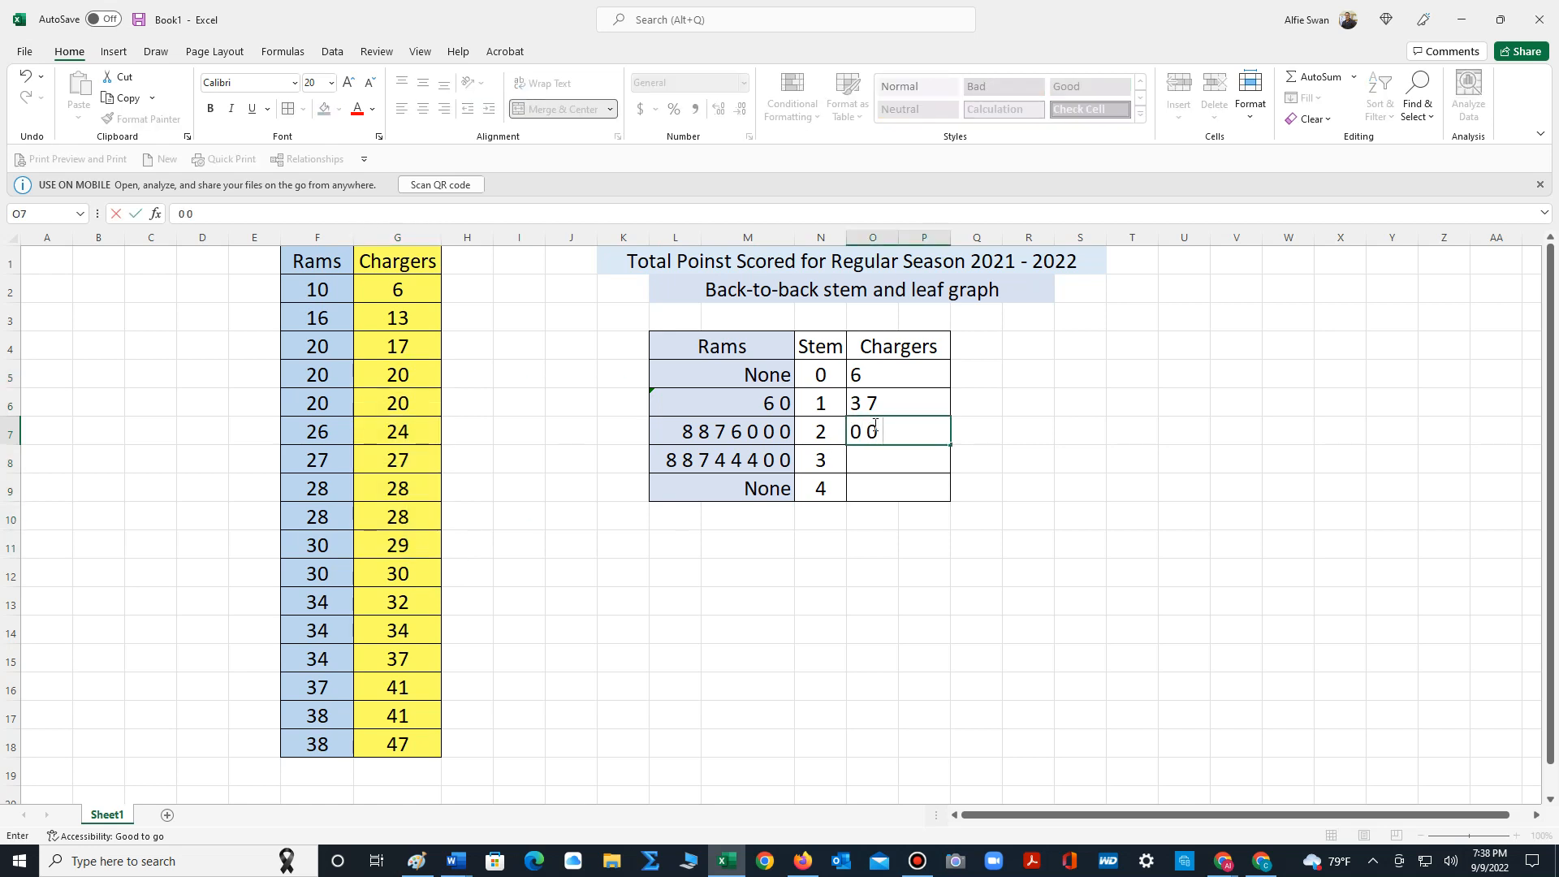
type("4 0")
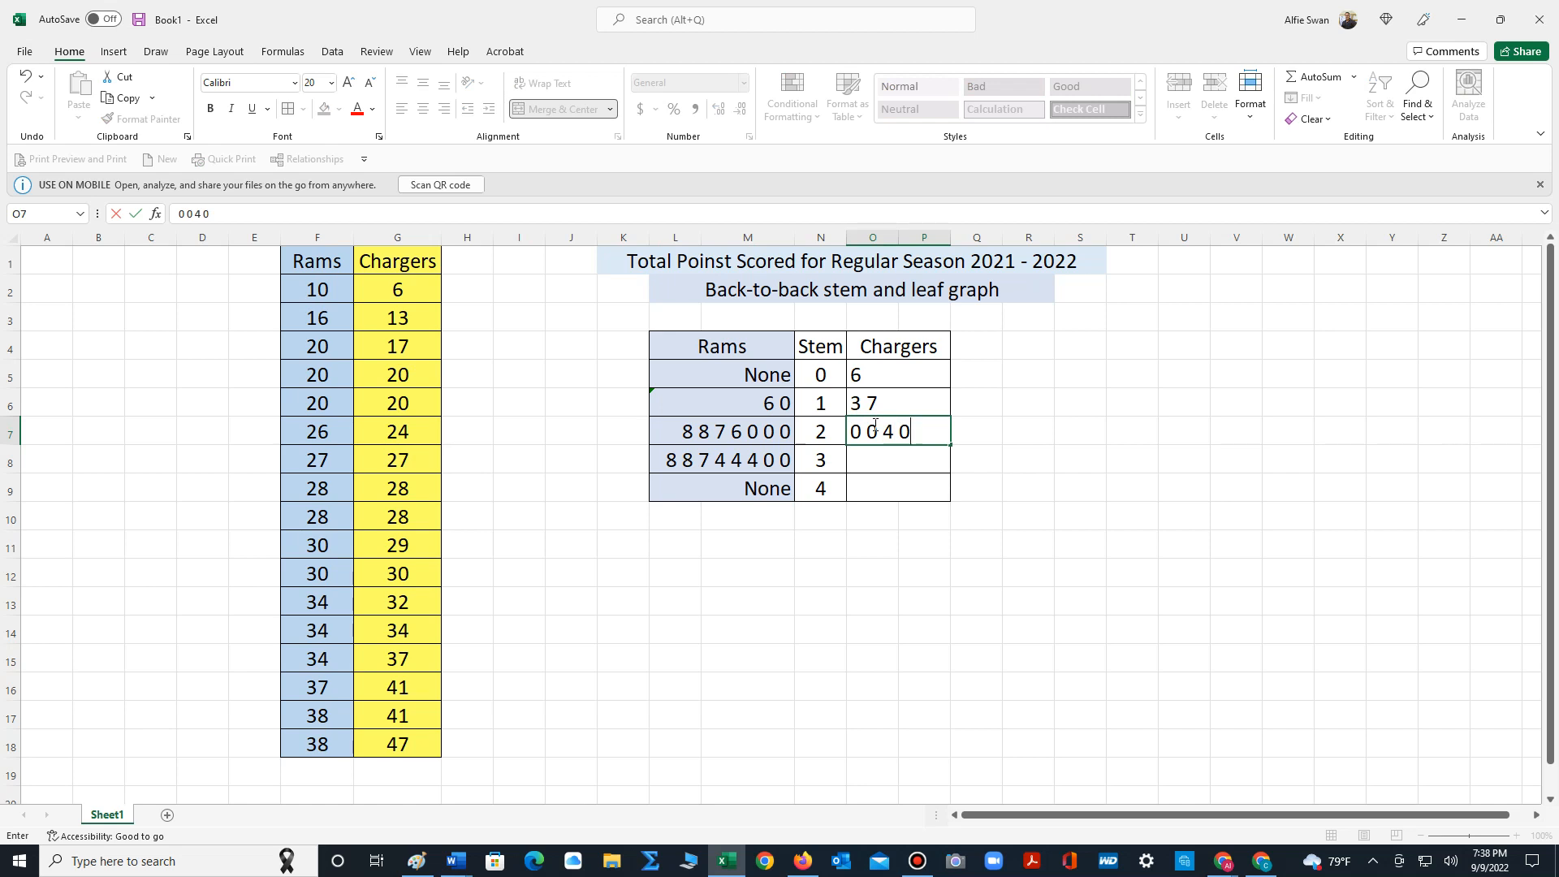
type("7")
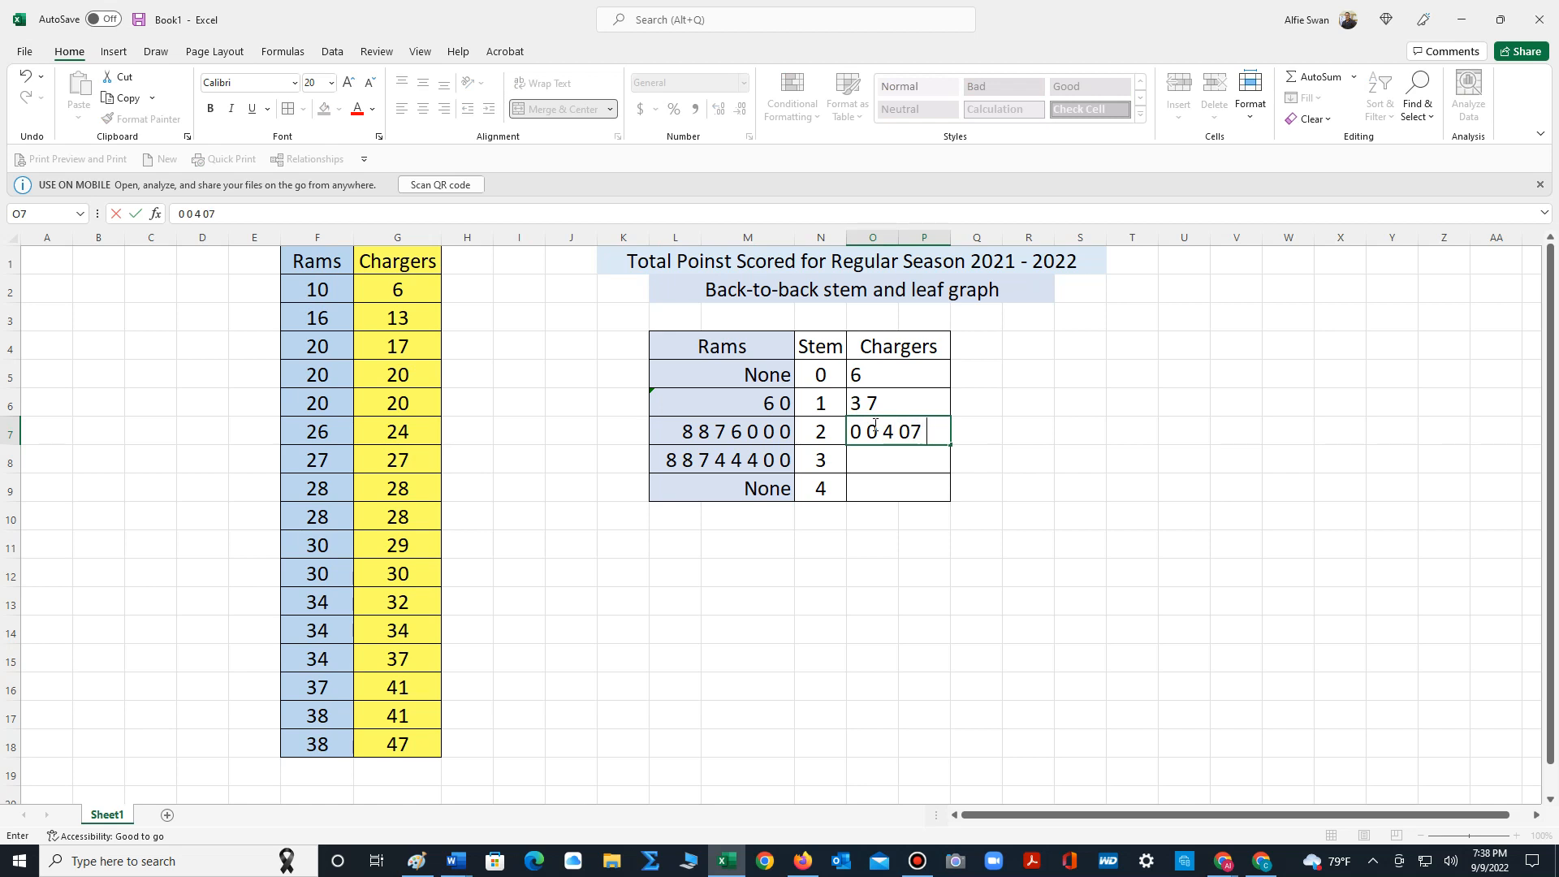
type("8")
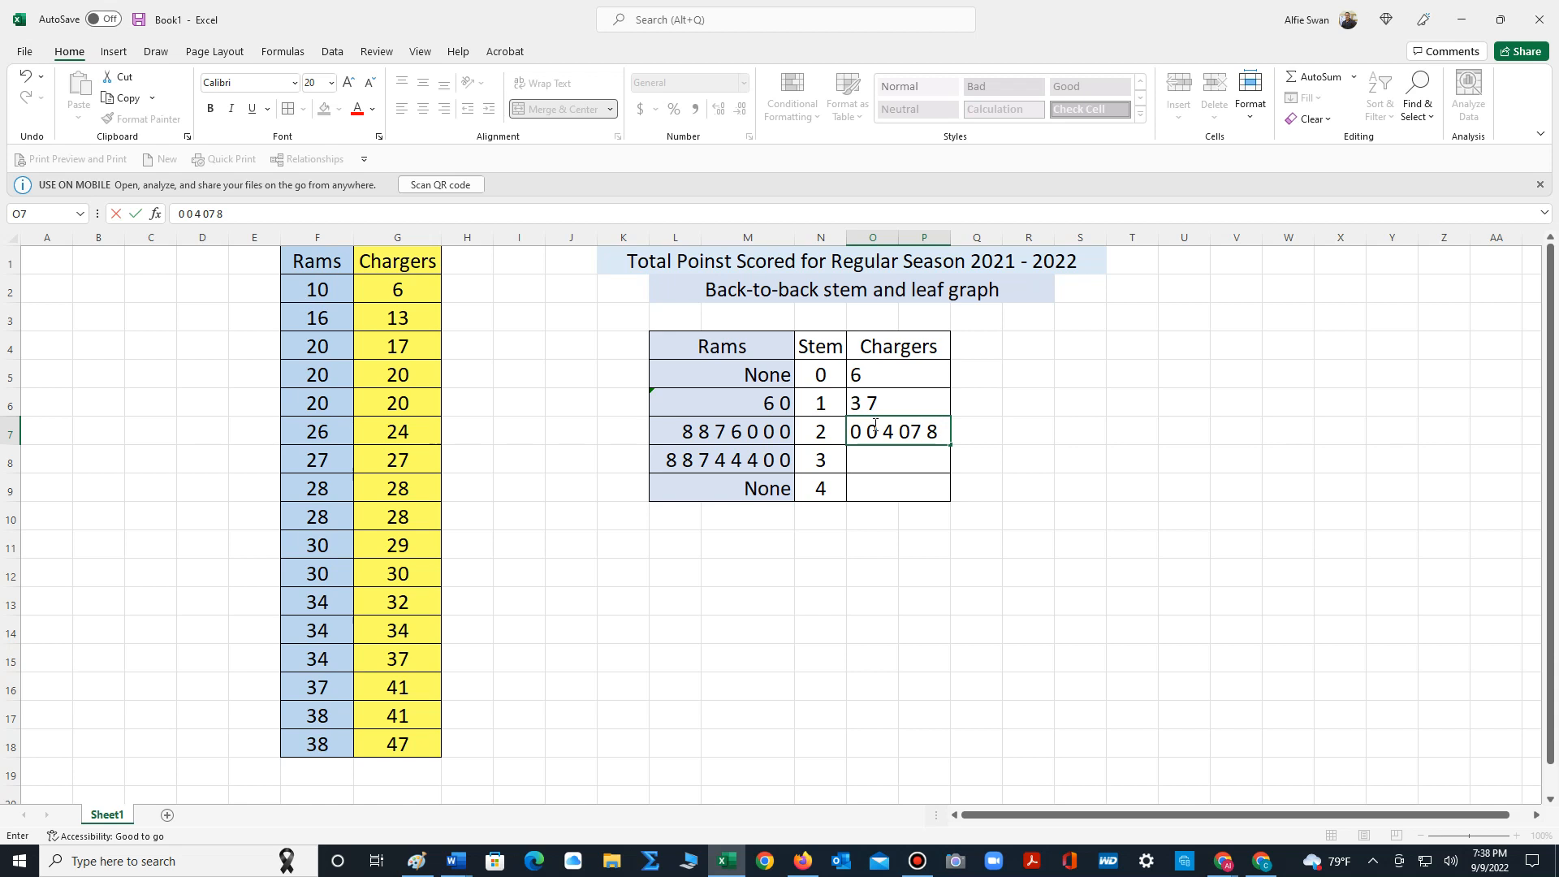
type("89")
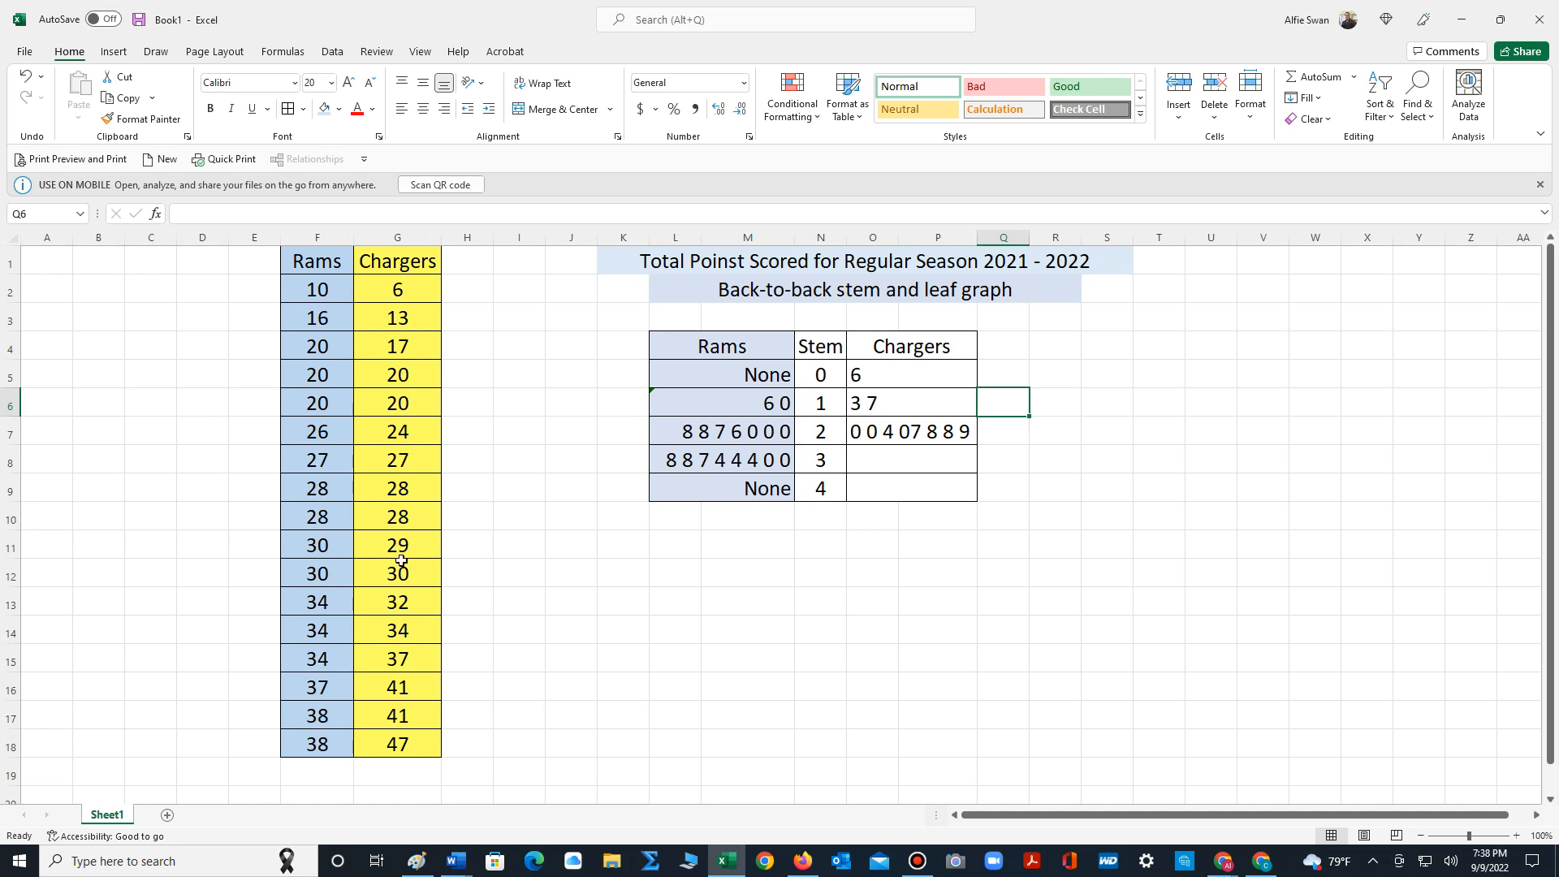
mouse_move(398, 575)
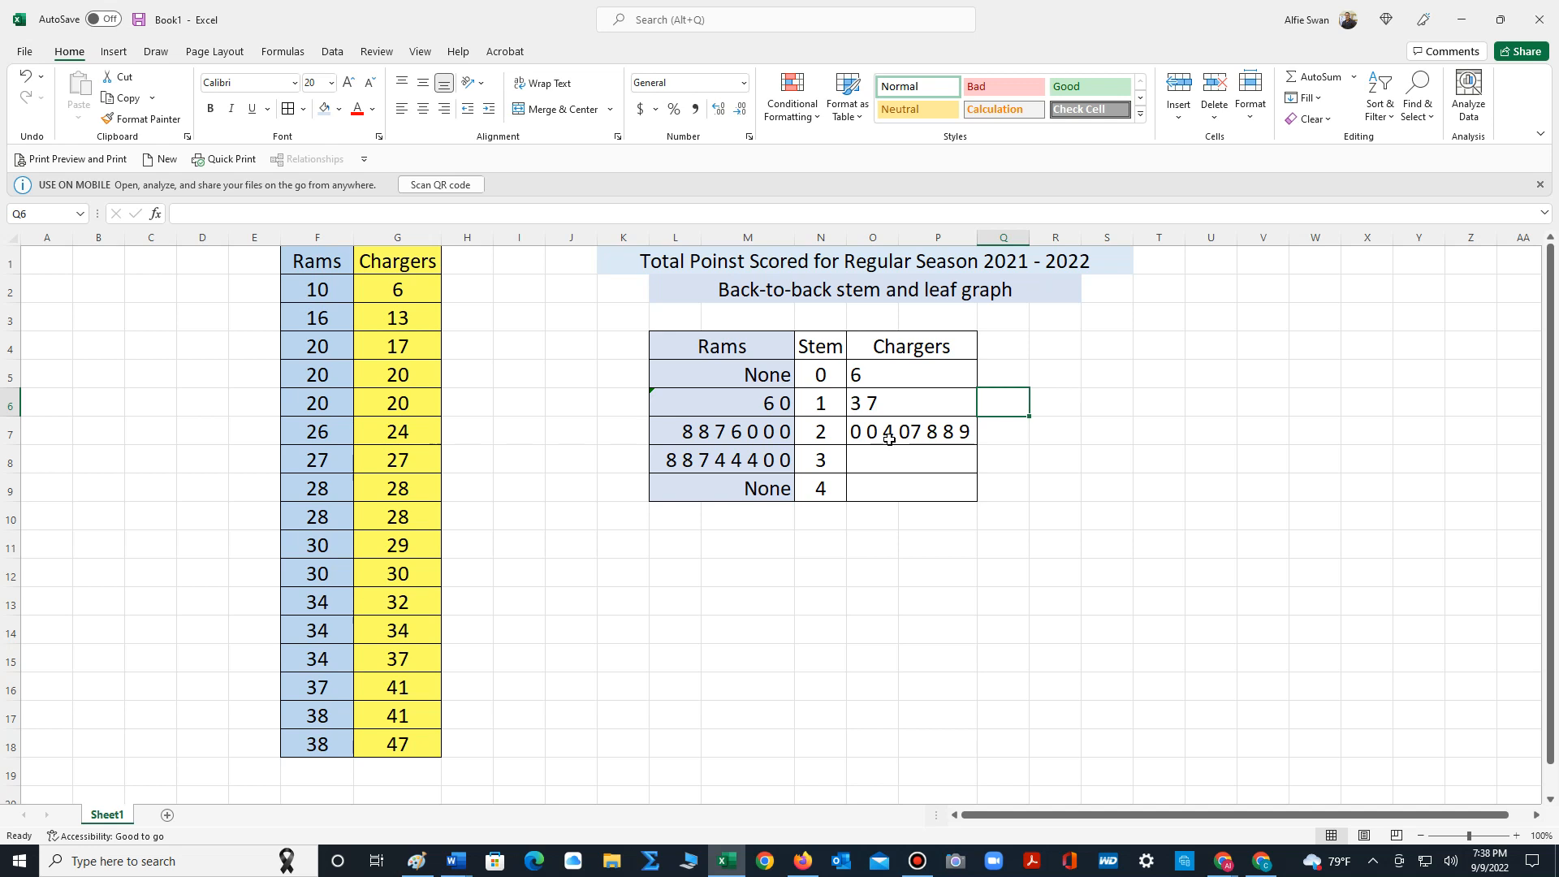
left_click(910, 431)
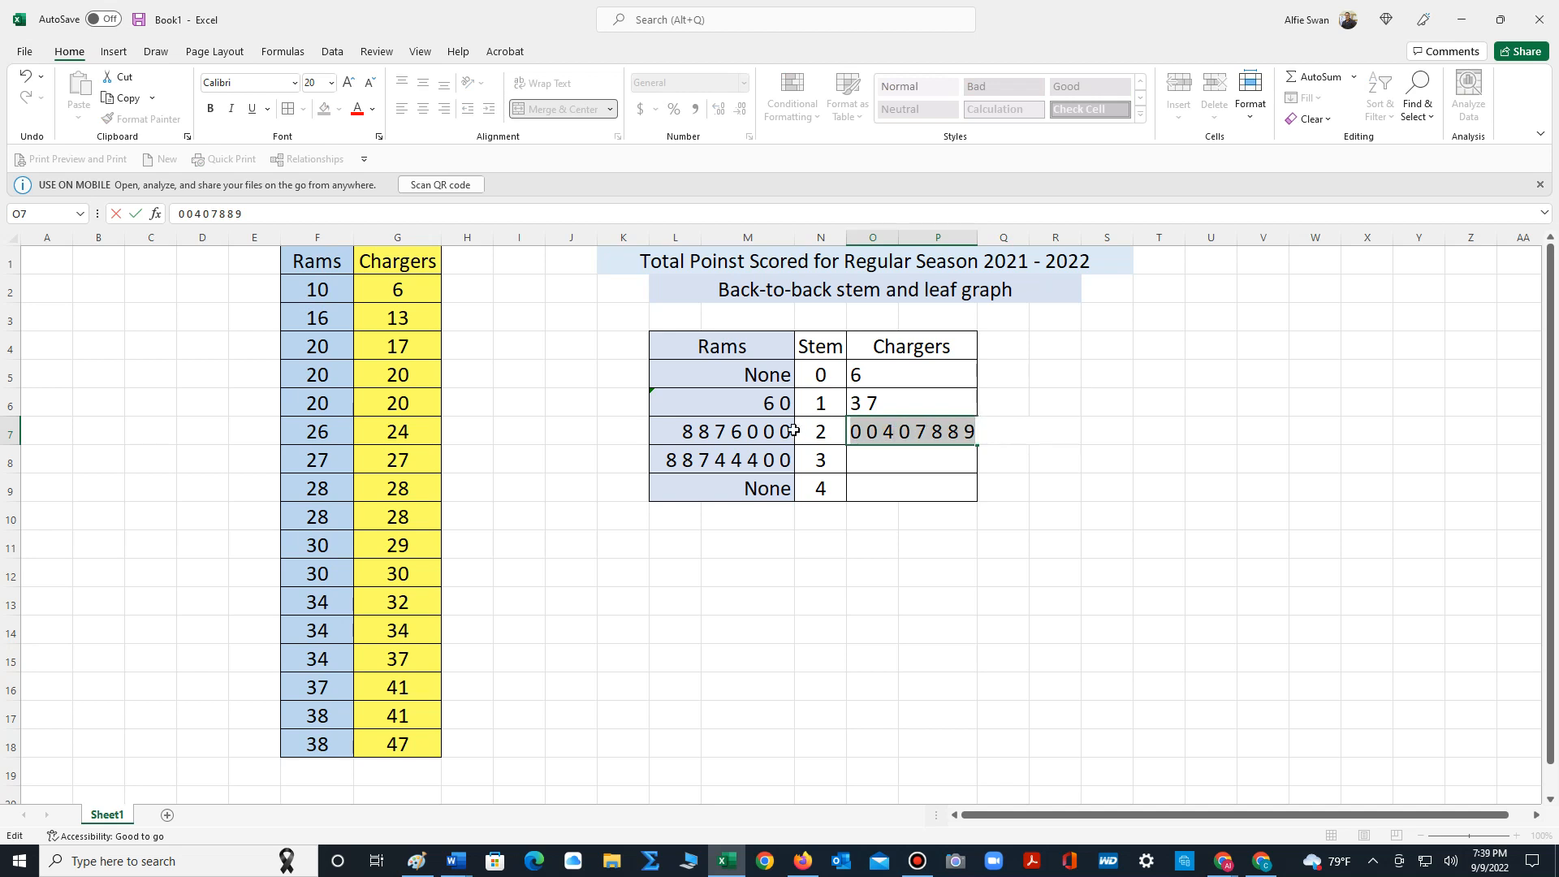
mouse_move(914, 528)
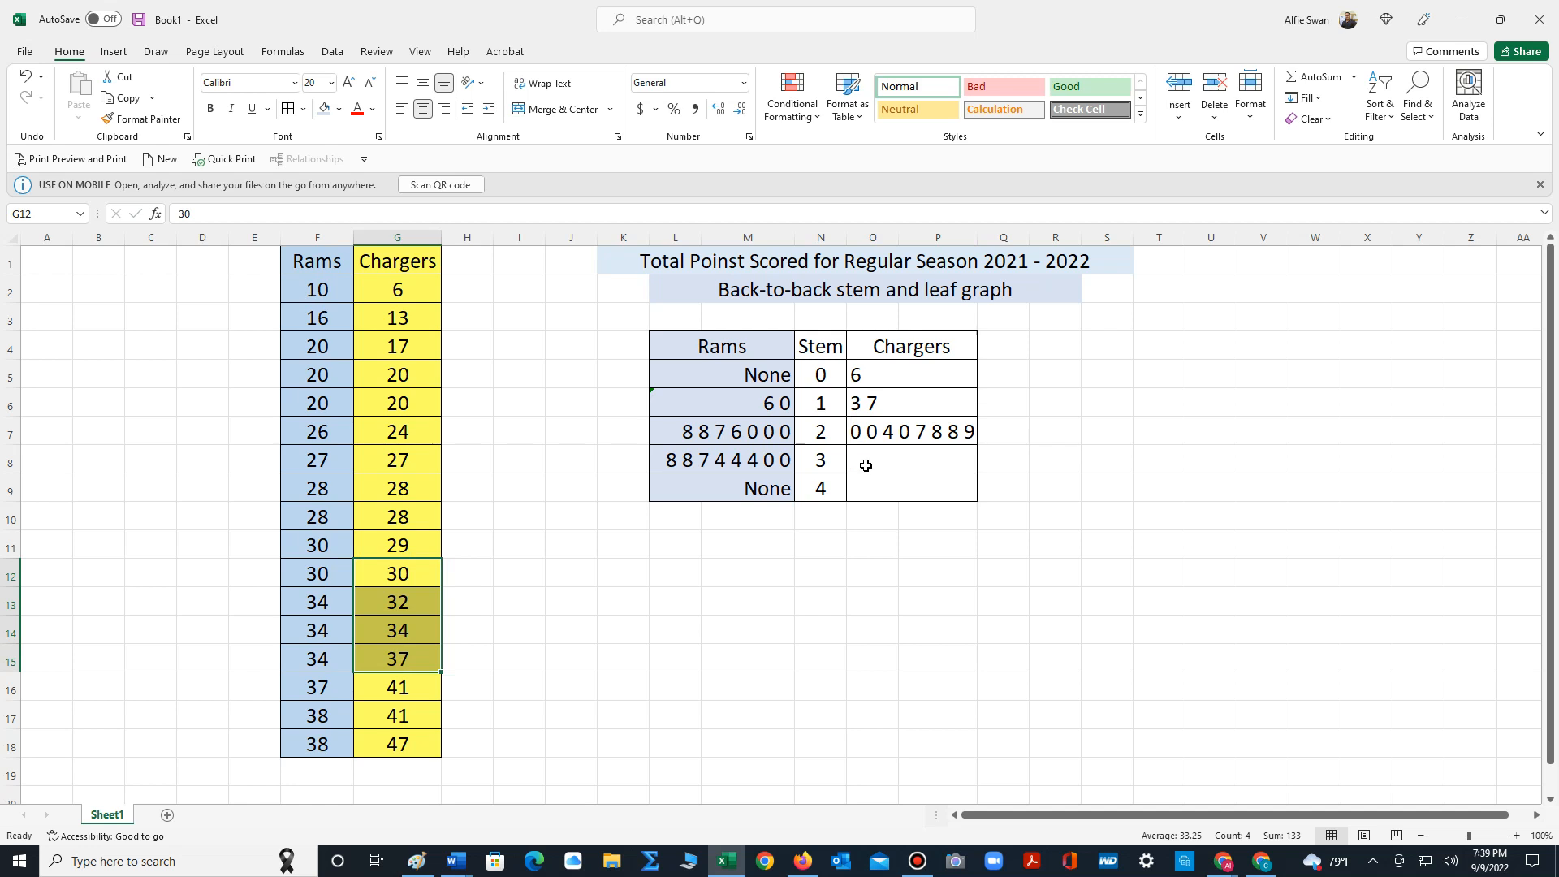
Enter Chargers leaves '0 2 4 7' beside stem 3 and '1 1 7' beside stem 4
type("0")
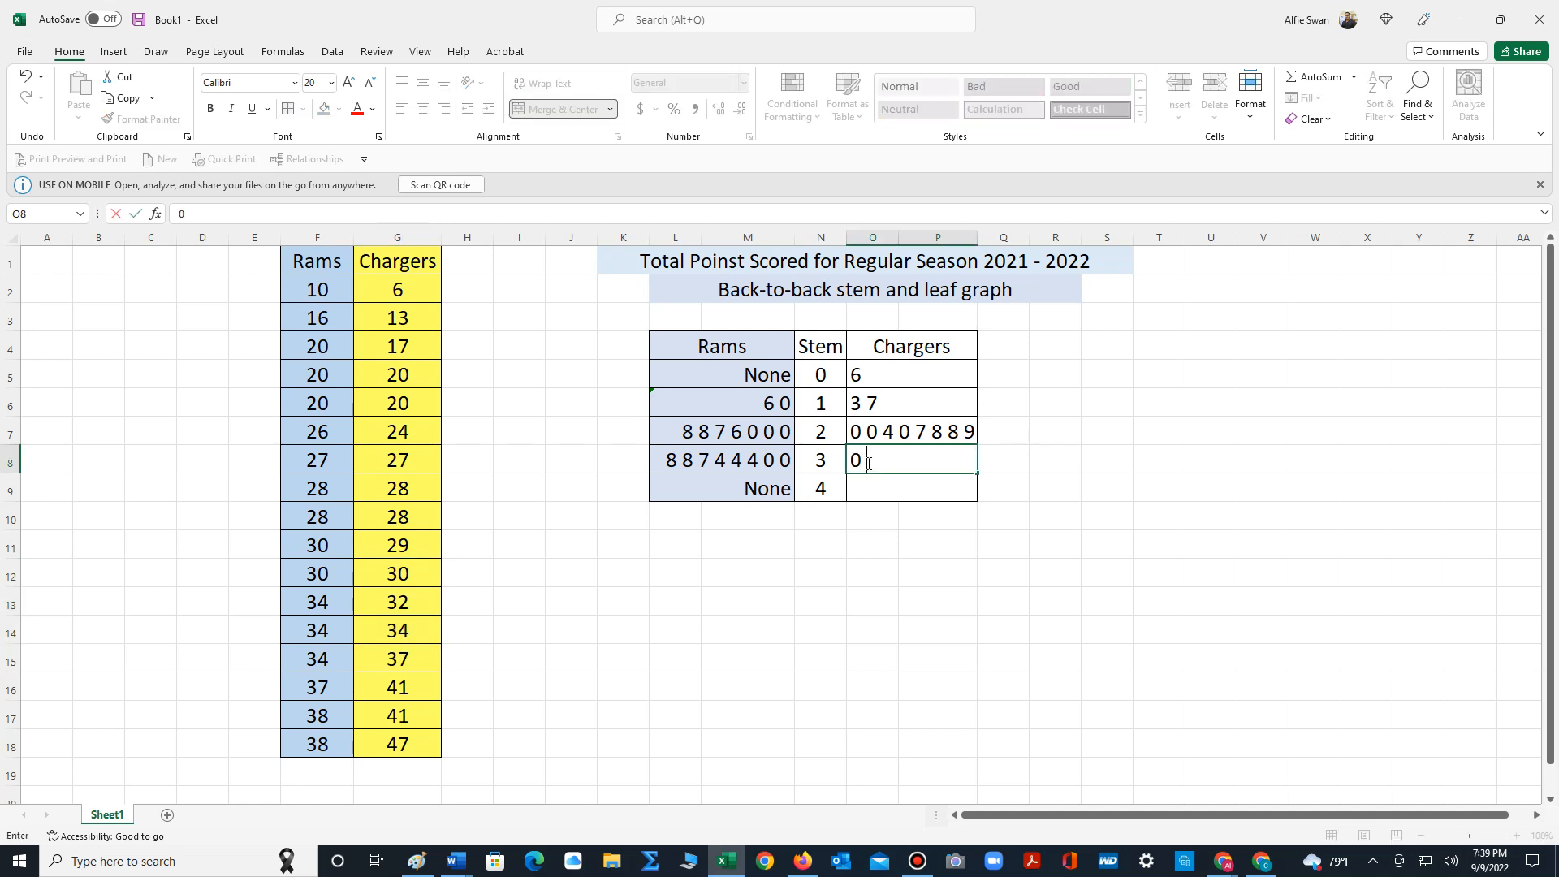
type("2 4")
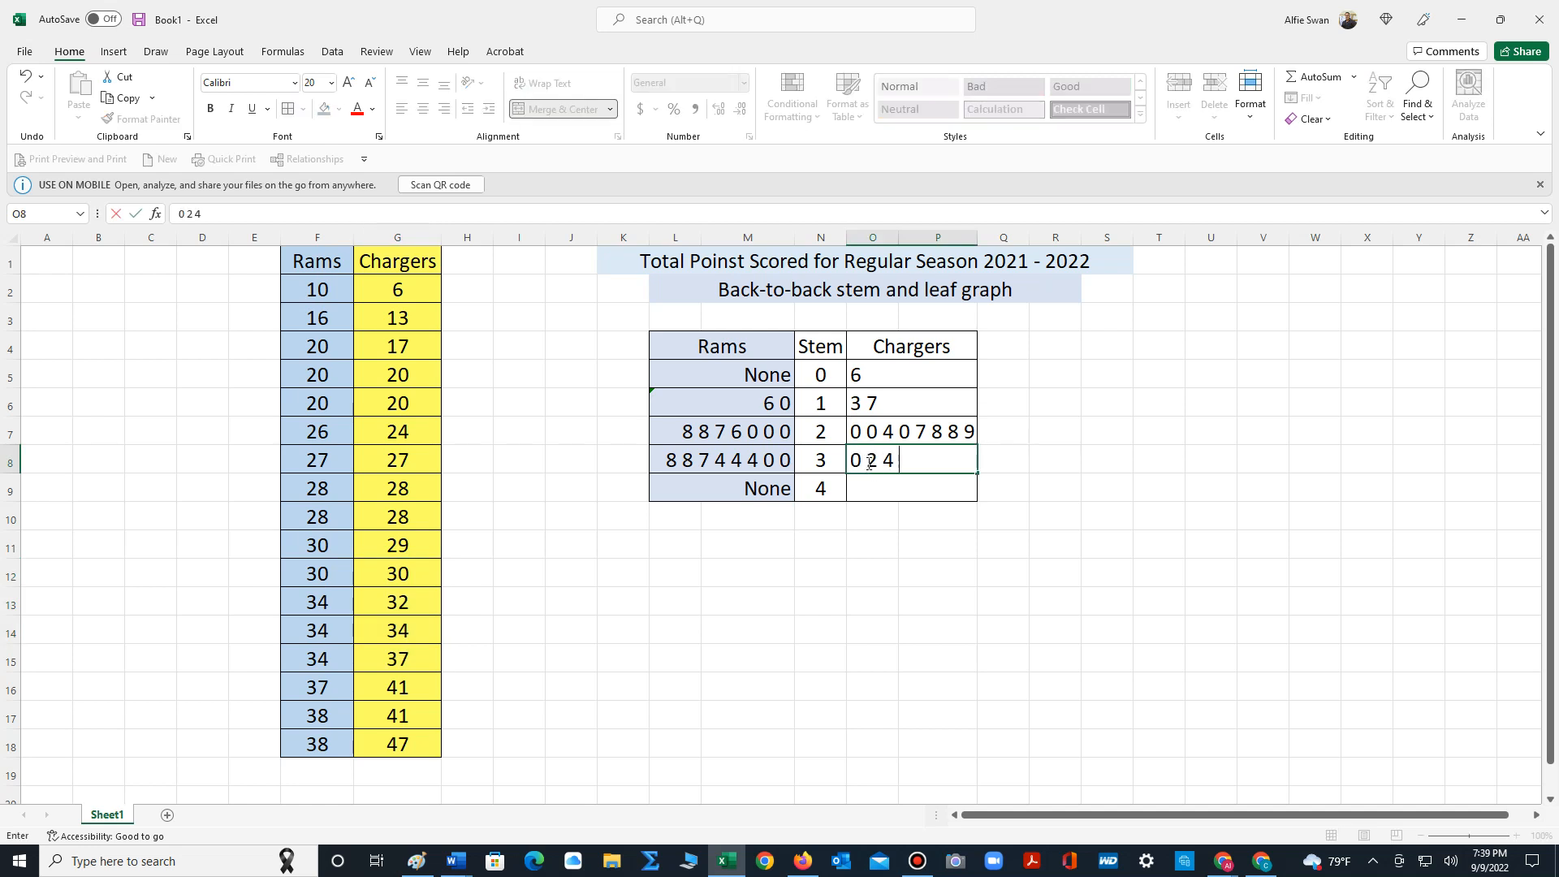
type("7")
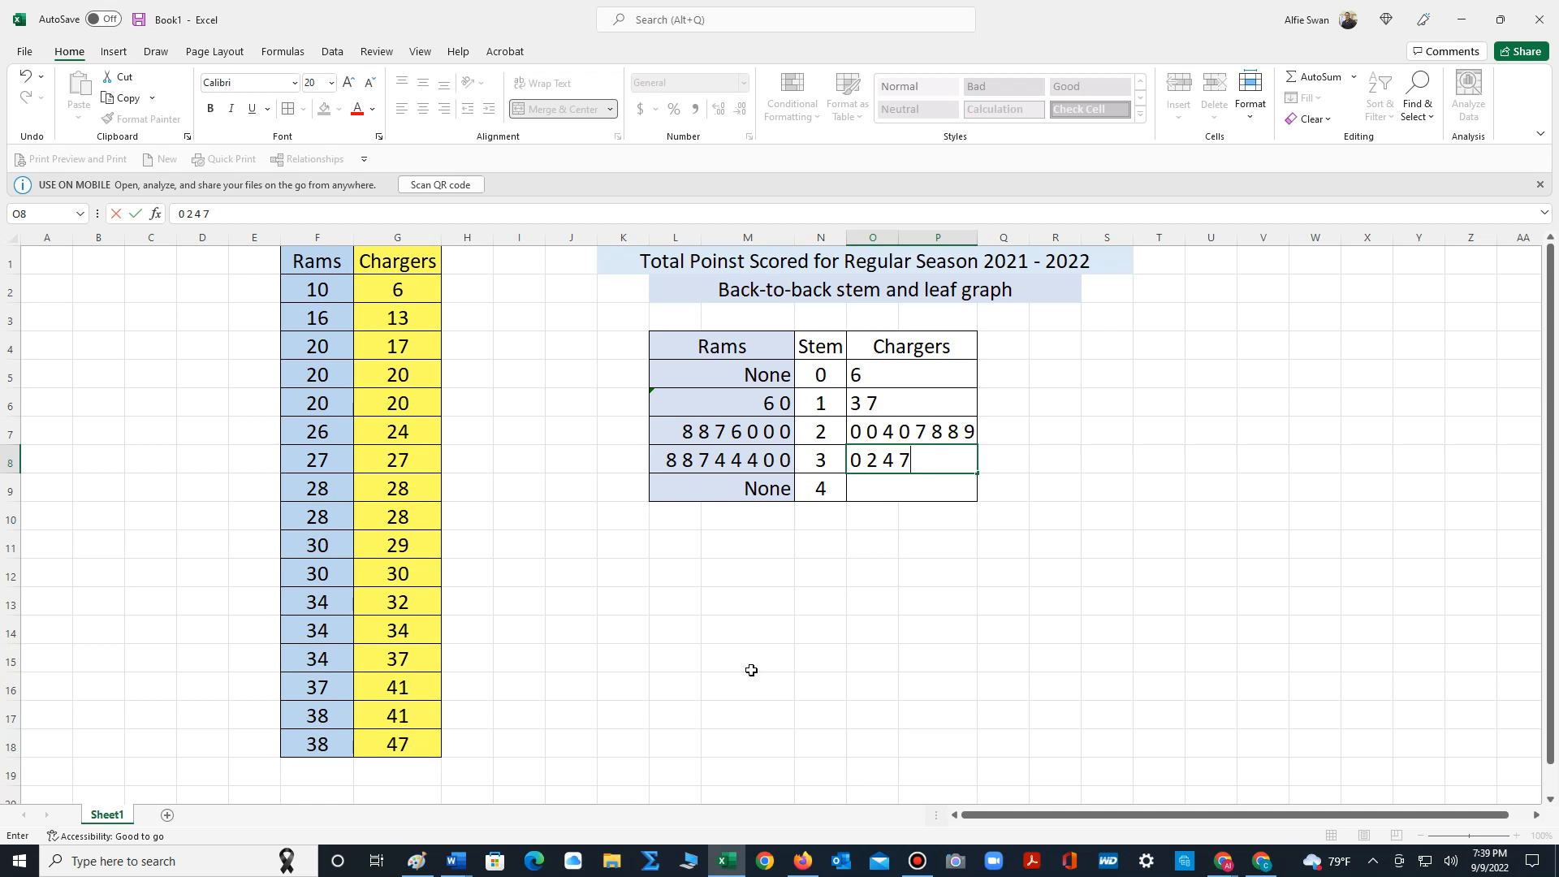
left_click(872, 658)
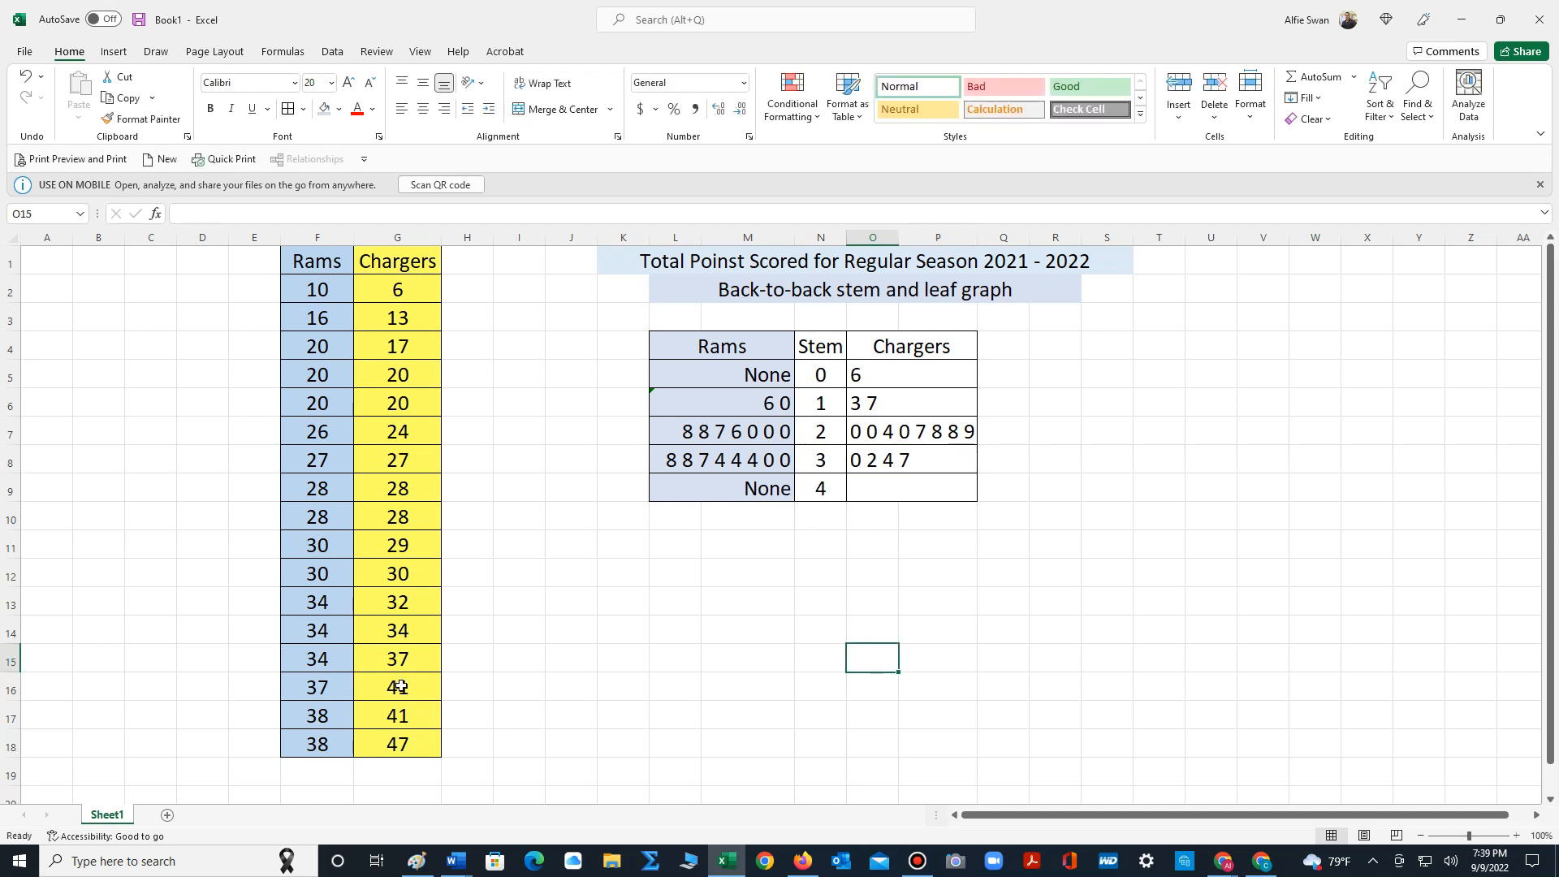
left_click(910, 489)
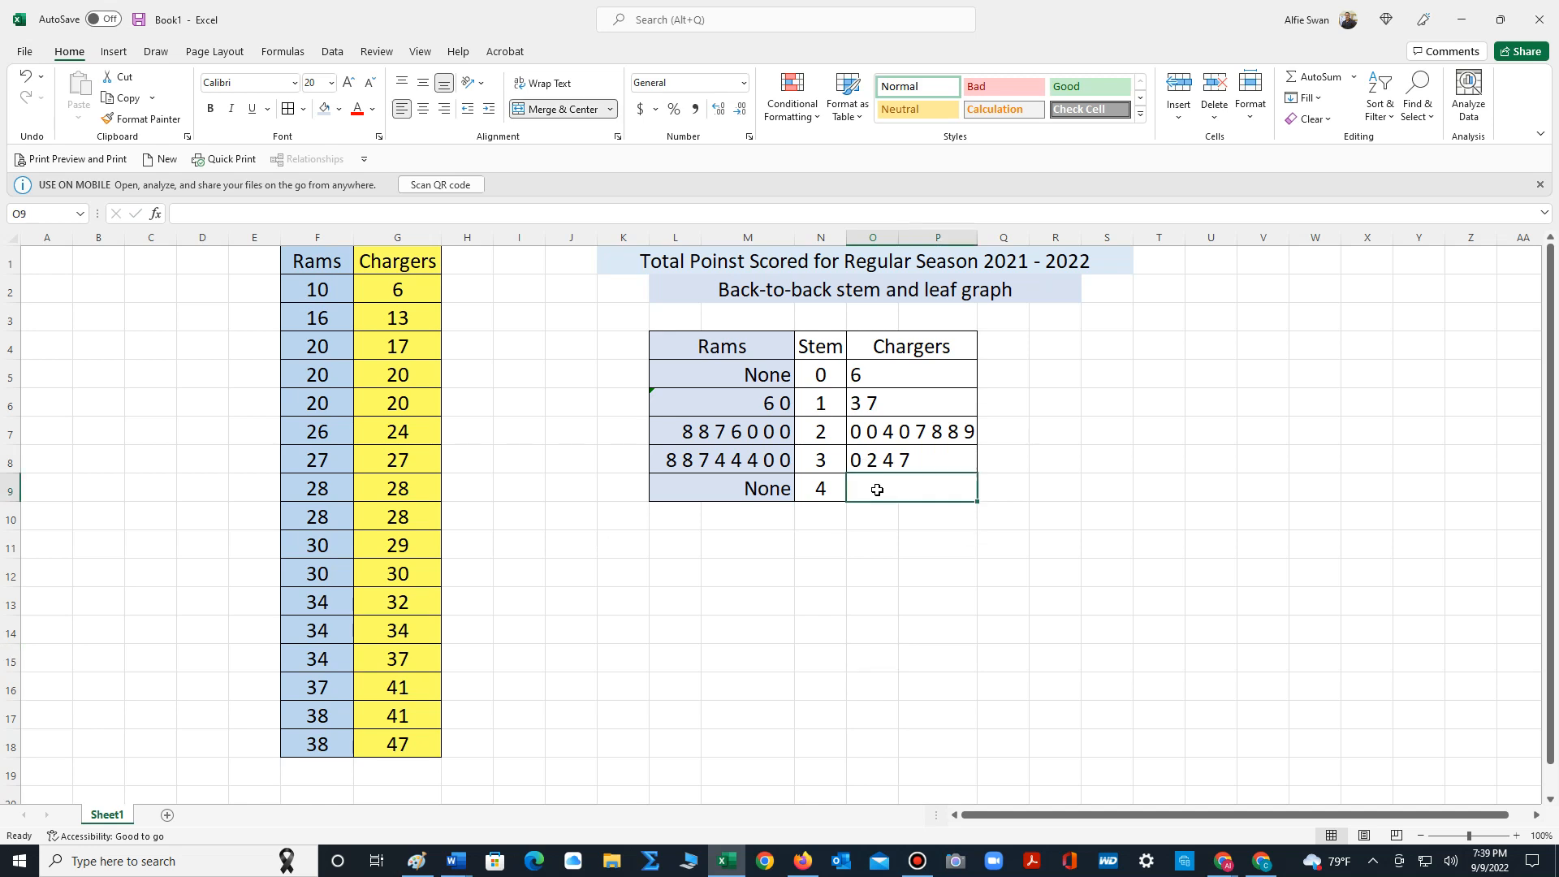
type("1 1 7")
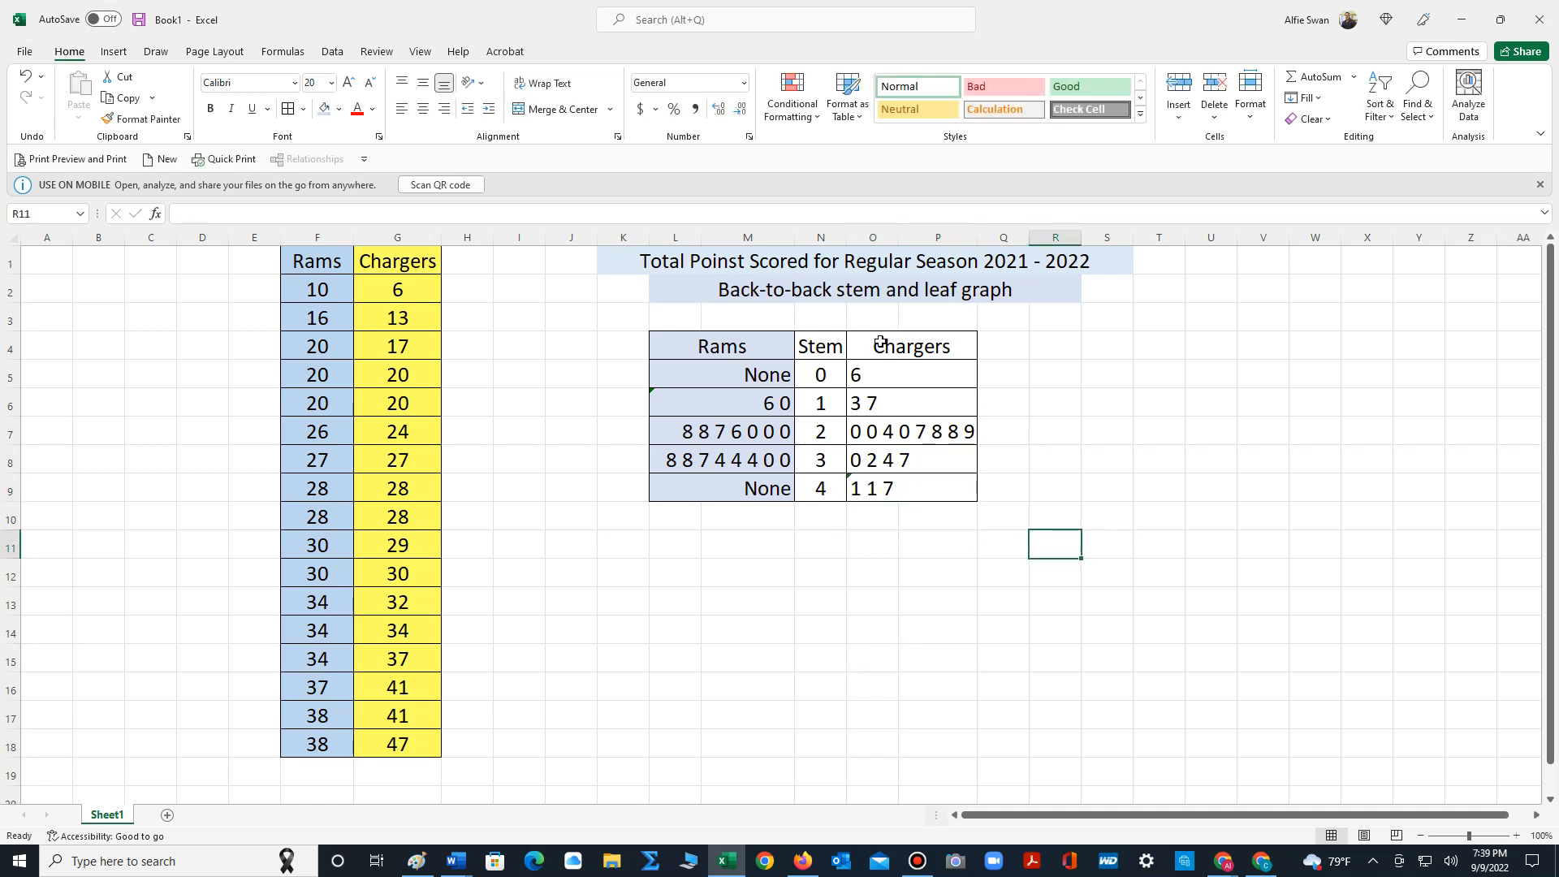
Apply the recent yellow fill to the Chargers leaf cells O4:O9
left_click(910, 345)
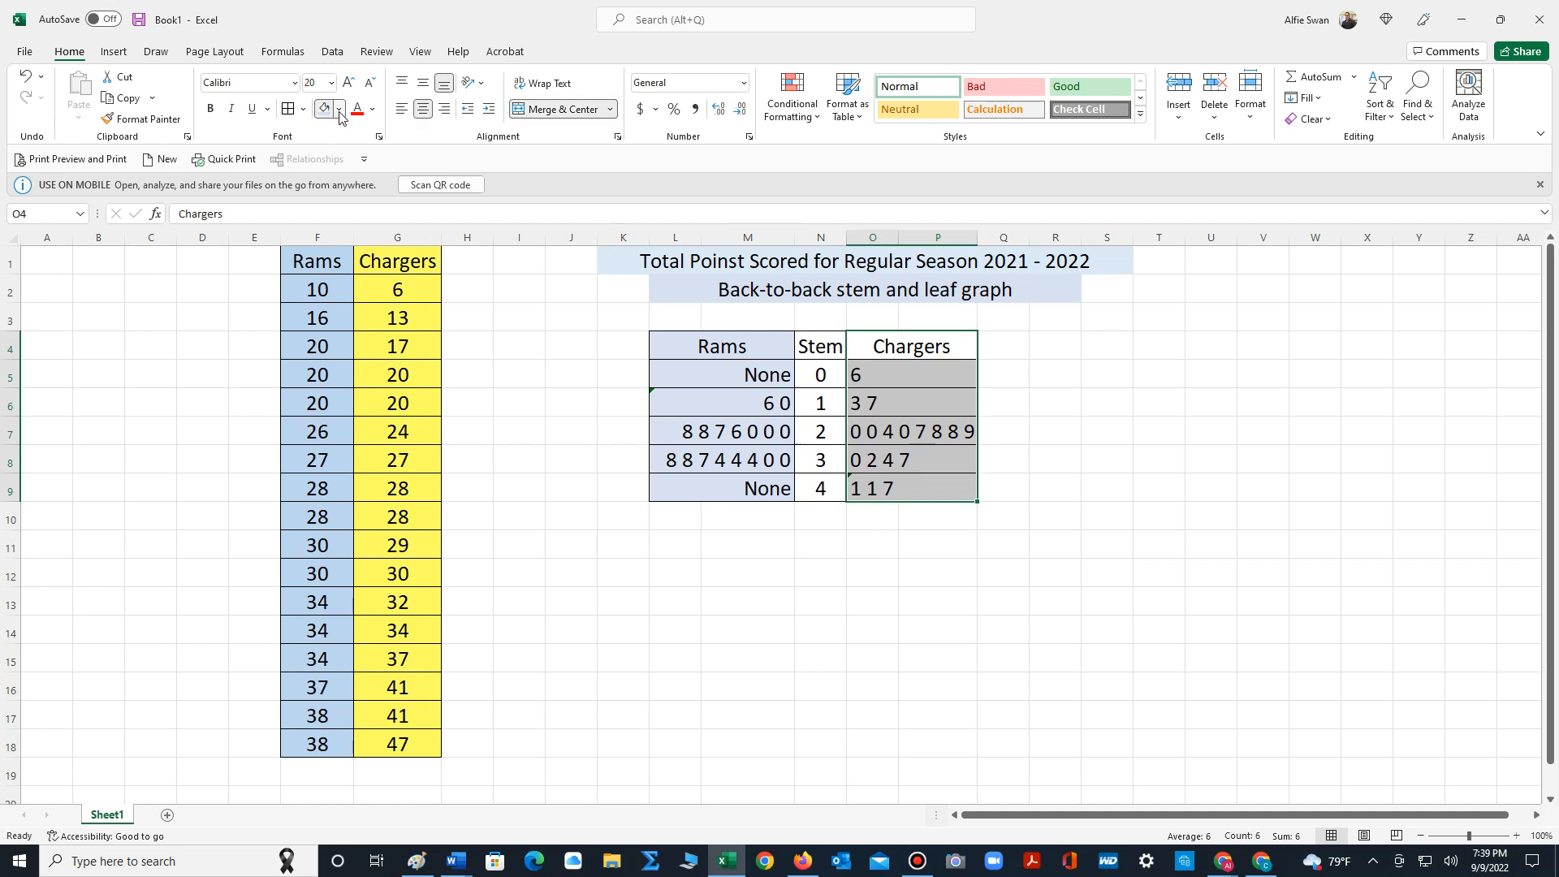
left_click(339, 108)
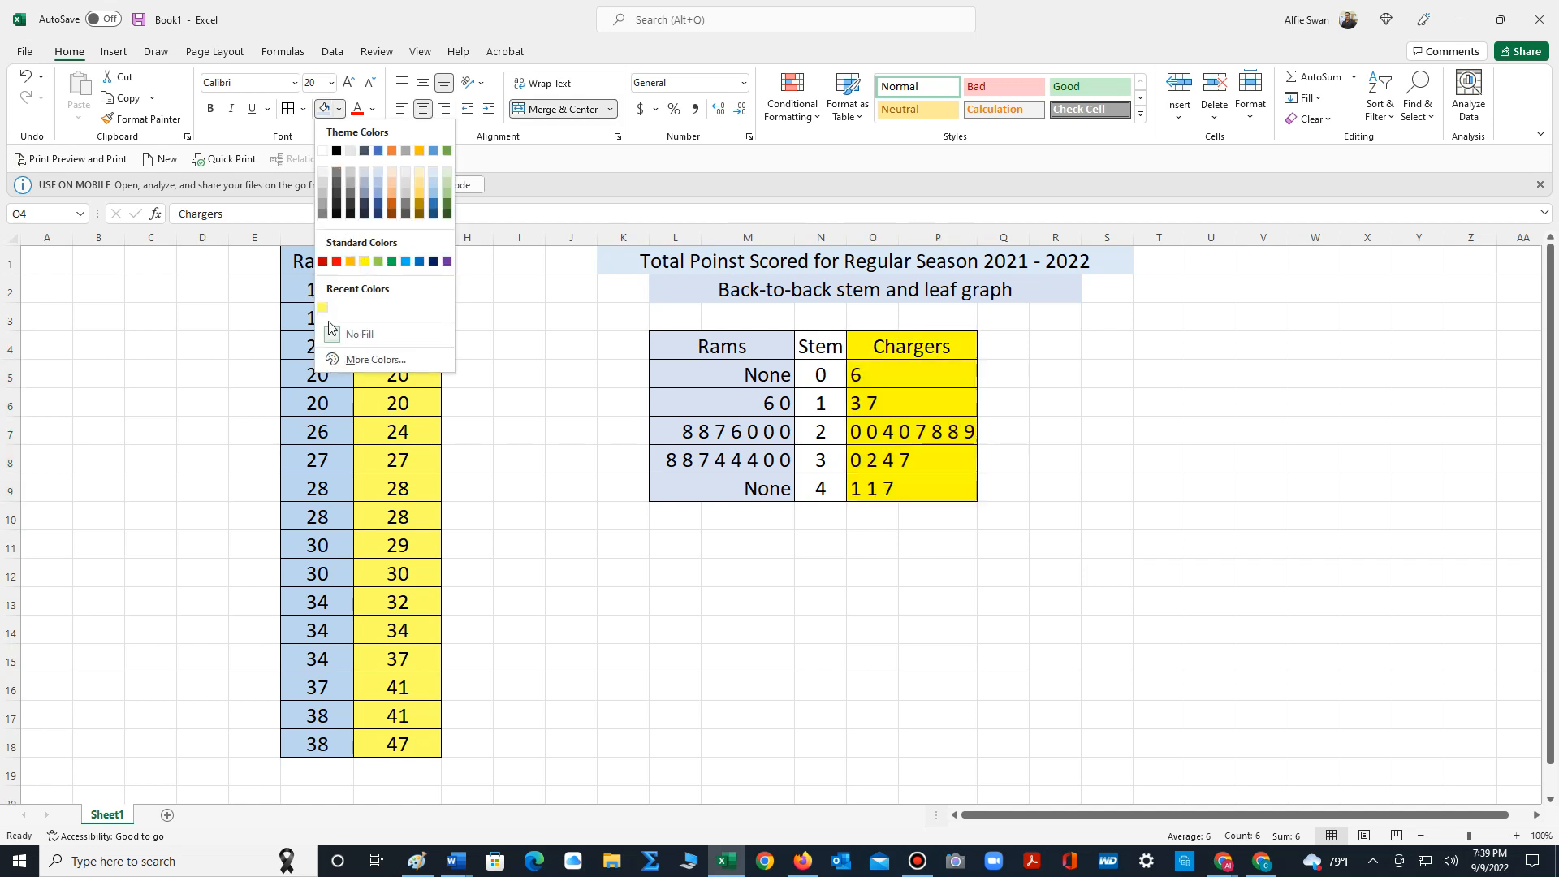
left_click(360, 333)
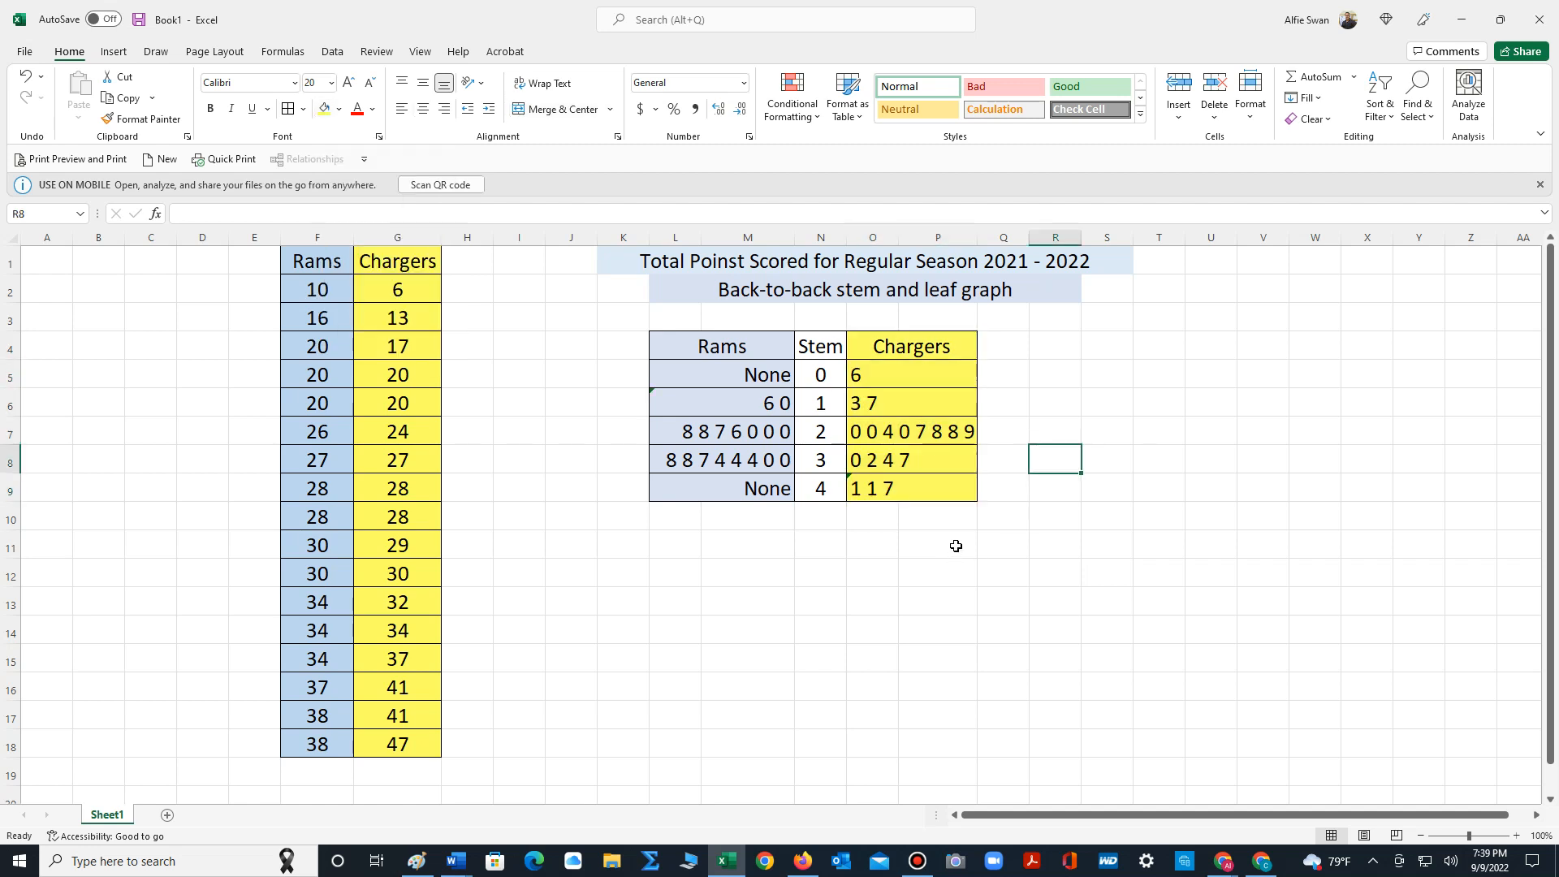
mouse_move(741, 334)
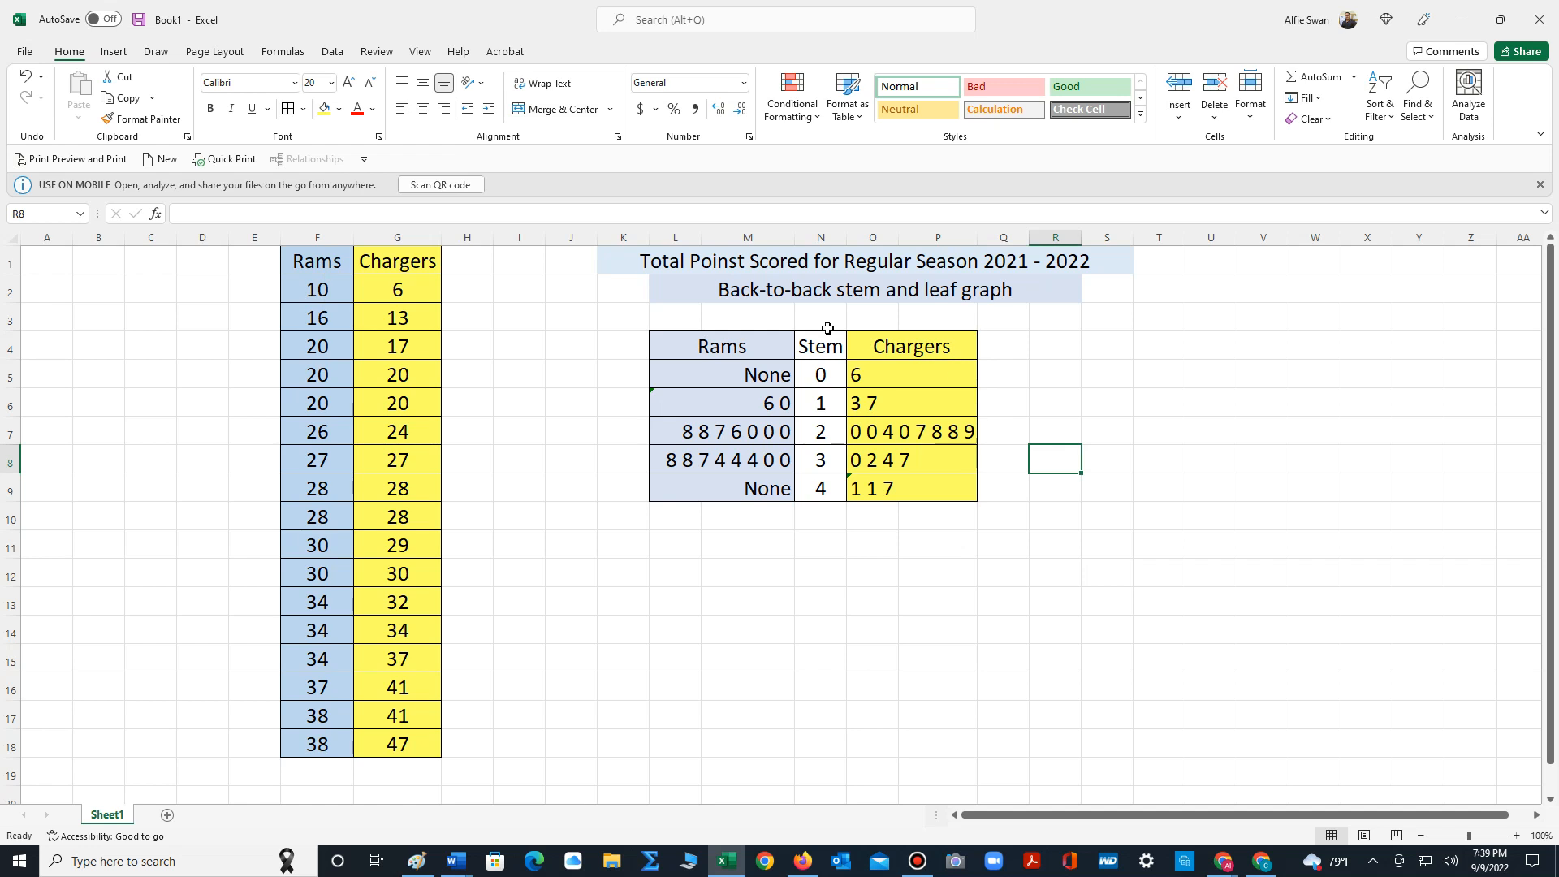
mouse_move(952, 517)
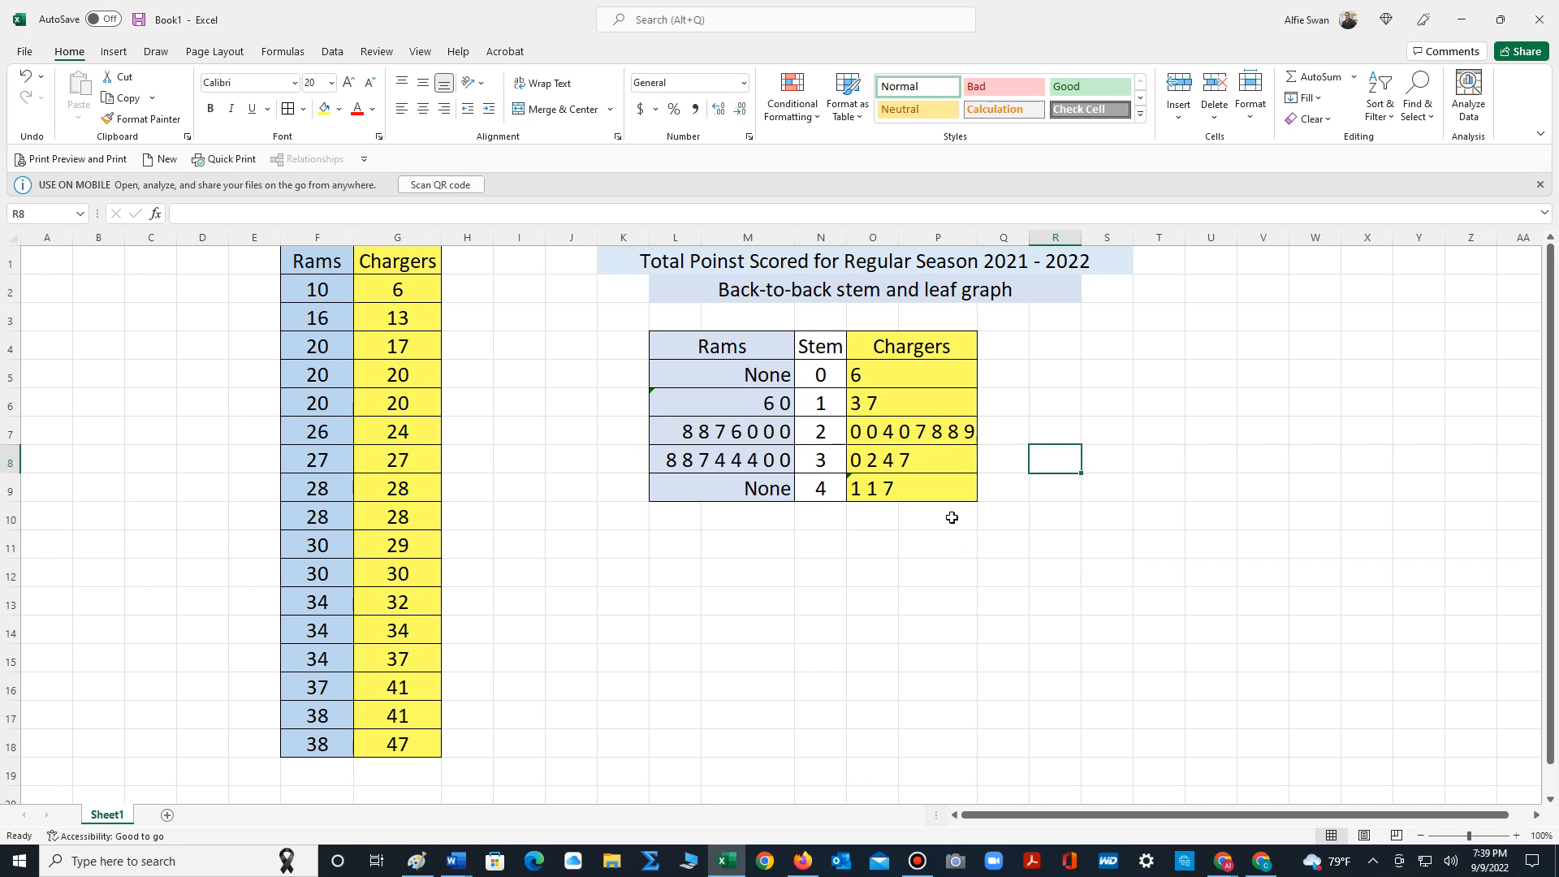
mouse_move(634, 489)
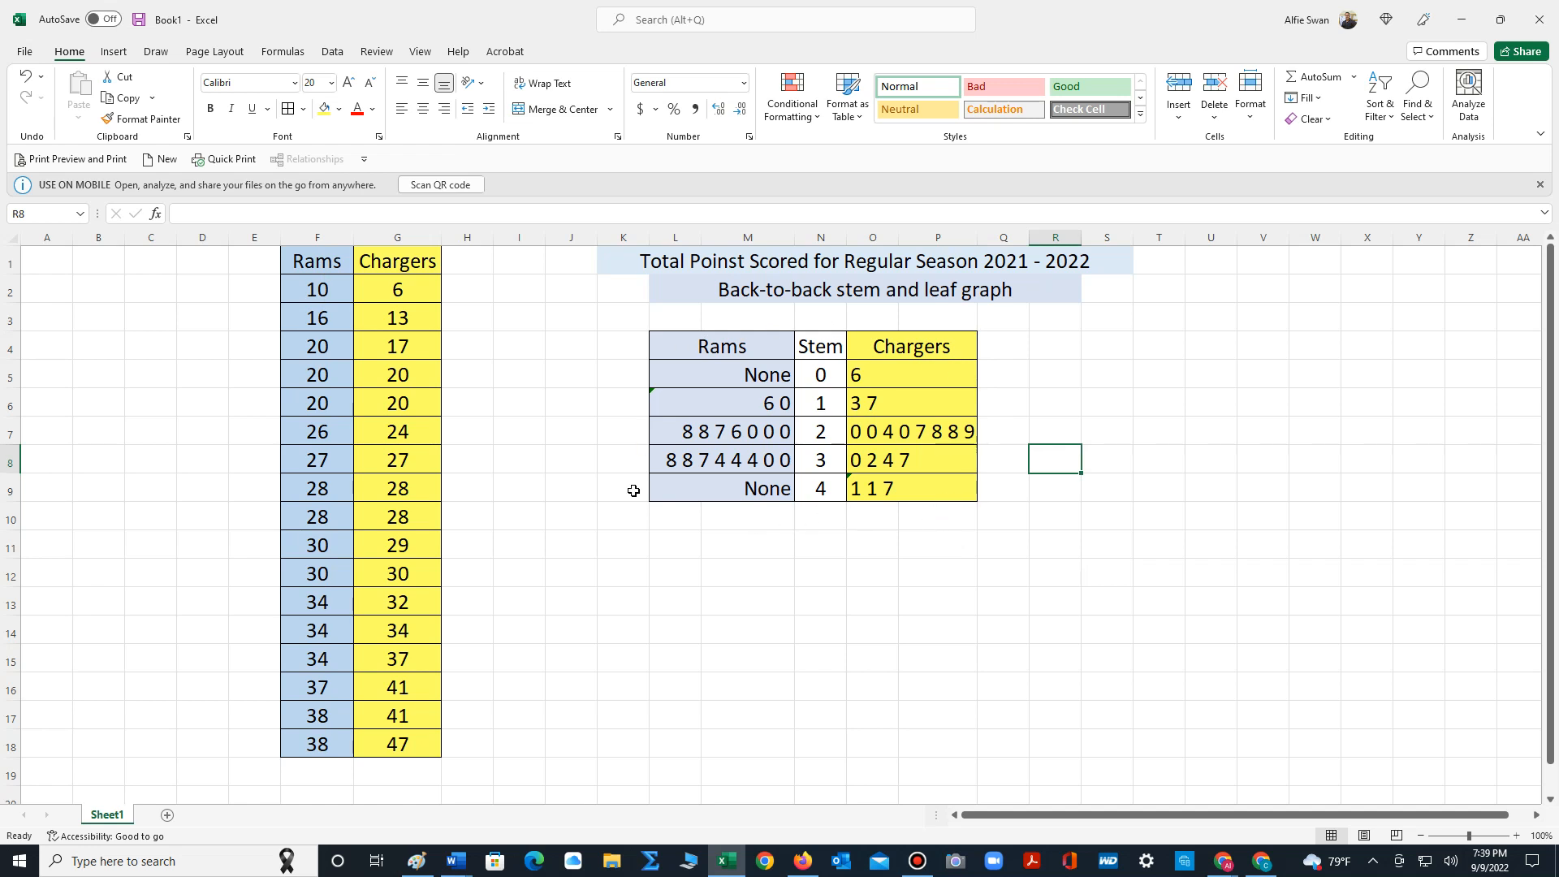
mouse_move(637, 509)
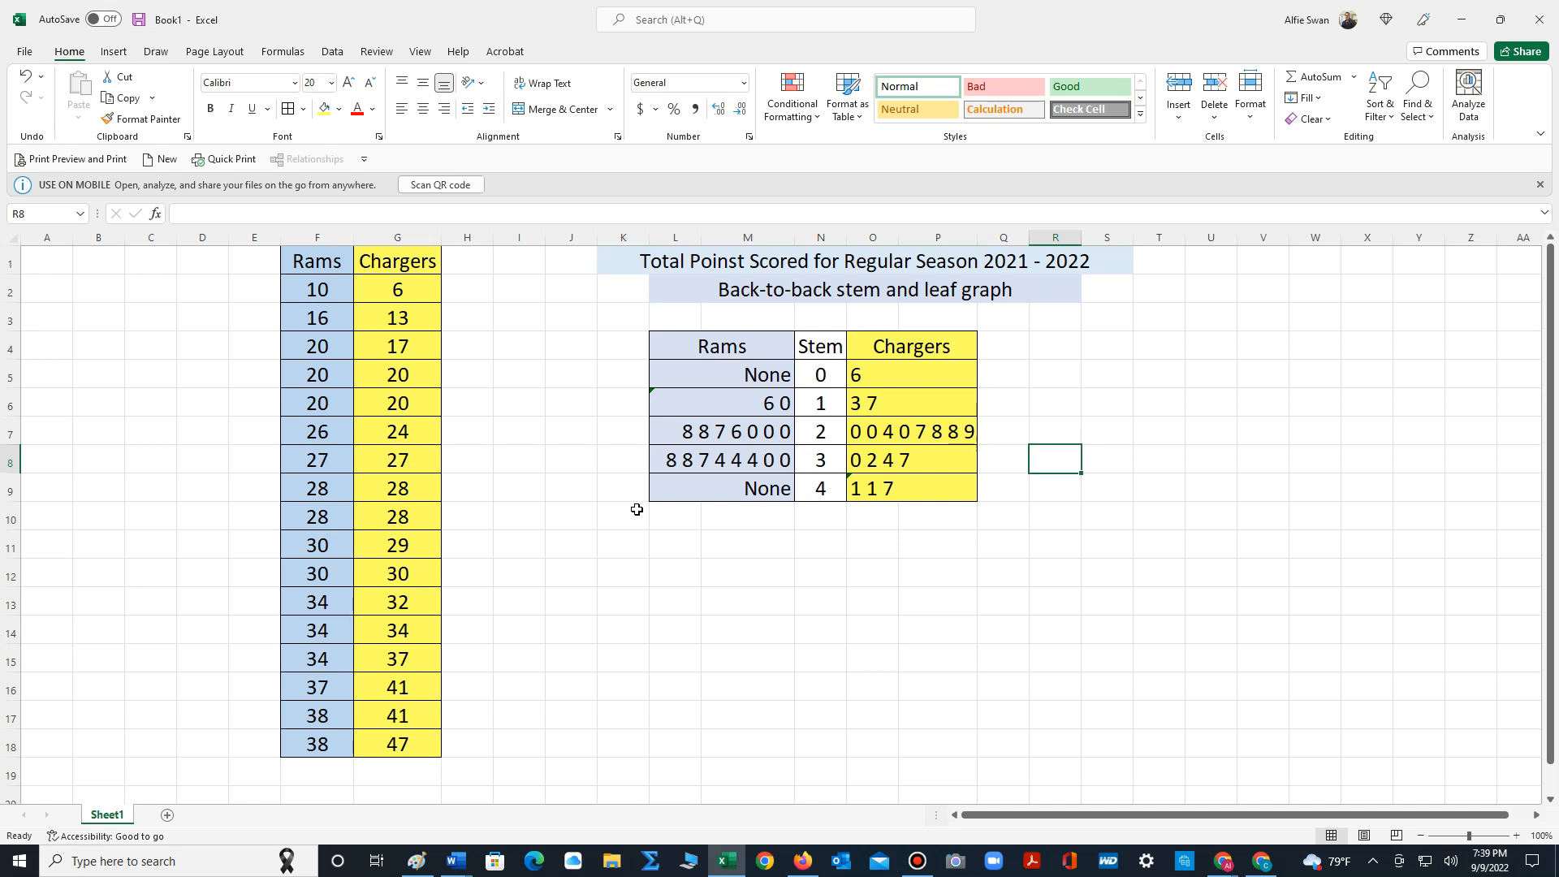
mouse_move(401, 289)
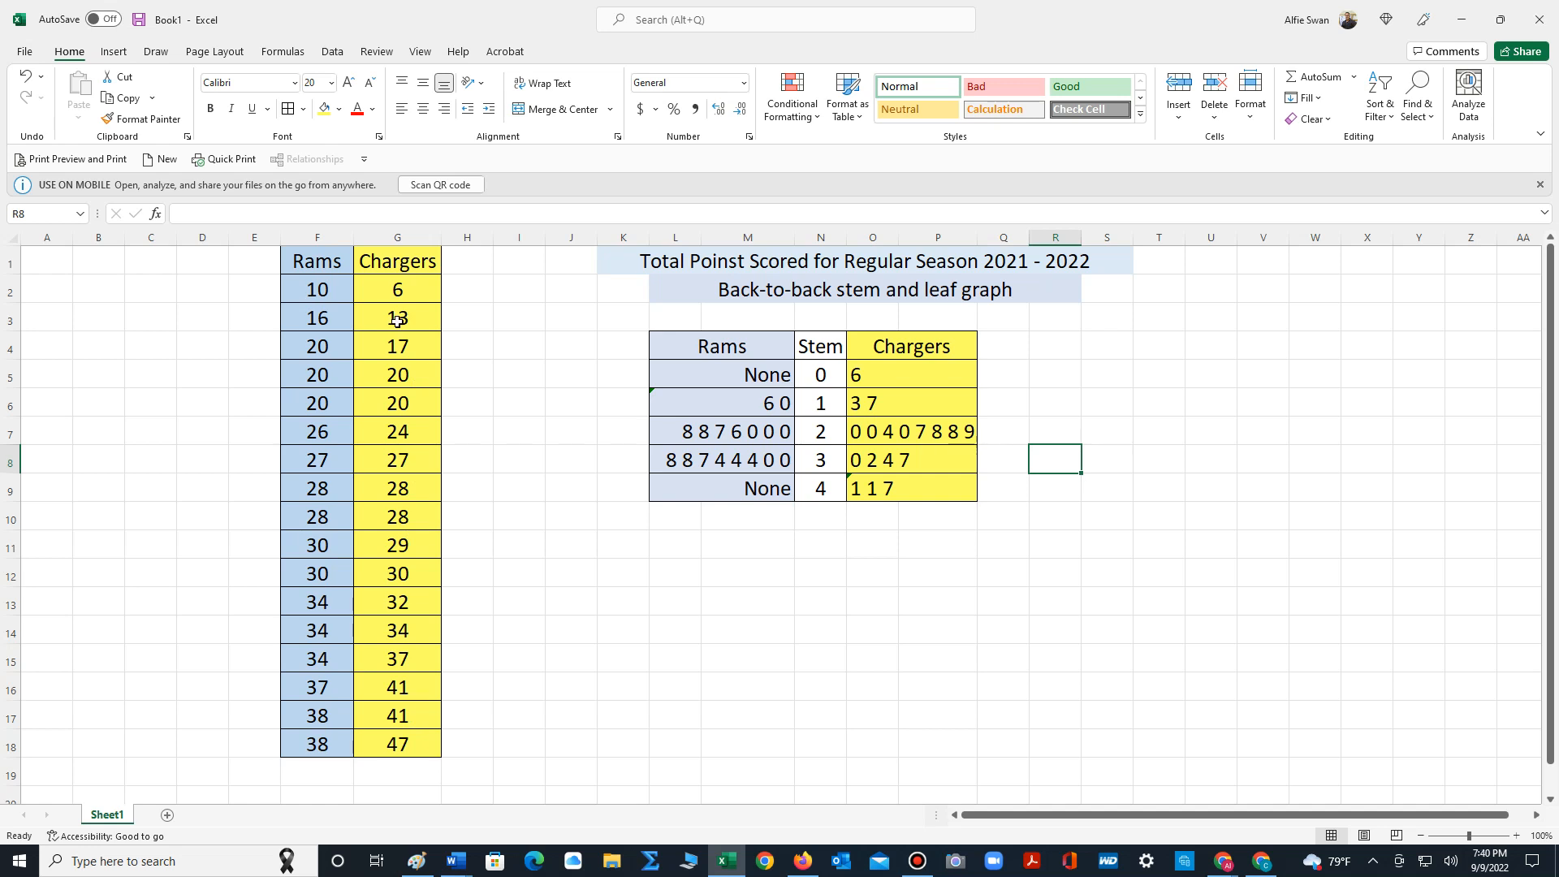
mouse_move(389, 323)
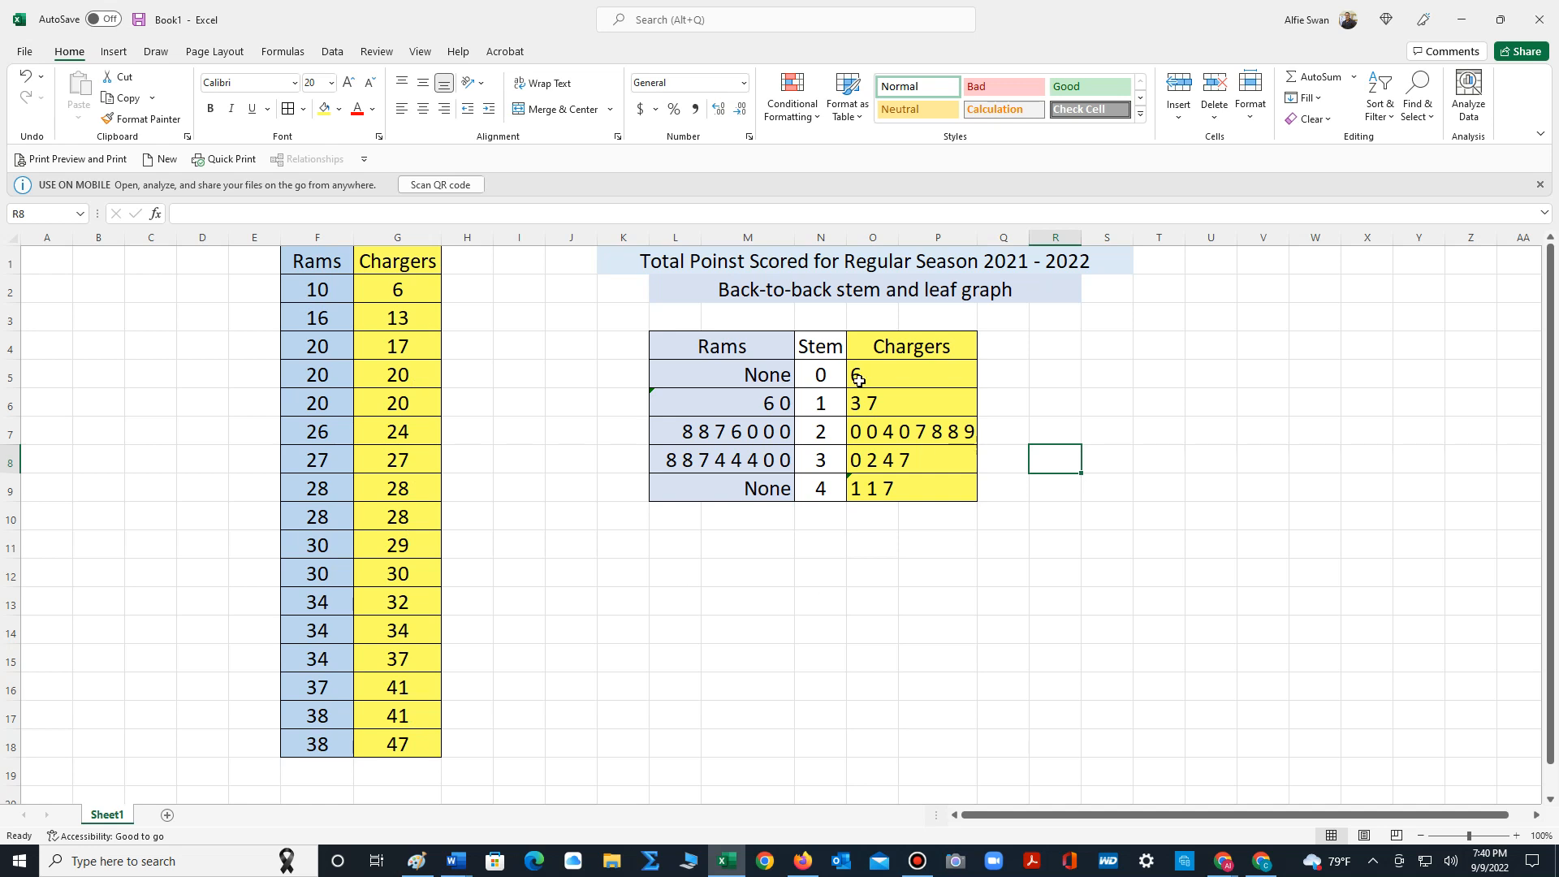
mouse_move(679, 367)
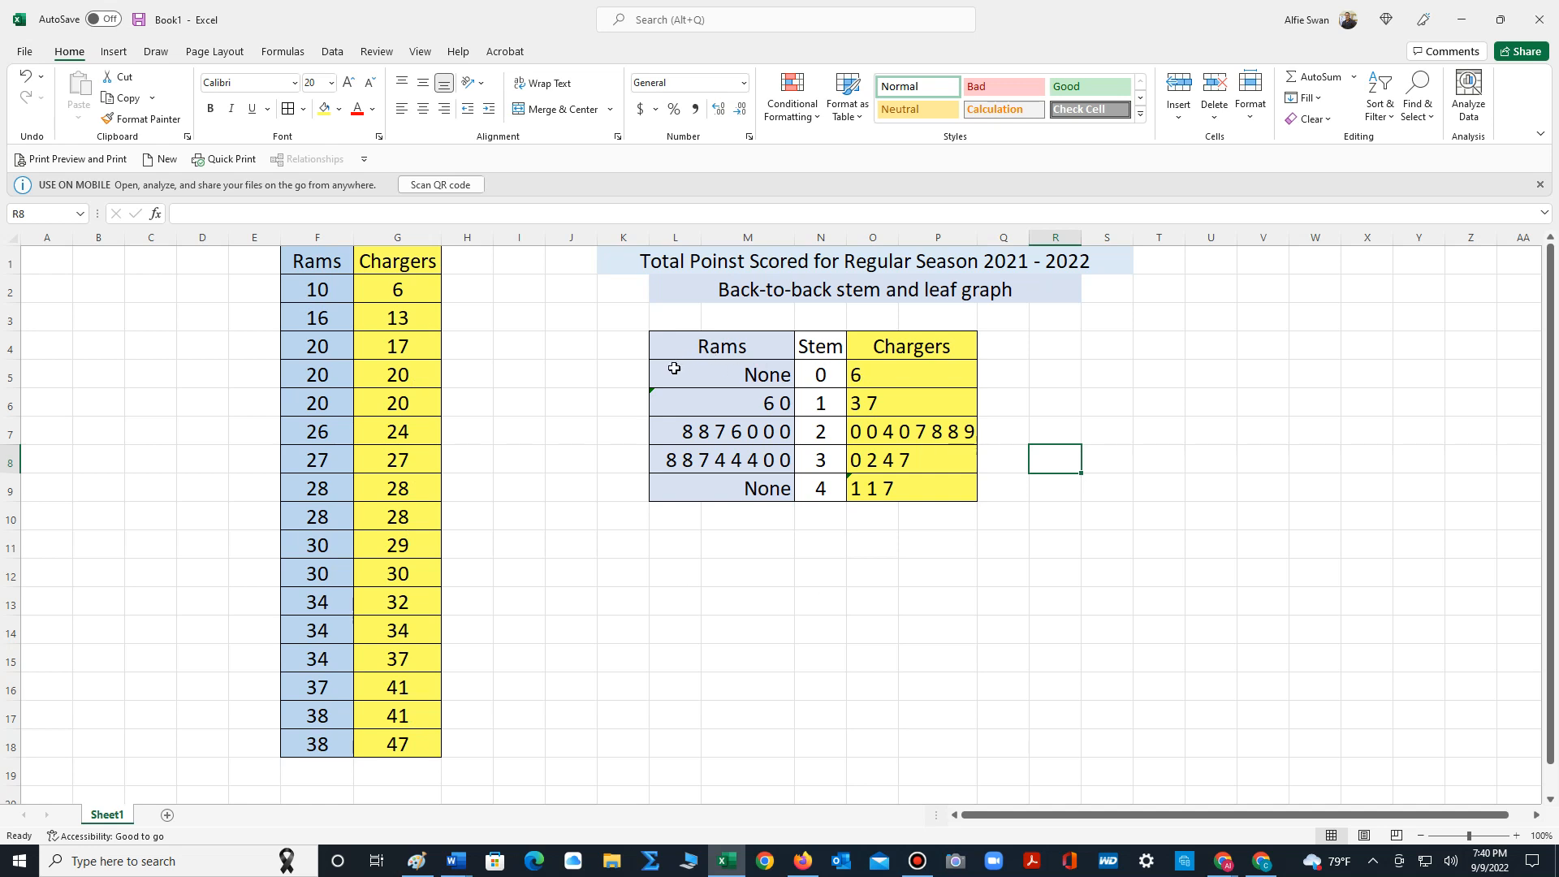
mouse_move(868, 403)
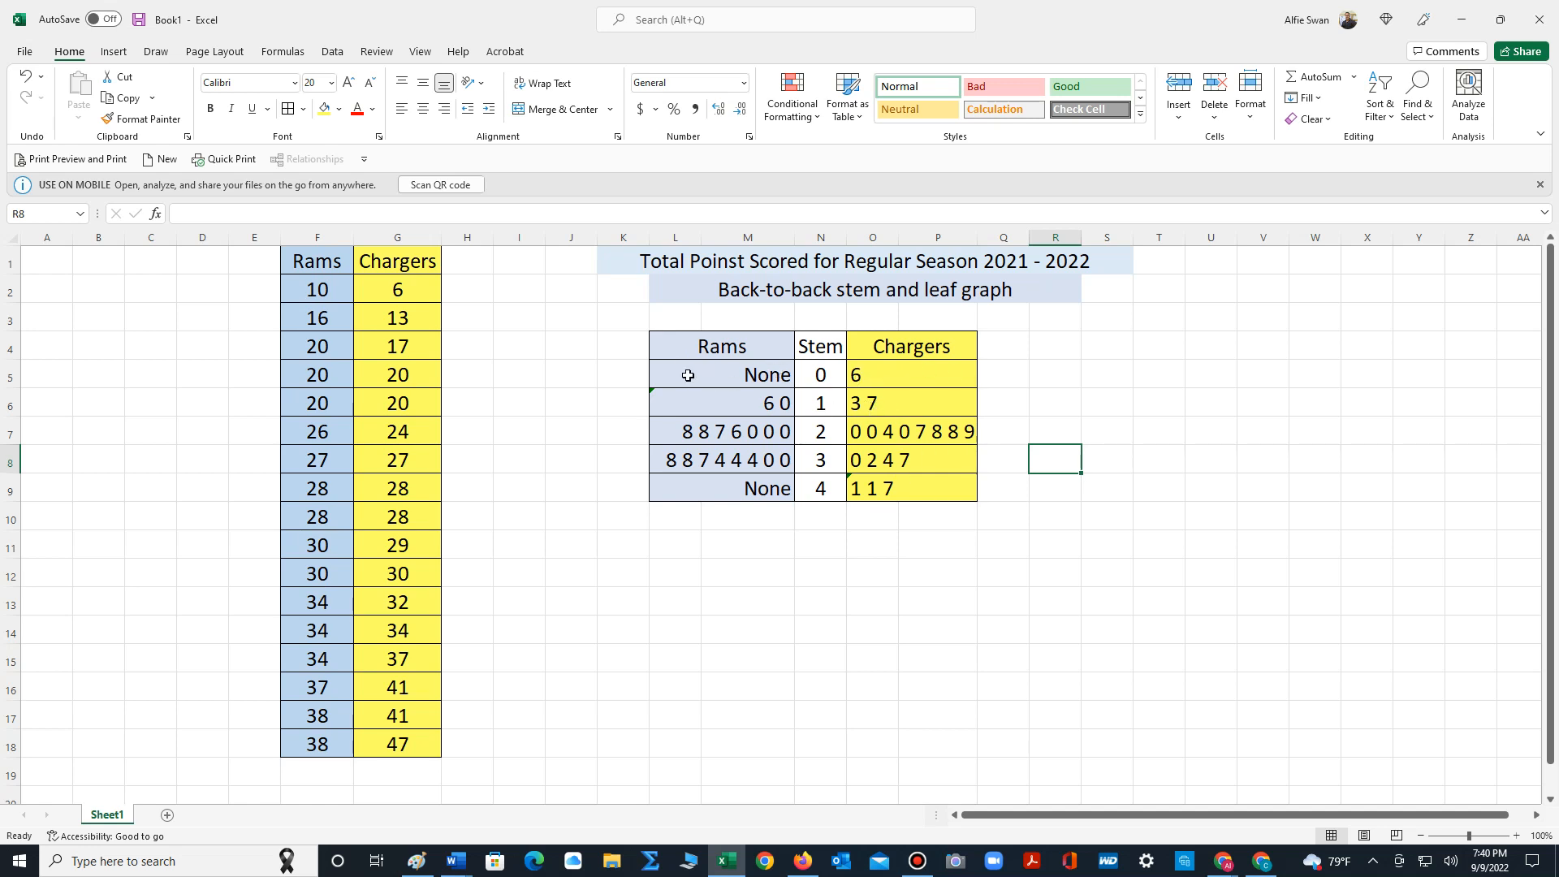
mouse_move(707, 409)
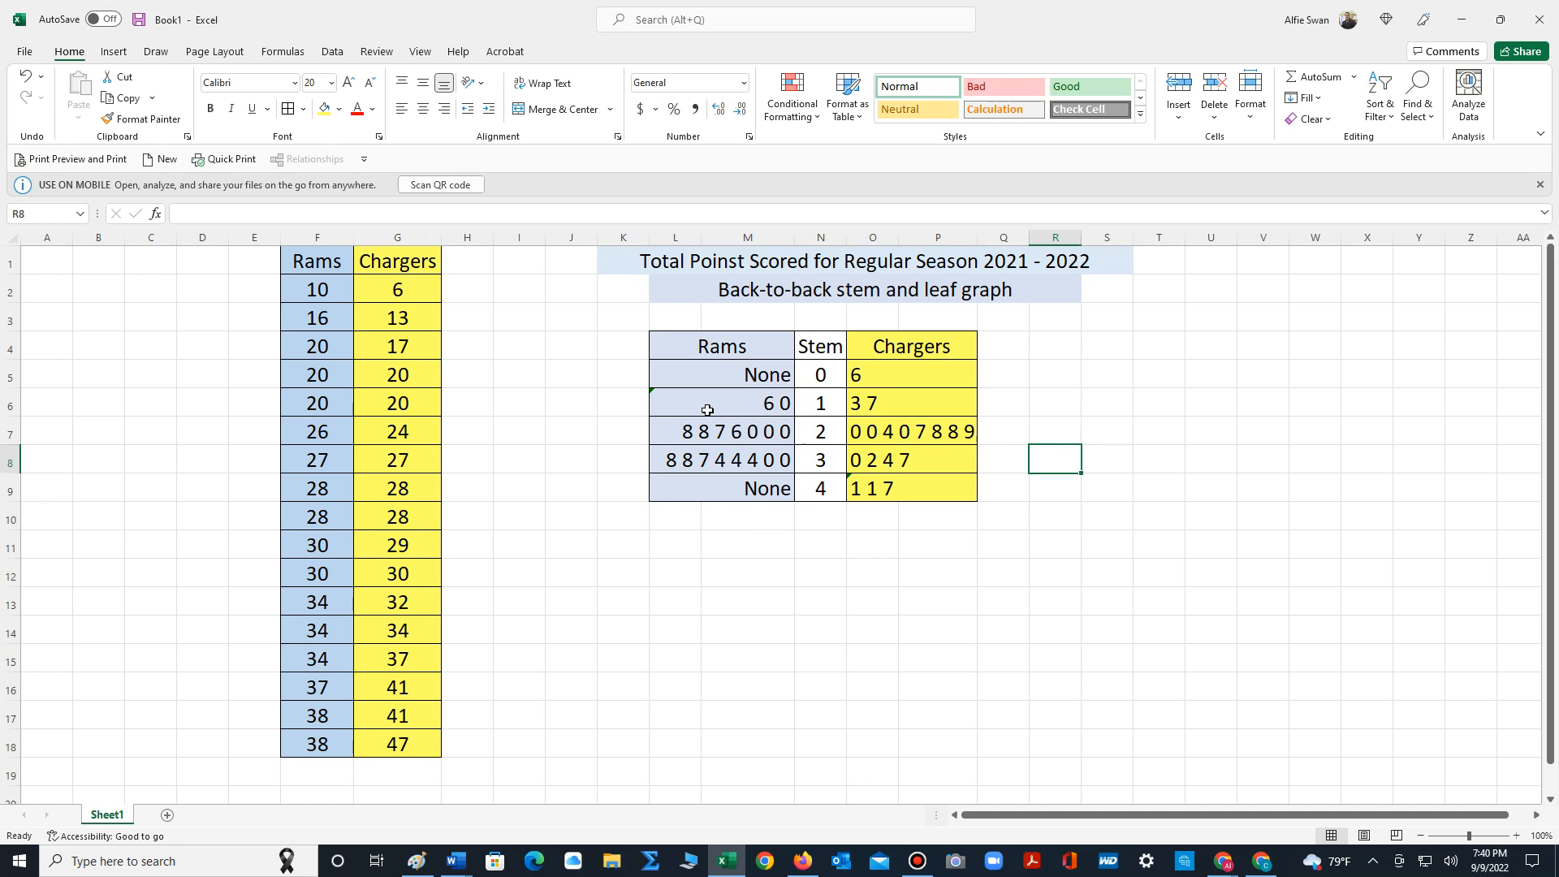
mouse_move(691, 479)
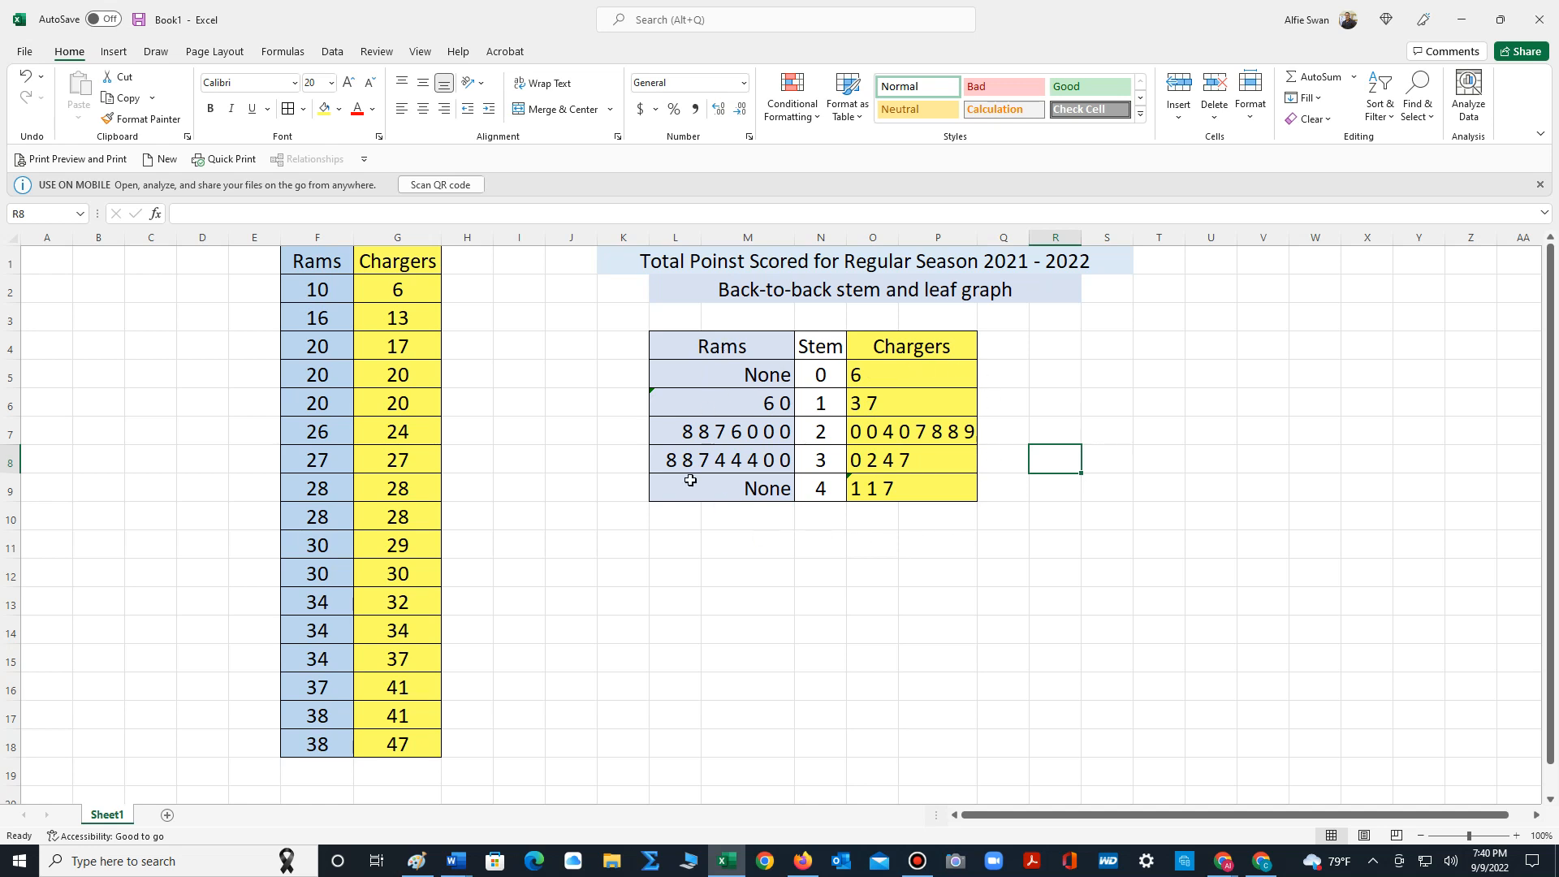
mouse_move(873, 403)
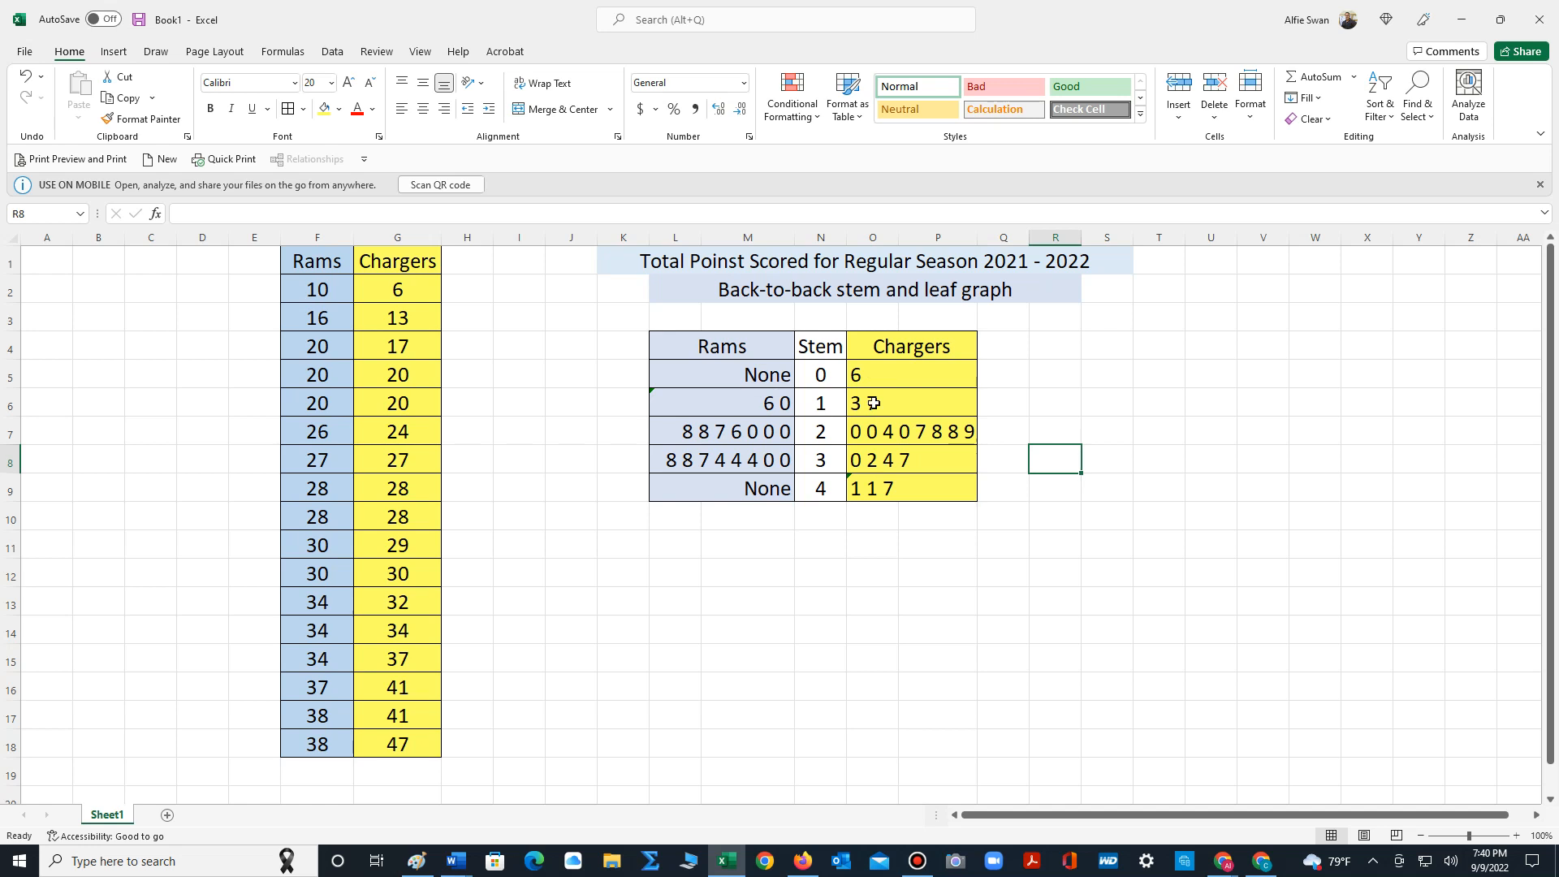